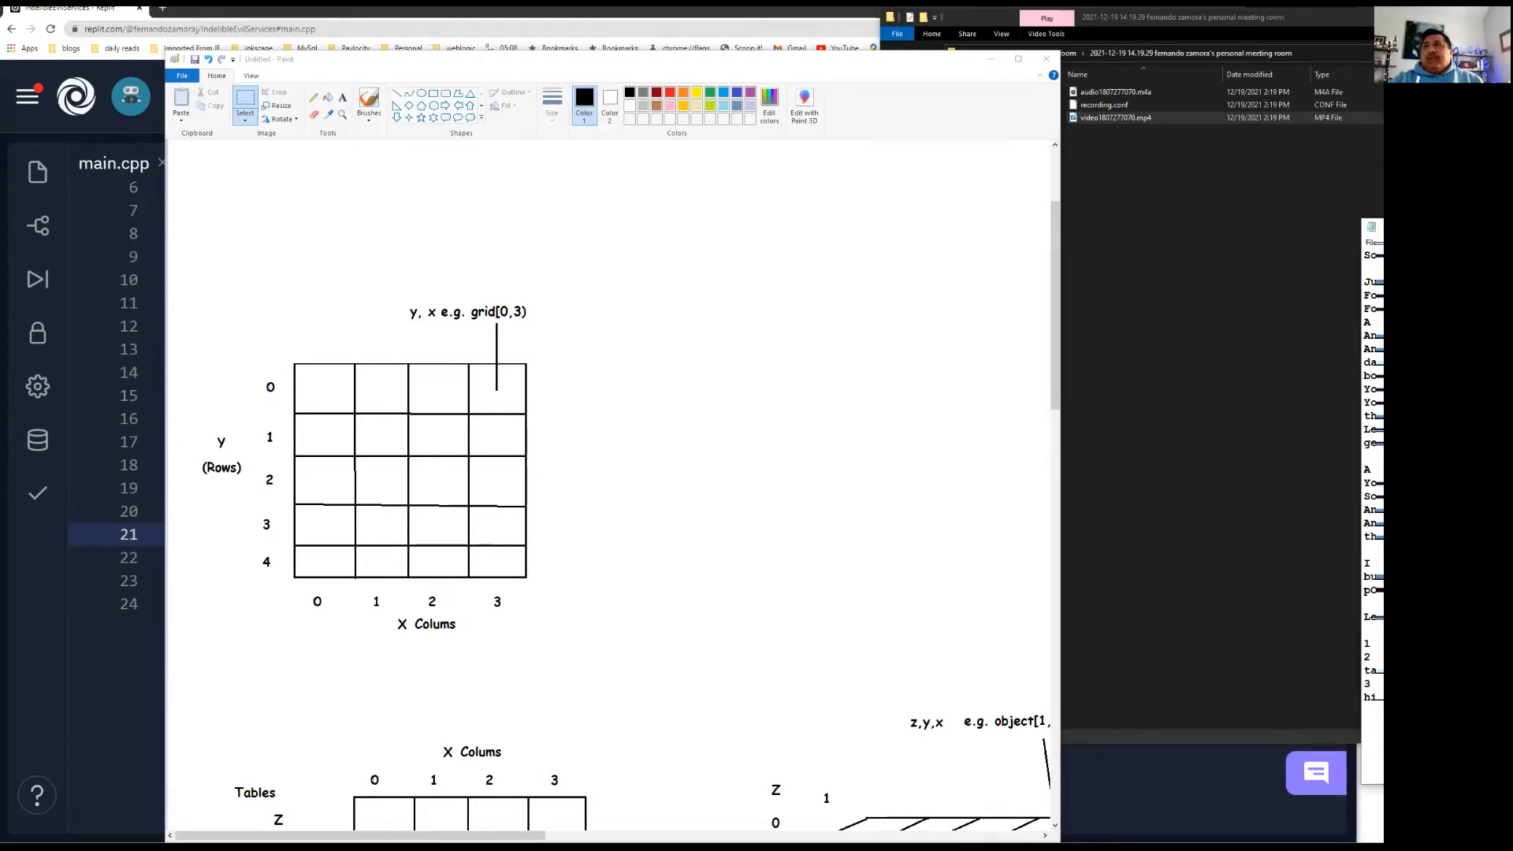
Scroll the canvas down and right to the 3D cube with its object[1,0,3] and object[0,4,2] labels
scroll(down, 3)
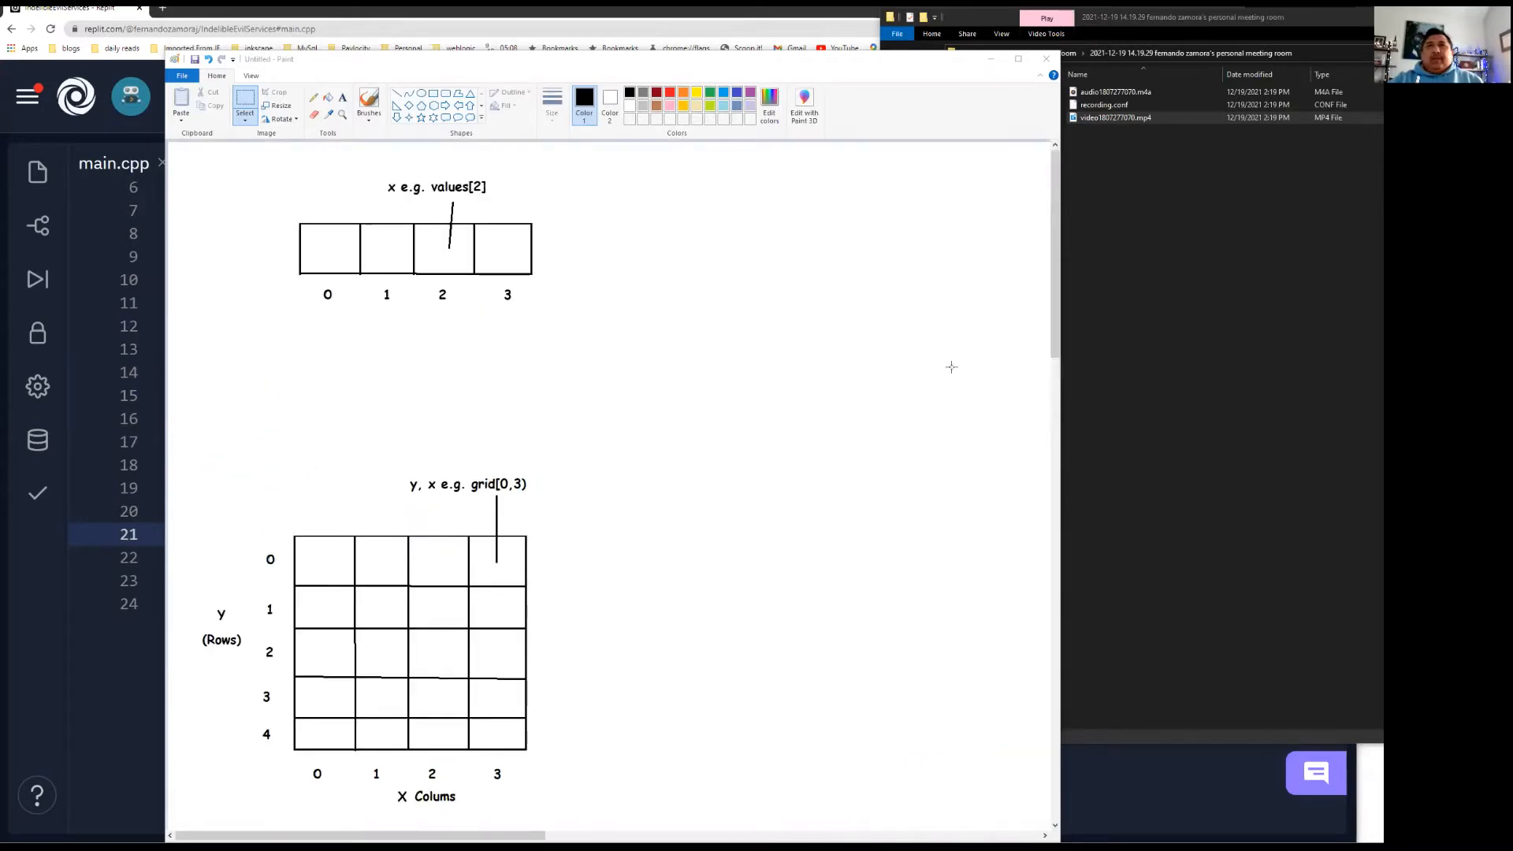
mouse_move(929, 378)
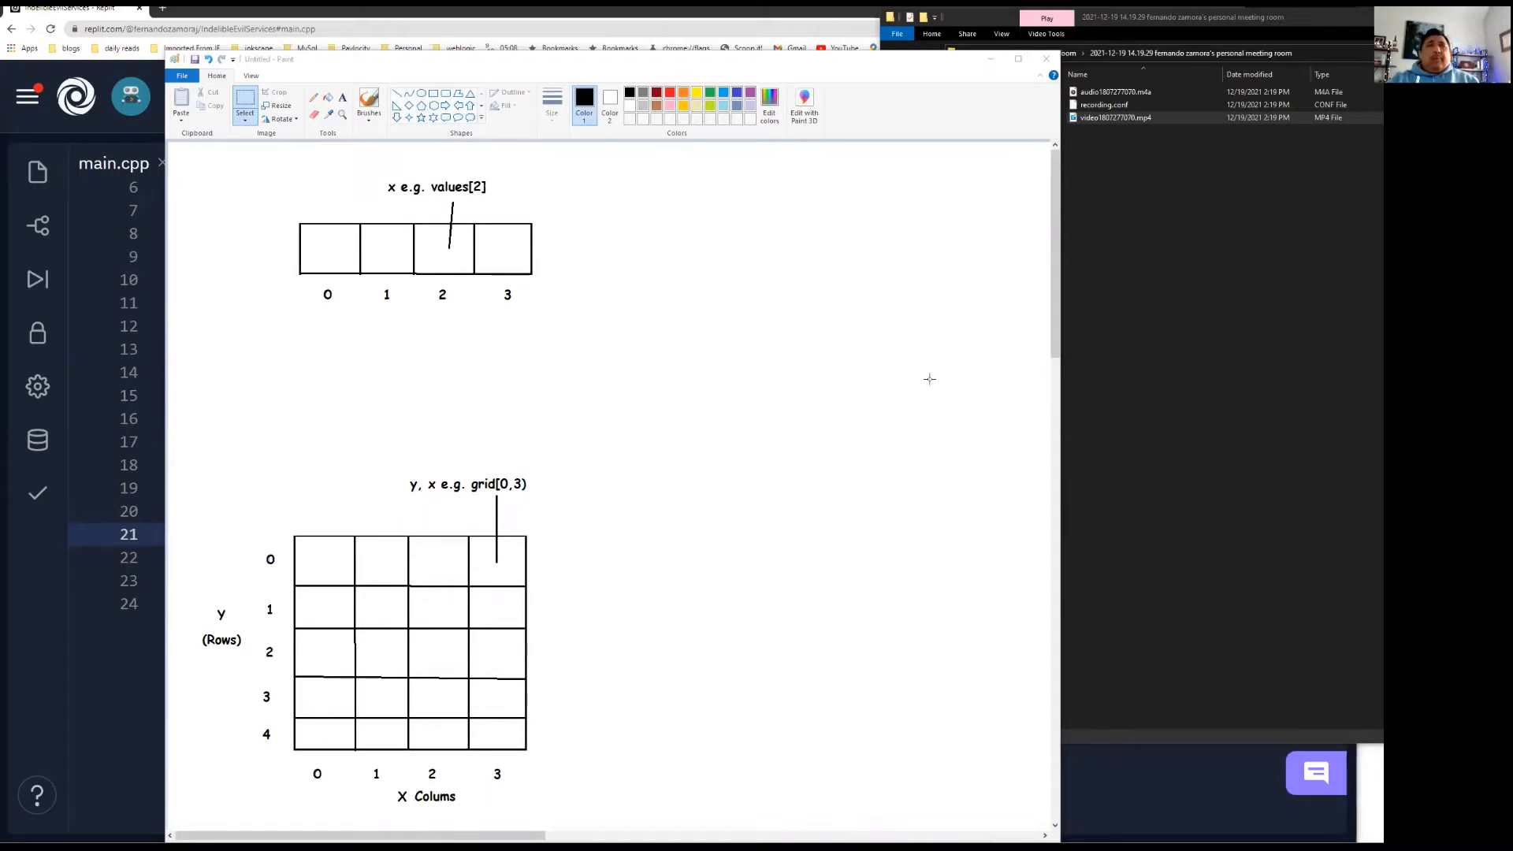
mouse_move(468, 257)
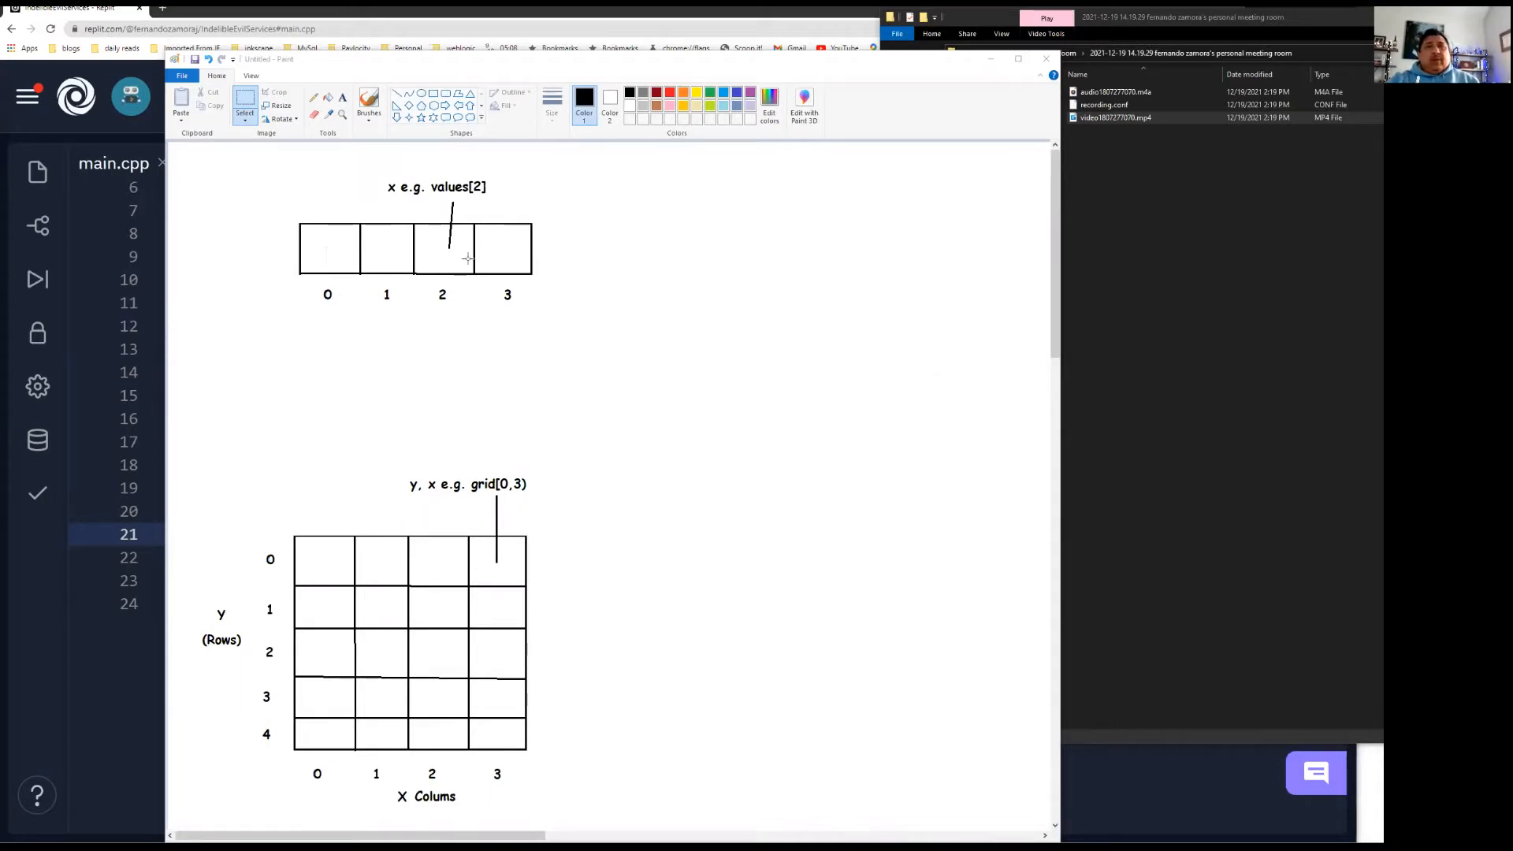
scroll(down, 3)
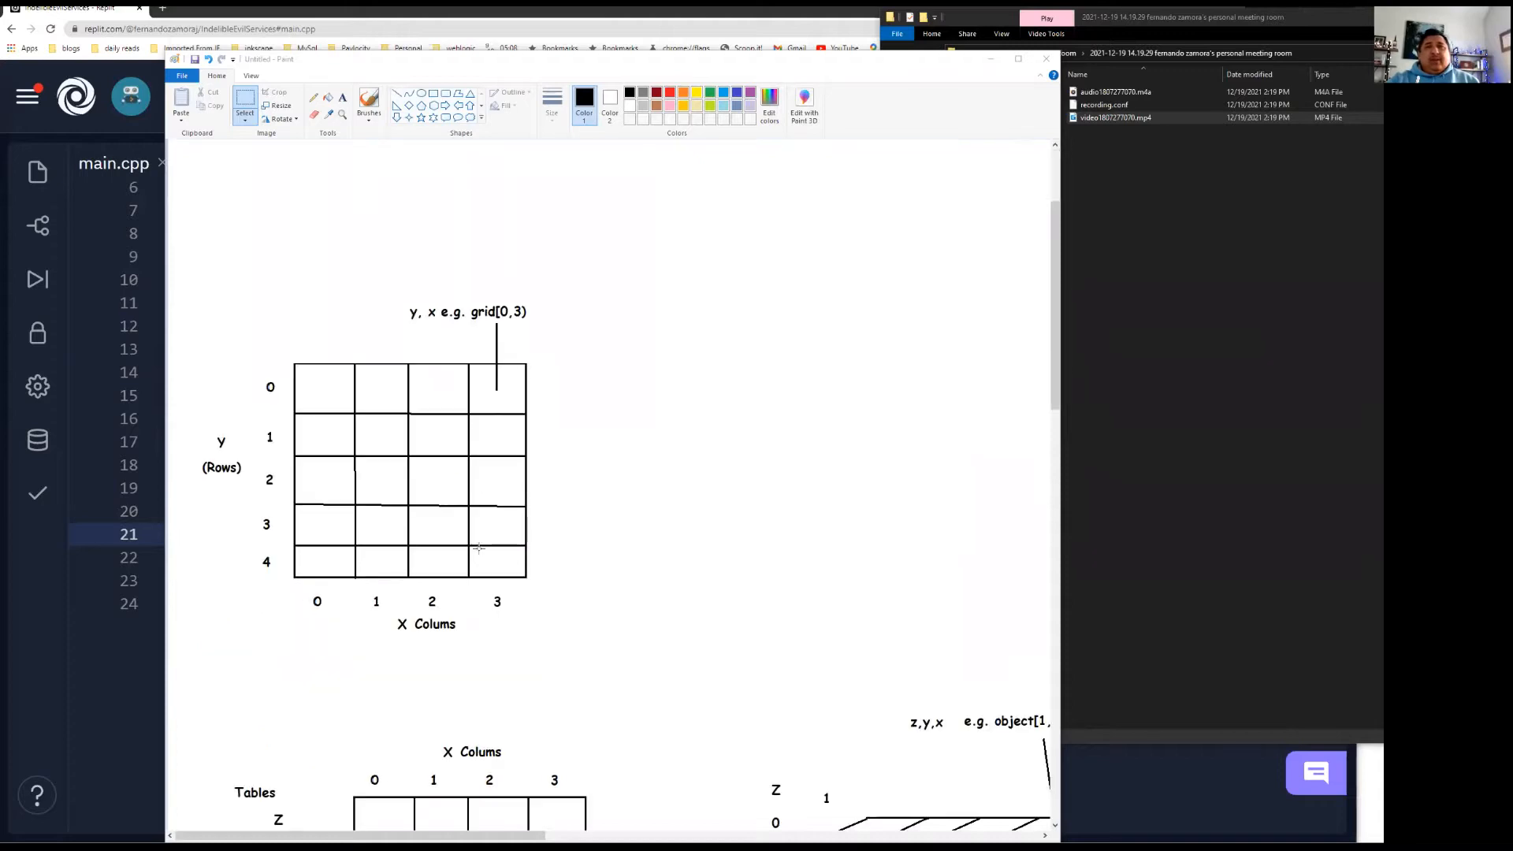
scroll(down, 3)
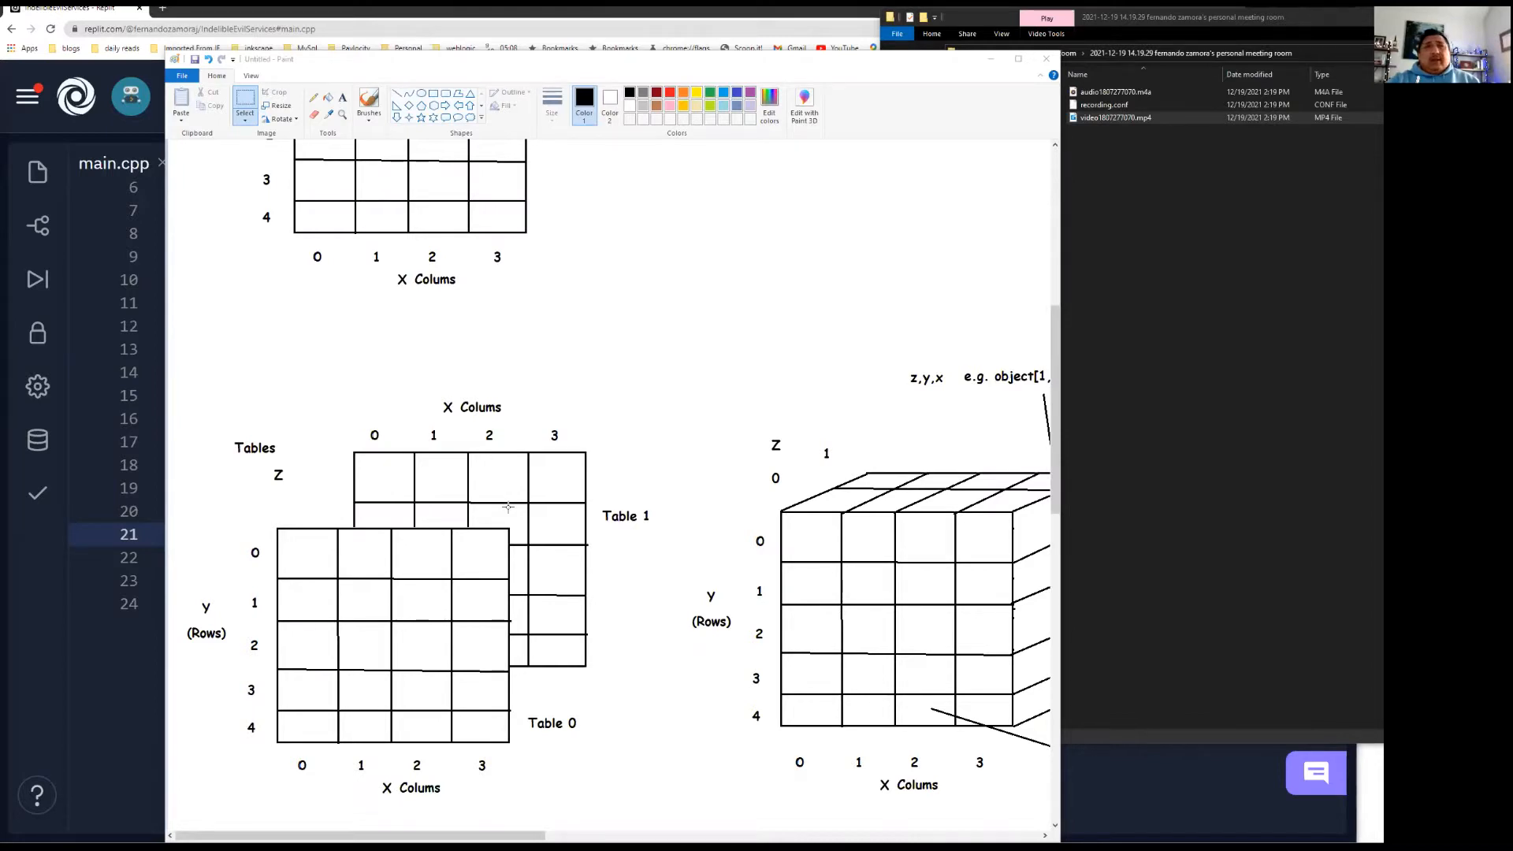
mouse_move(536, 536)
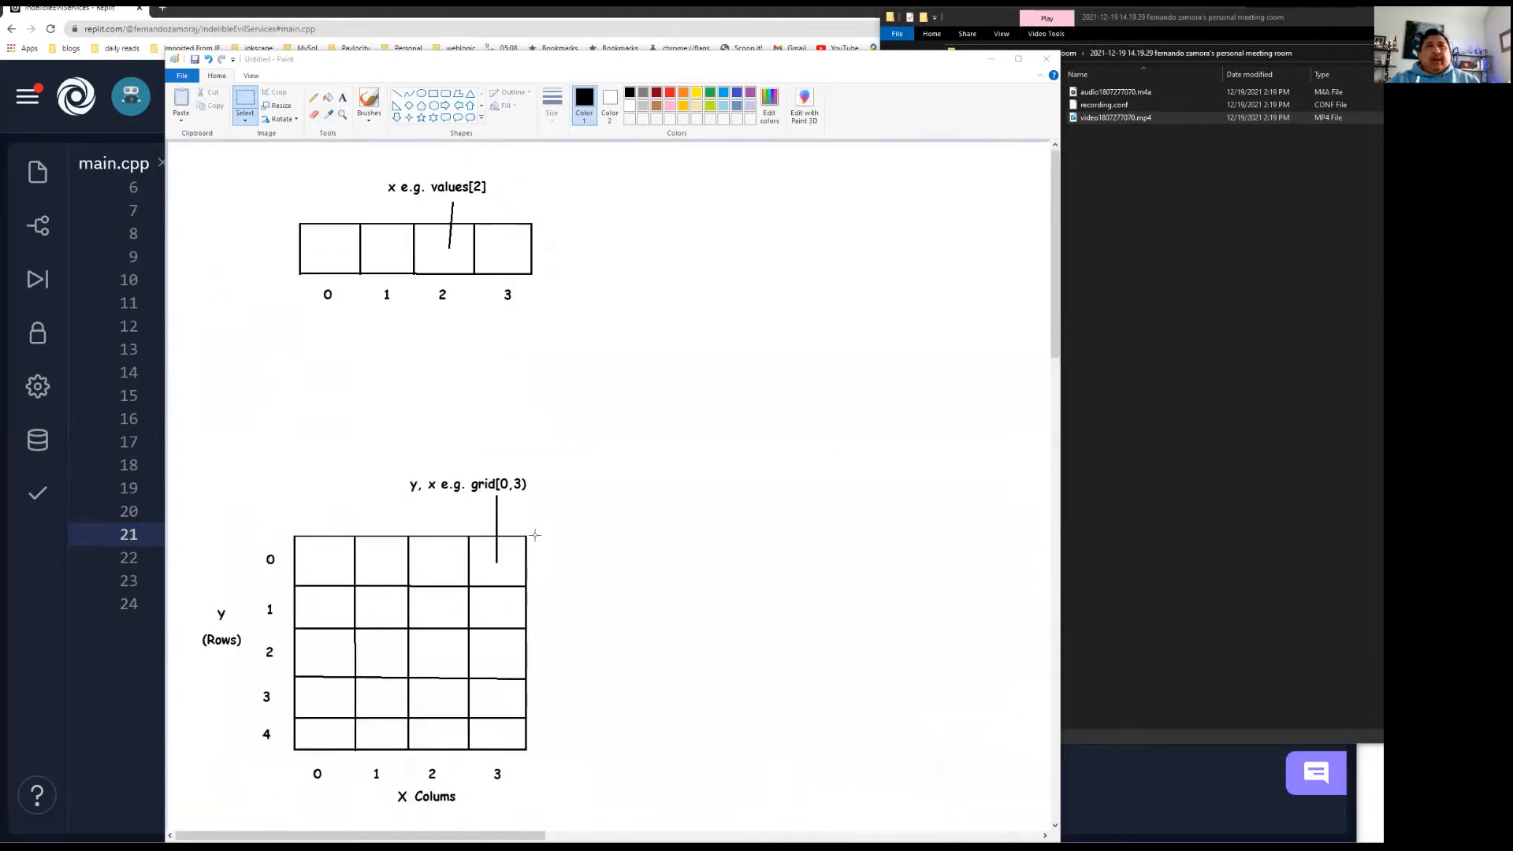
mouse_move(539, 416)
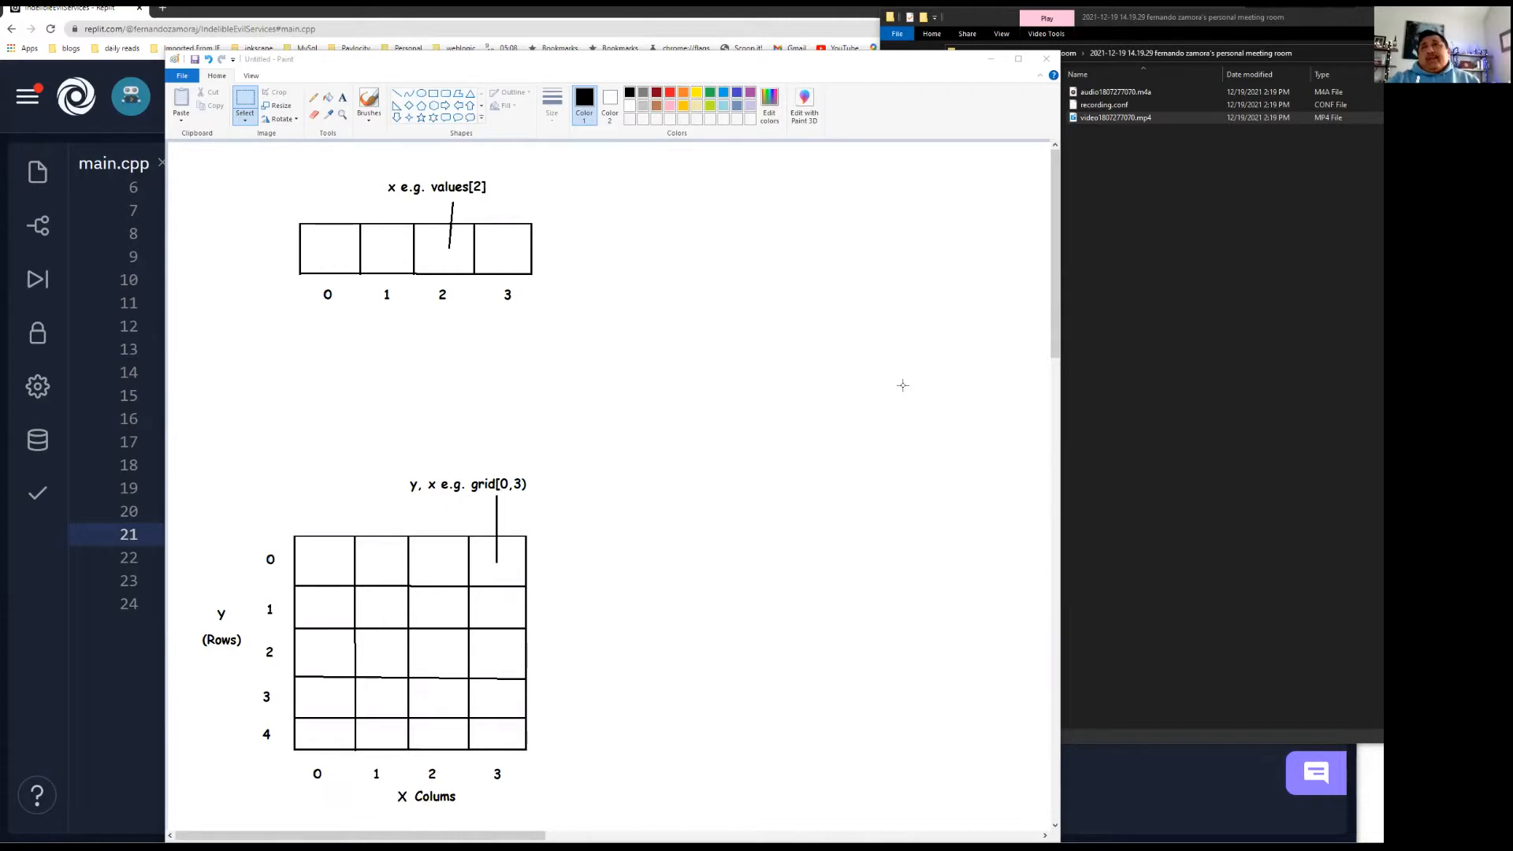
mouse_move(745, 399)
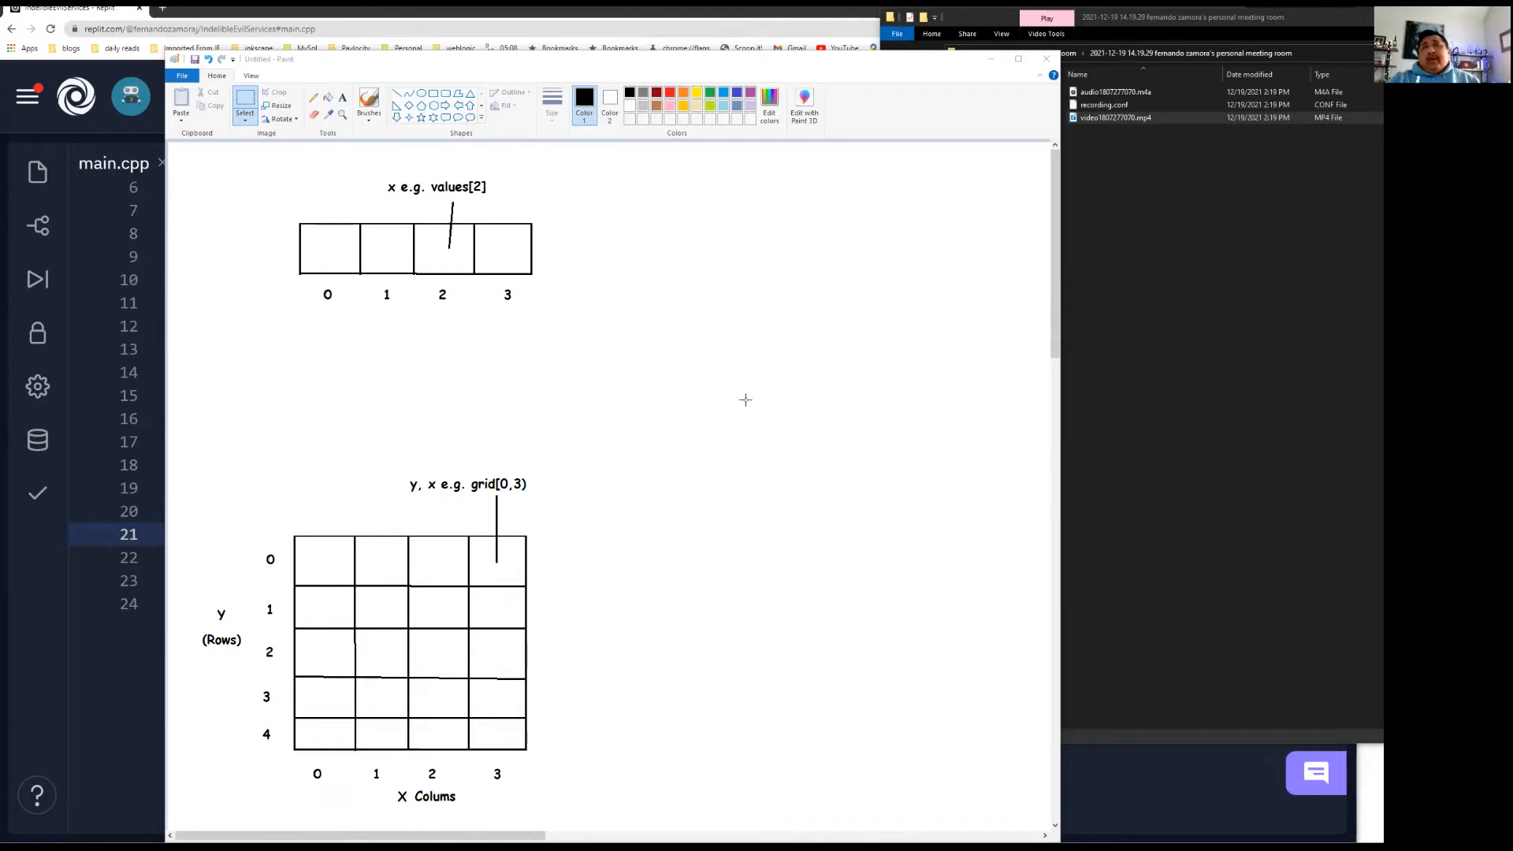
mouse_move(479, 309)
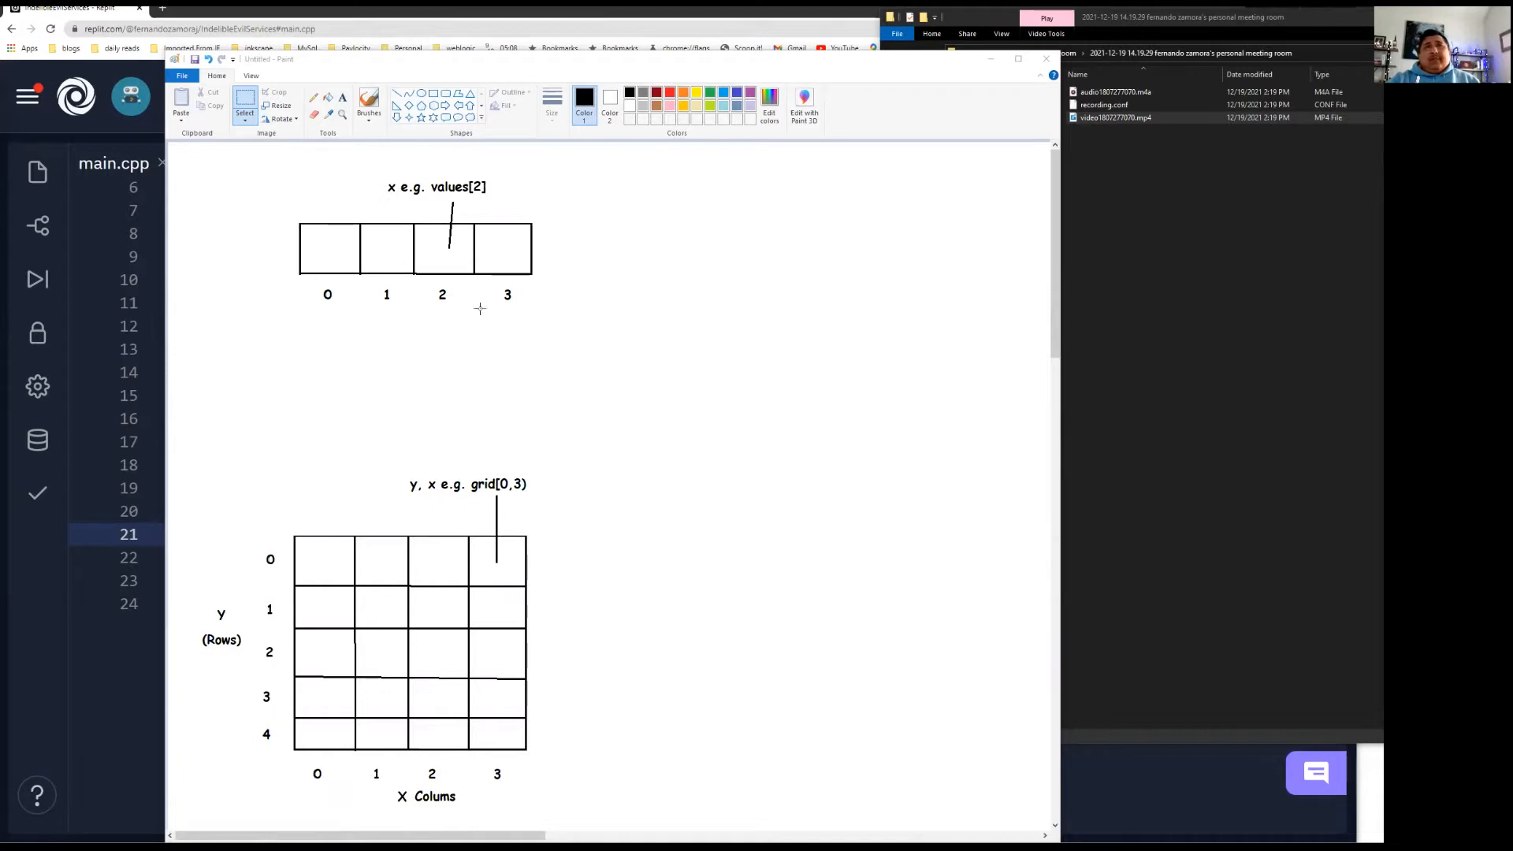
mouse_move(600, 250)
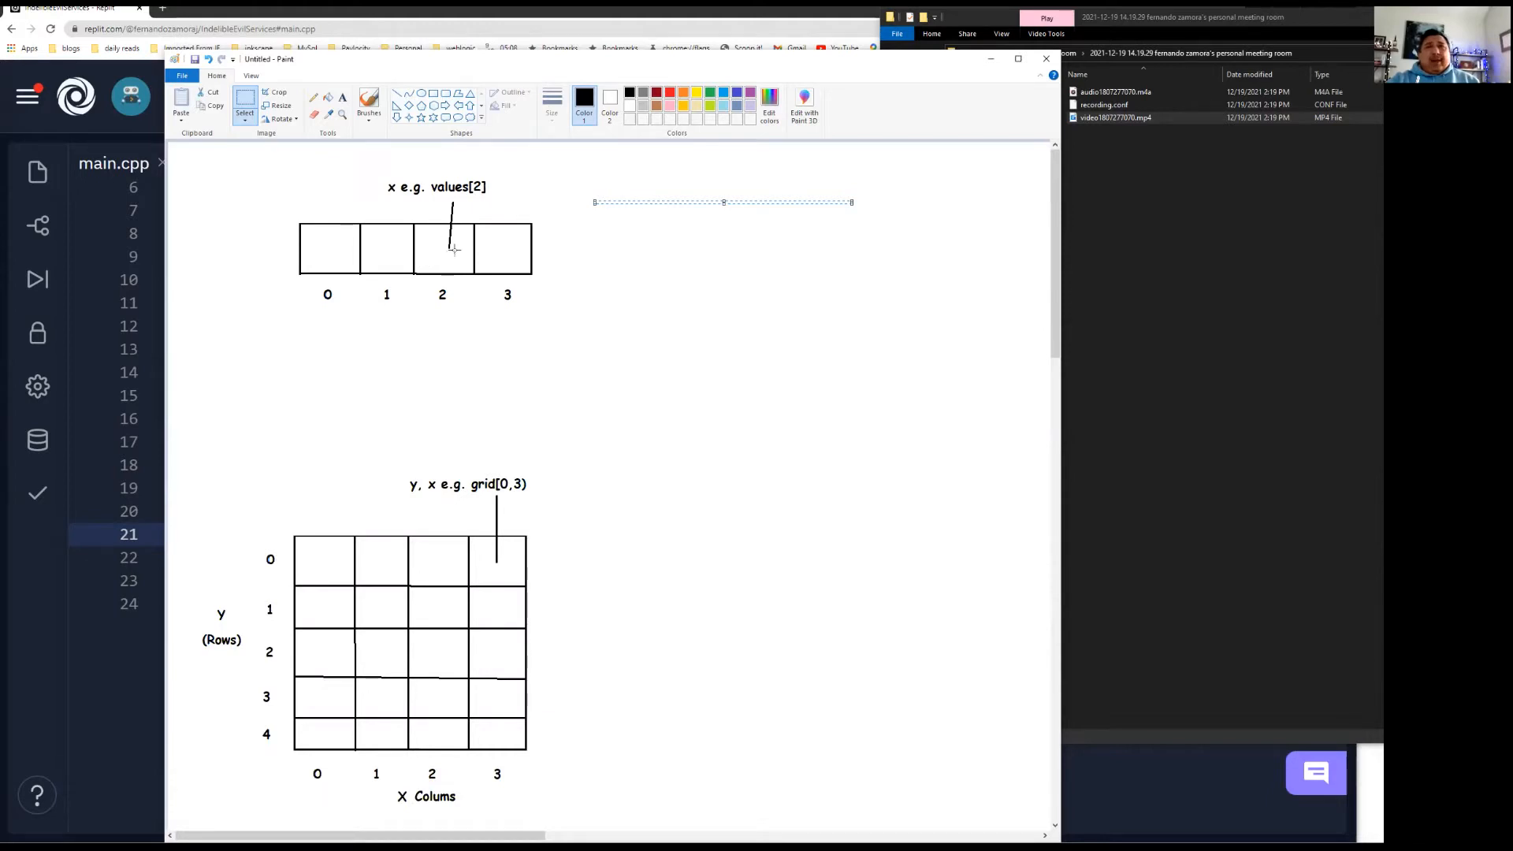
mouse_move(350, 260)
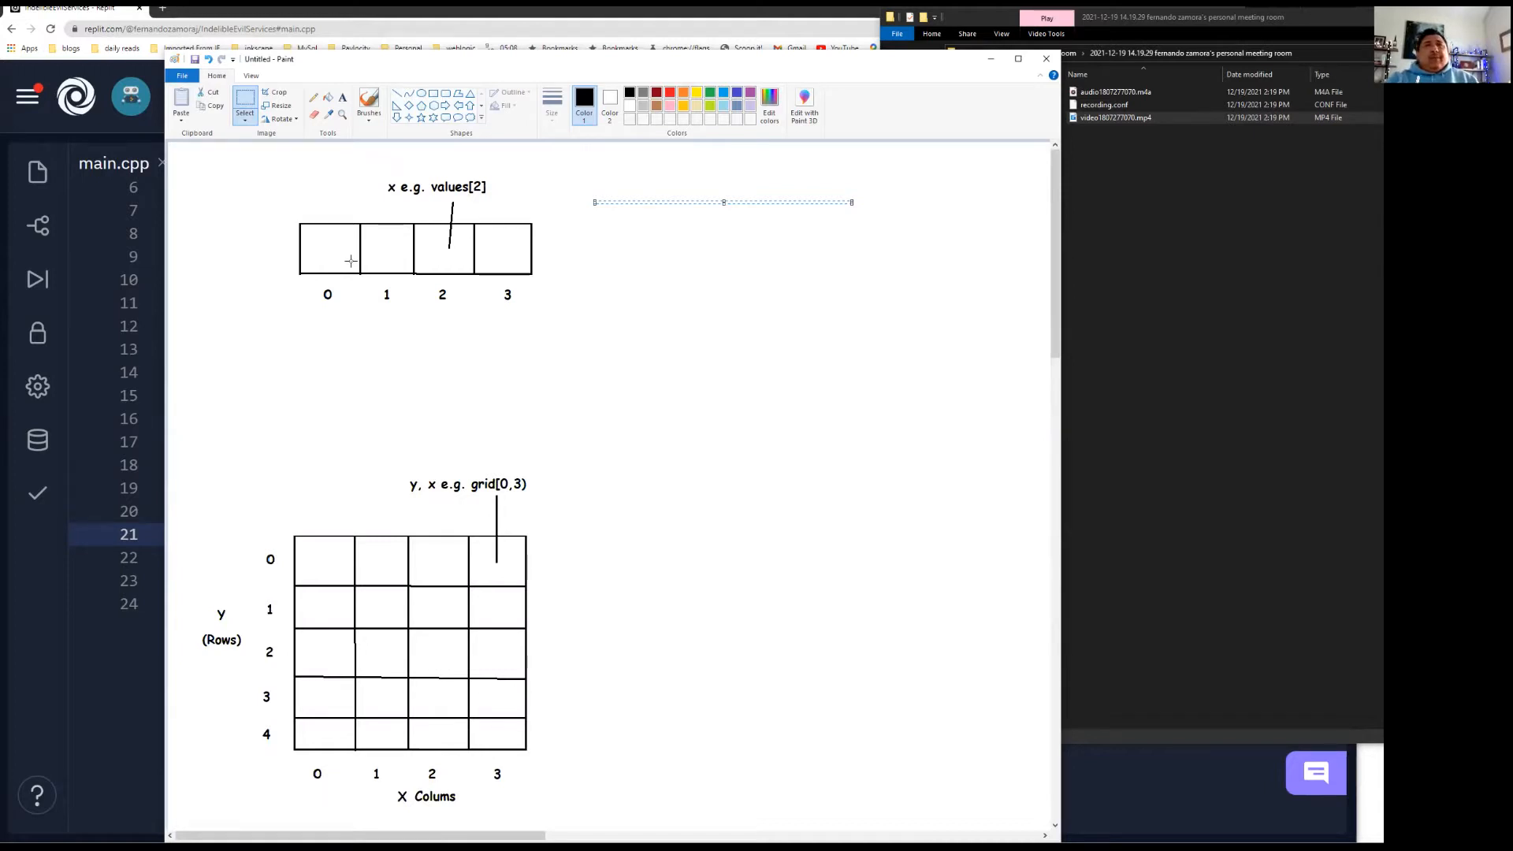
mouse_move(353, 285)
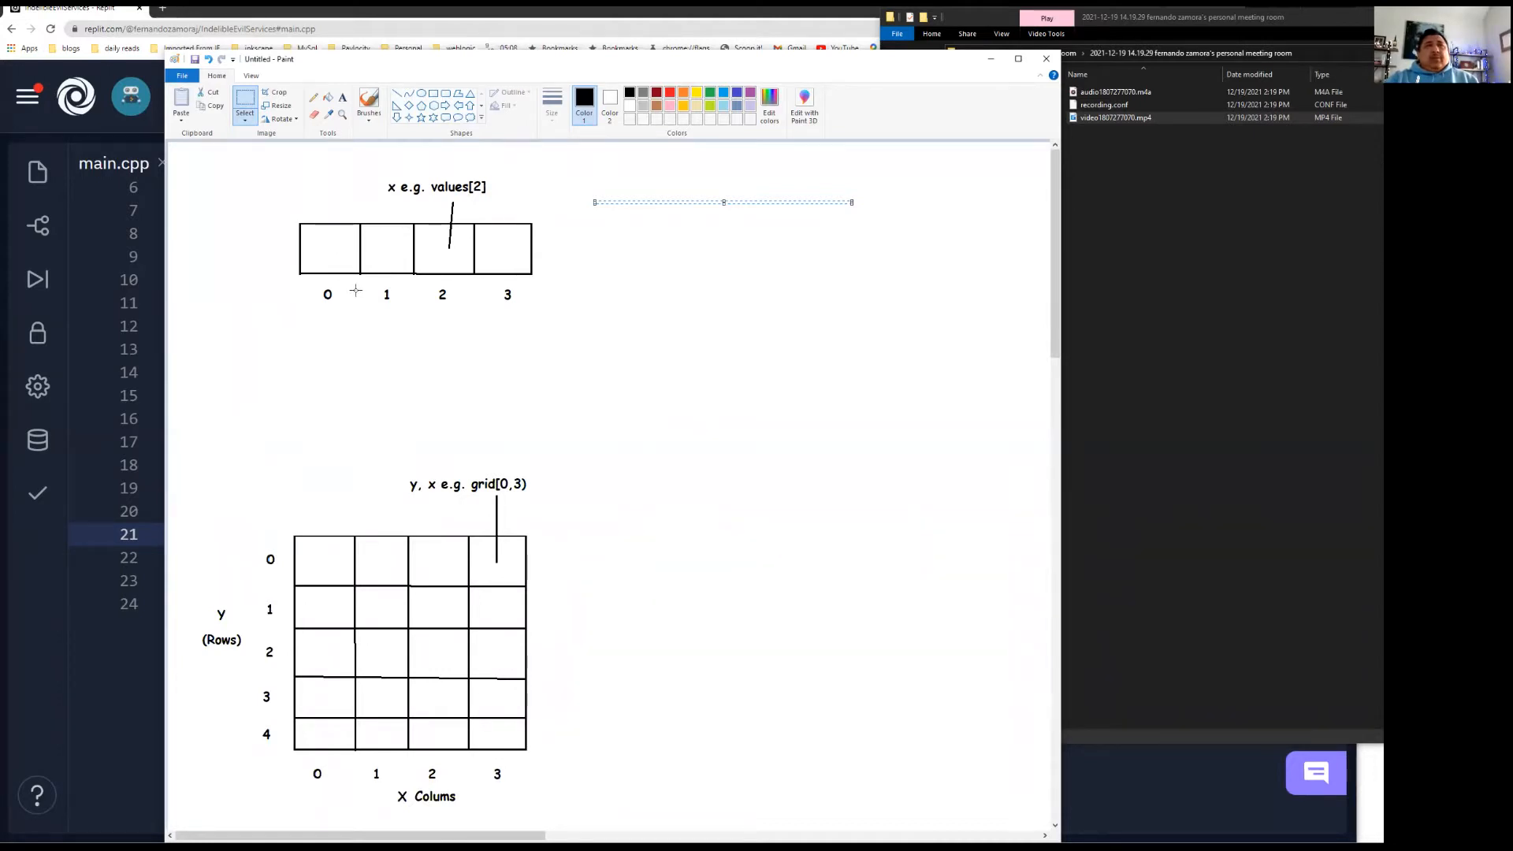
mouse_move(323, 258)
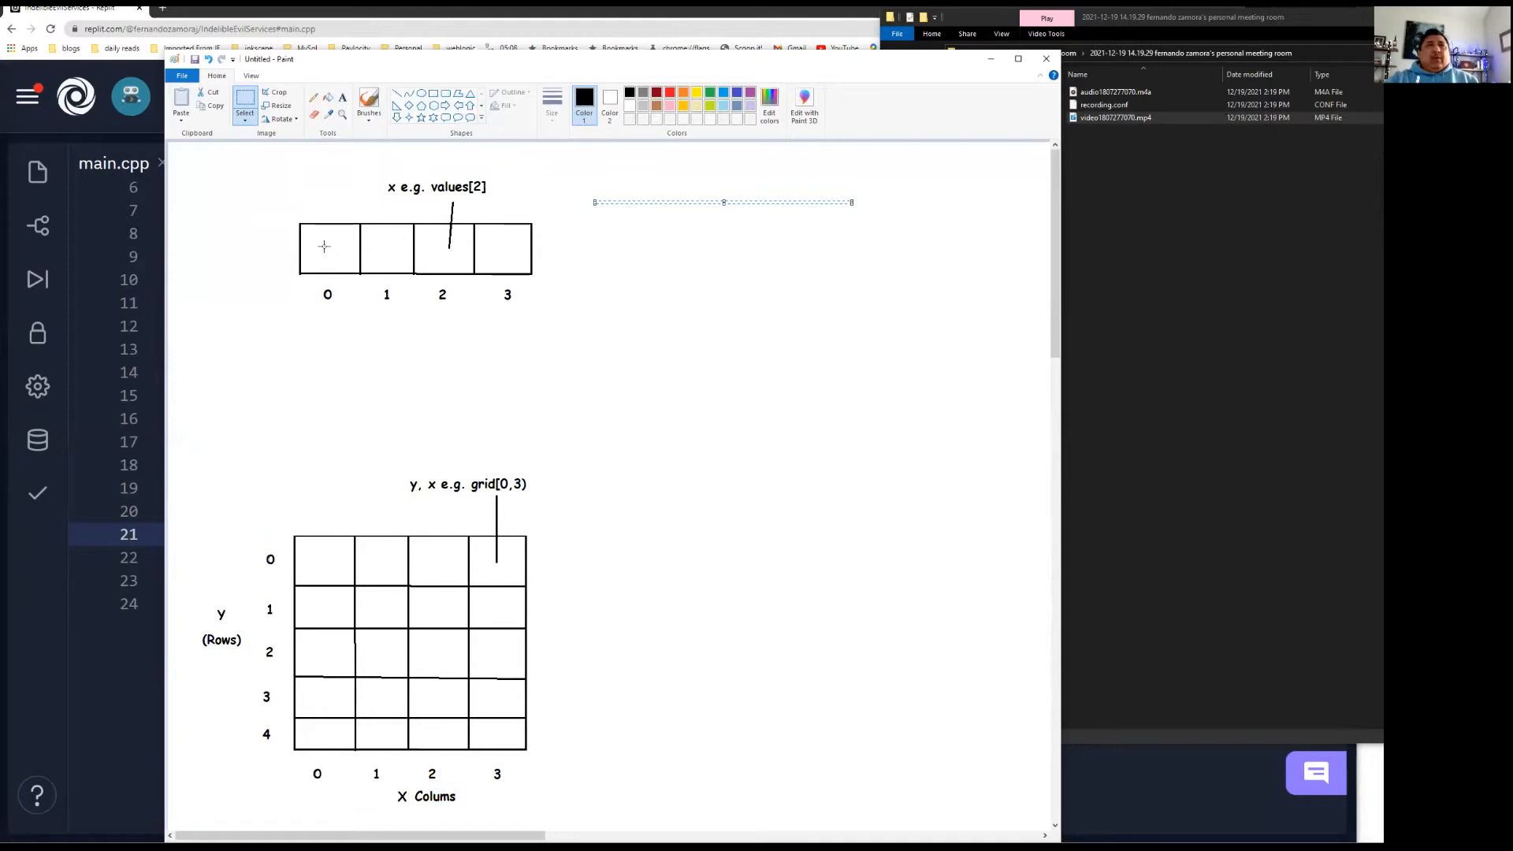
mouse_move(332, 246)
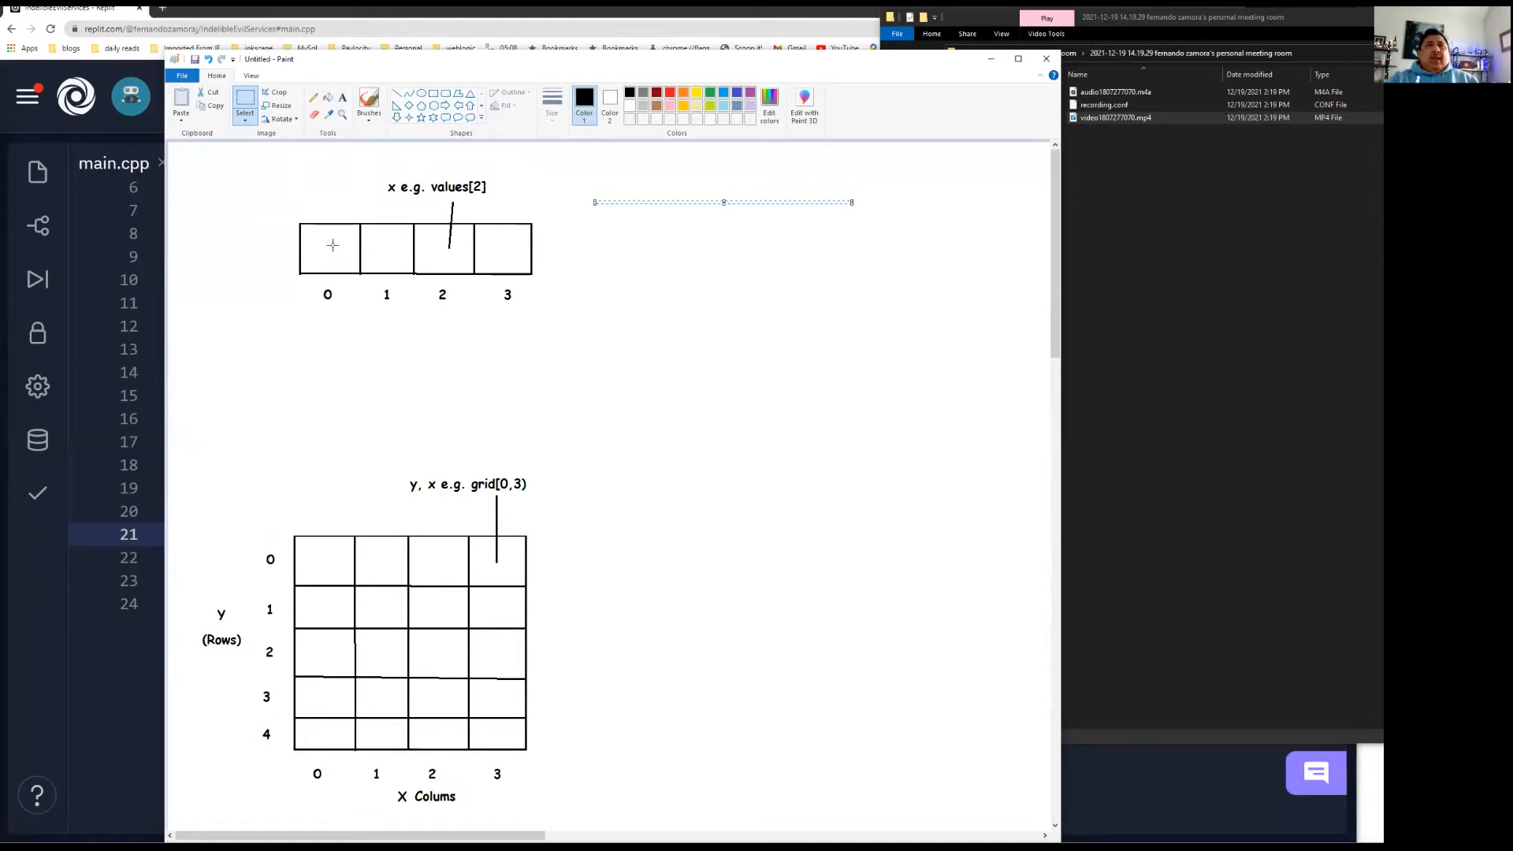
mouse_move(511, 246)
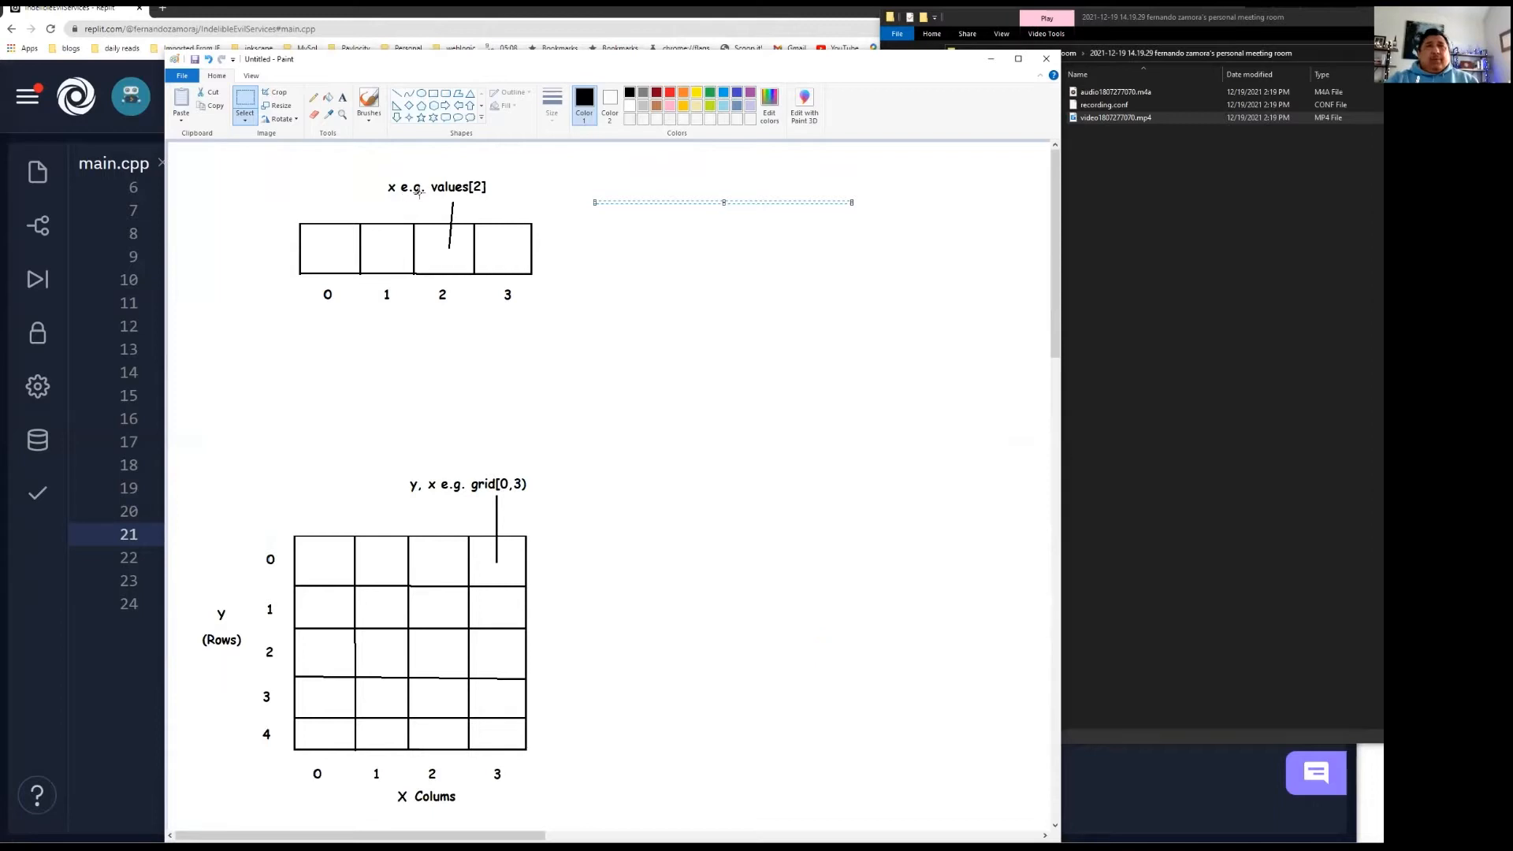
mouse_move(423, 190)
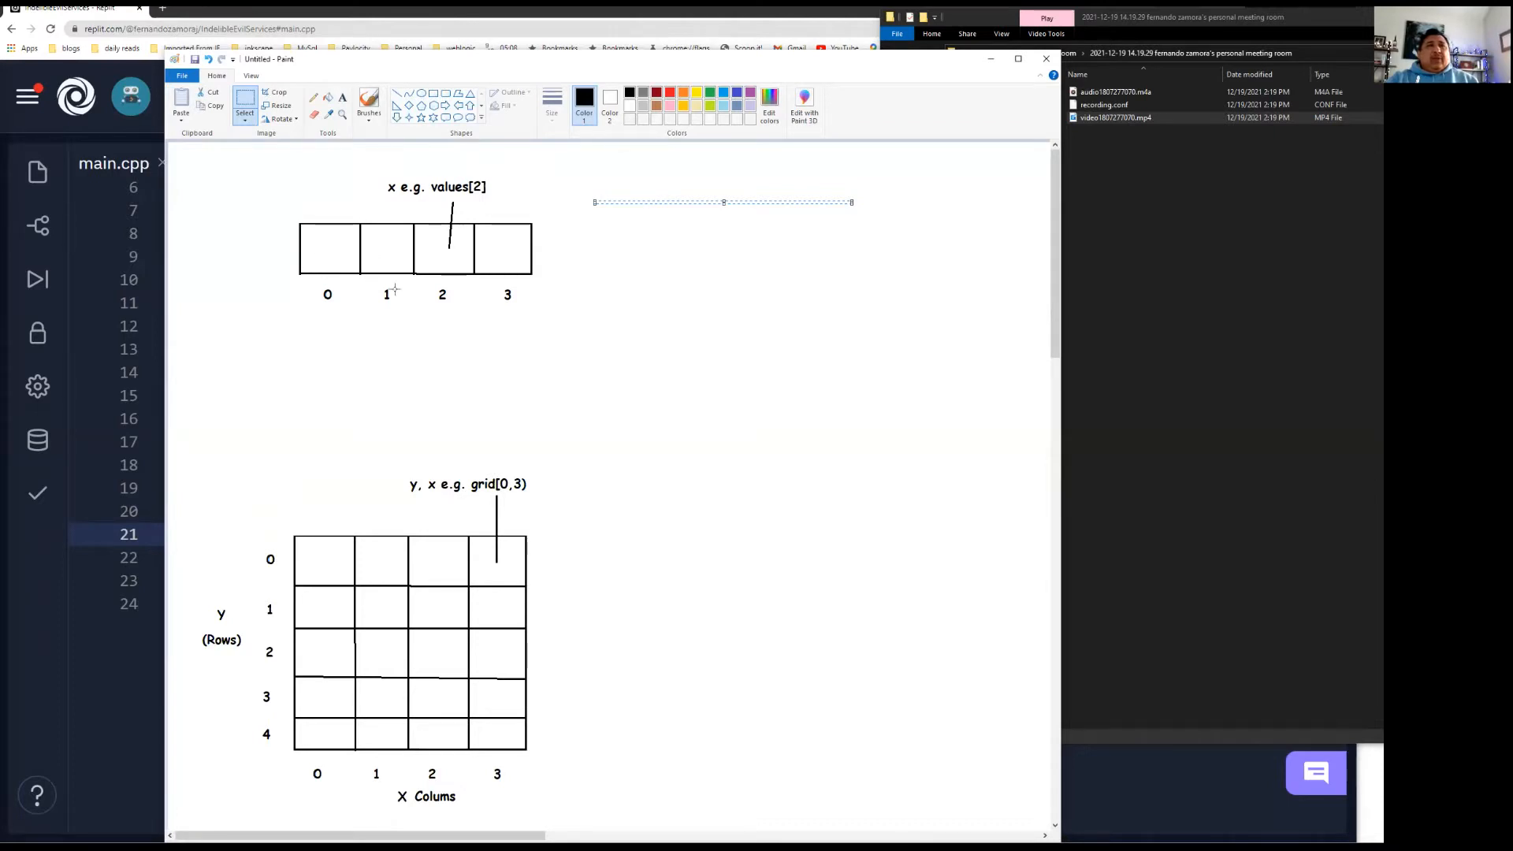
mouse_move(355, 252)
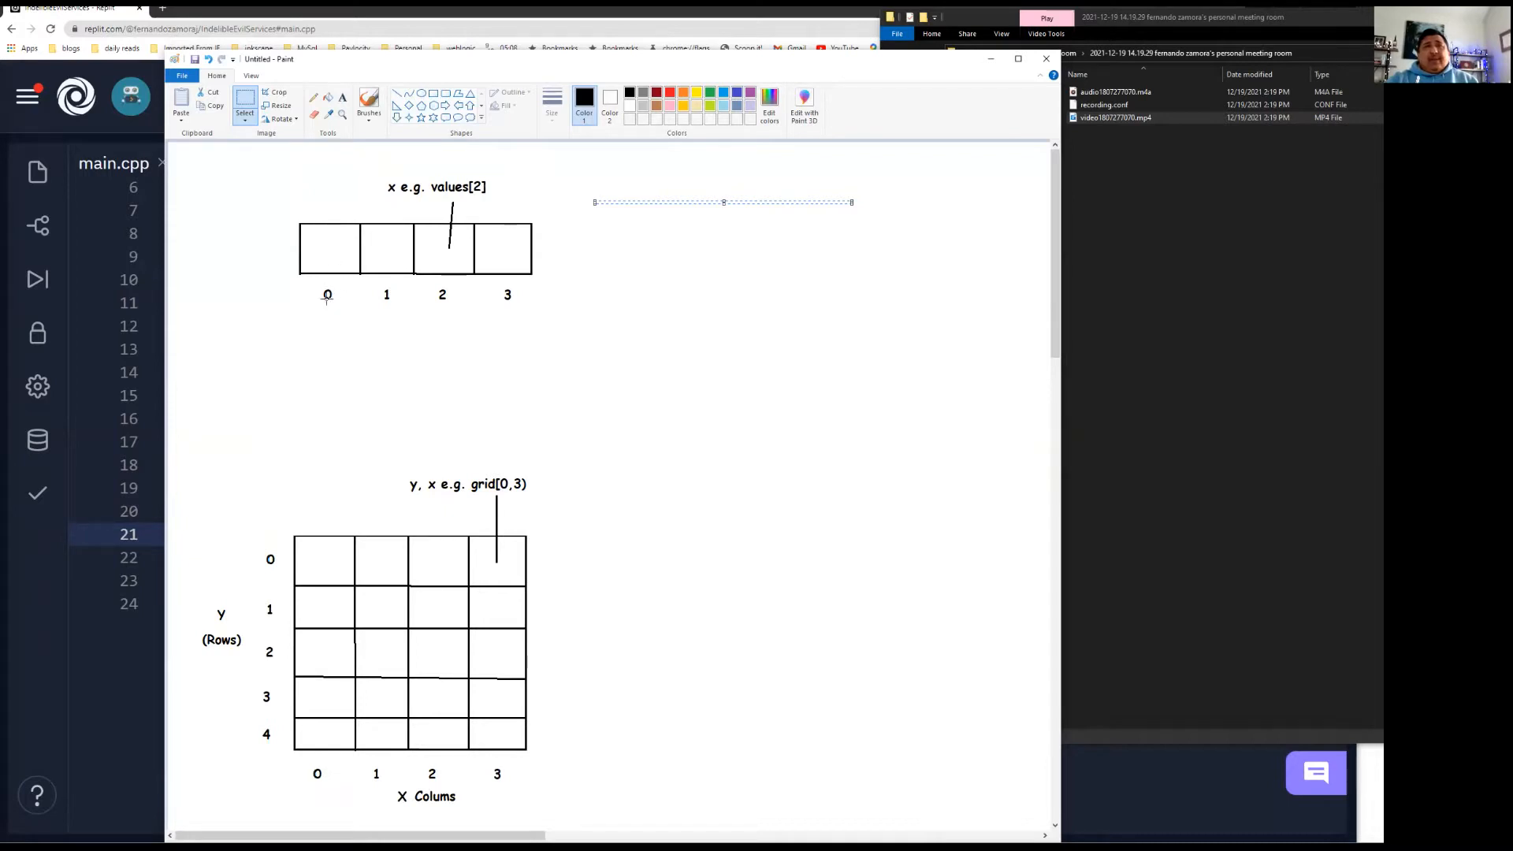
mouse_move(345, 249)
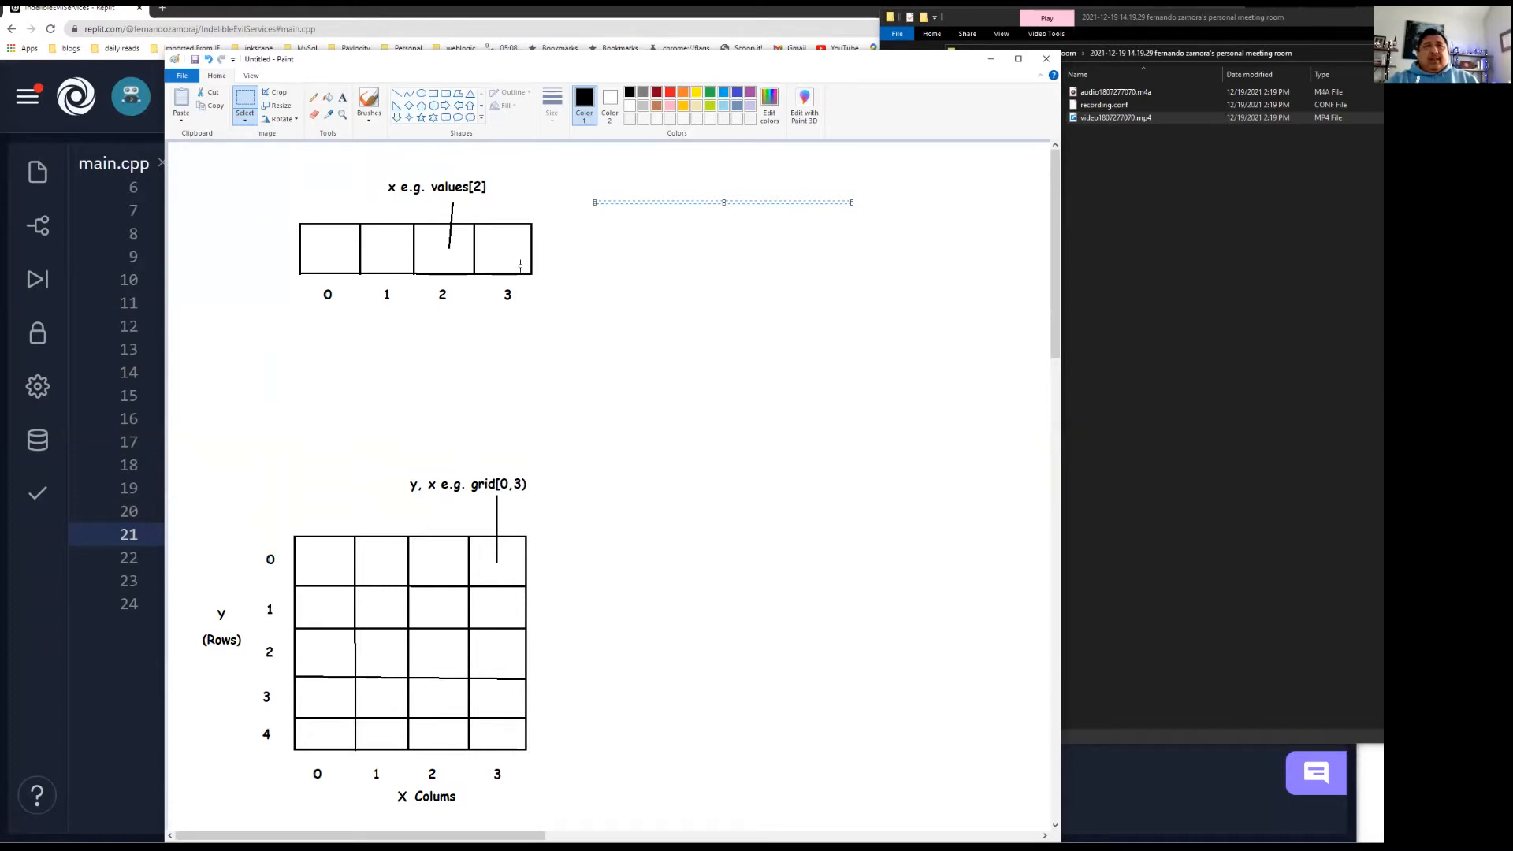
scroll(down, 3)
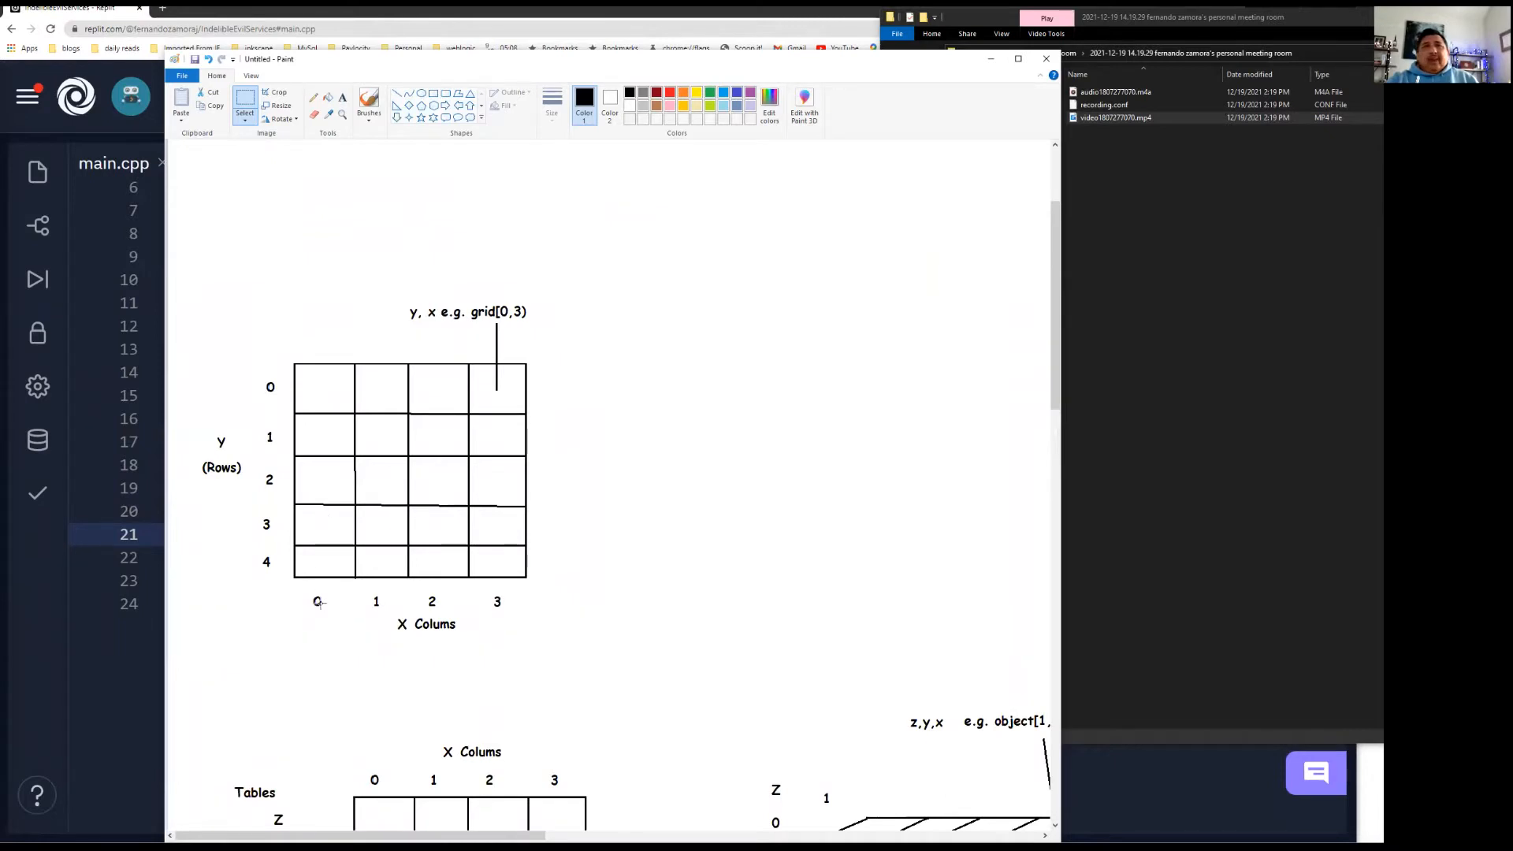
mouse_move(441, 599)
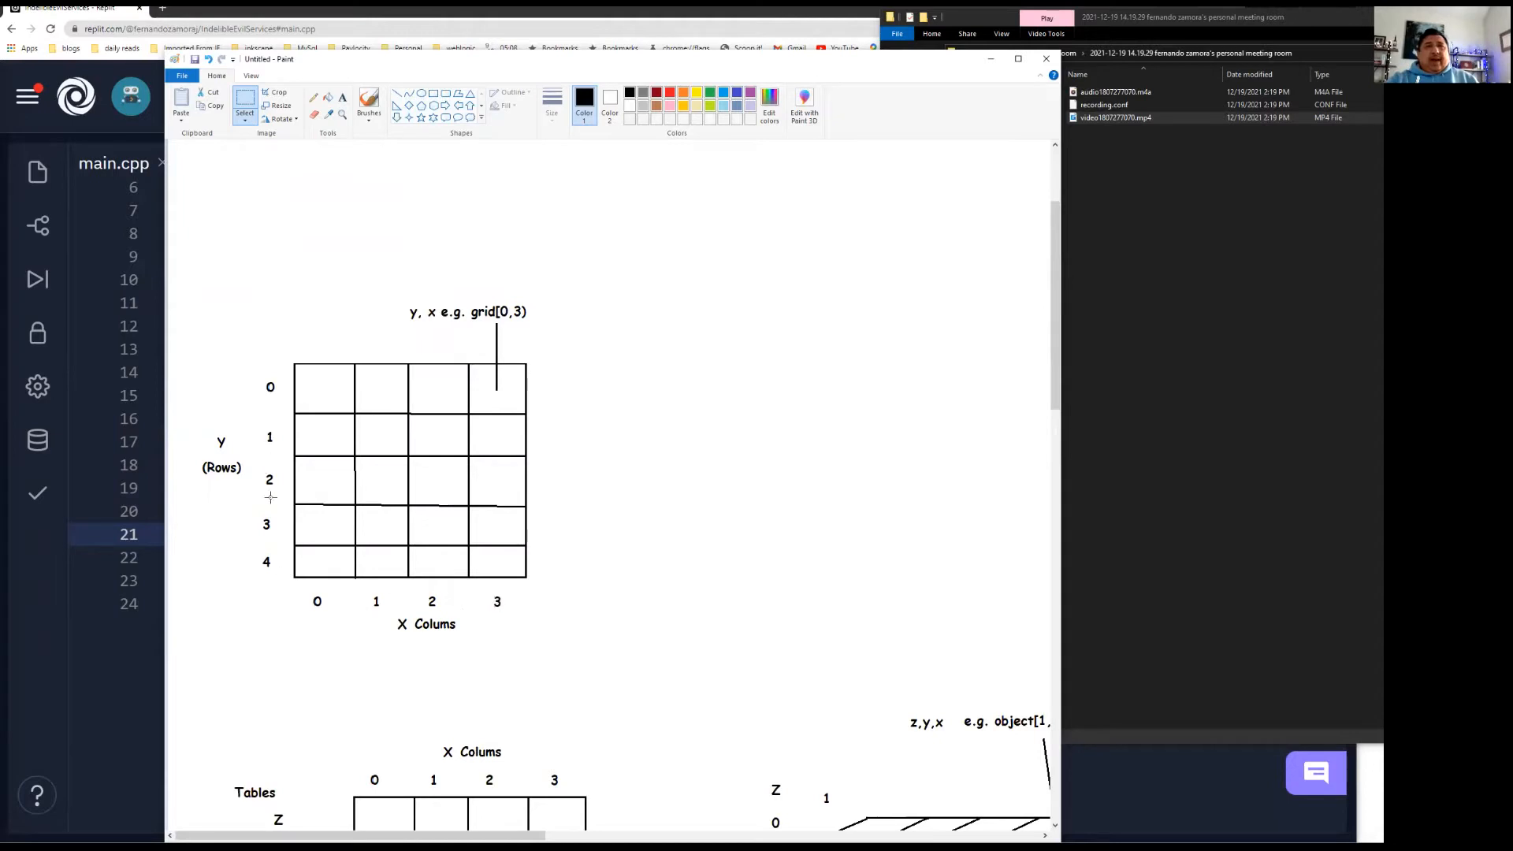
mouse_move(252, 528)
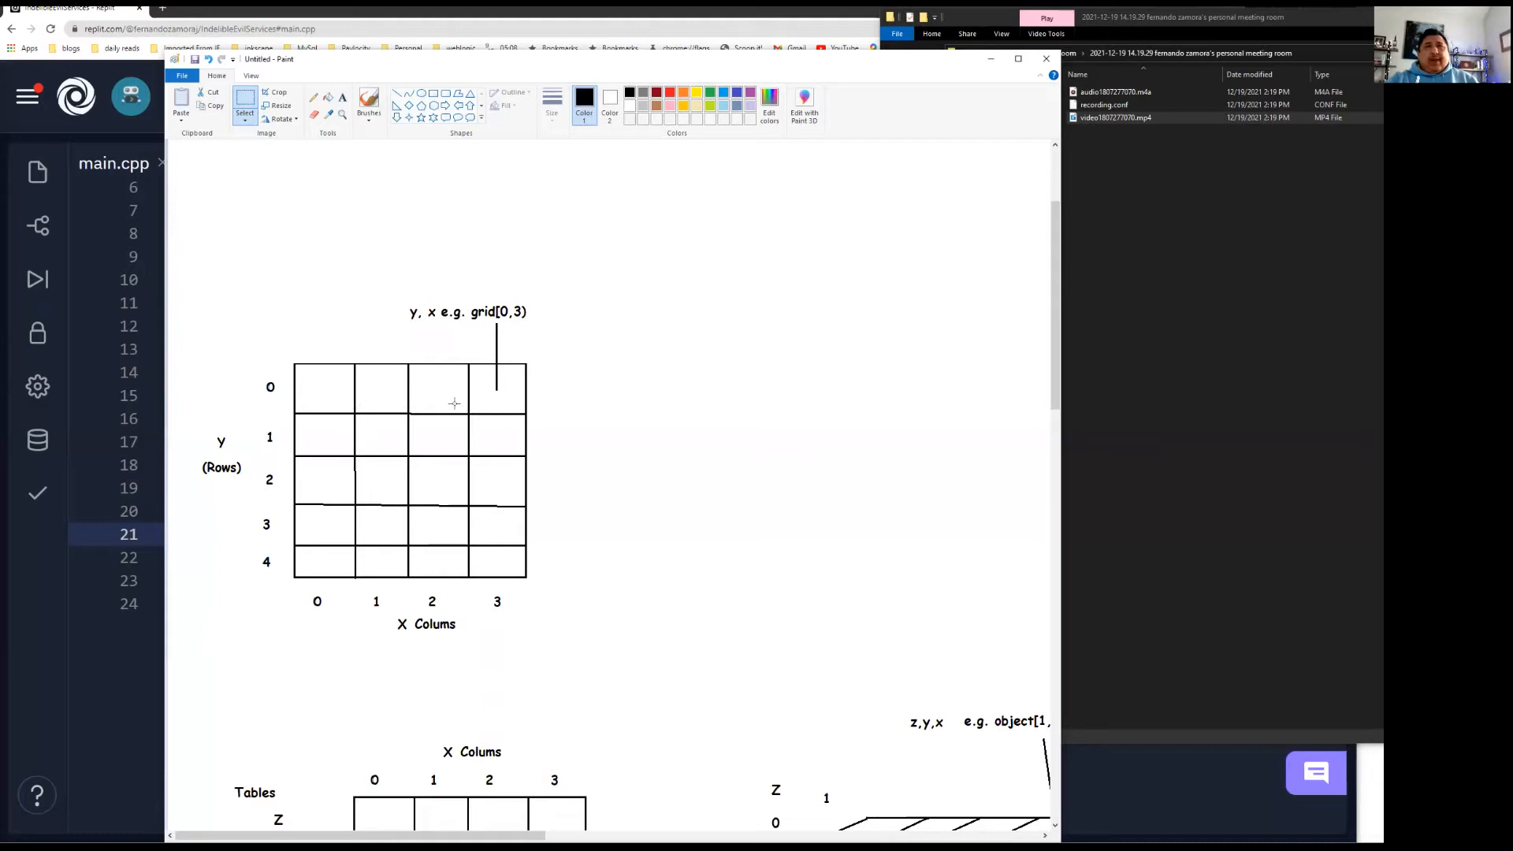
mouse_move(363, 398)
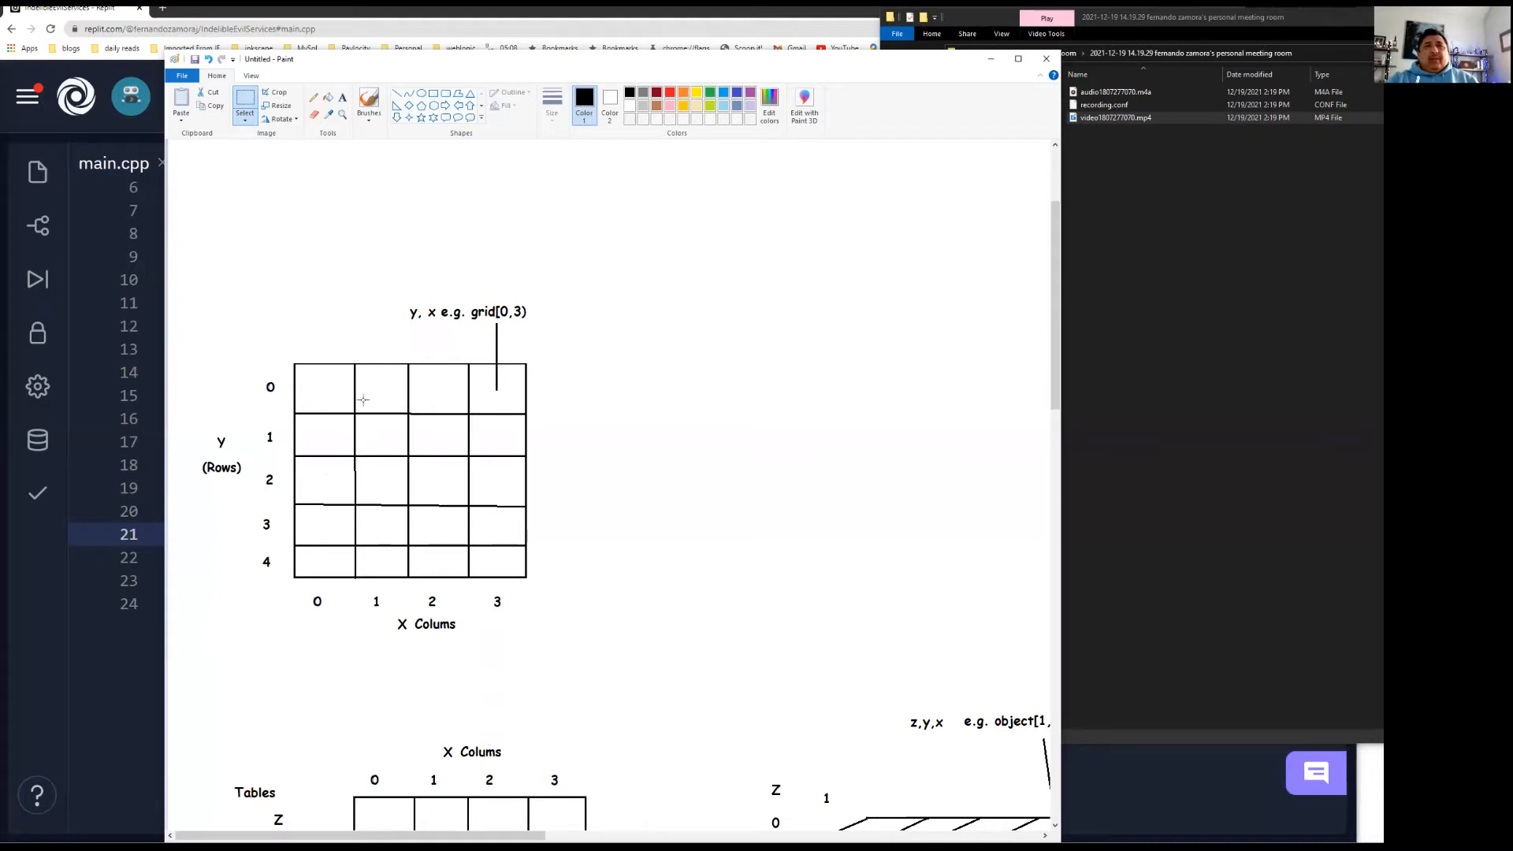
mouse_move(413, 446)
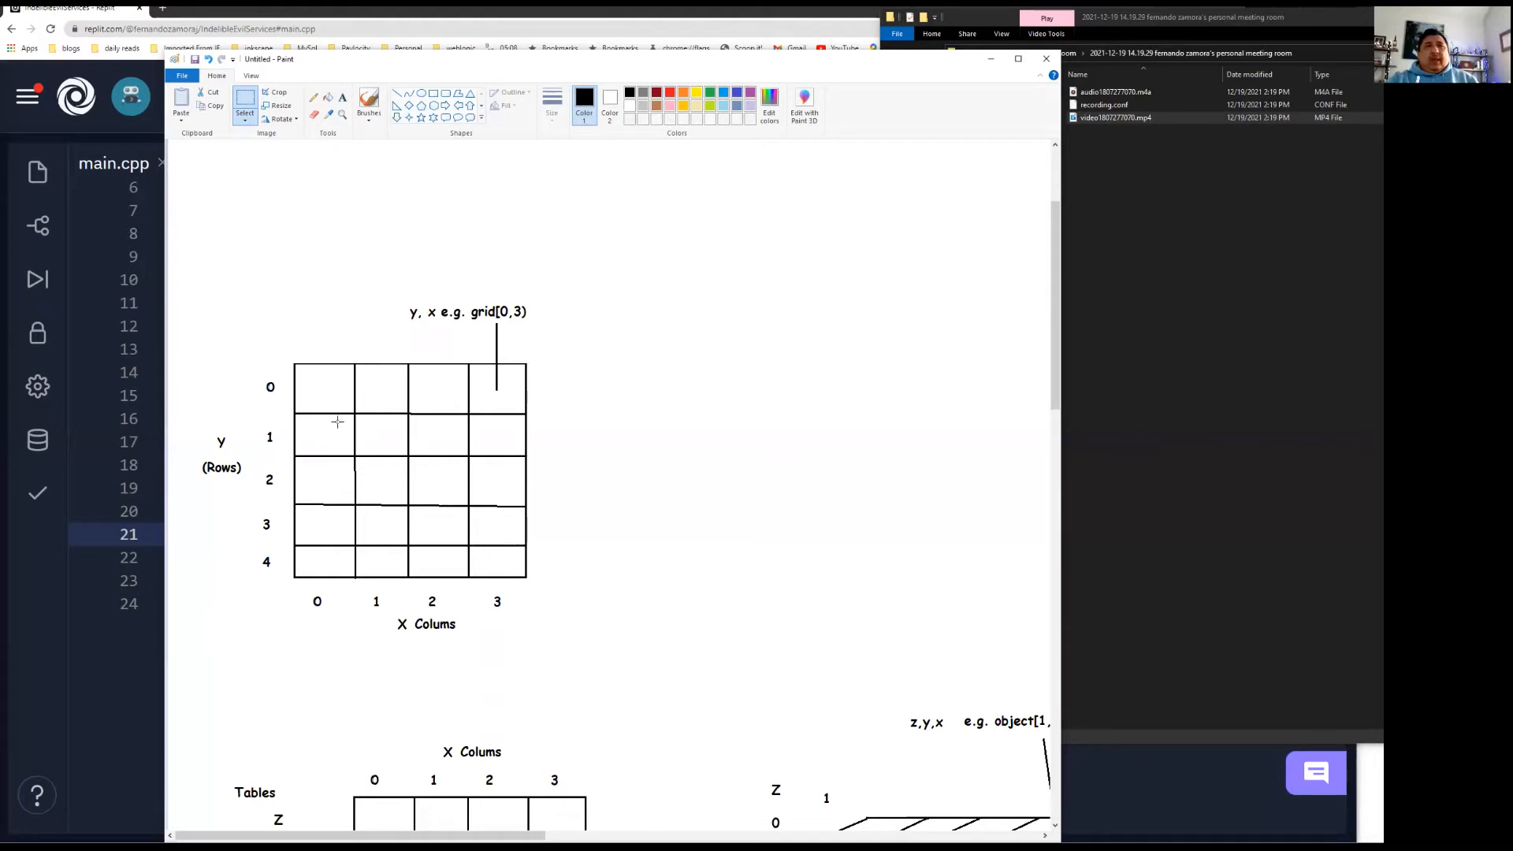
mouse_move(440, 487)
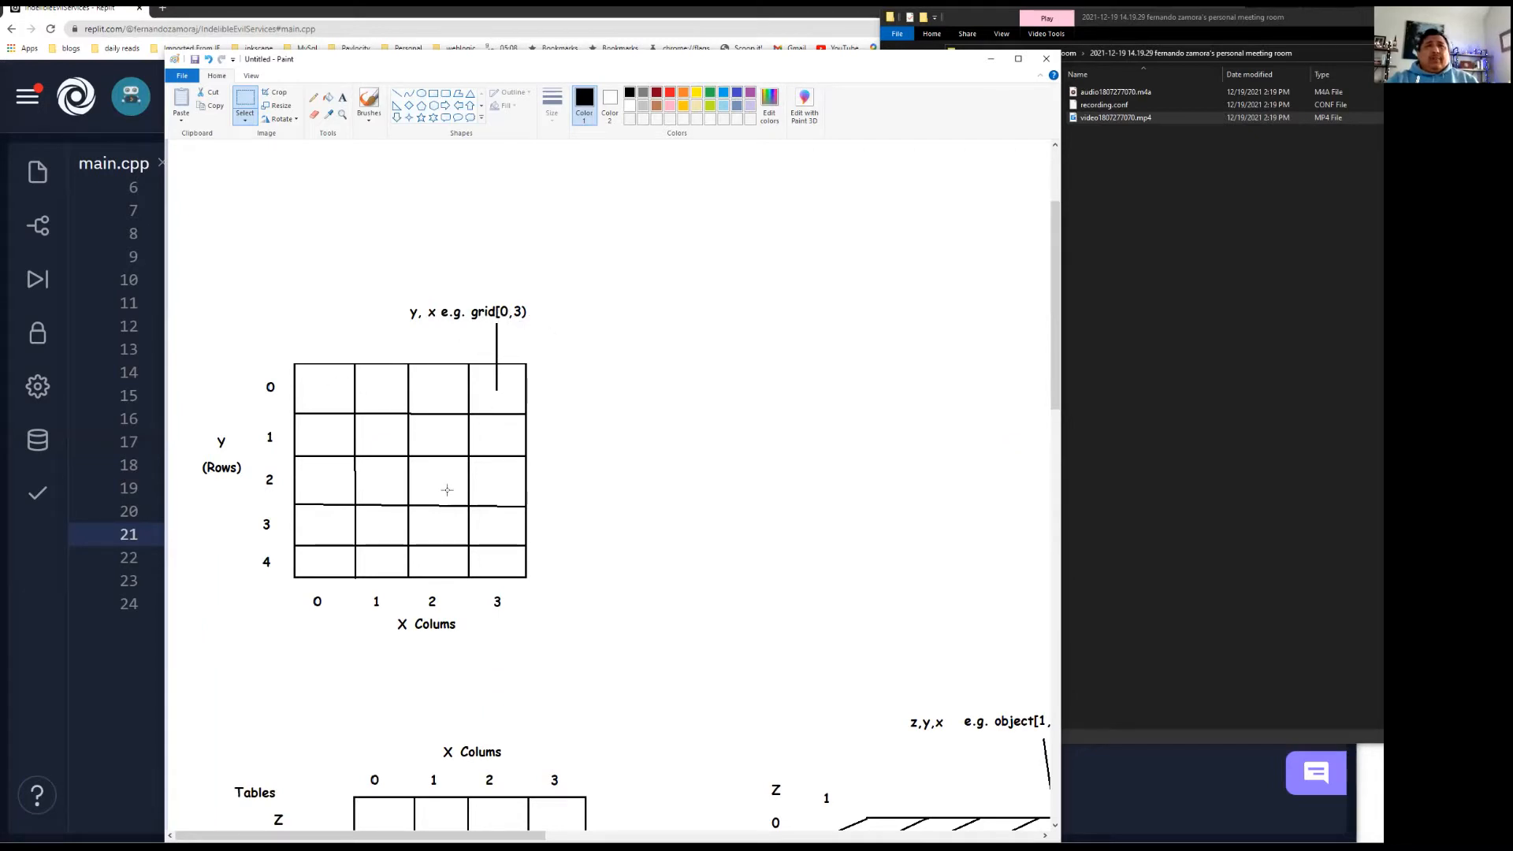
mouse_move(307, 472)
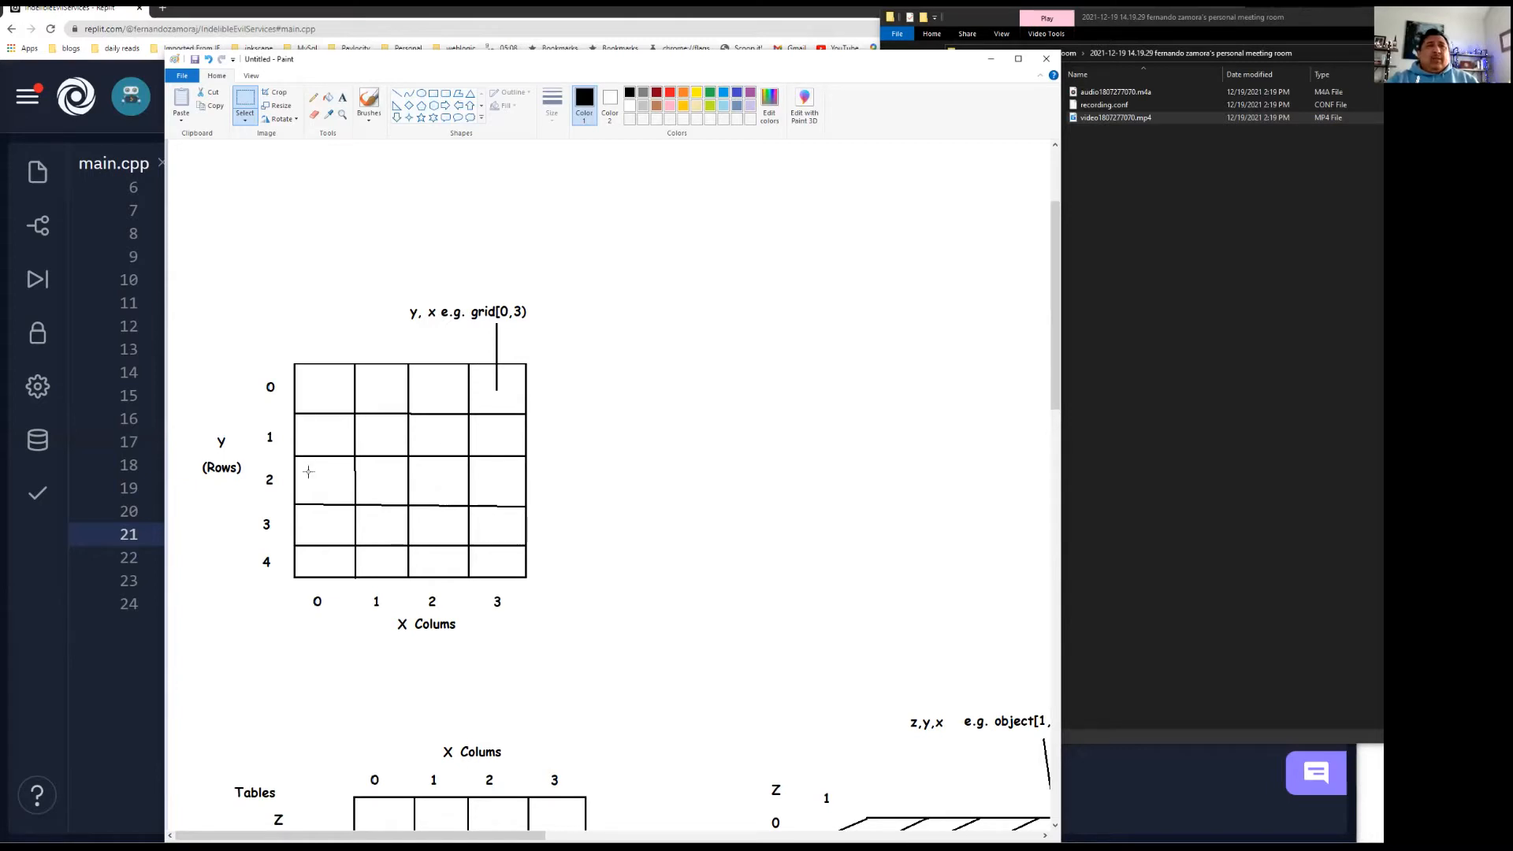
mouse_move(480, 476)
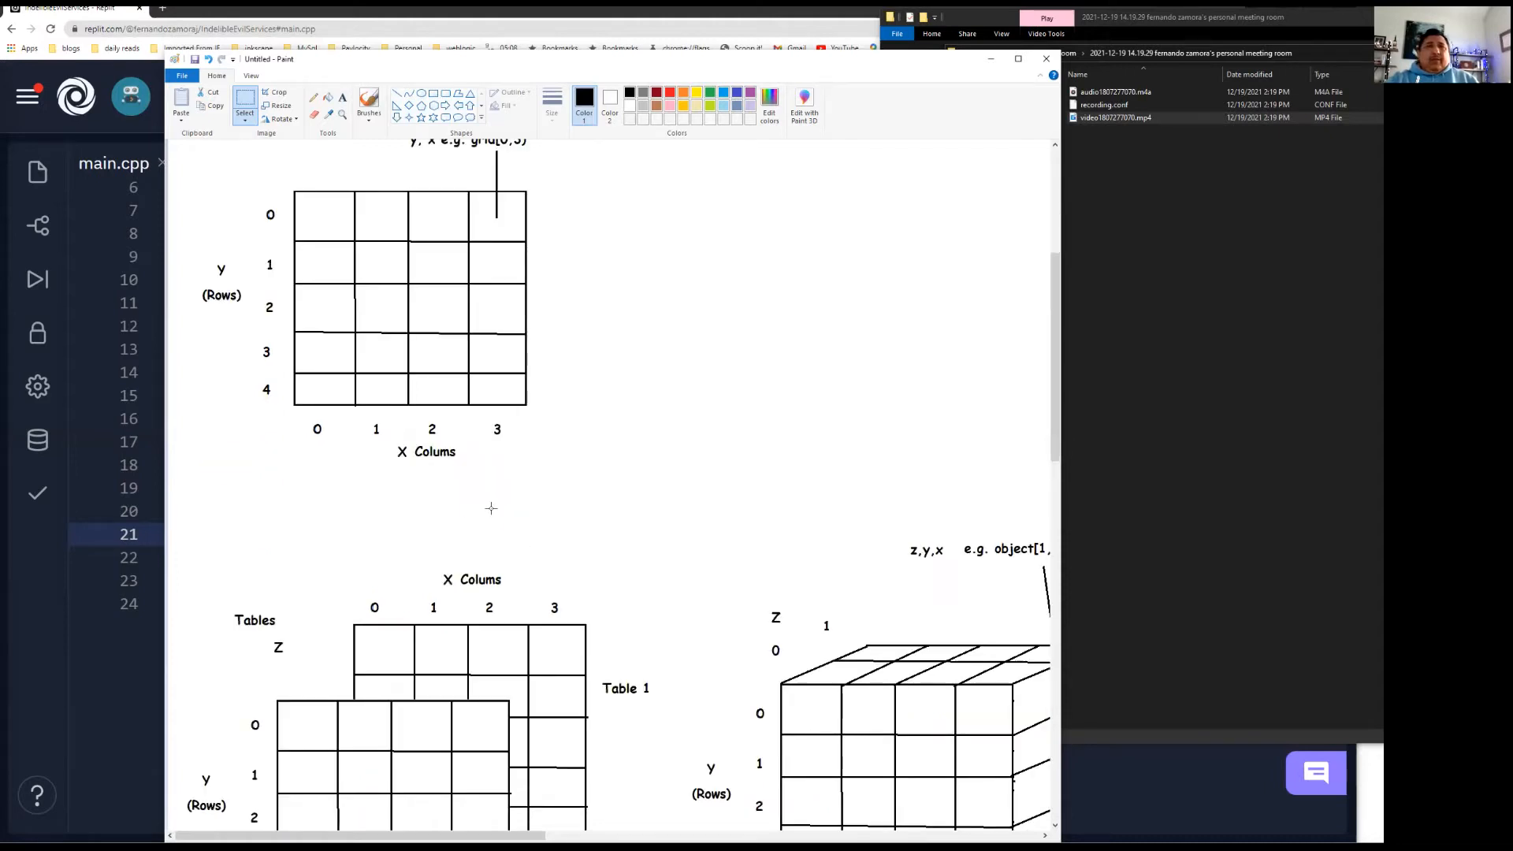
scroll(down, 3)
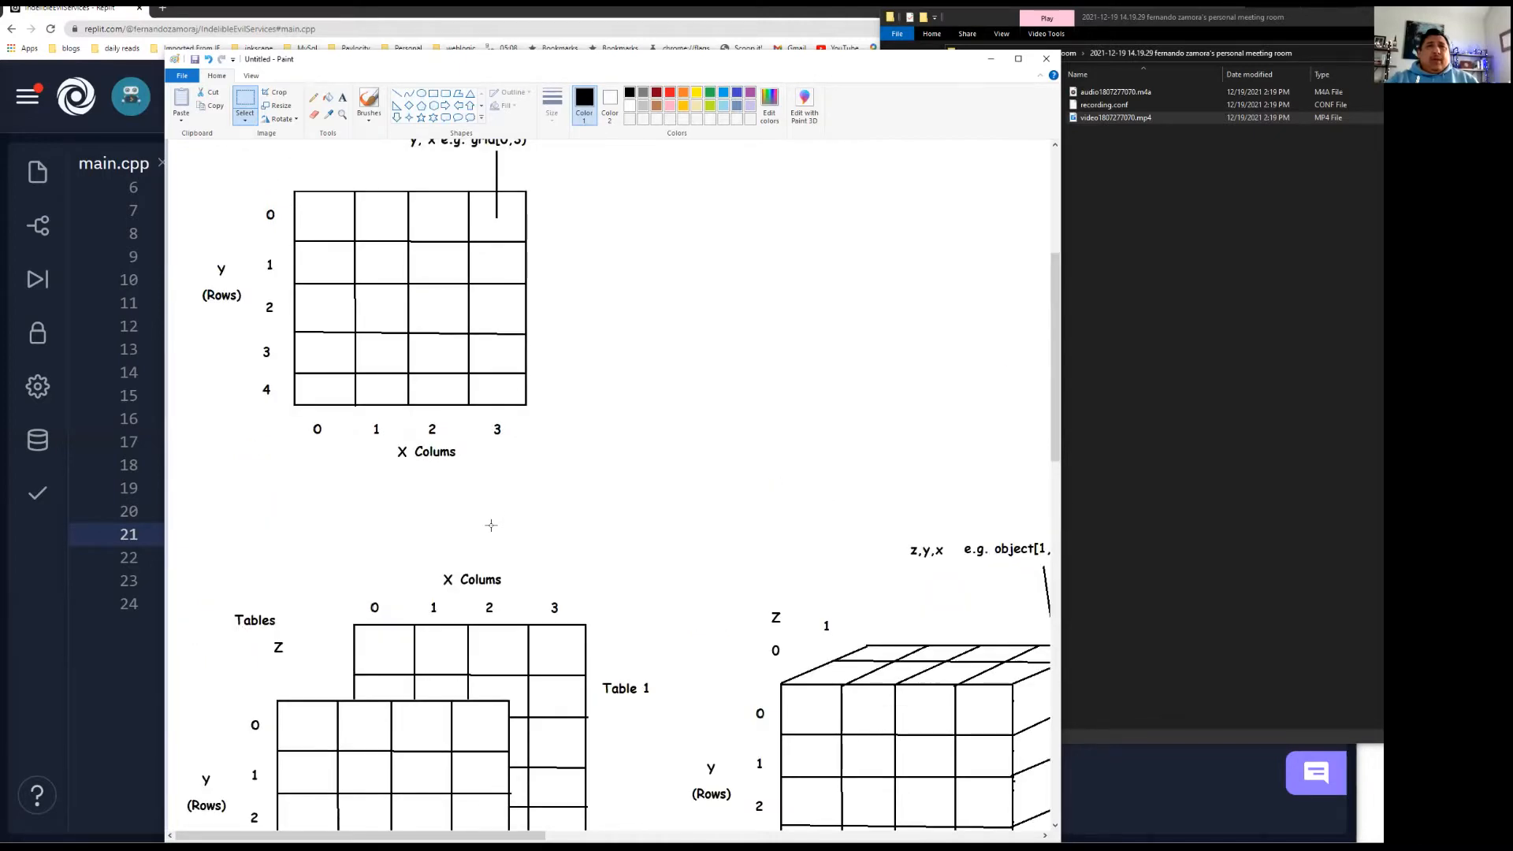
scroll(down, 3)
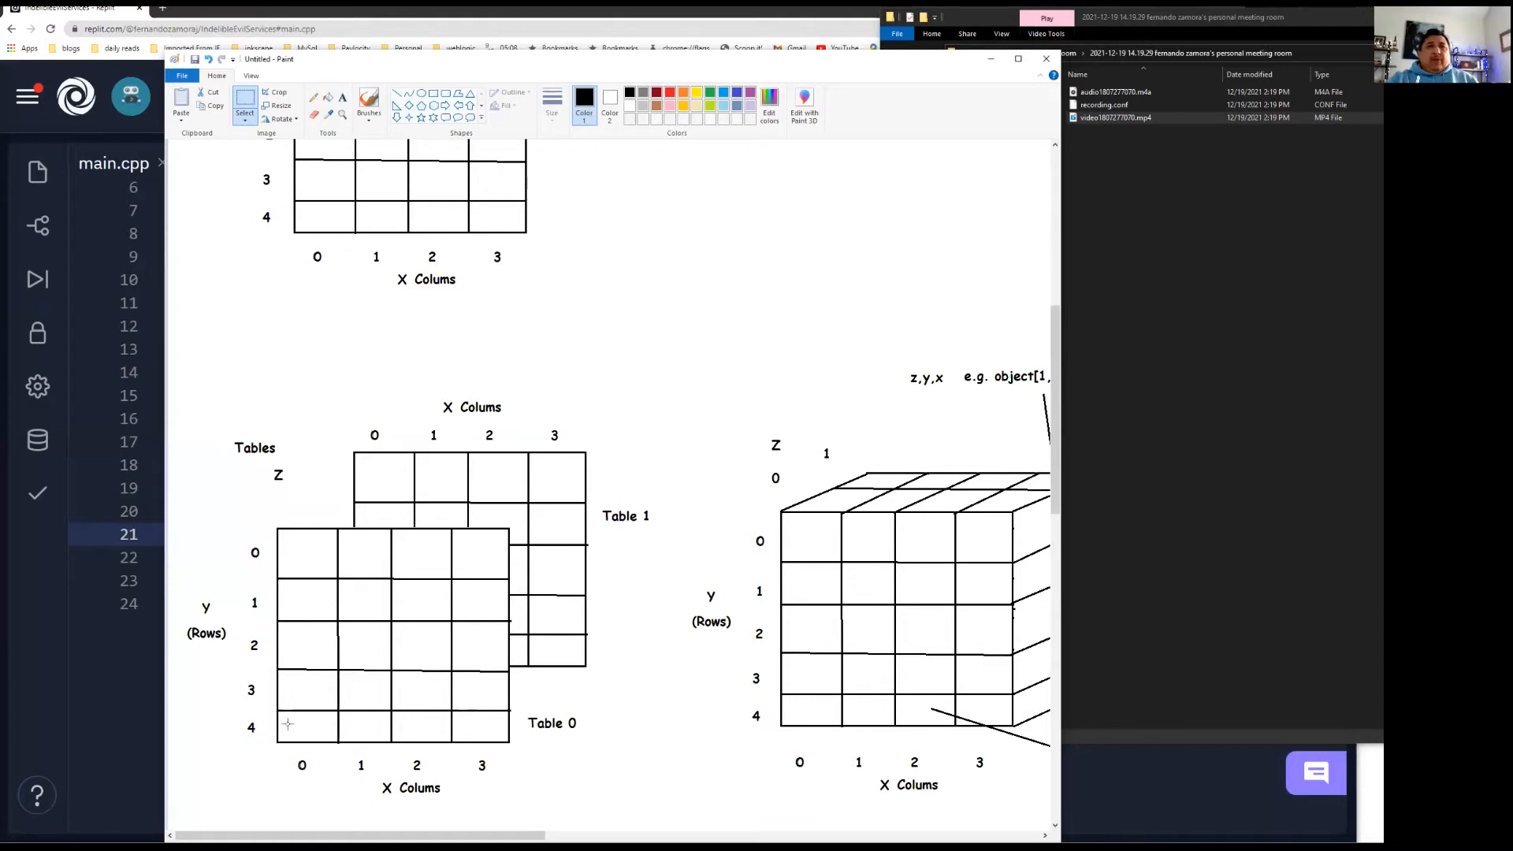
mouse_move(415, 745)
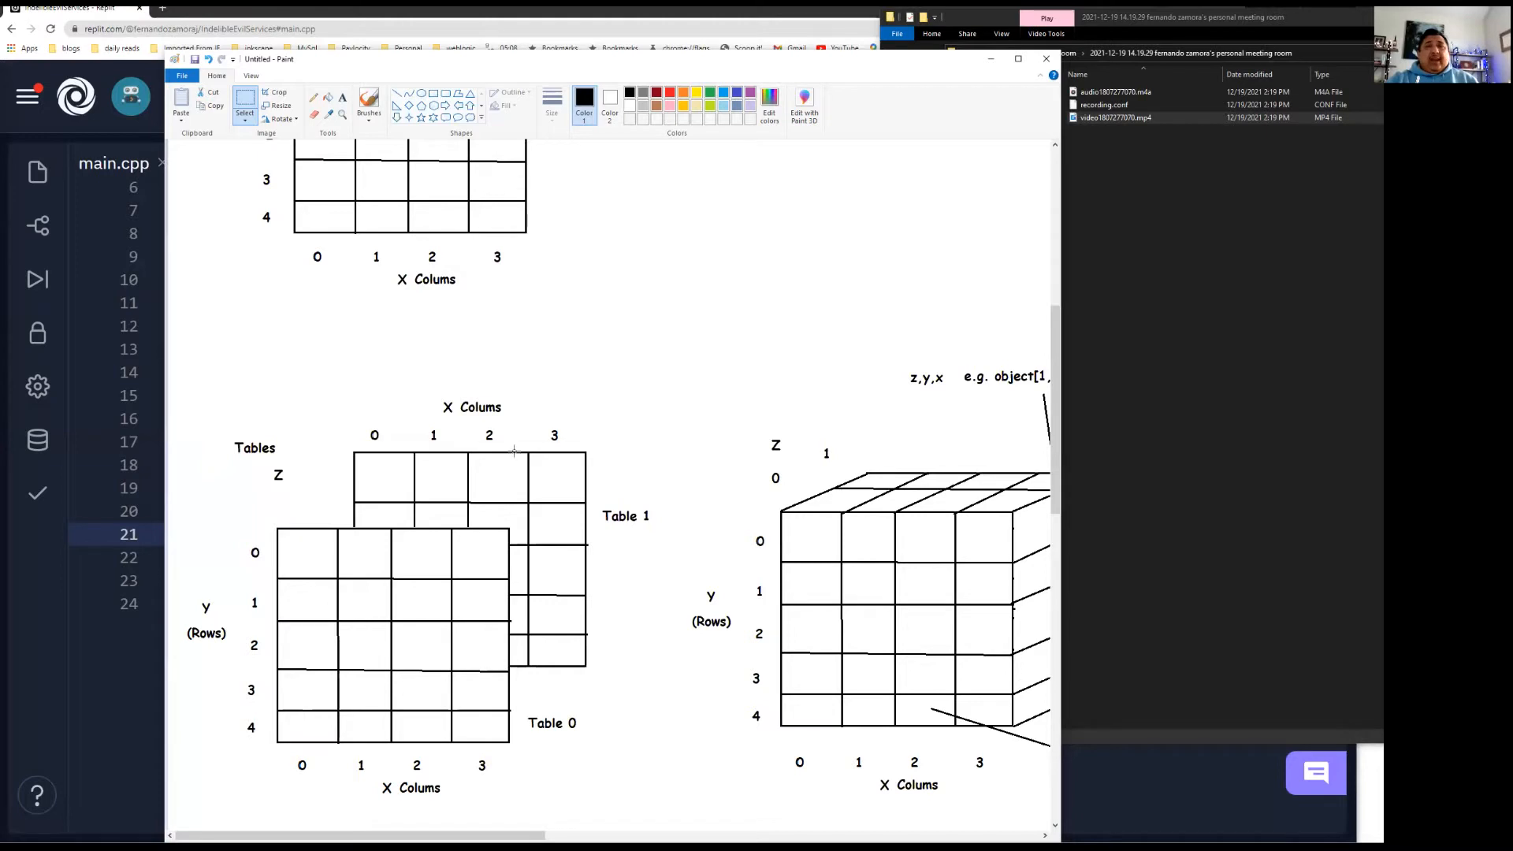
mouse_move(433, 467)
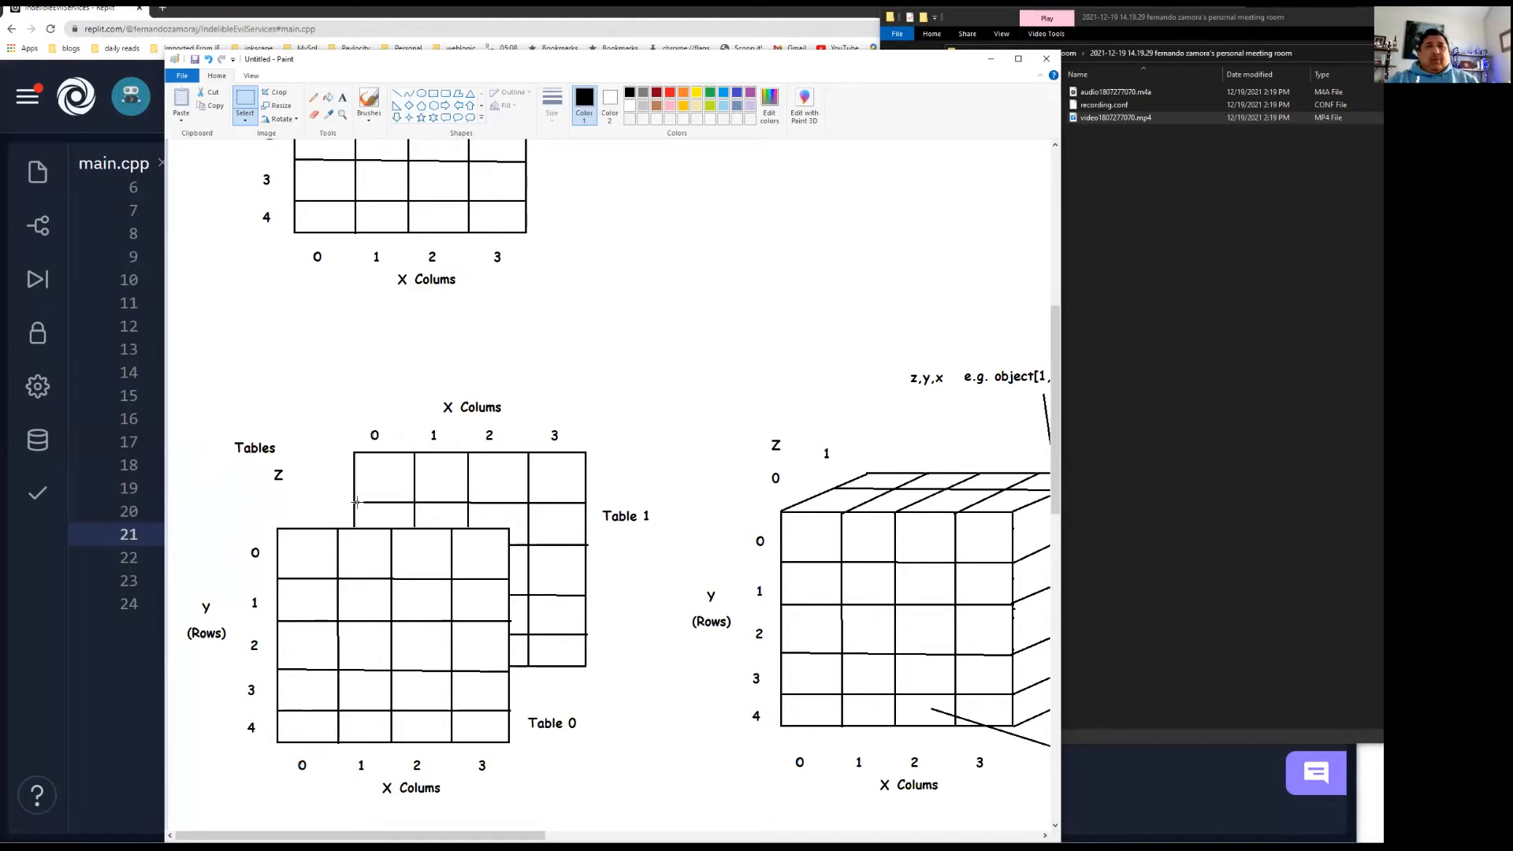
mouse_move(375, 563)
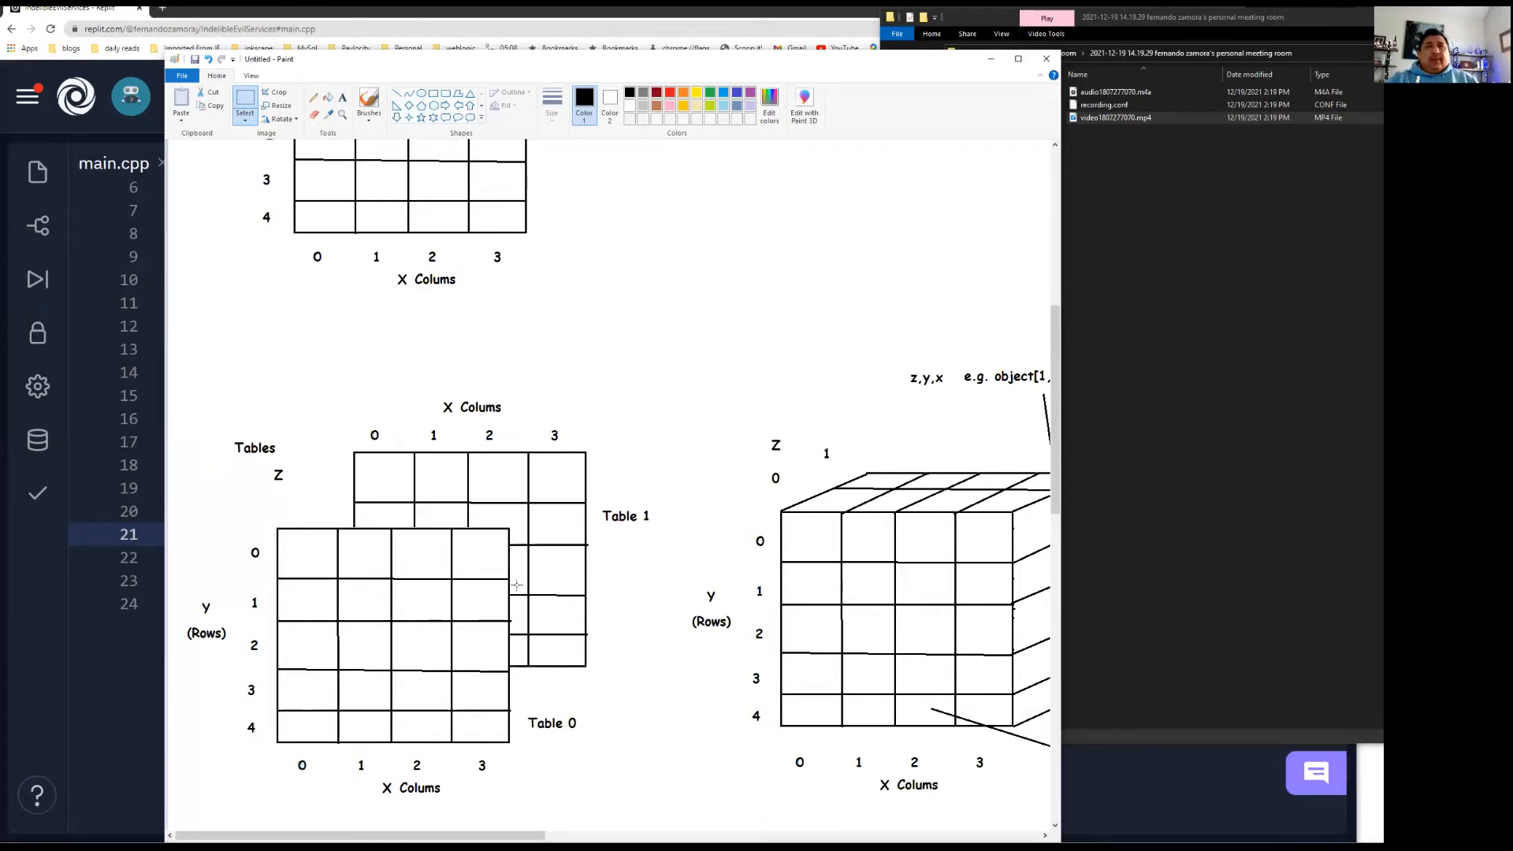
mouse_move(372, 473)
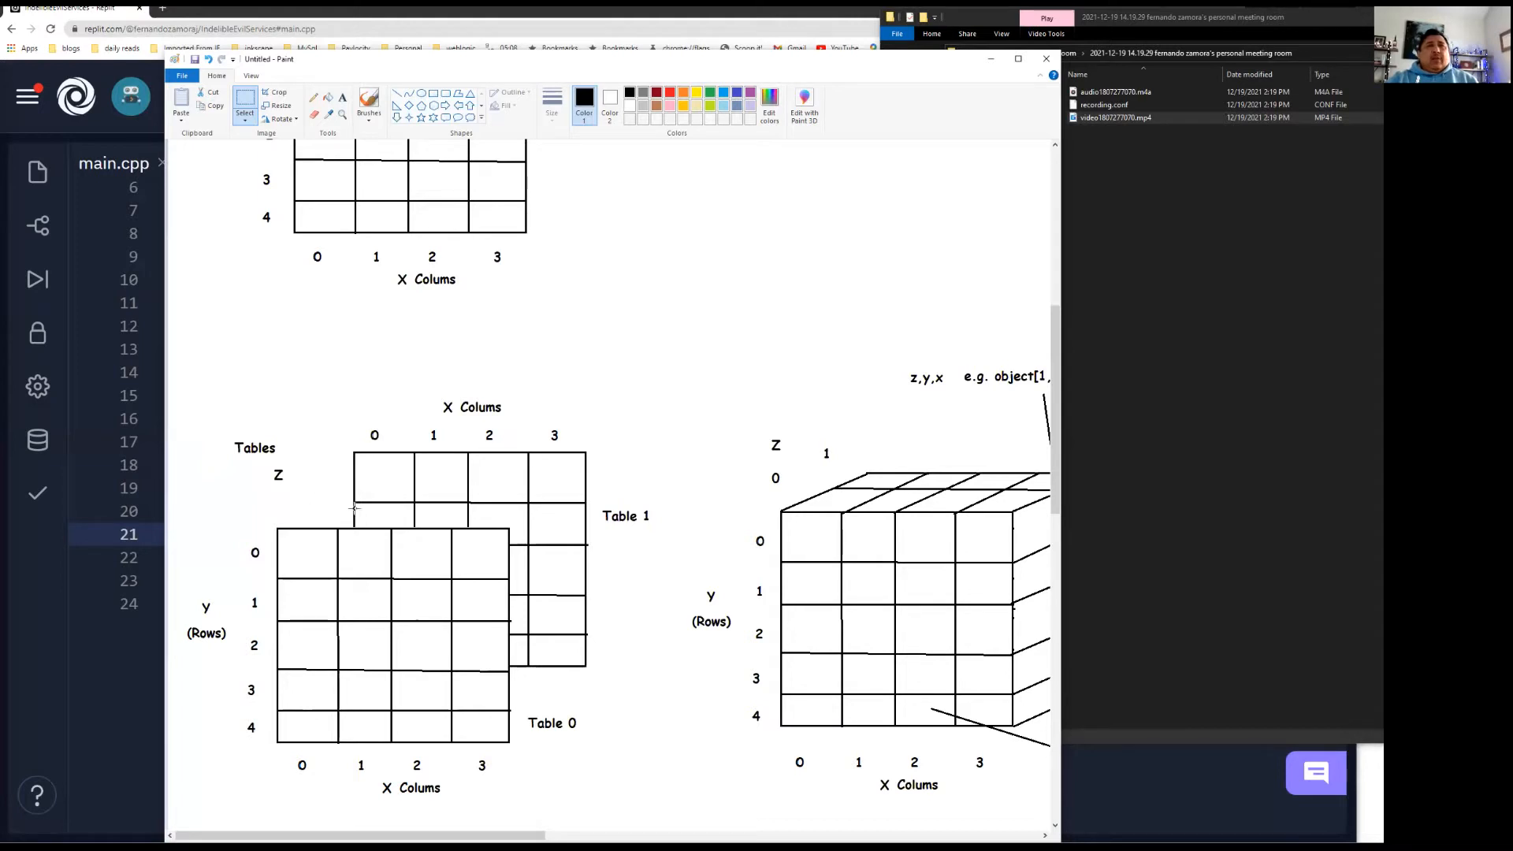
mouse_move(301, 536)
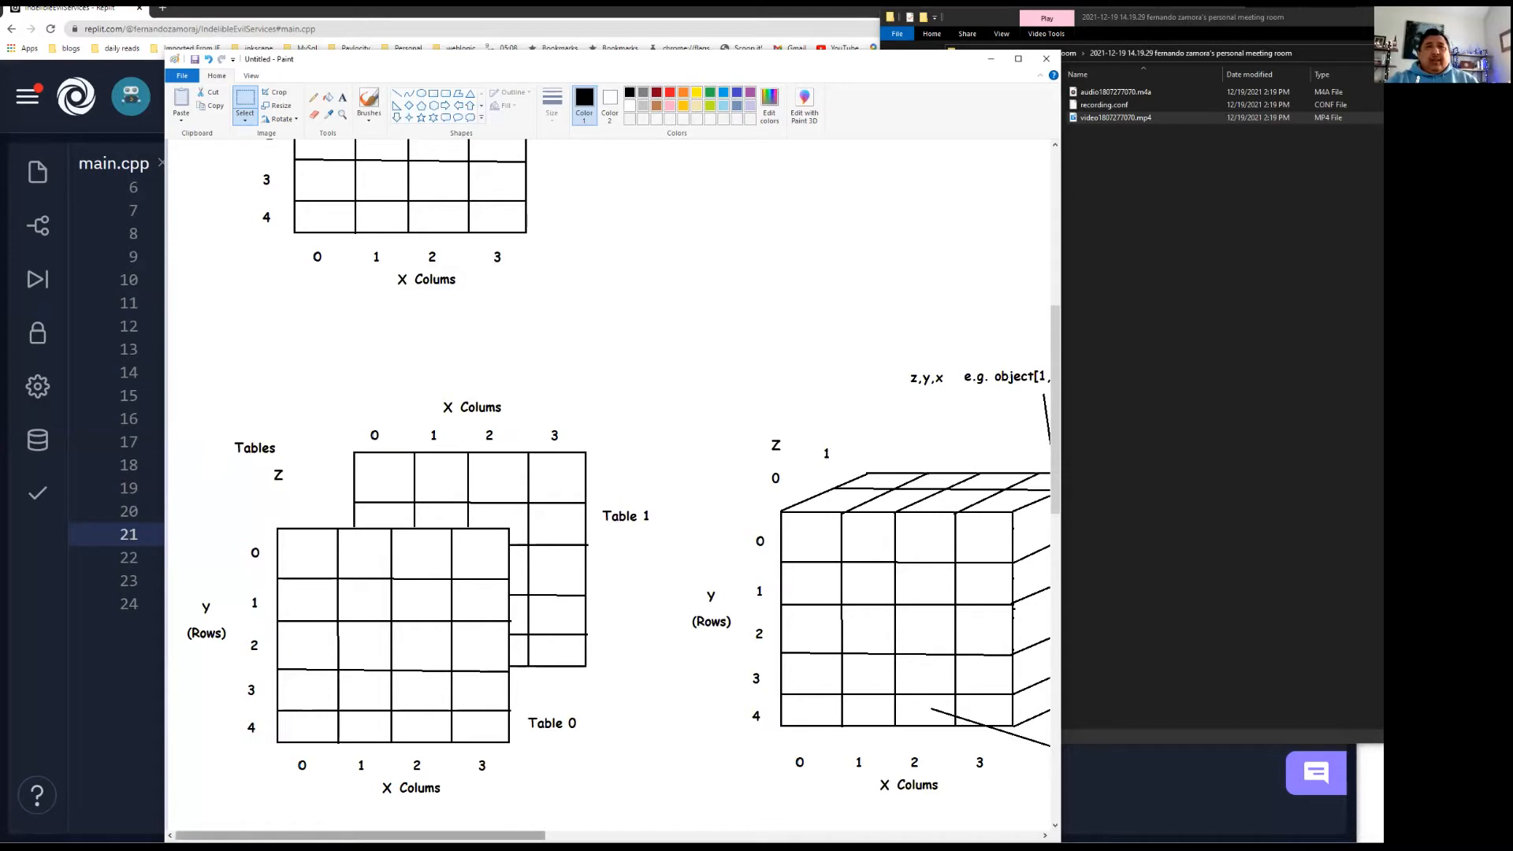
scroll(right, 3)
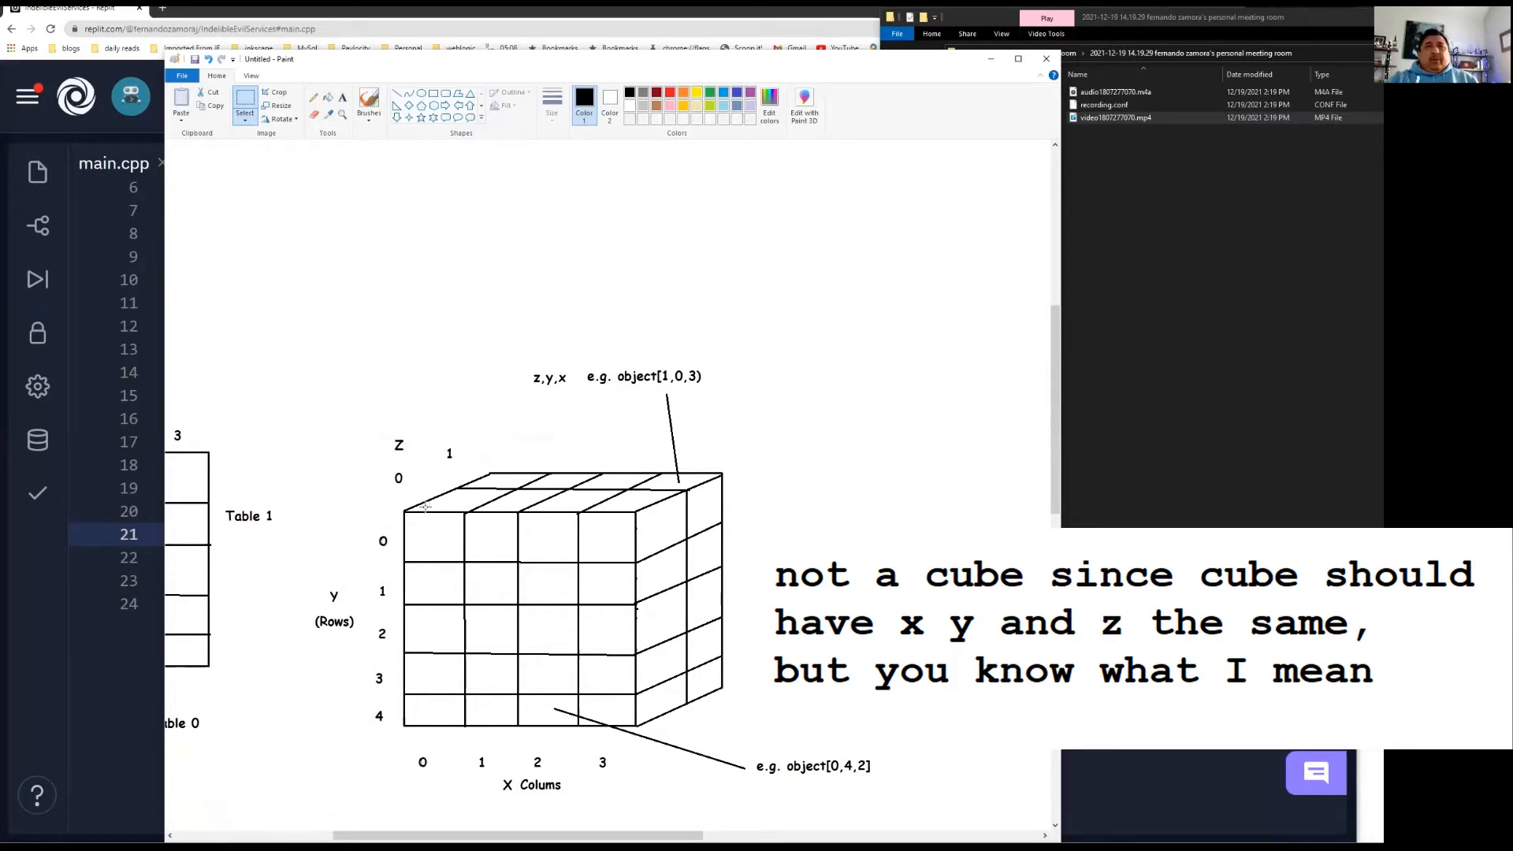
mouse_move(405, 521)
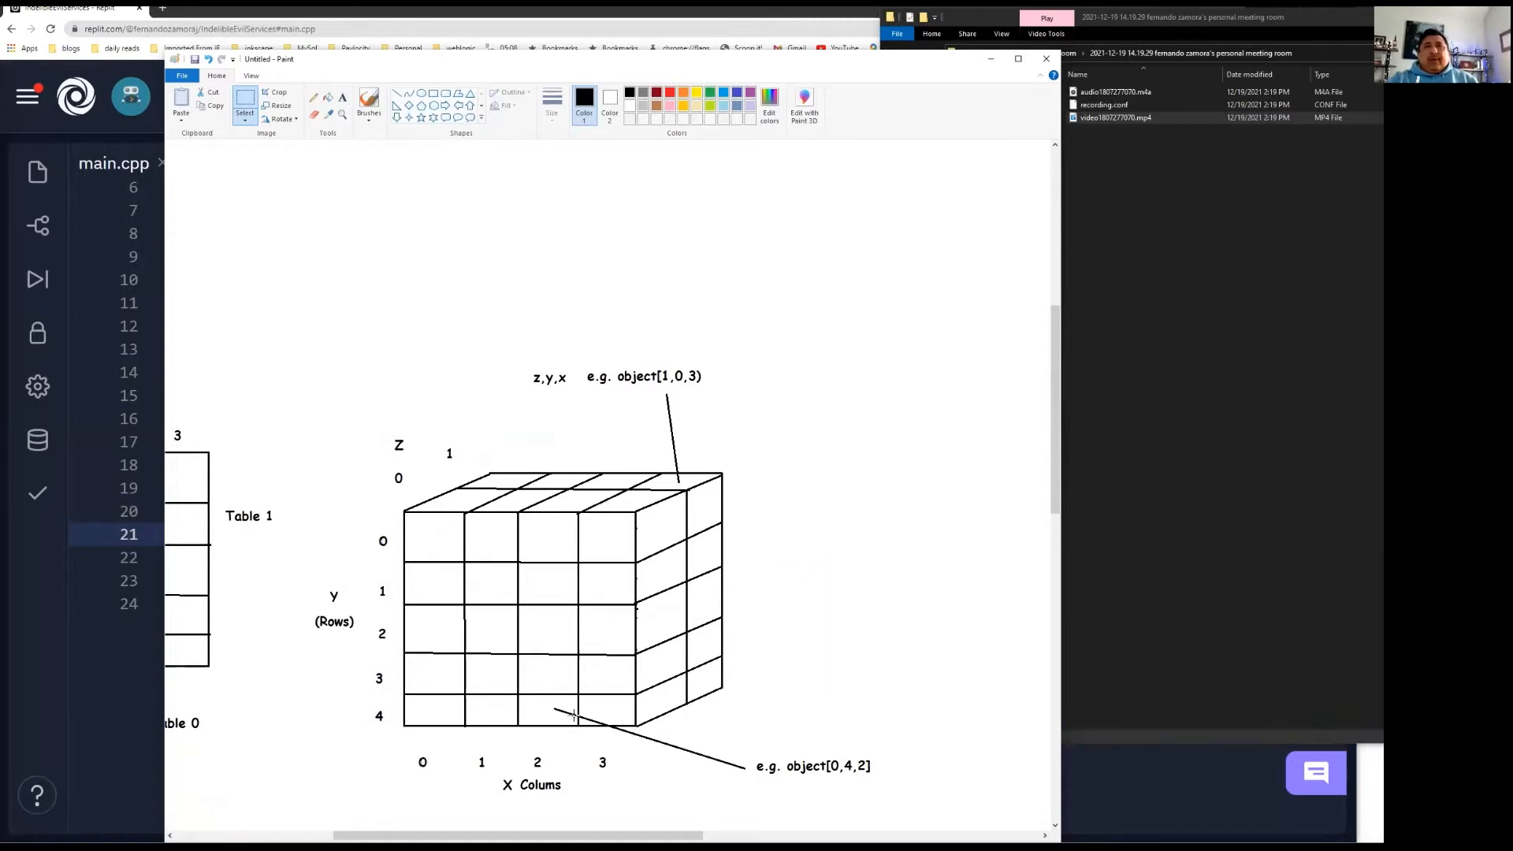
mouse_move(496, 575)
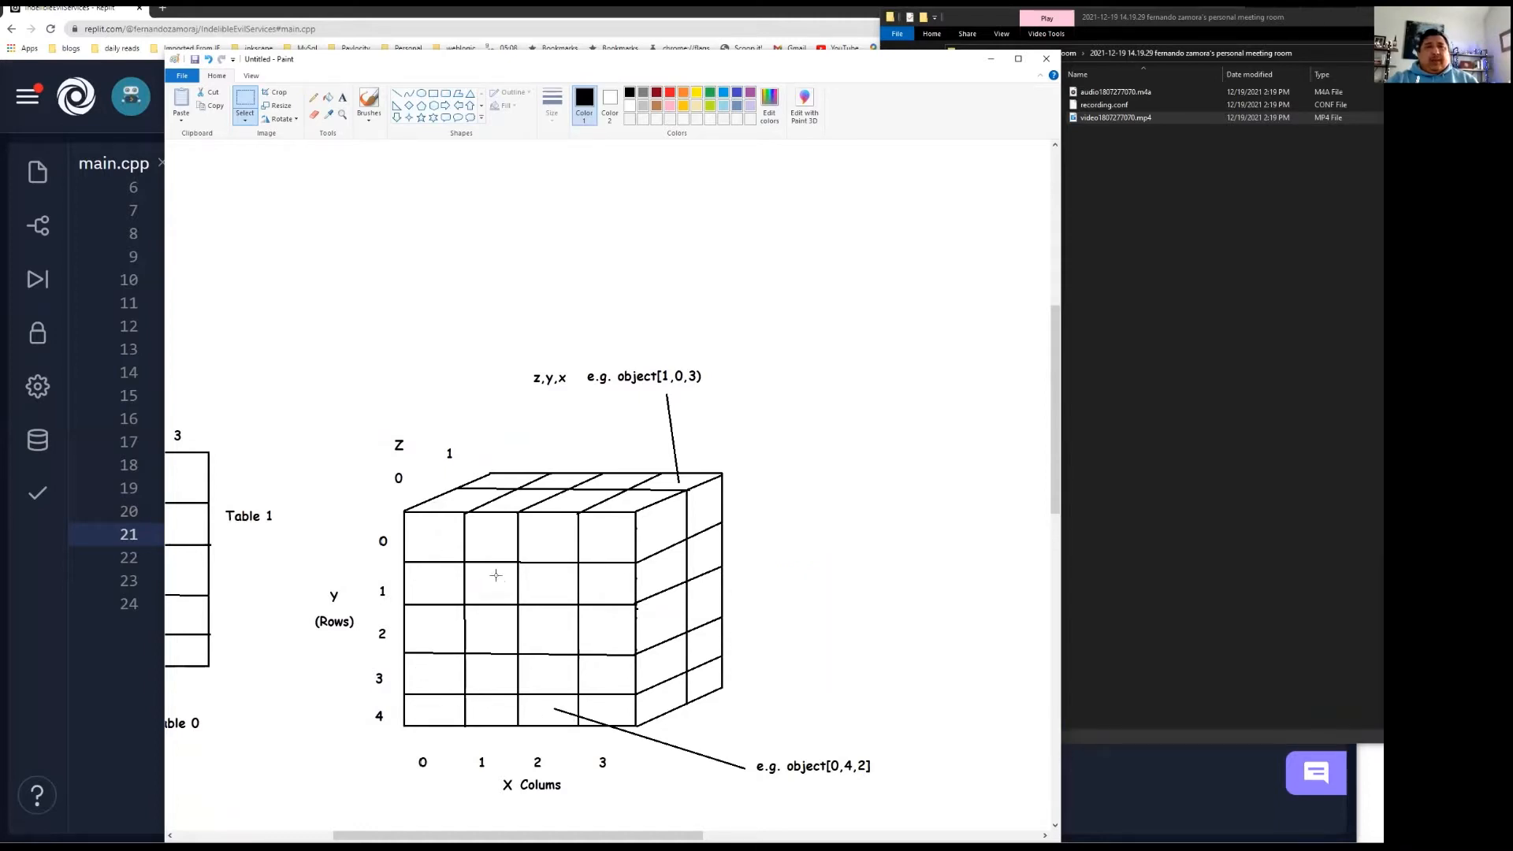
mouse_move(462, 536)
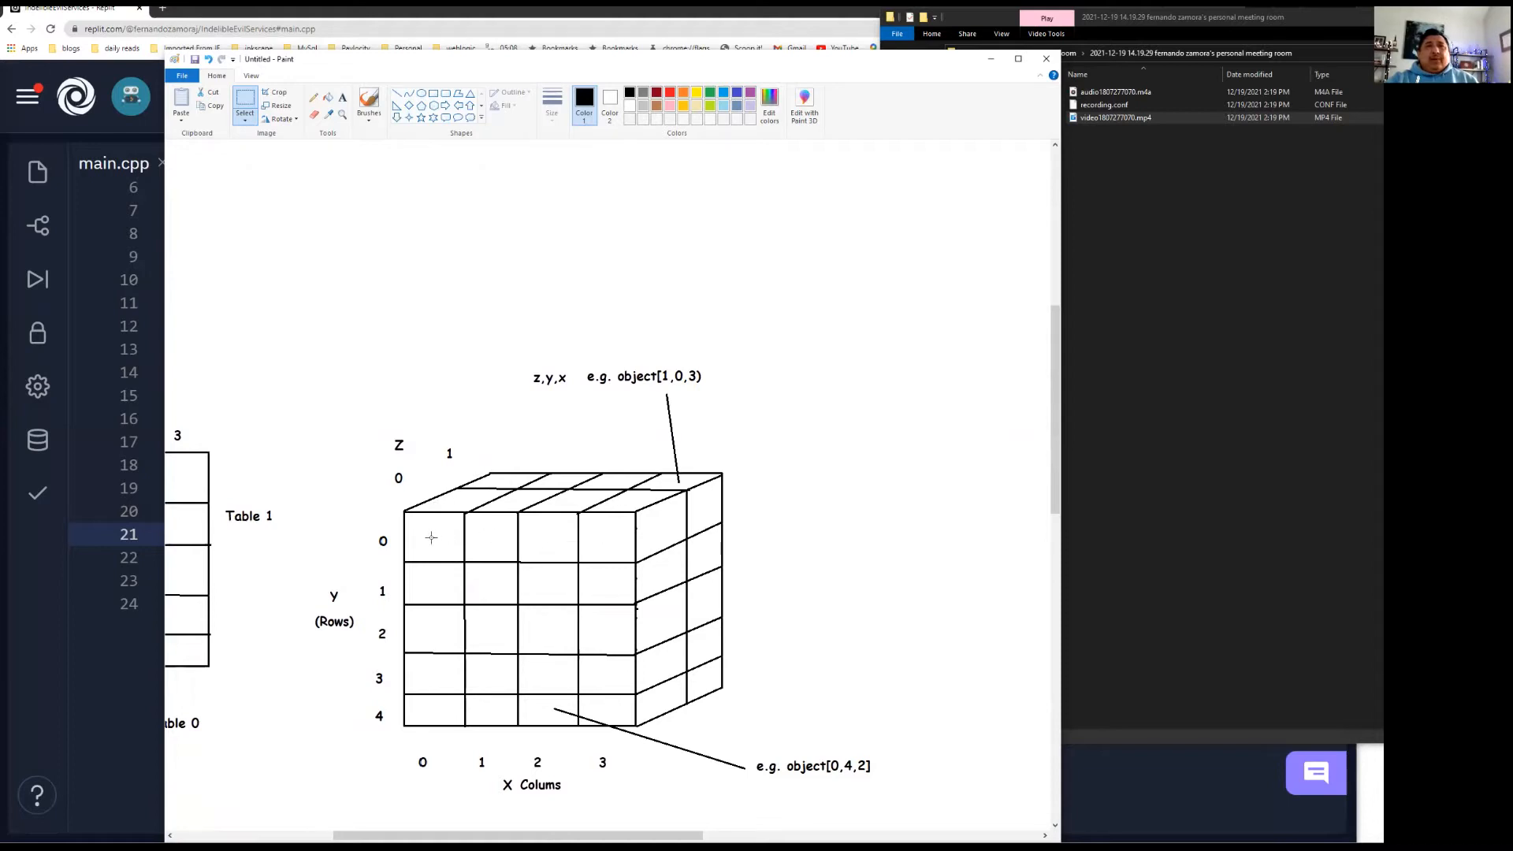
mouse_move(438, 509)
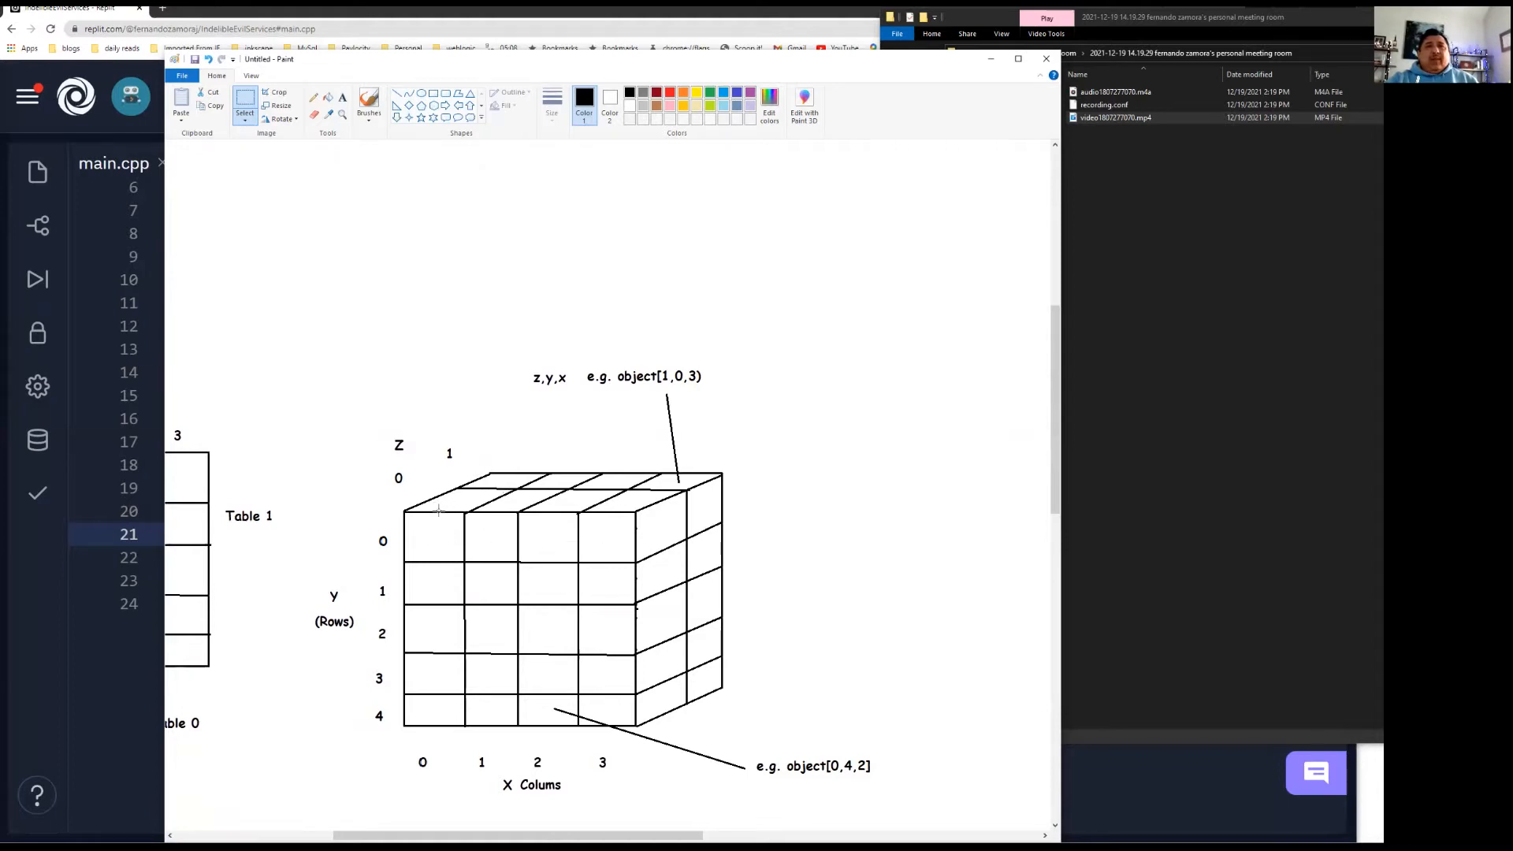
mouse_move(541, 521)
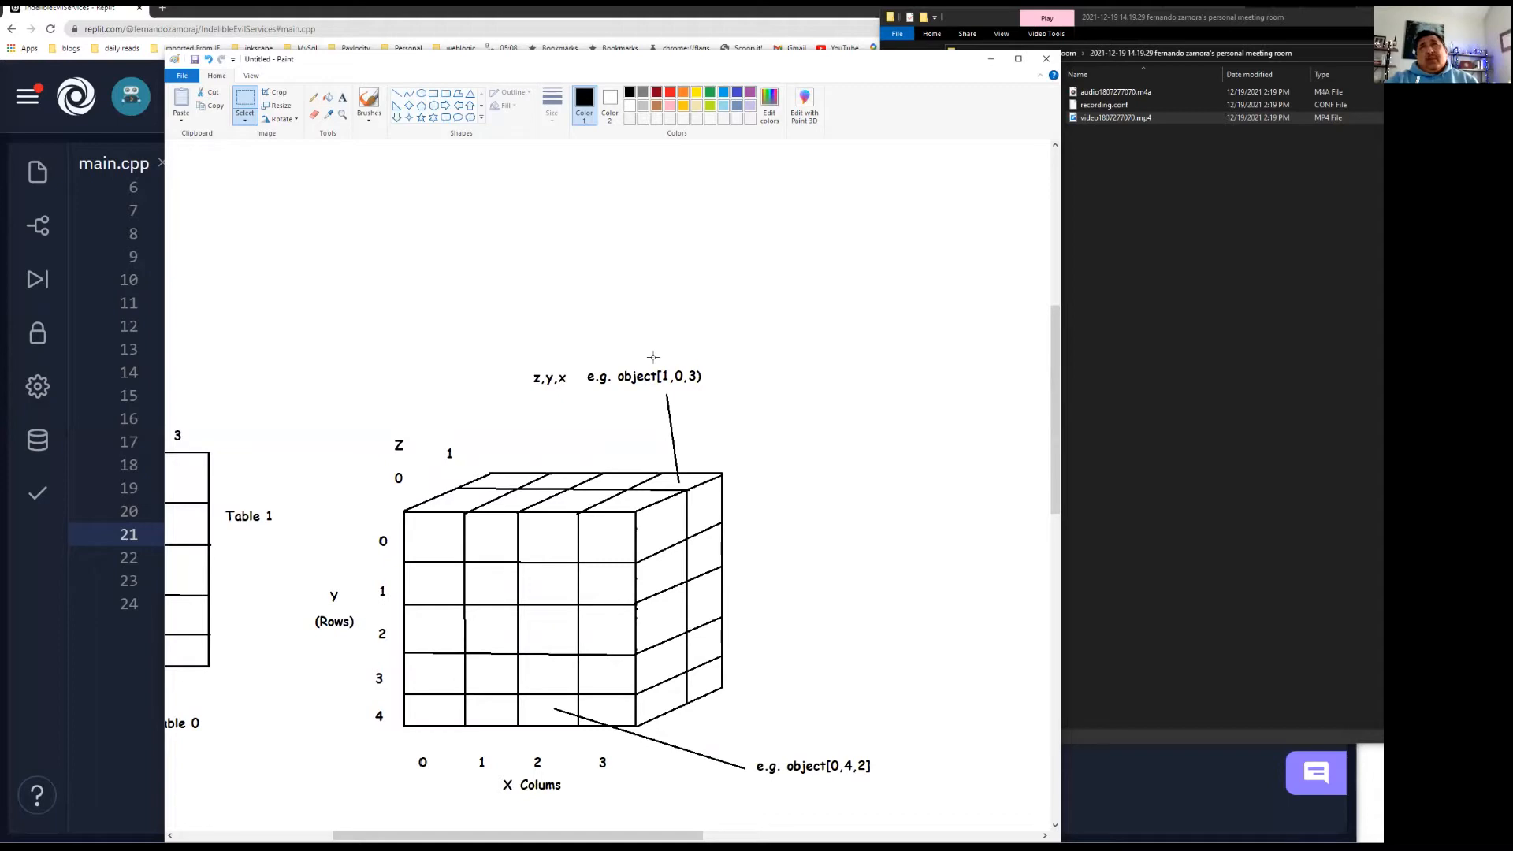
mouse_move(654, 377)
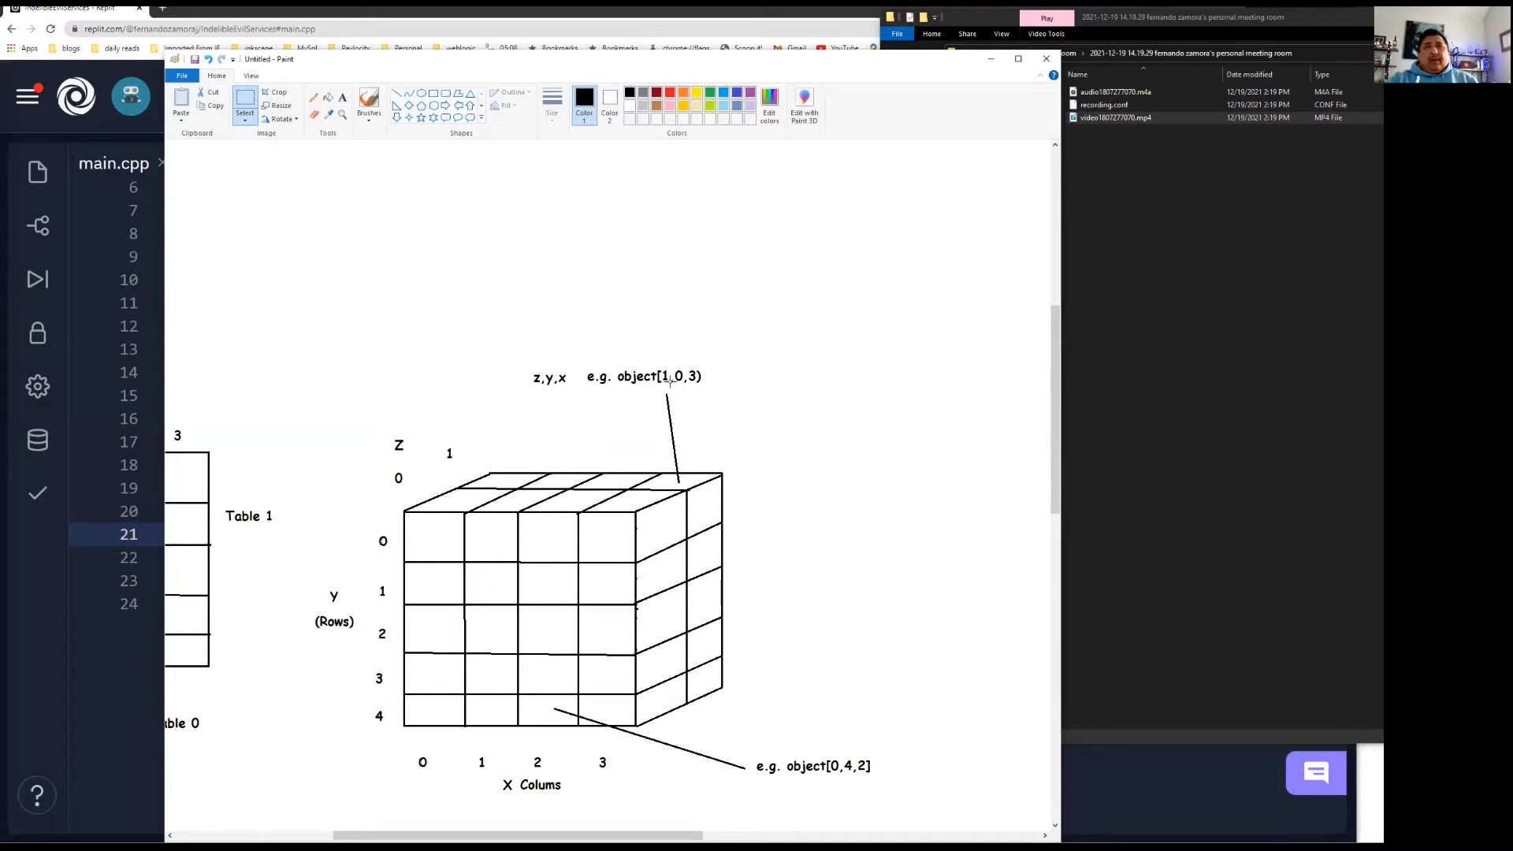
mouse_move(672, 455)
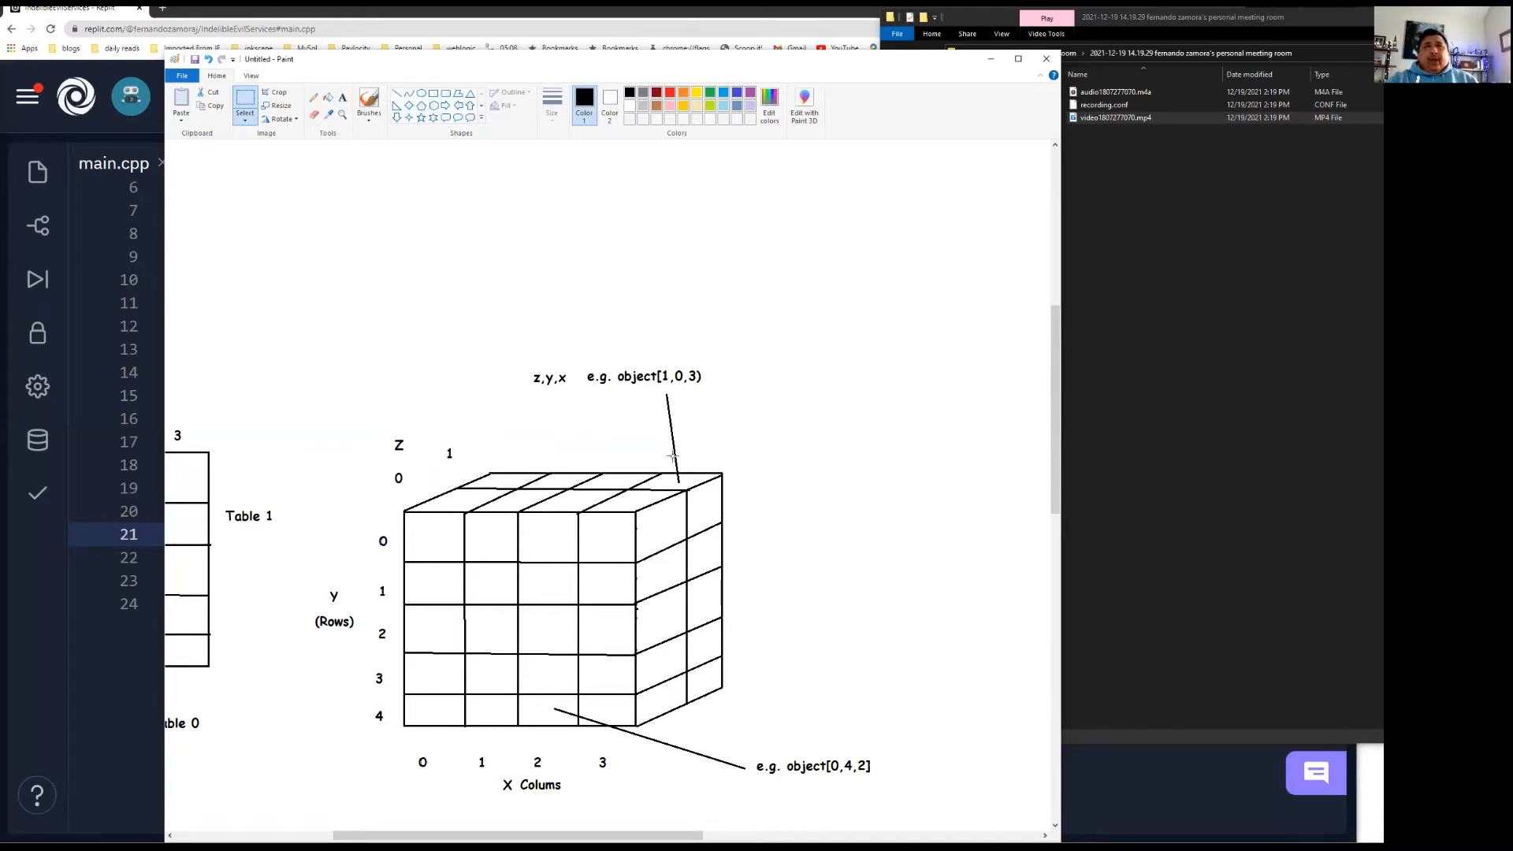
mouse_move(665, 419)
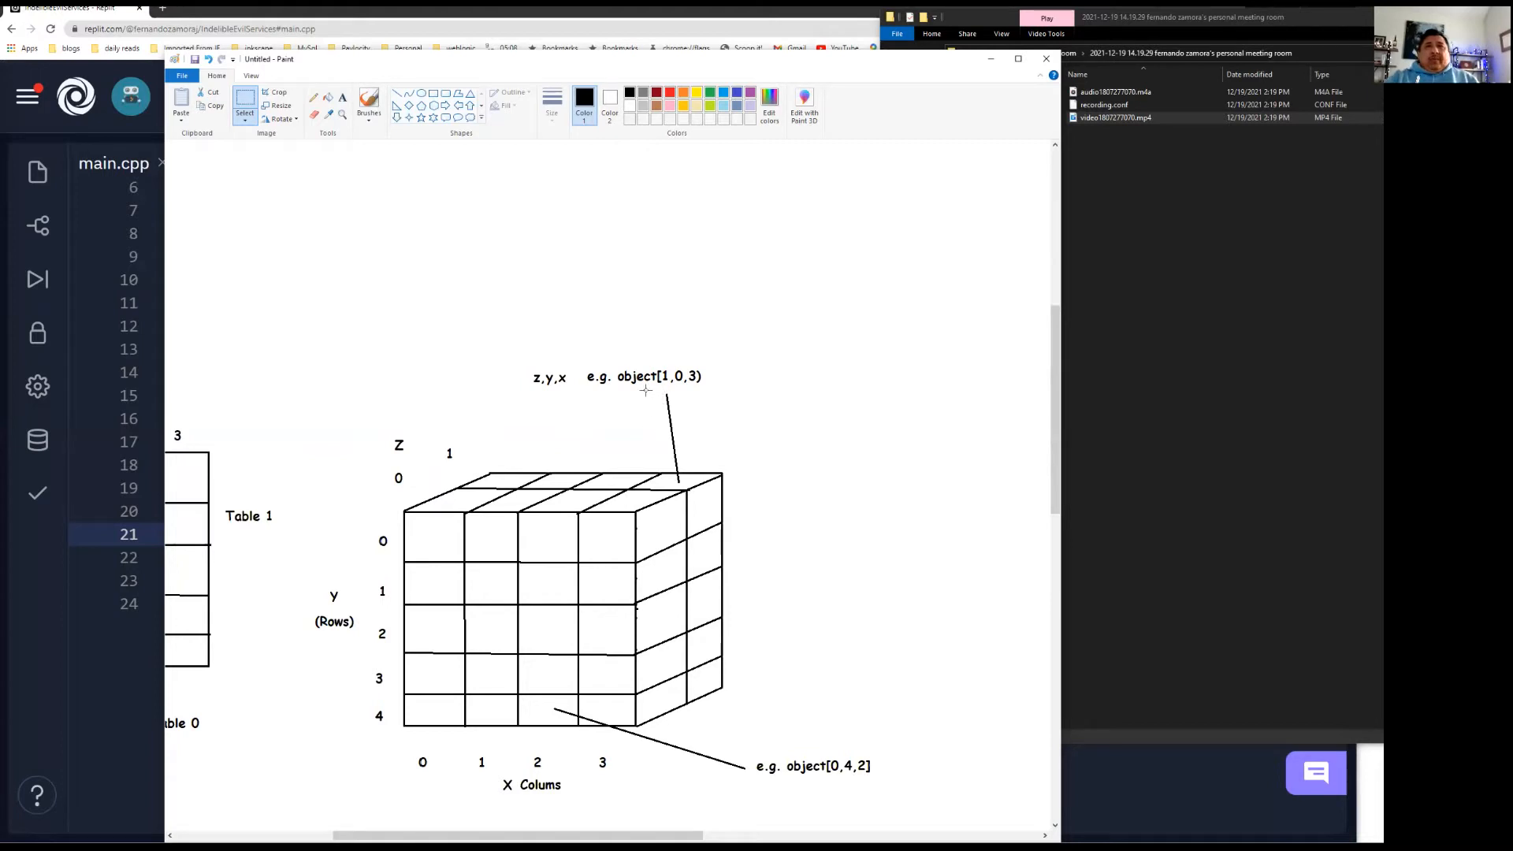
mouse_move(526, 484)
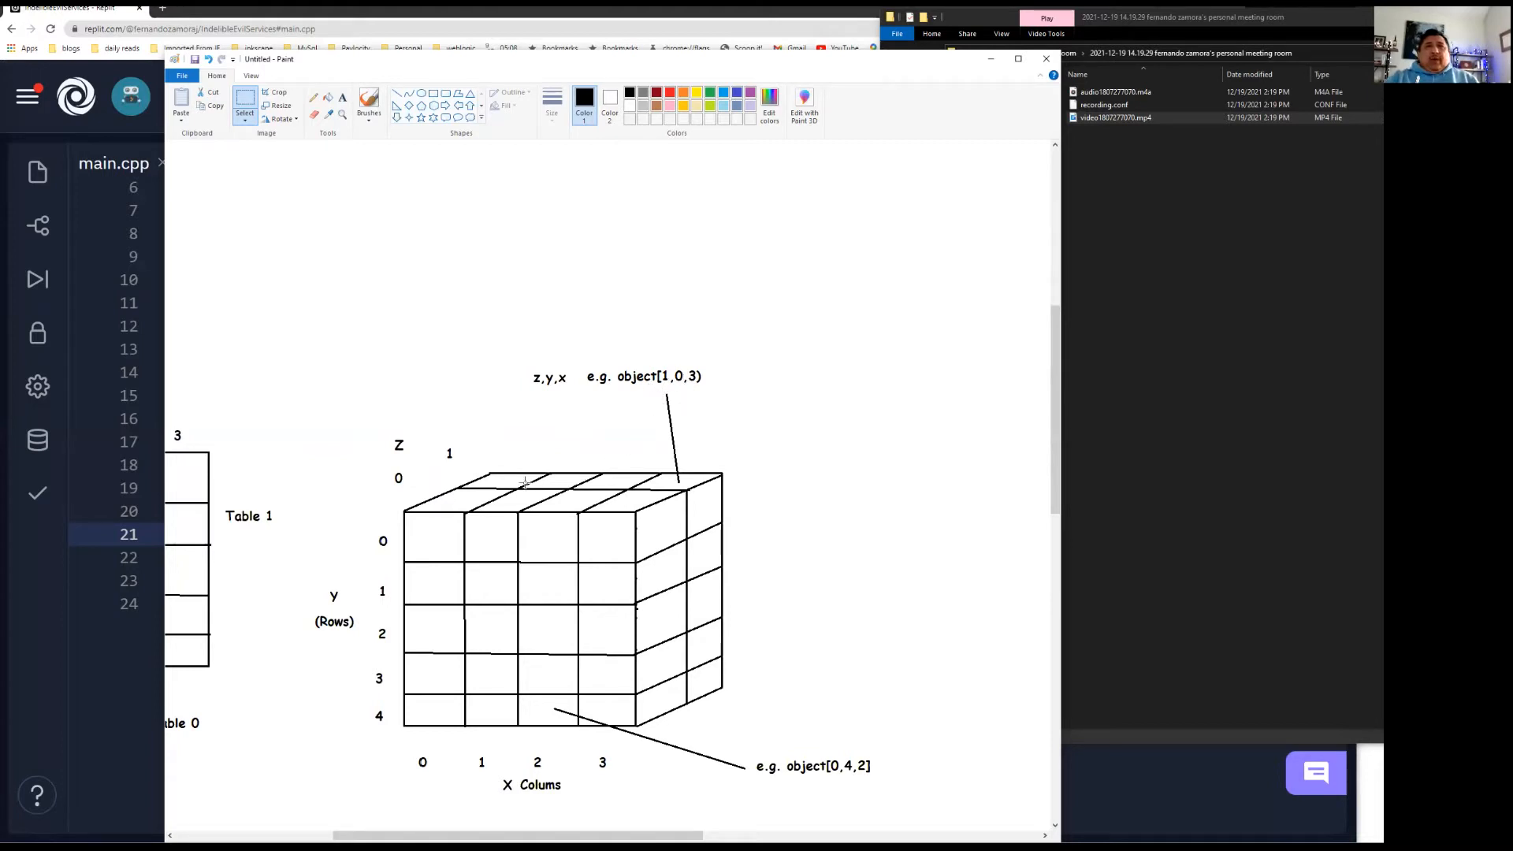
mouse_move(458, 463)
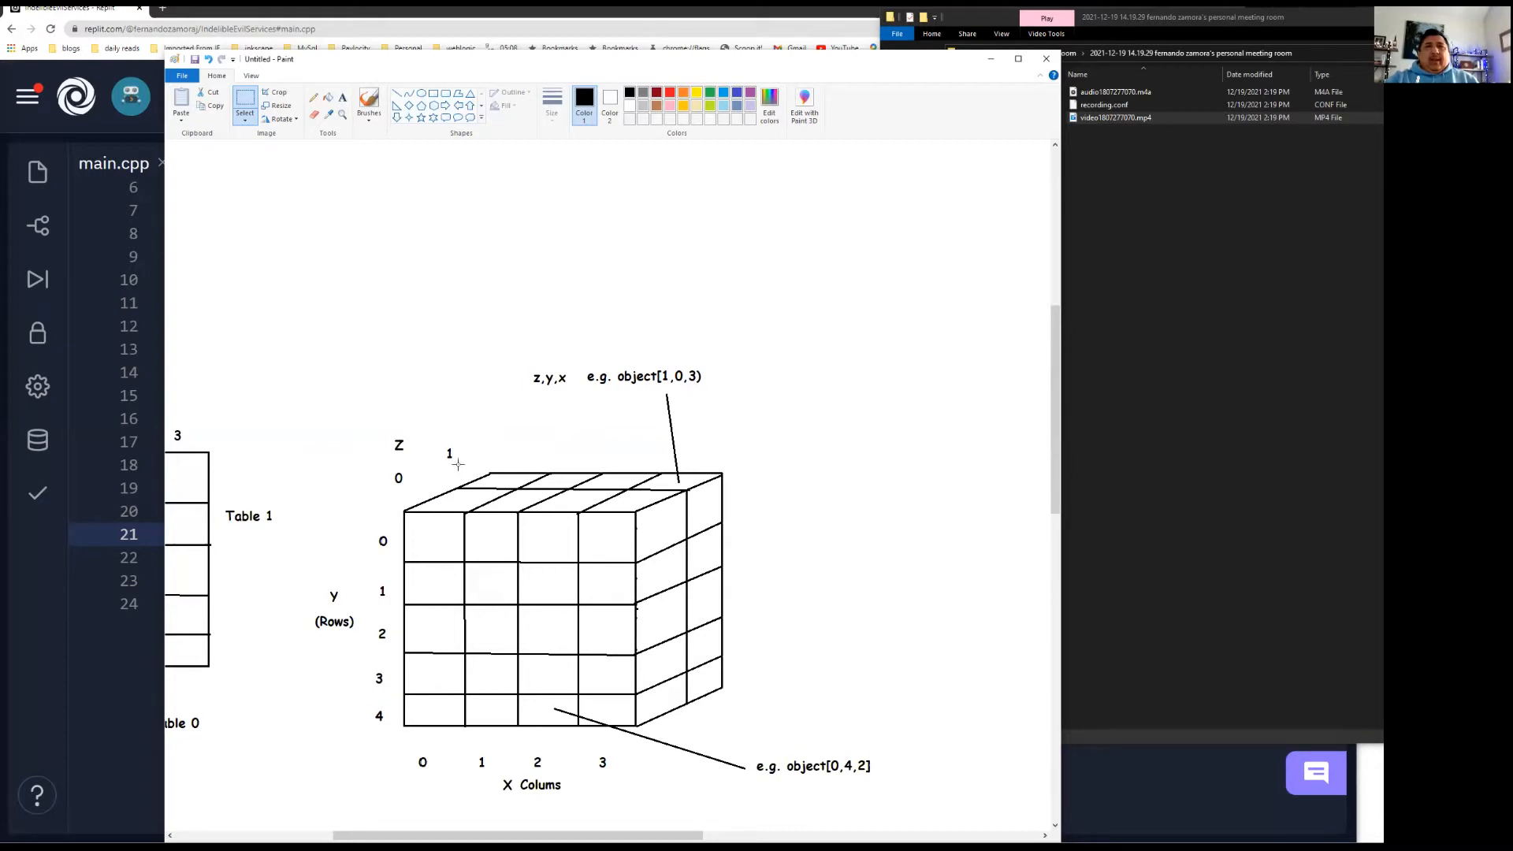
mouse_move(561, 482)
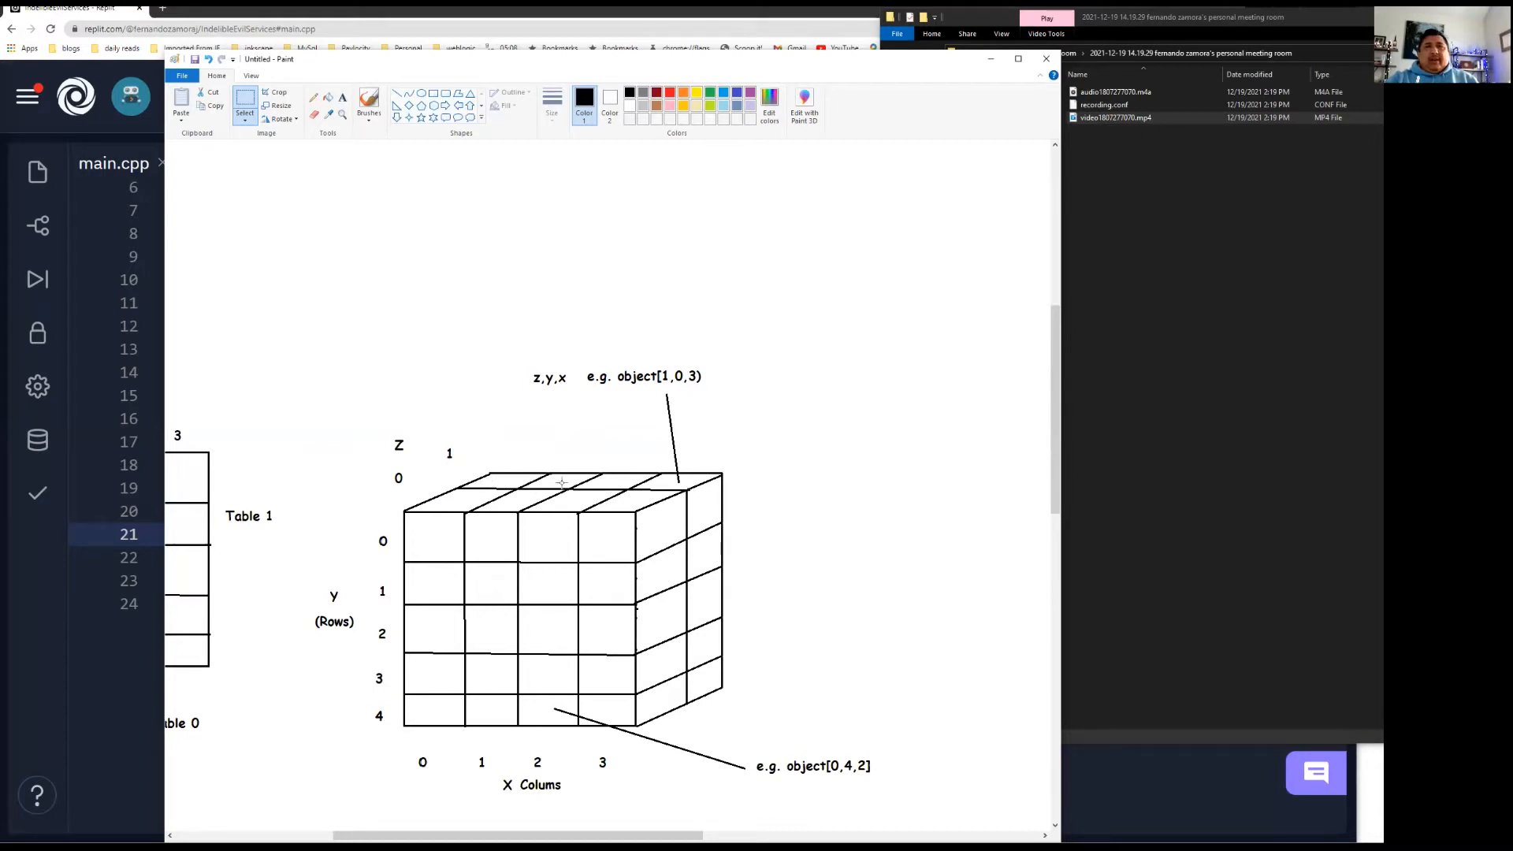
mouse_move(665, 485)
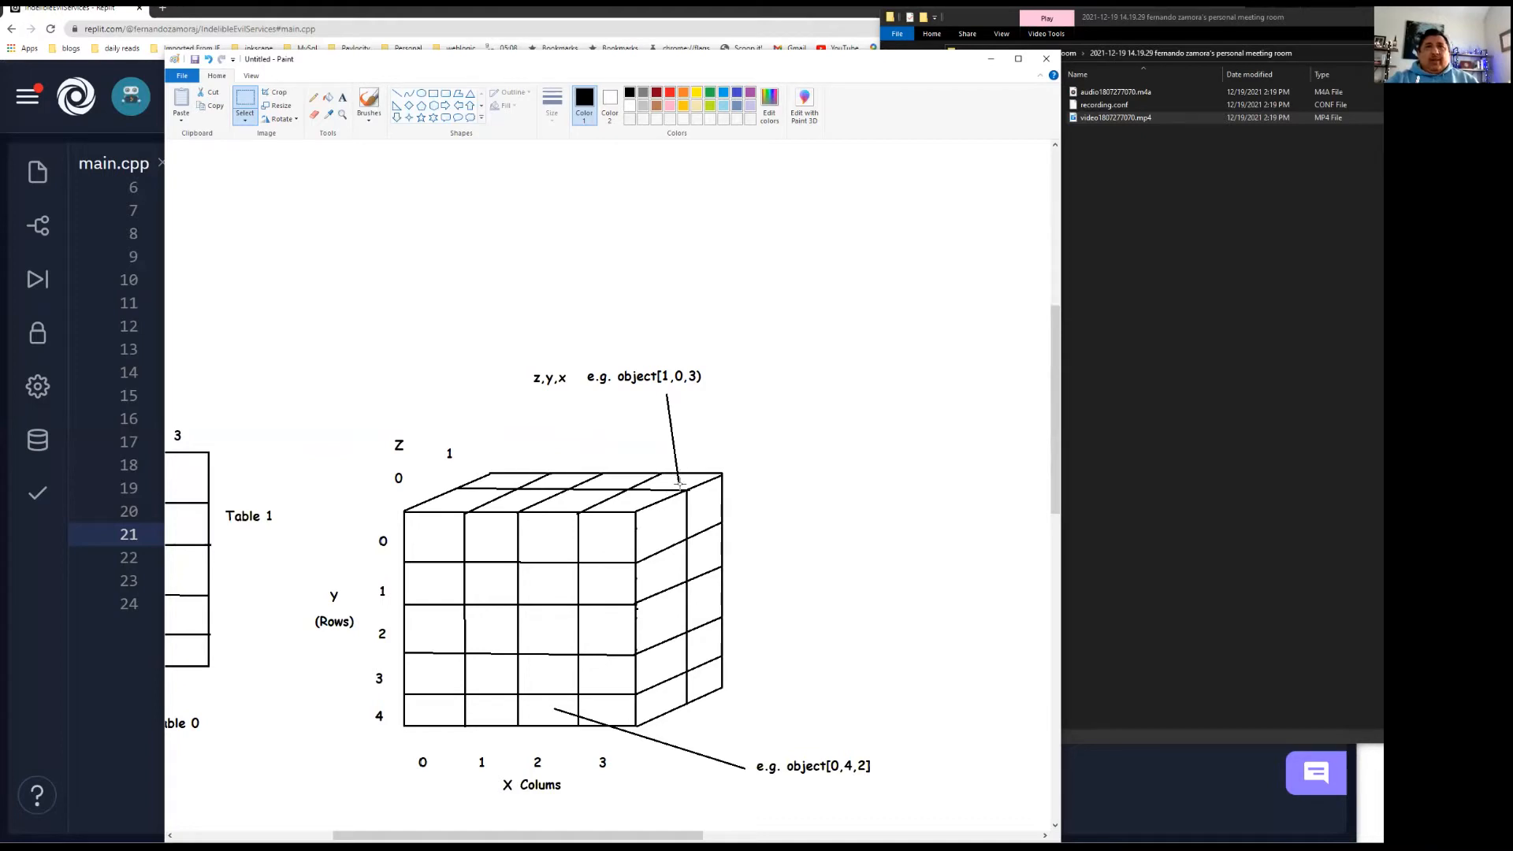
mouse_move(605, 510)
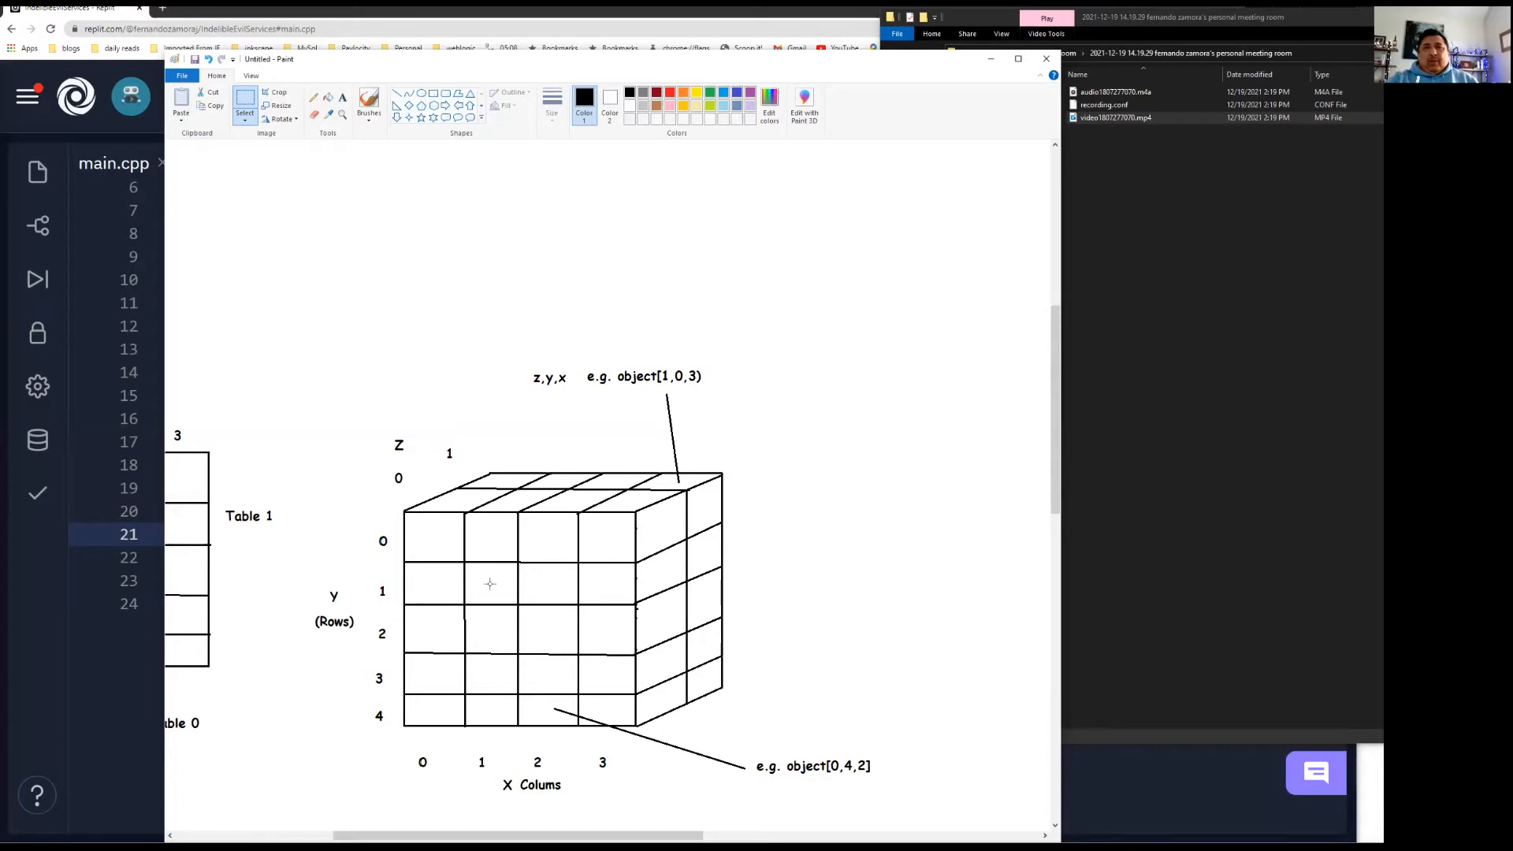
mouse_move(477, 637)
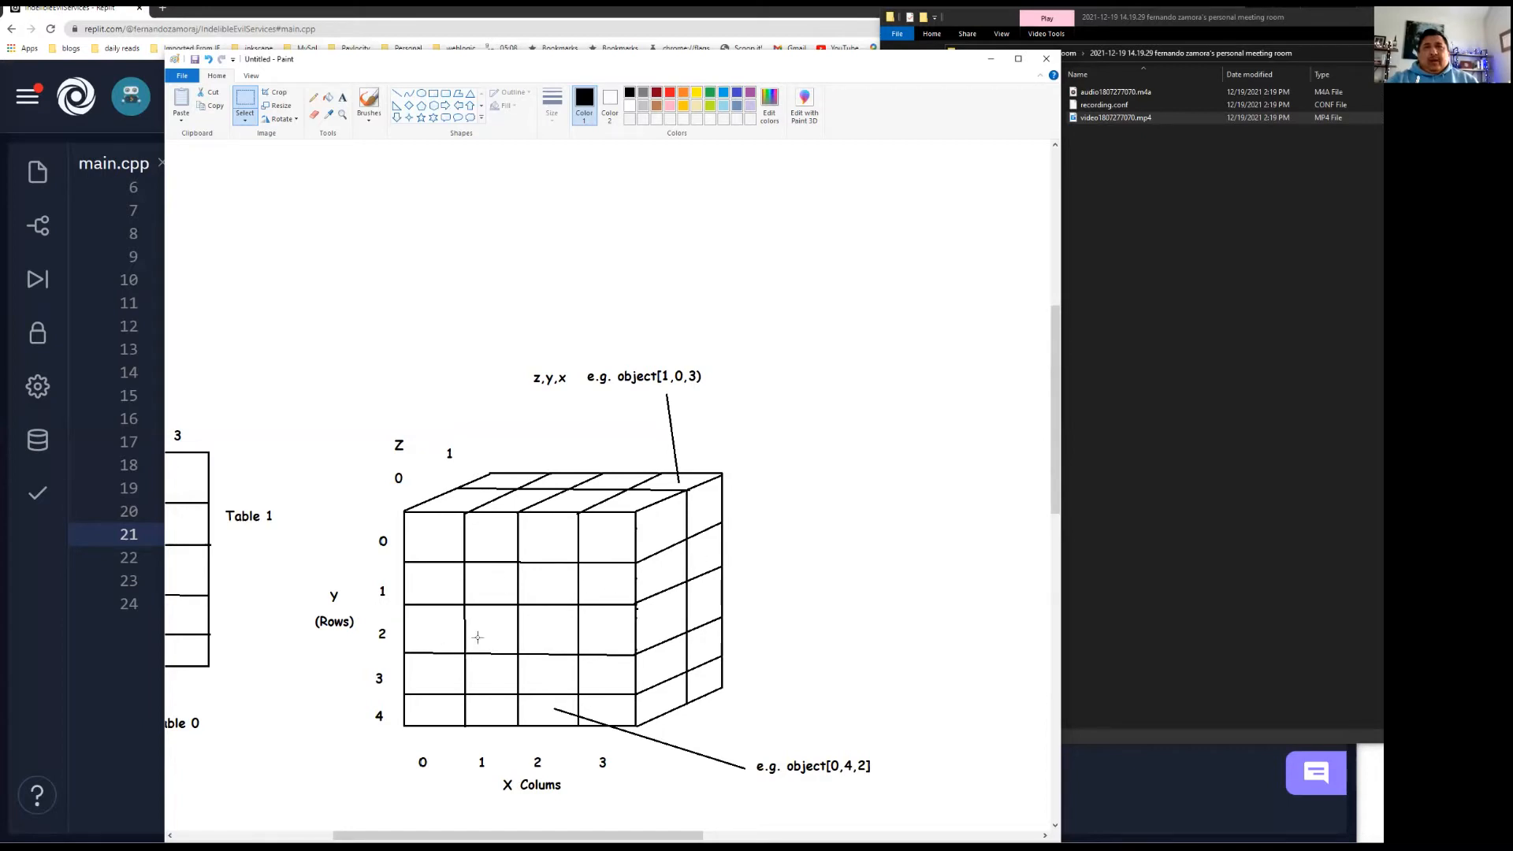
mouse_move(663, 408)
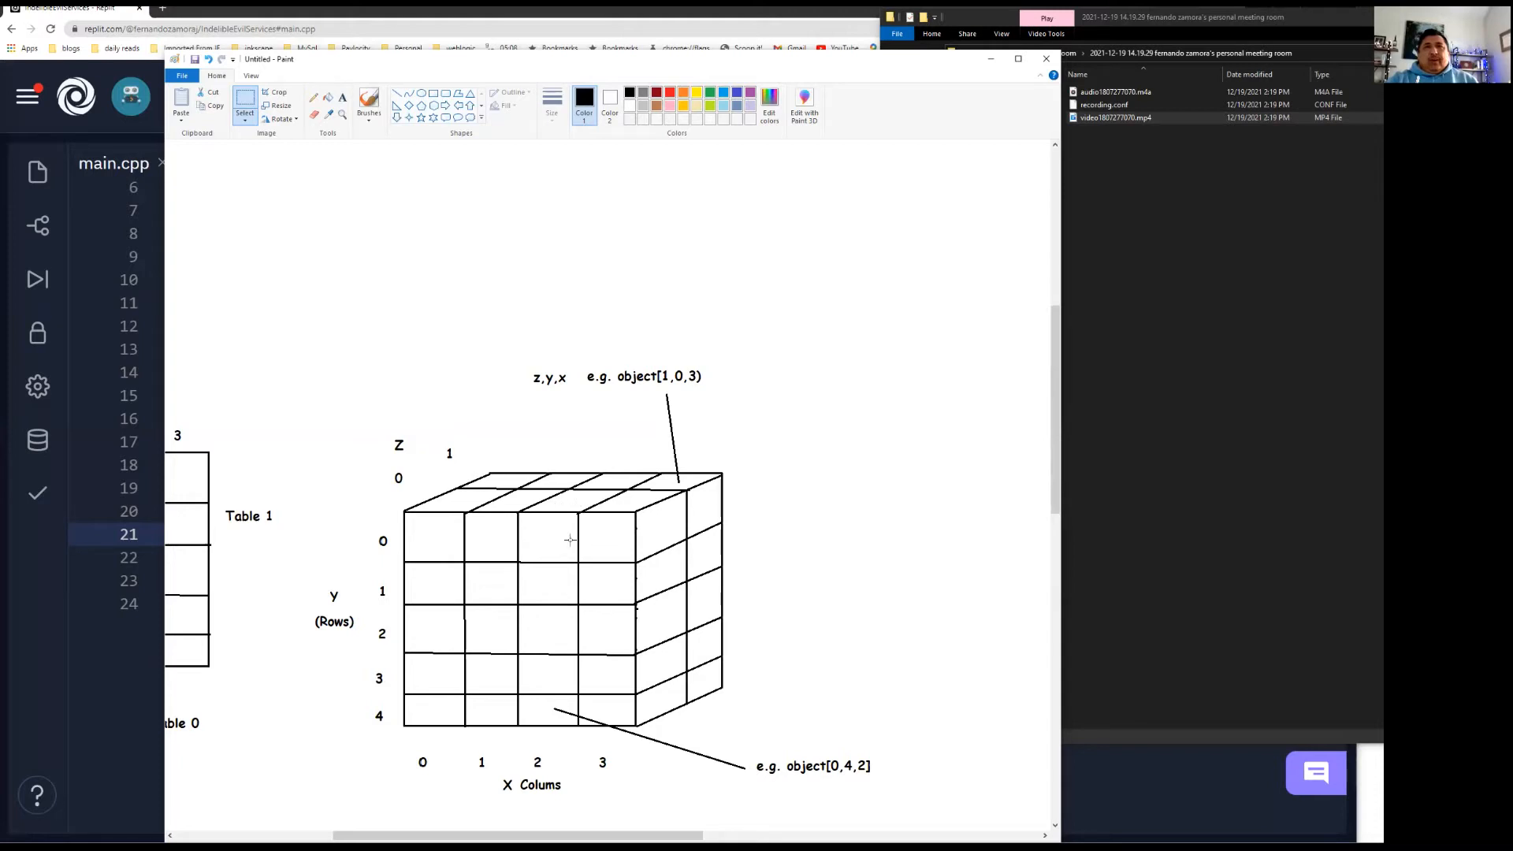
mouse_move(690, 531)
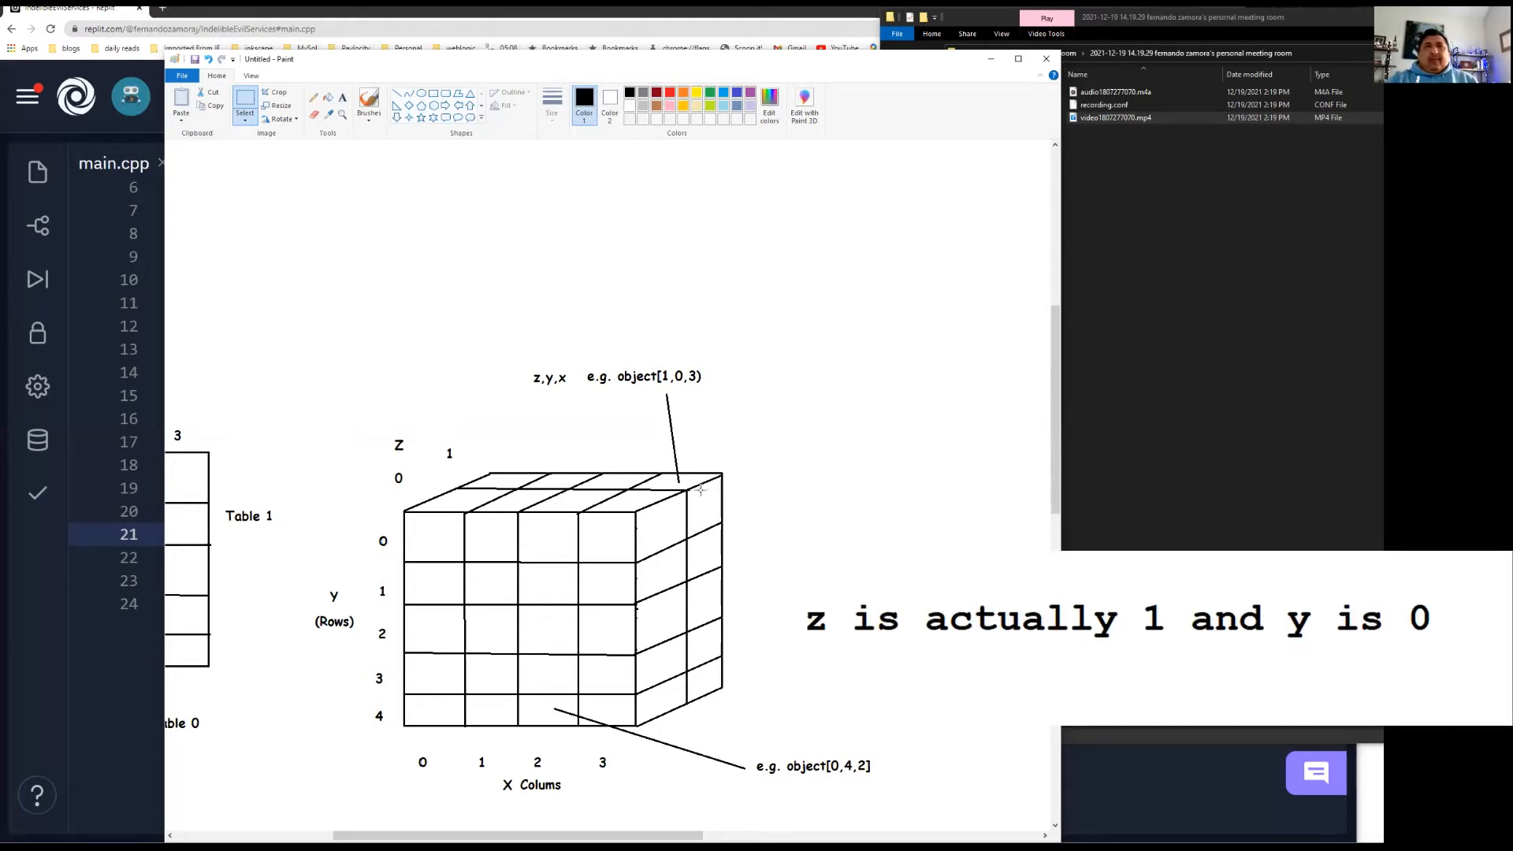
mouse_move(517, 461)
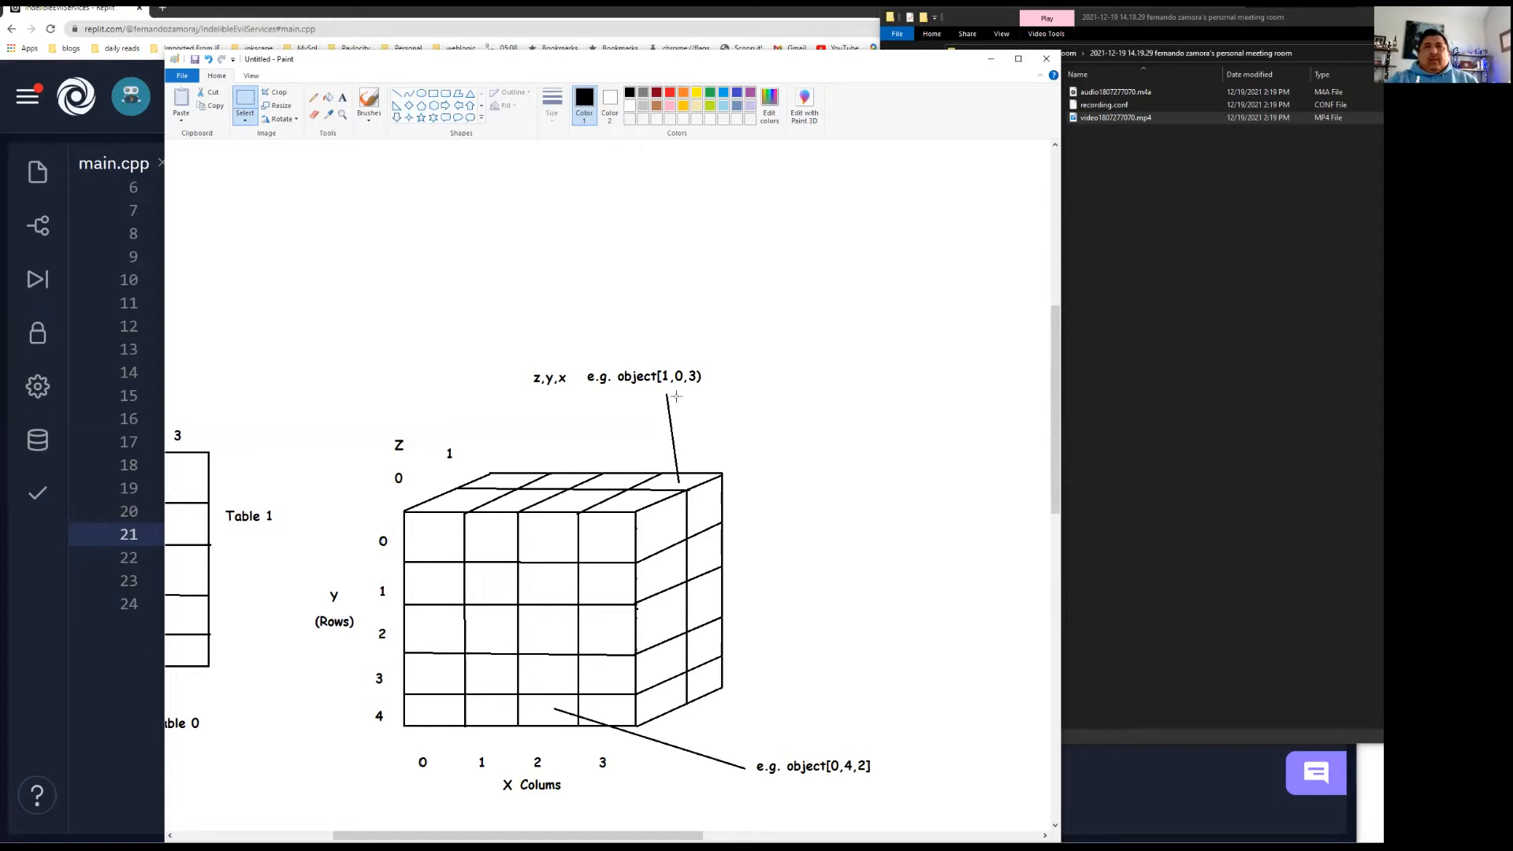
mouse_move(720, 446)
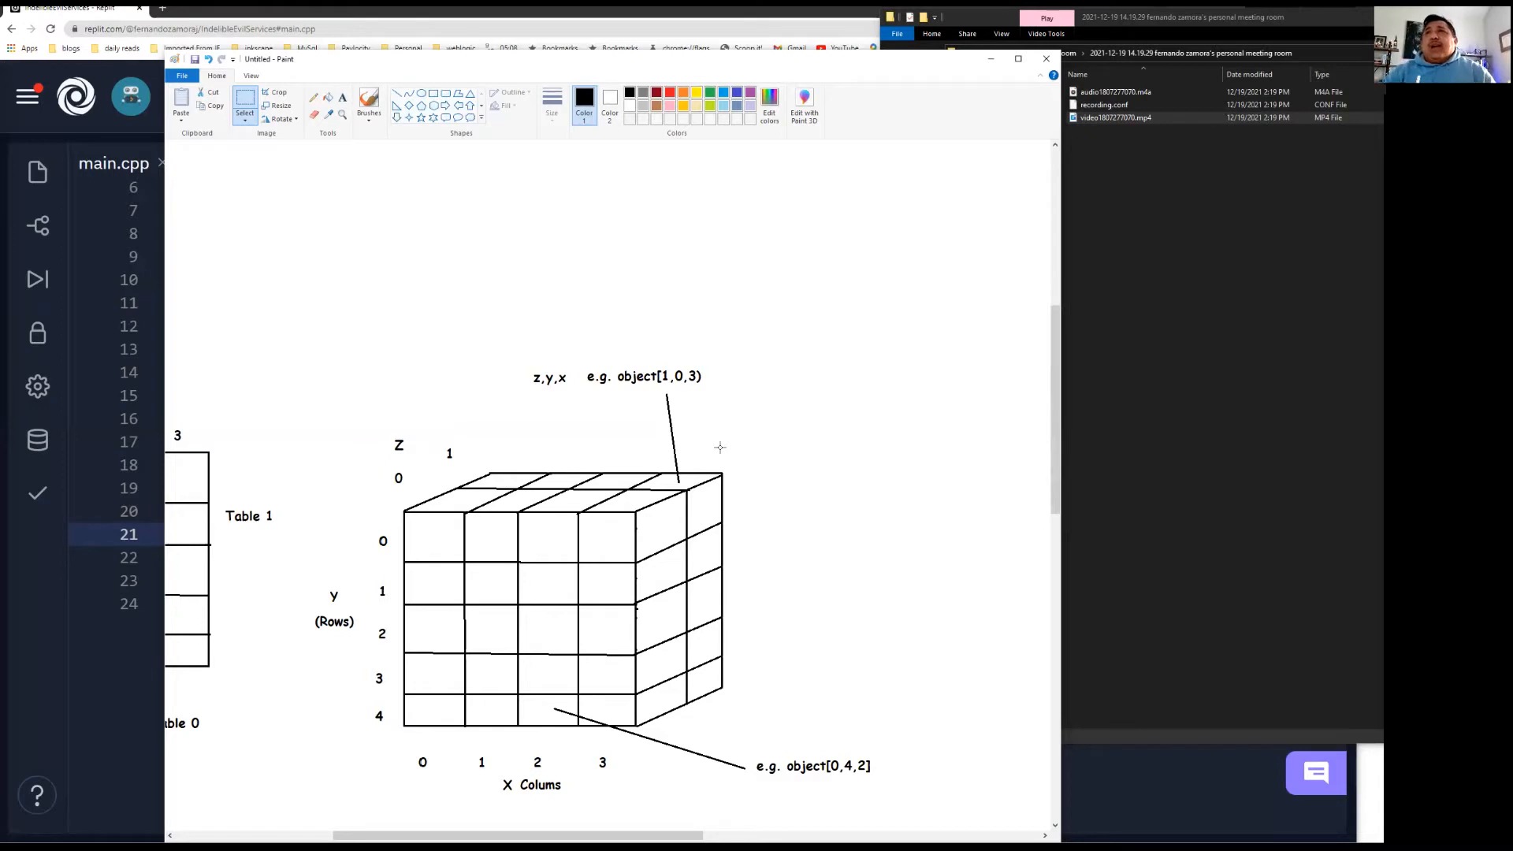
mouse_move(627, 536)
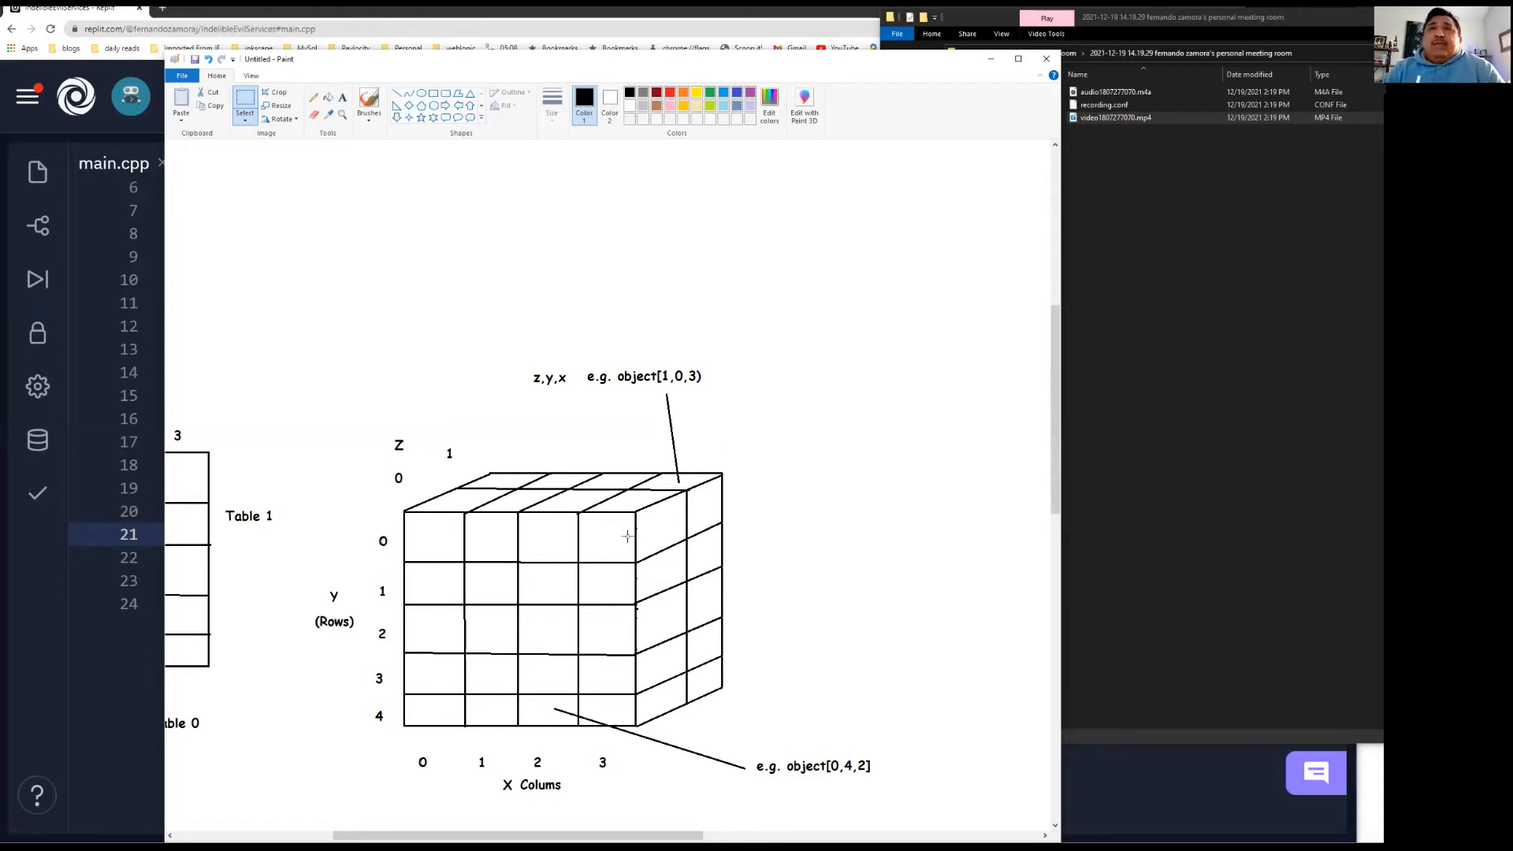
mouse_move(595, 526)
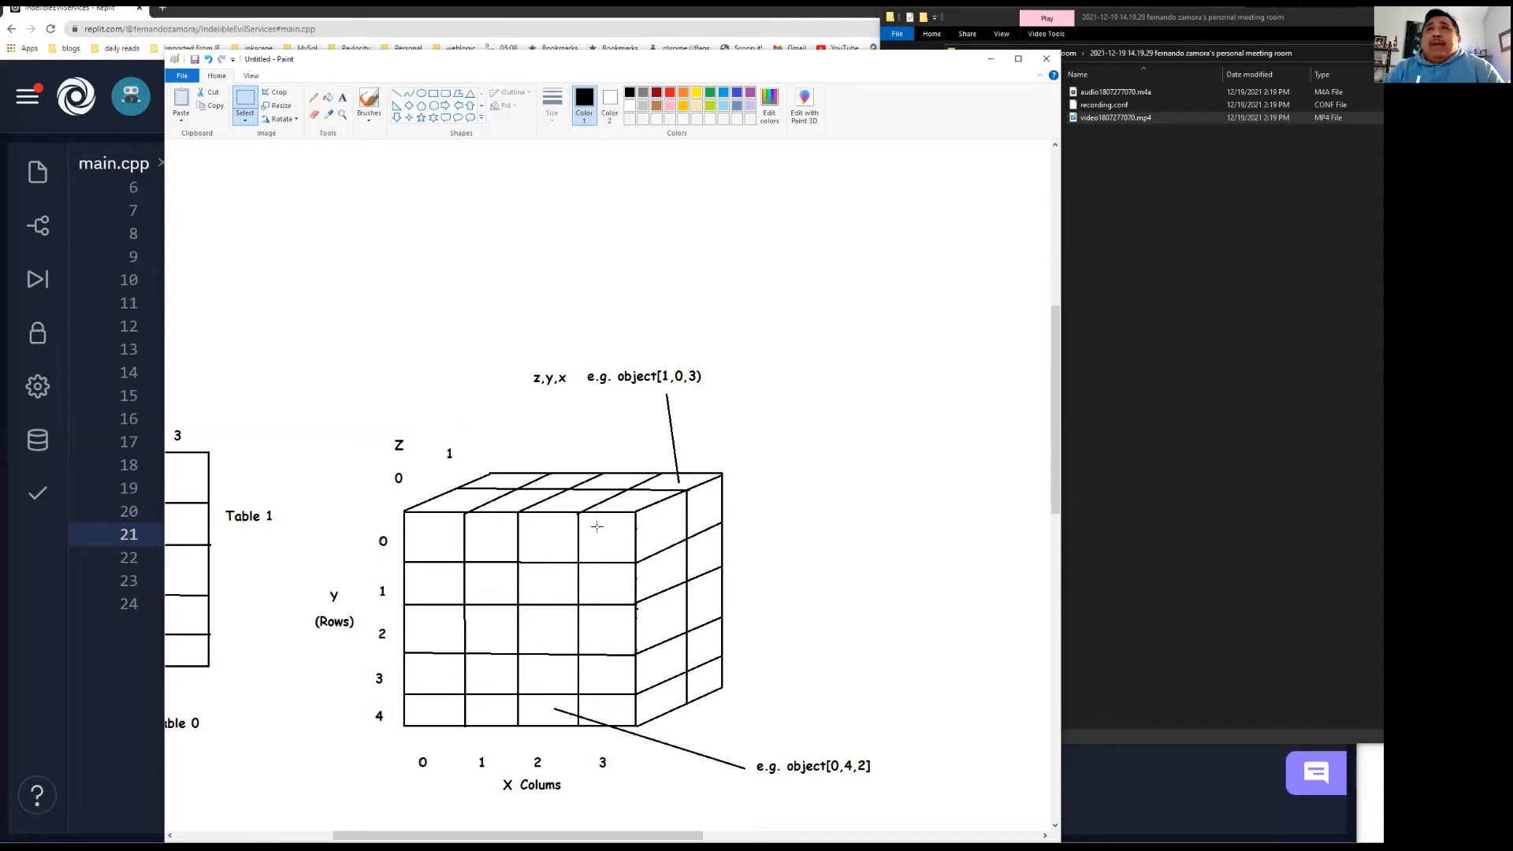
mouse_move(623, 508)
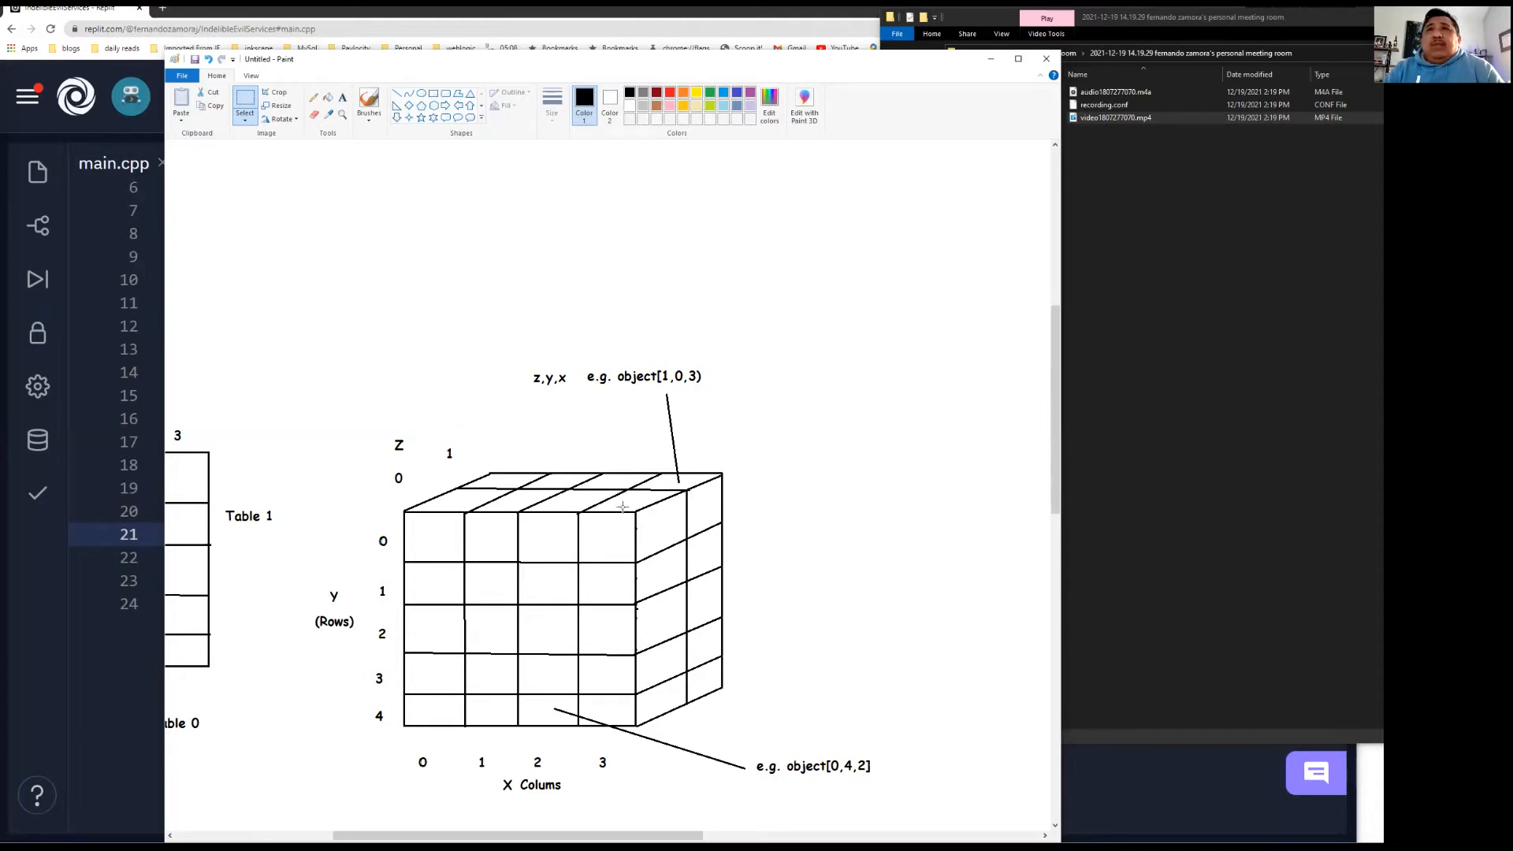
mouse_move(663, 505)
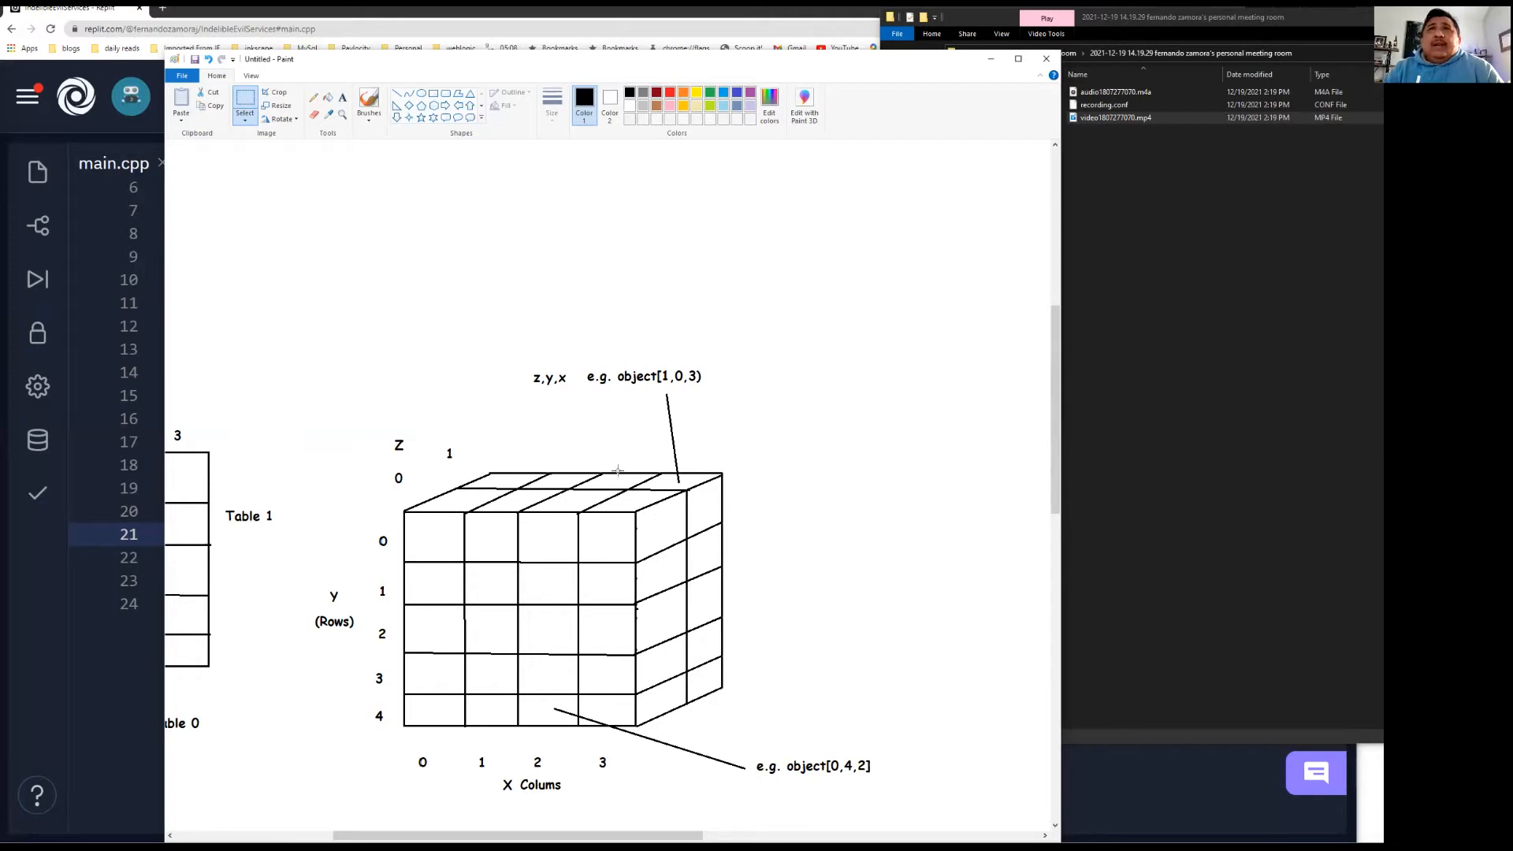
mouse_move(531, 267)
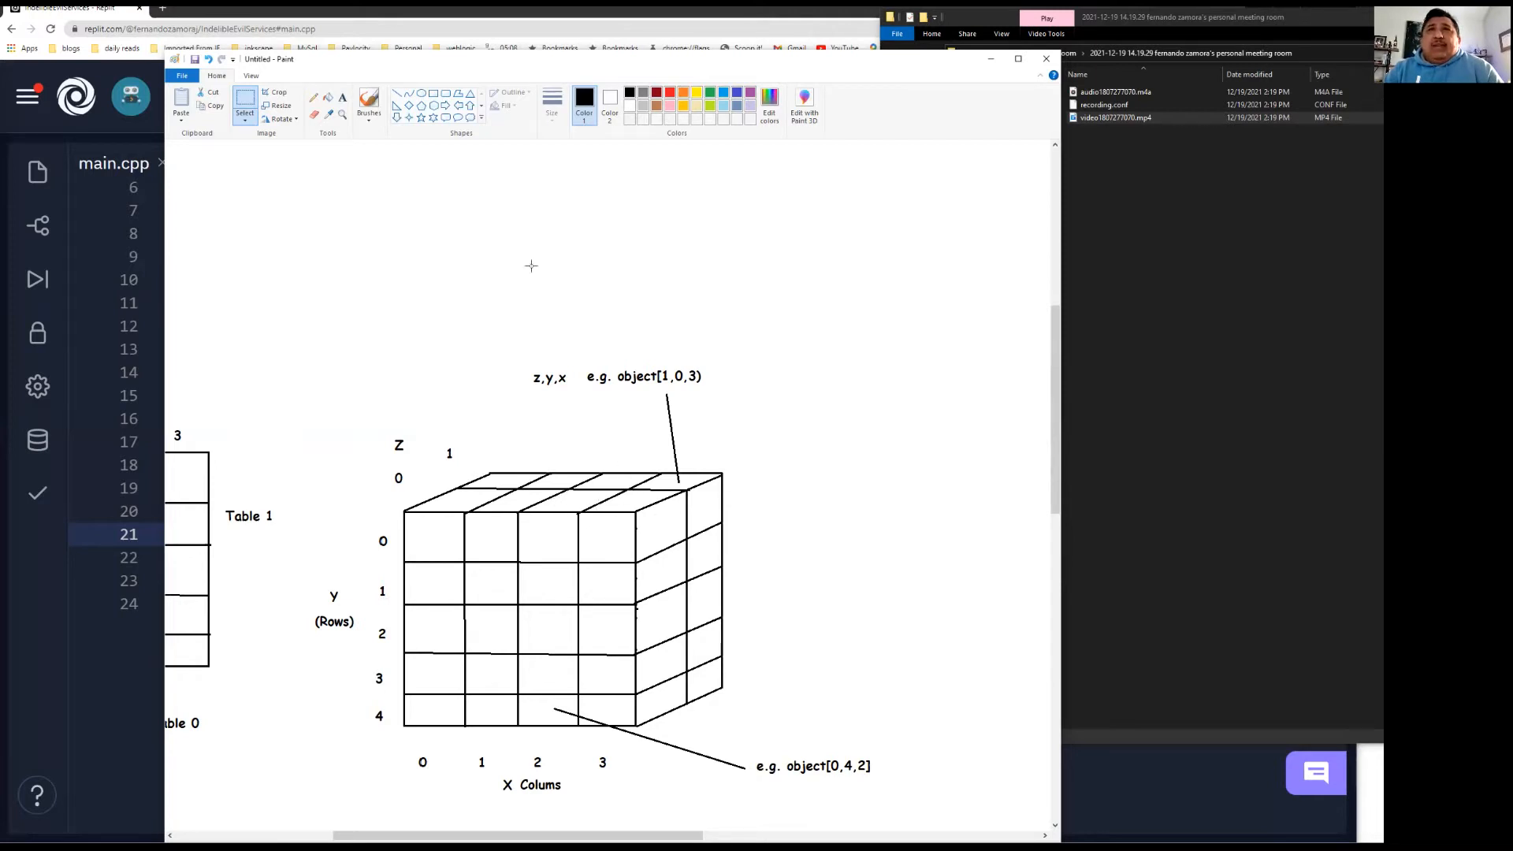
mouse_move(914, 271)
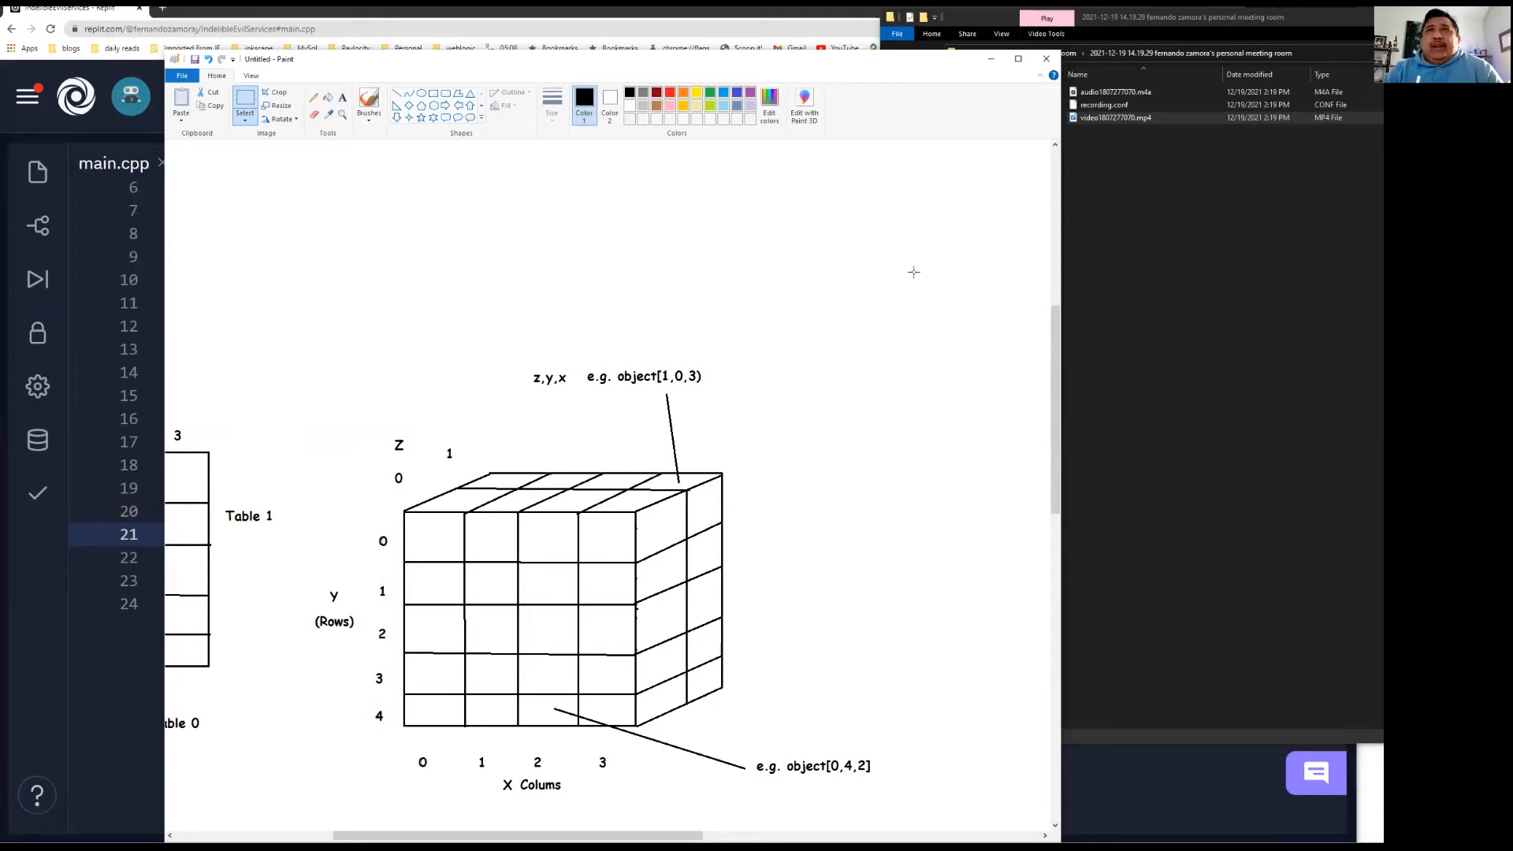
mouse_move(373, 256)
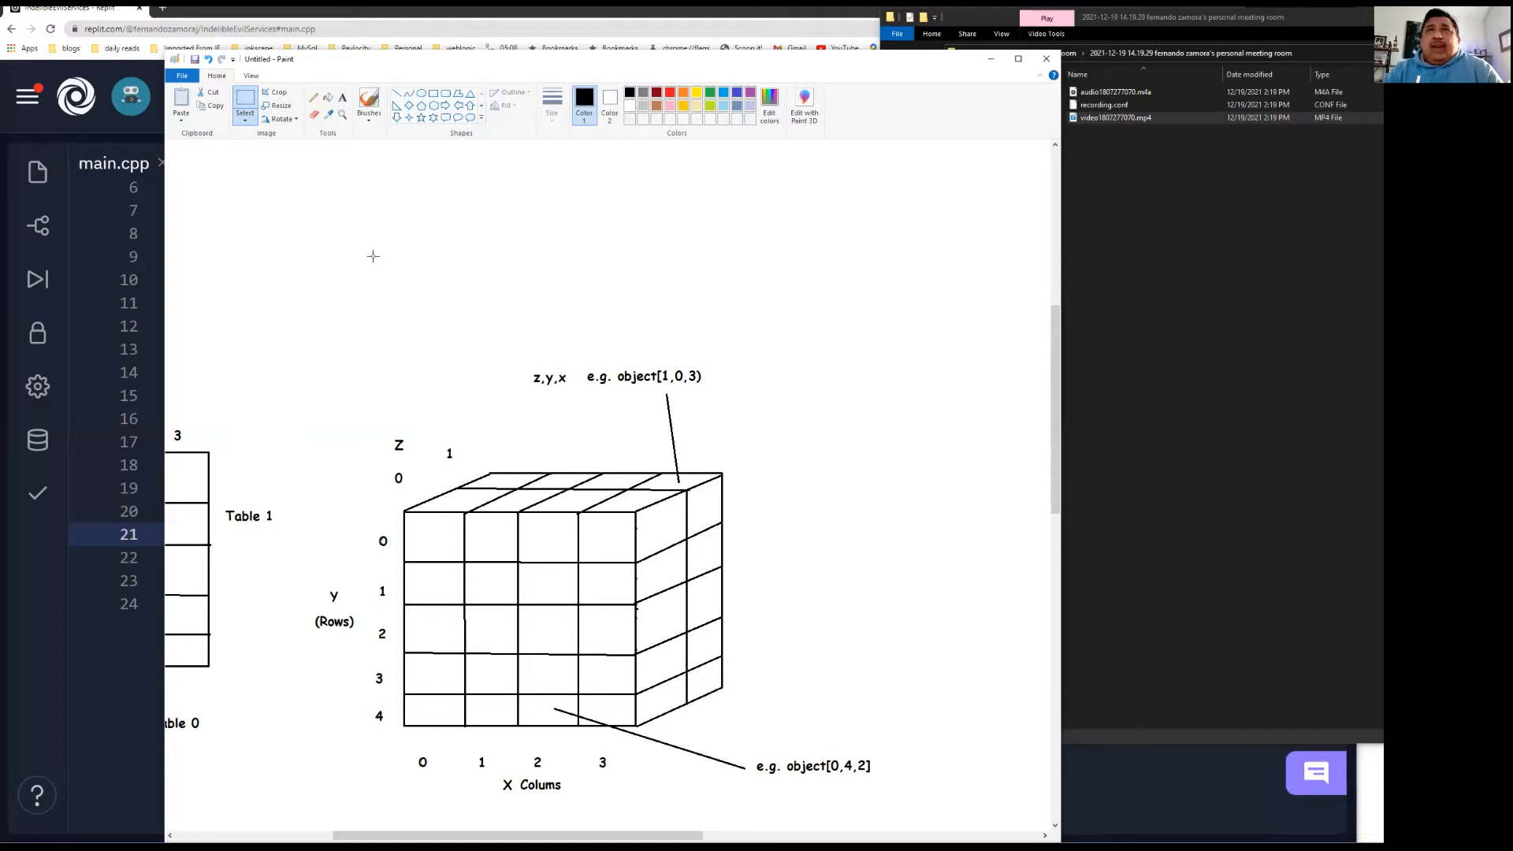
mouse_move(742, 263)
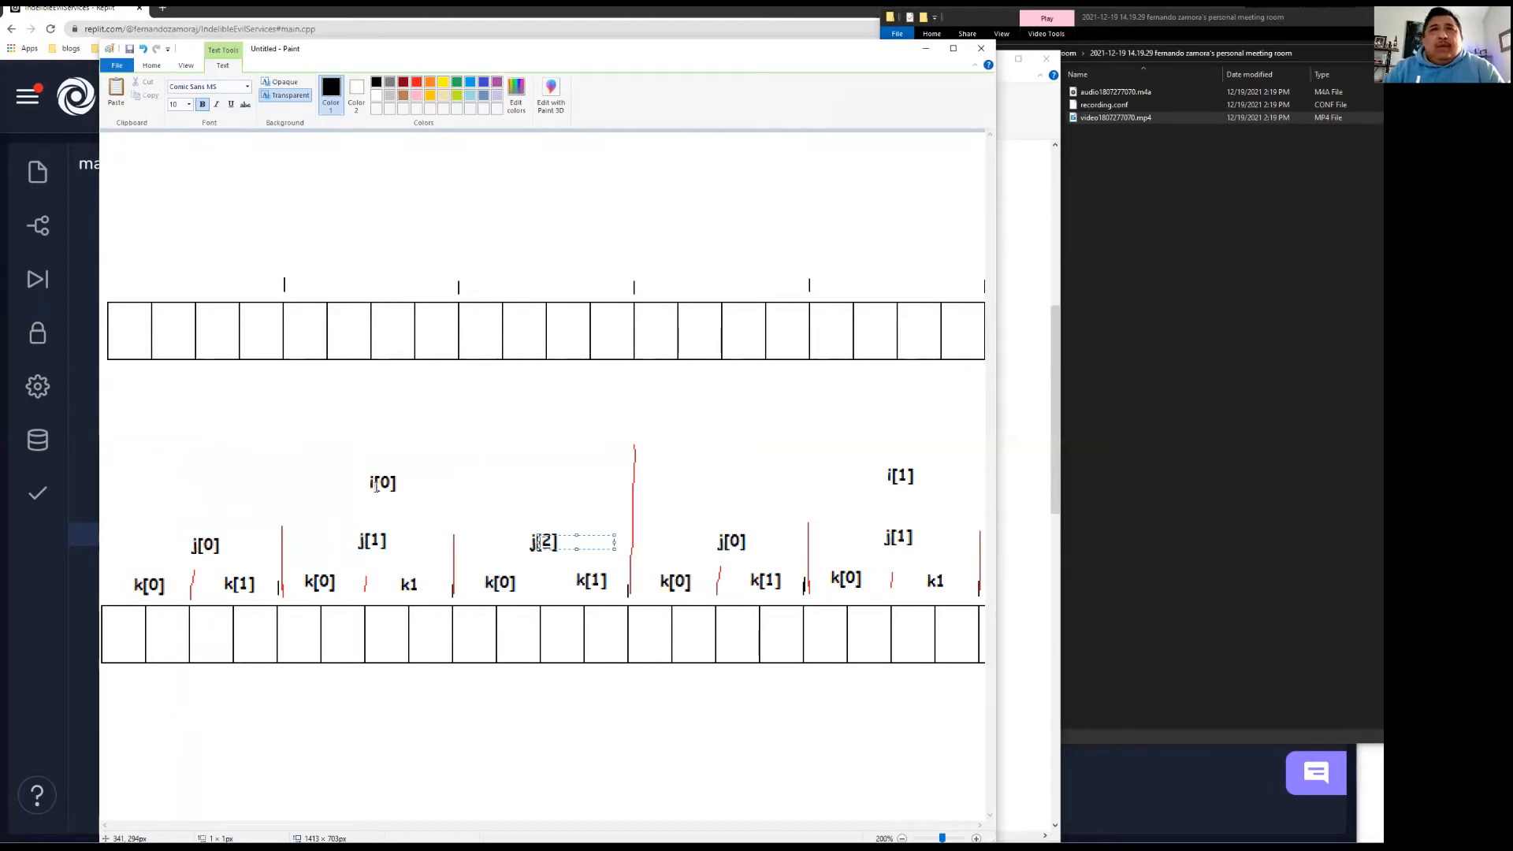
mouse_move(397, 457)
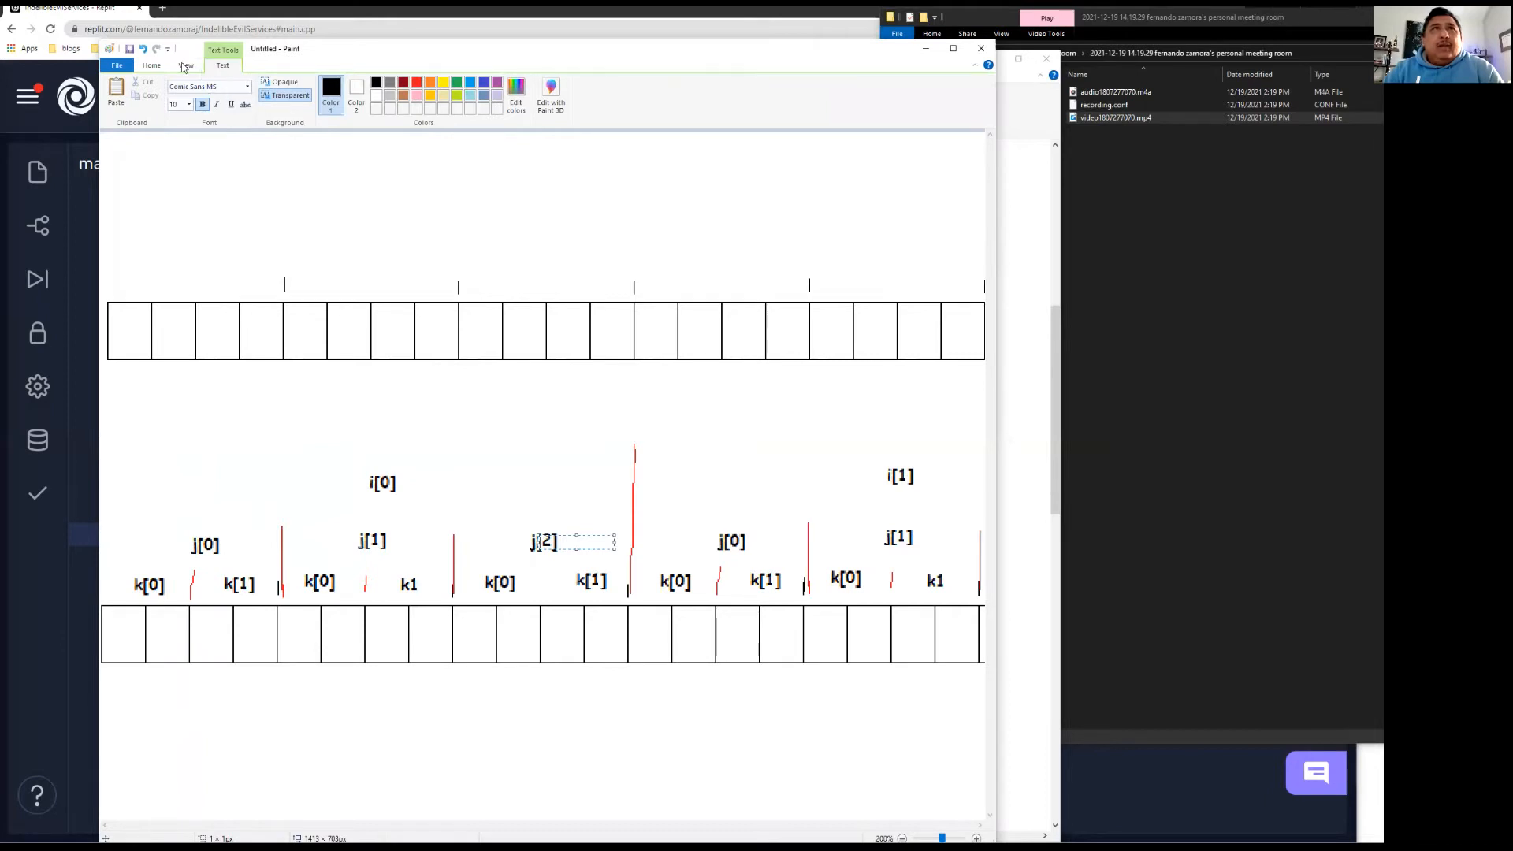
Circle the i[0] label with a Z mark beside it and tick the j labels
click(151, 65)
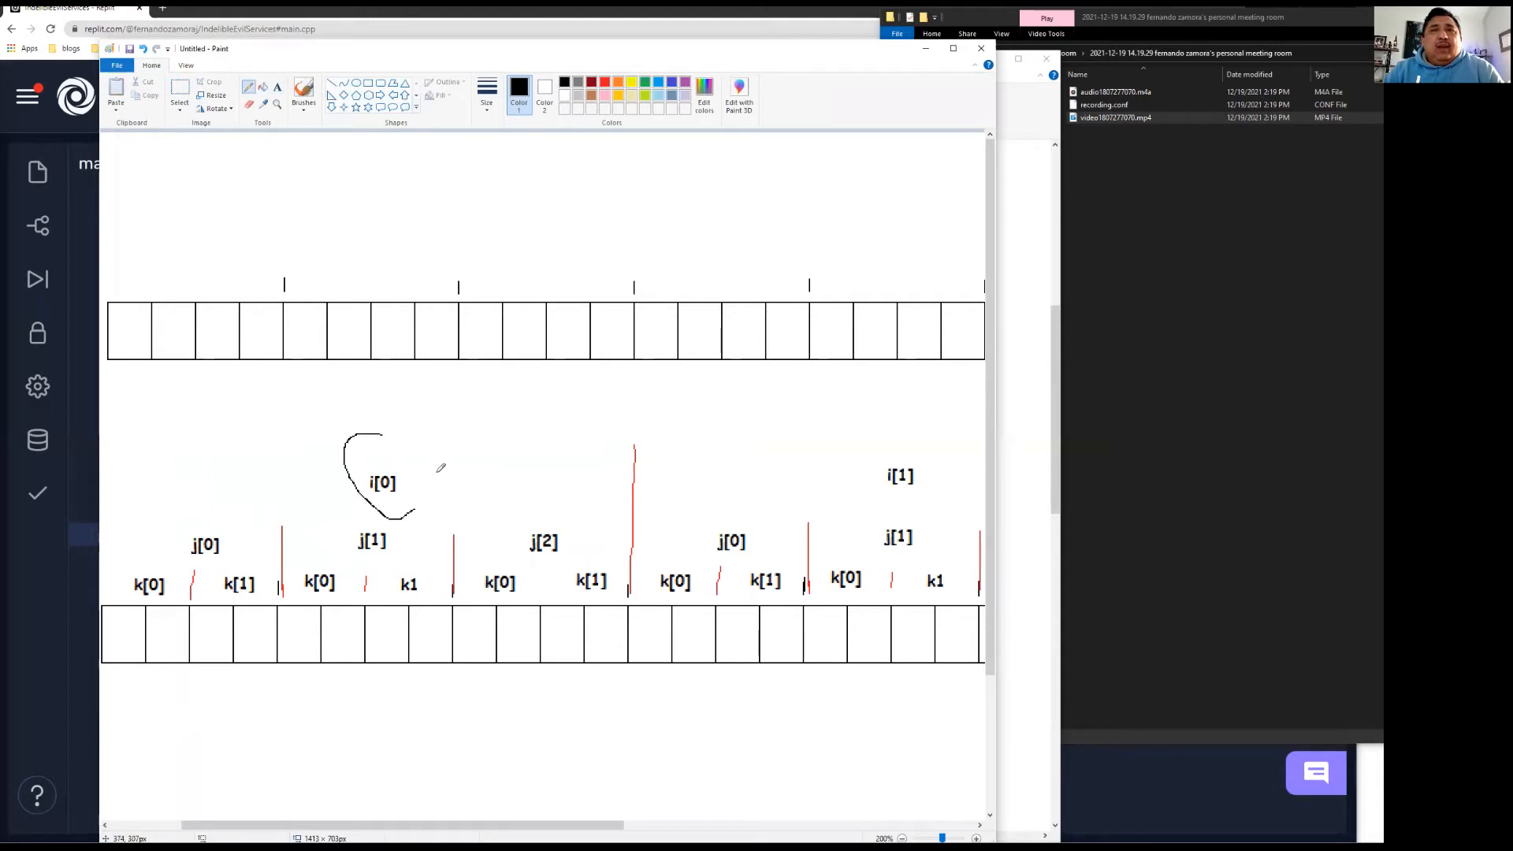
drag(367, 444, 424, 482)
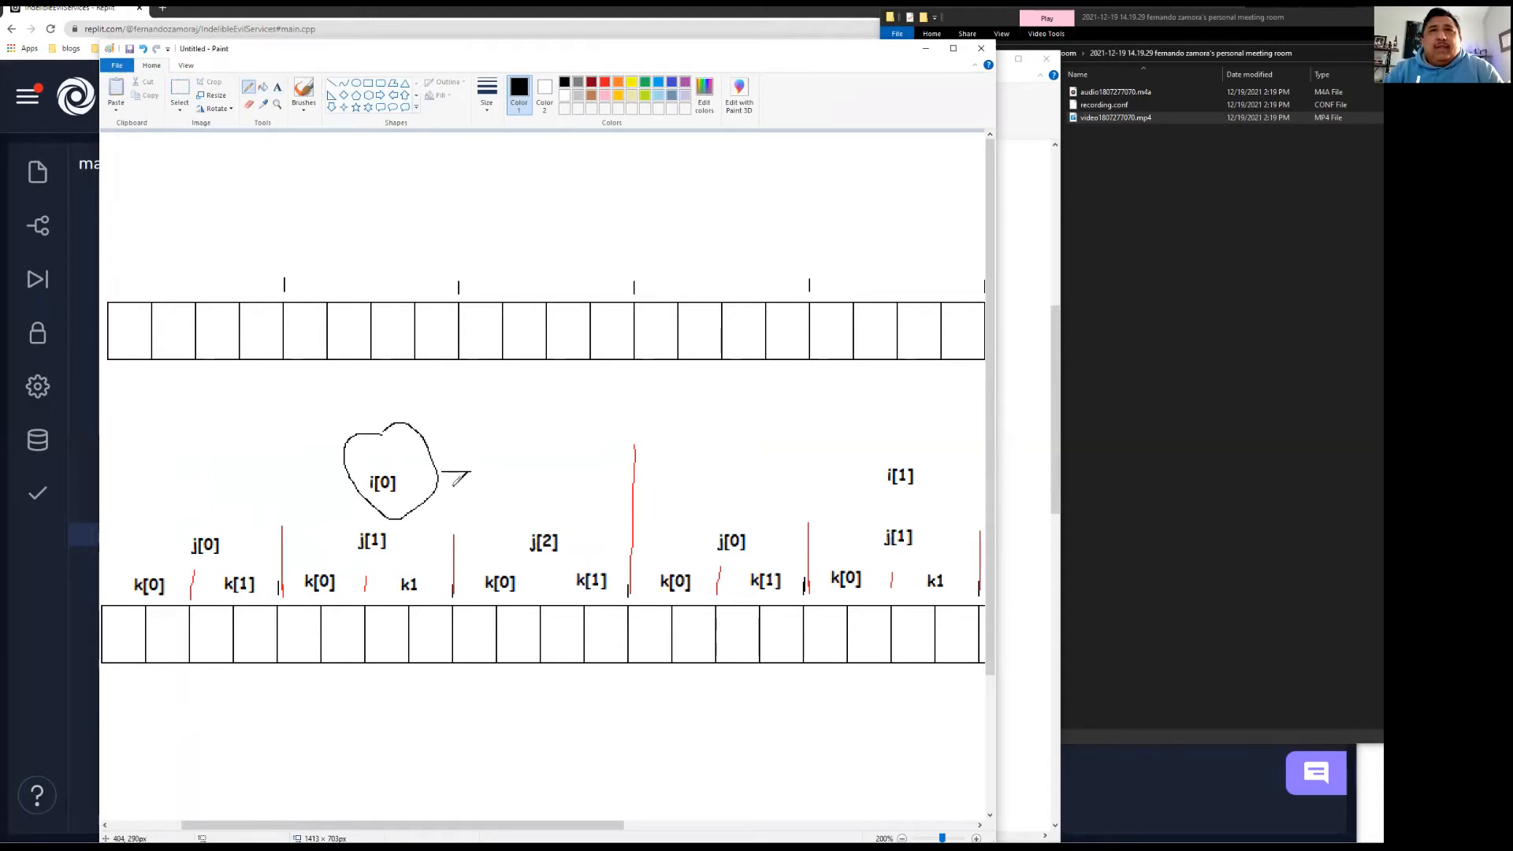
drag(449, 487, 478, 477)
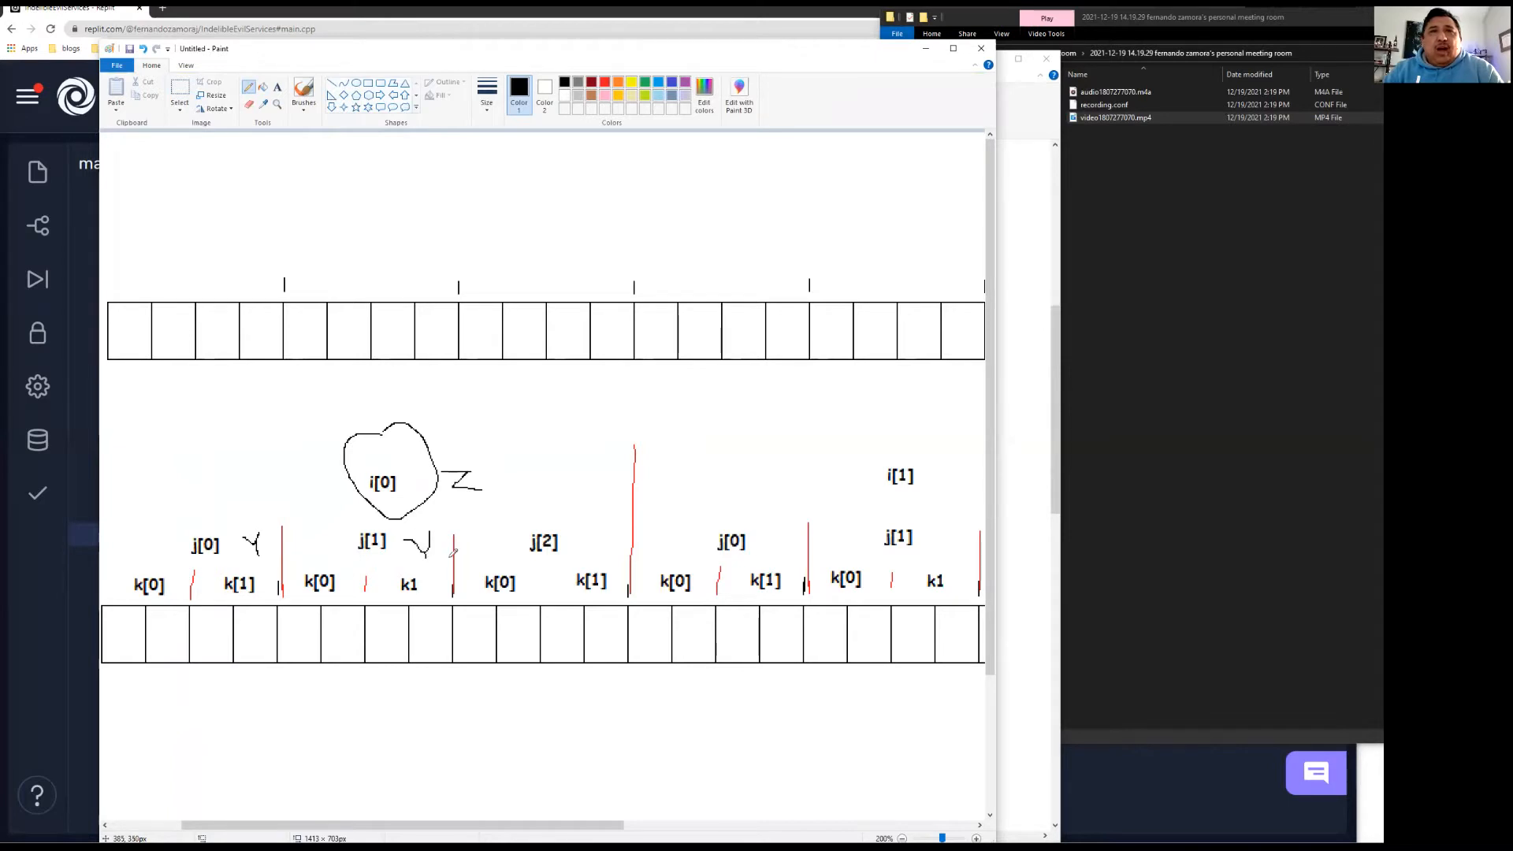
drag(581, 535, 598, 555)
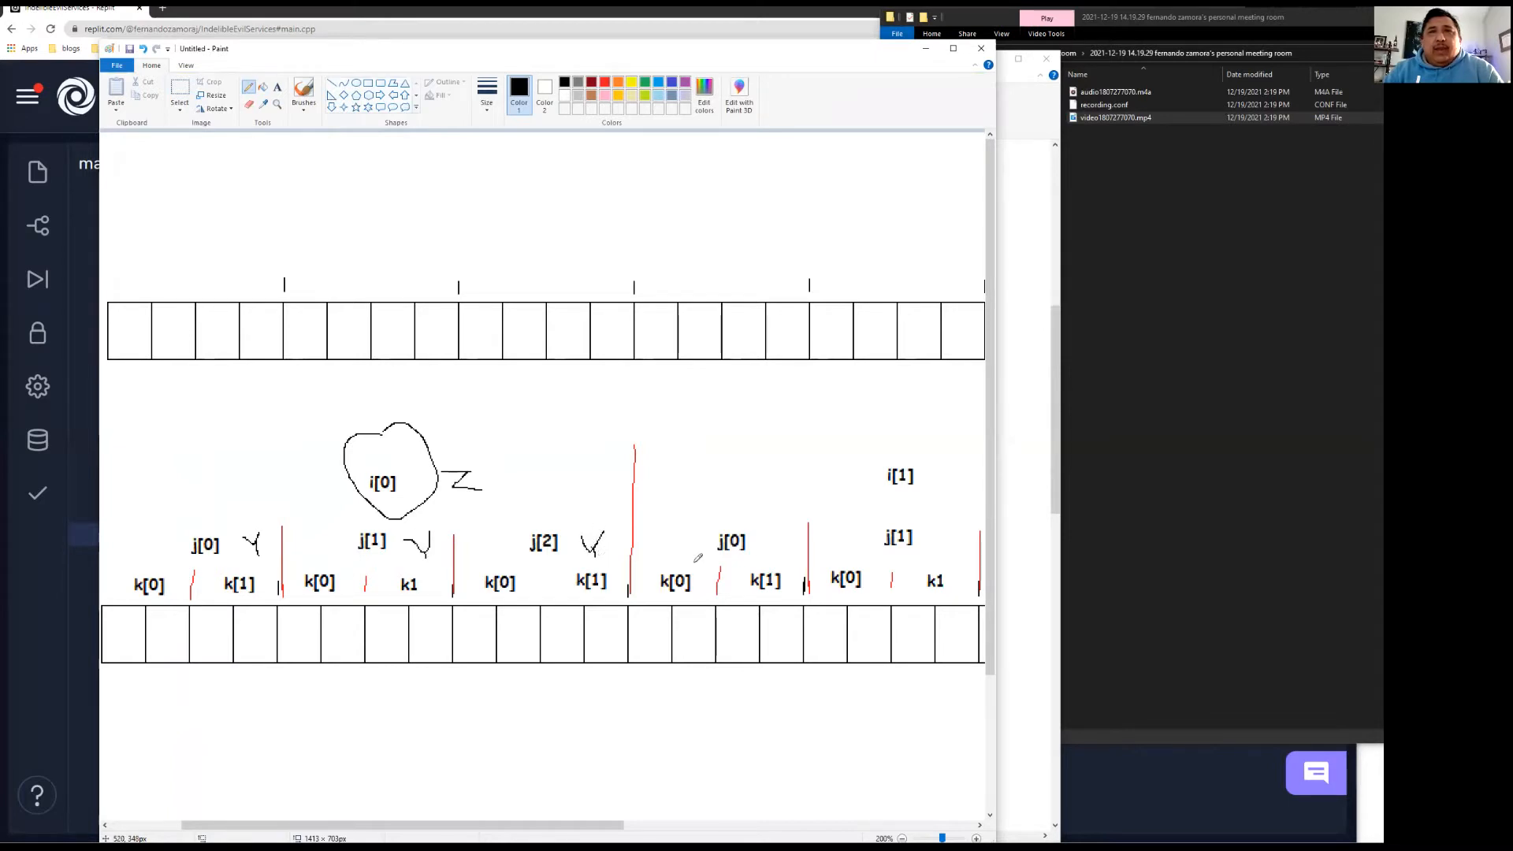
drag(772, 554, 791, 536)
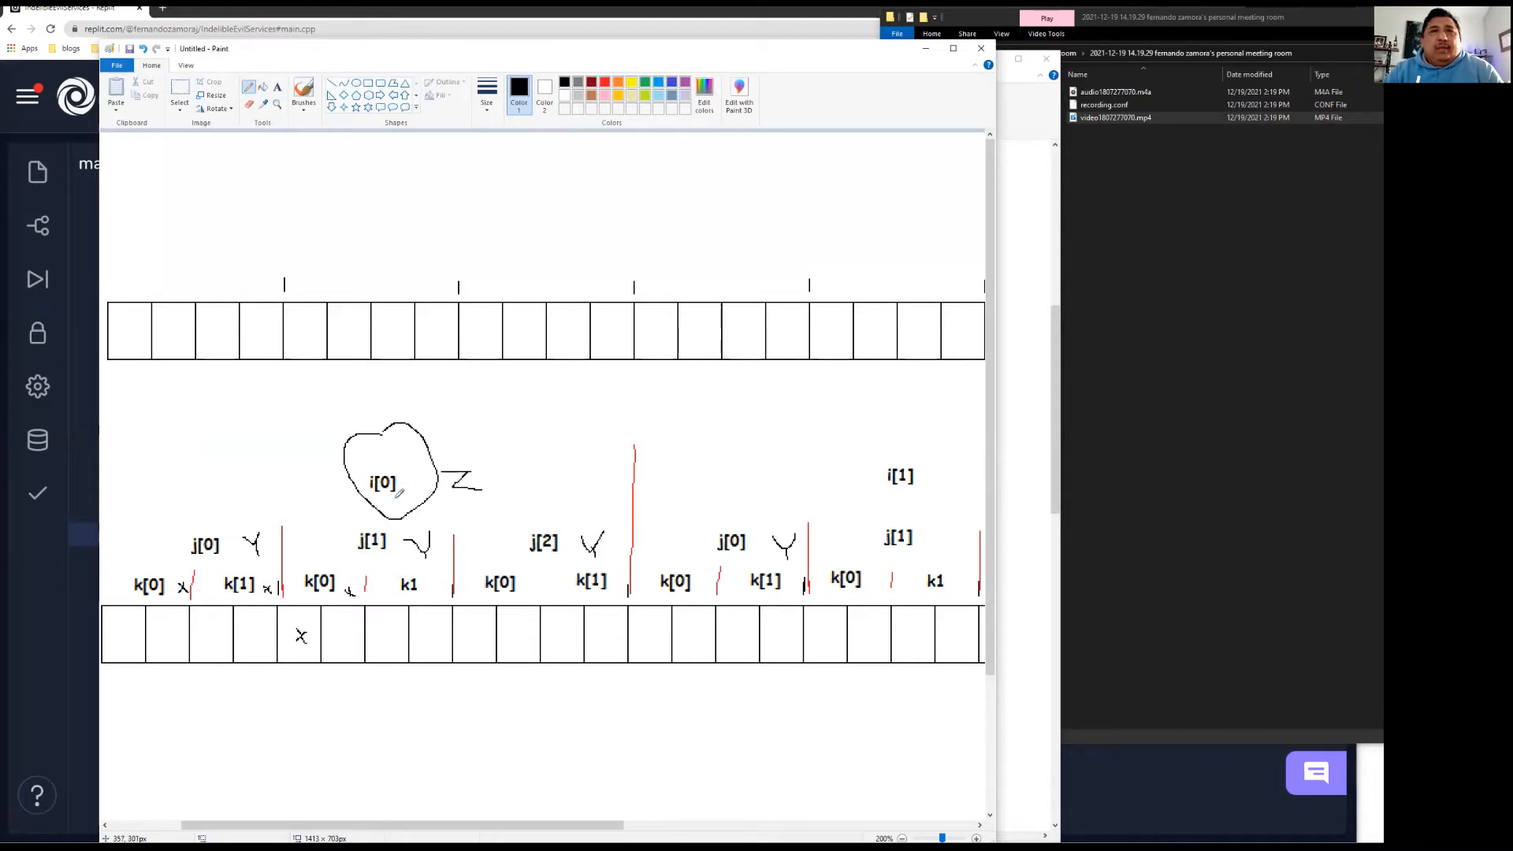
mouse_move(180, 623)
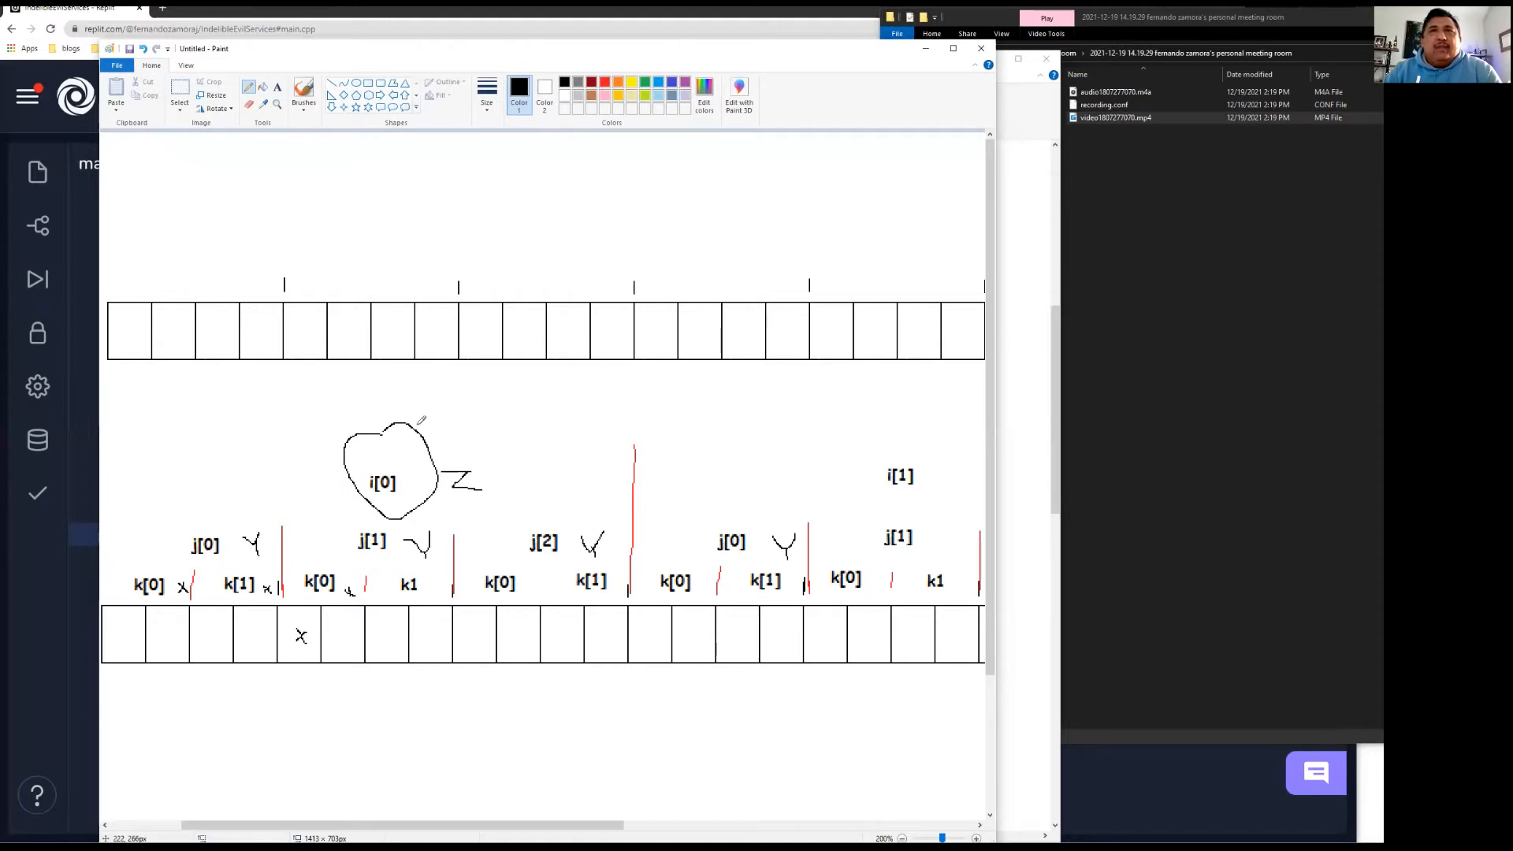
mouse_move(435, 565)
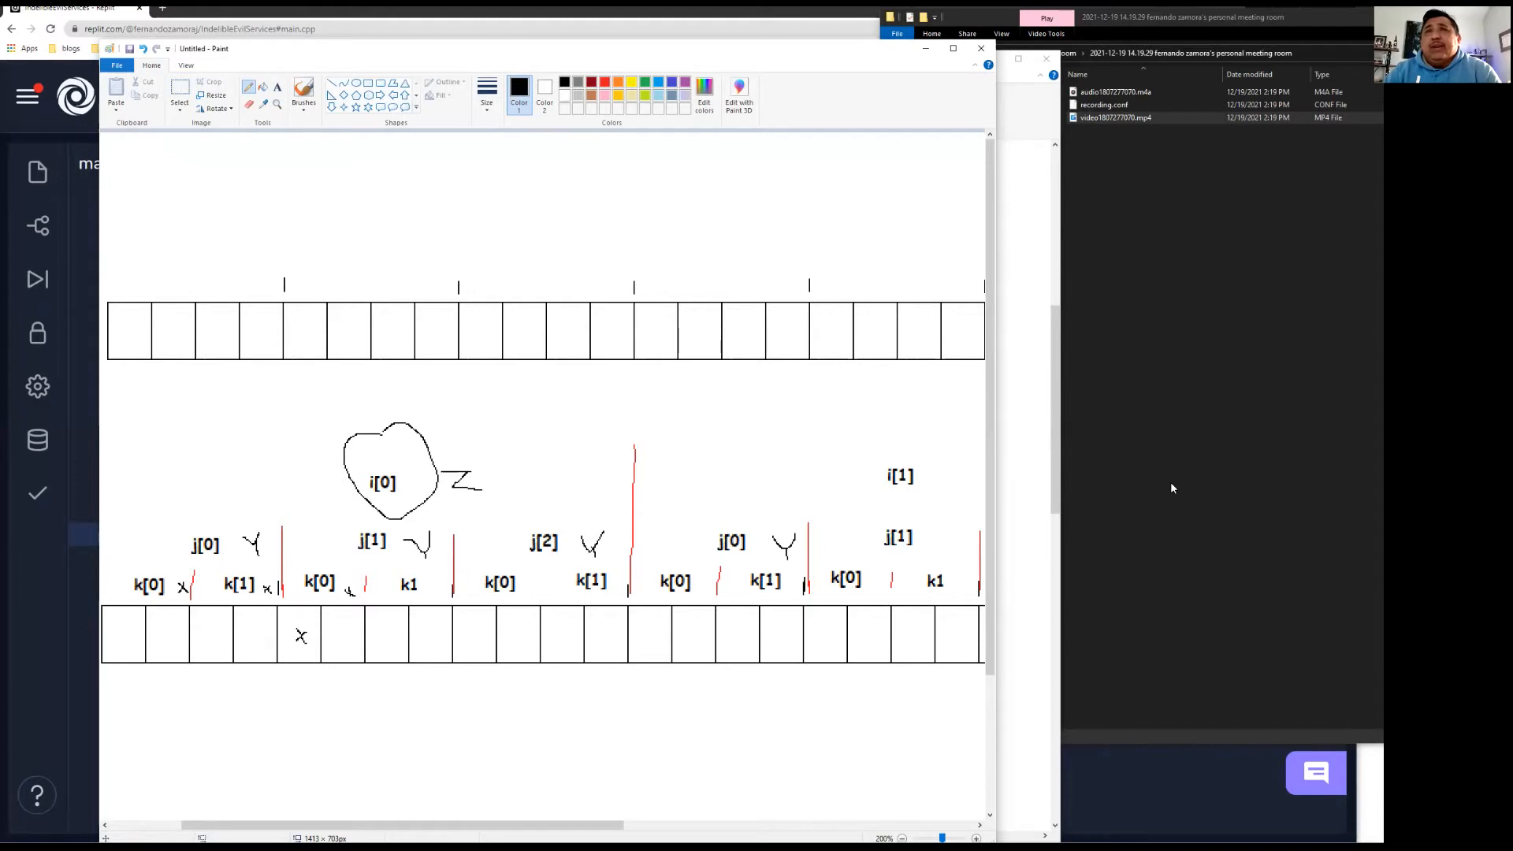
mouse_move(1258, 634)
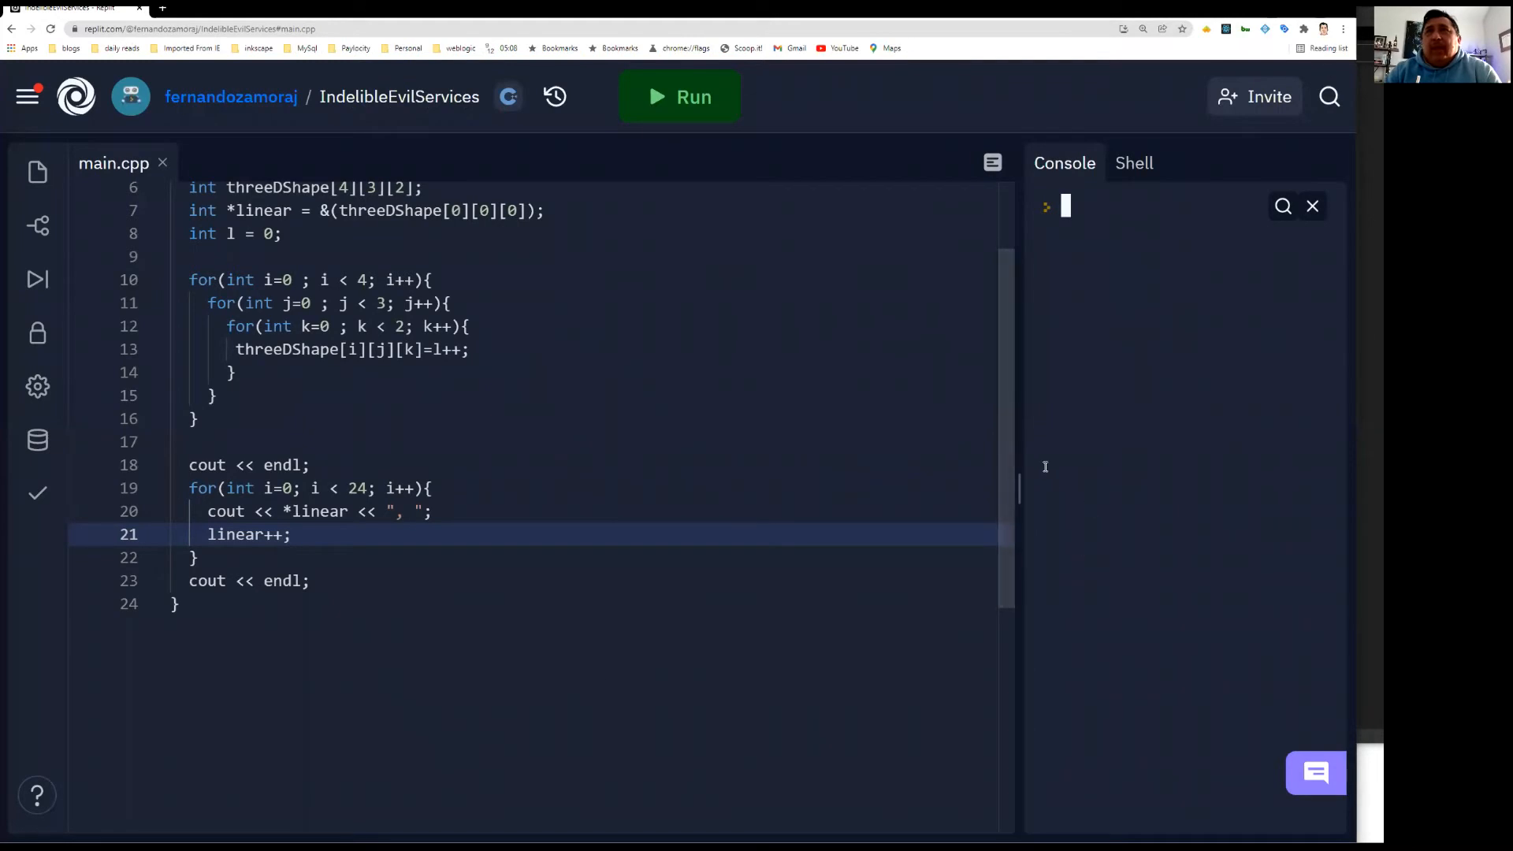
Widen the editor and select the linear pointer in the print statement on line 20
drag(1018, 449, 728, 449)
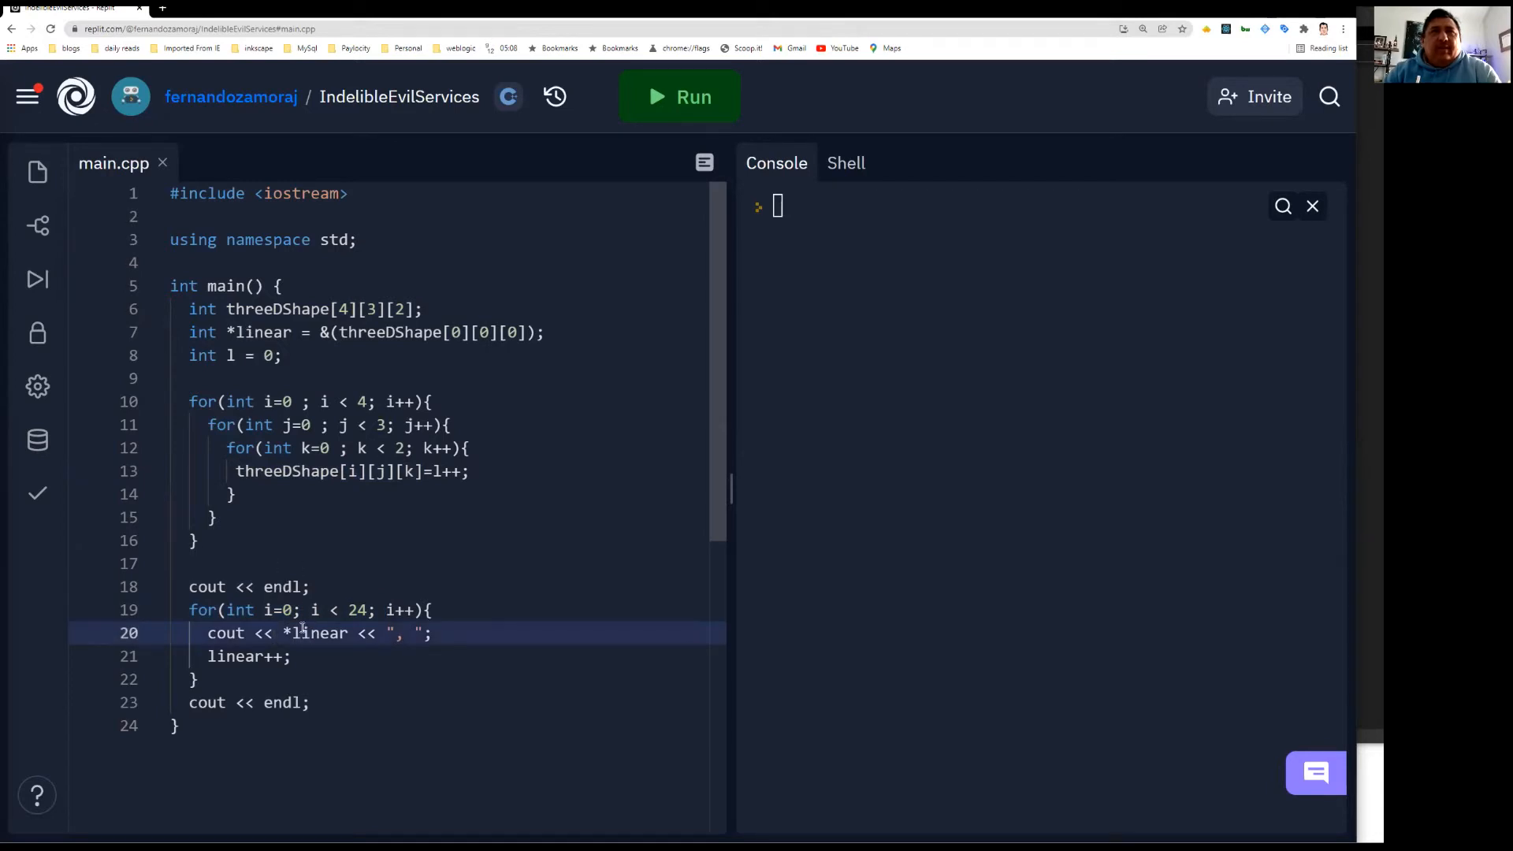
double_click(317, 633)
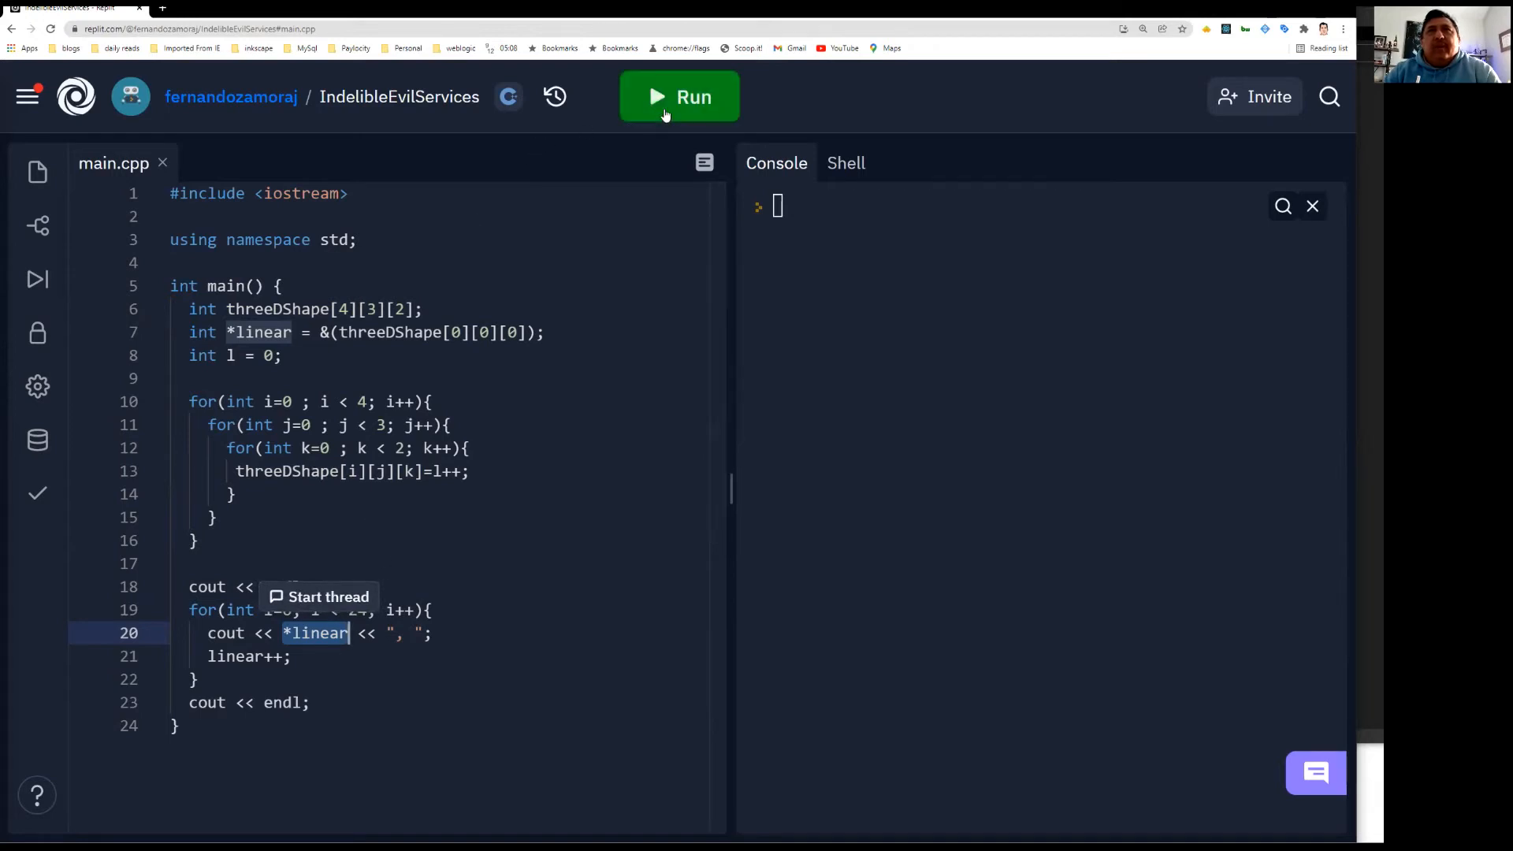
Run main.cpp so the console prints the flattened values 0 through 23
click(677, 97)
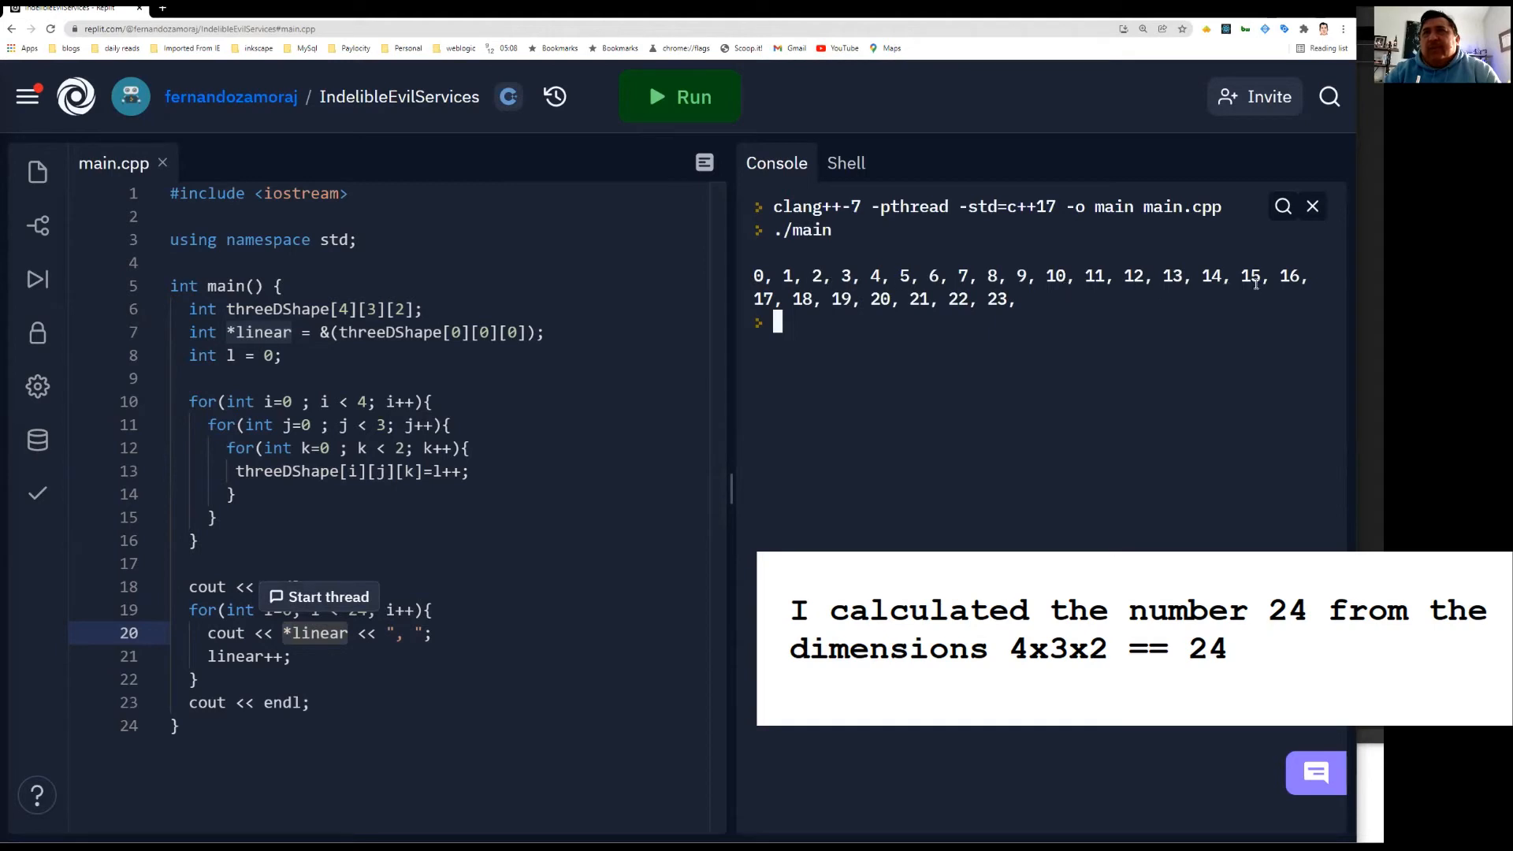
mouse_move(796, 294)
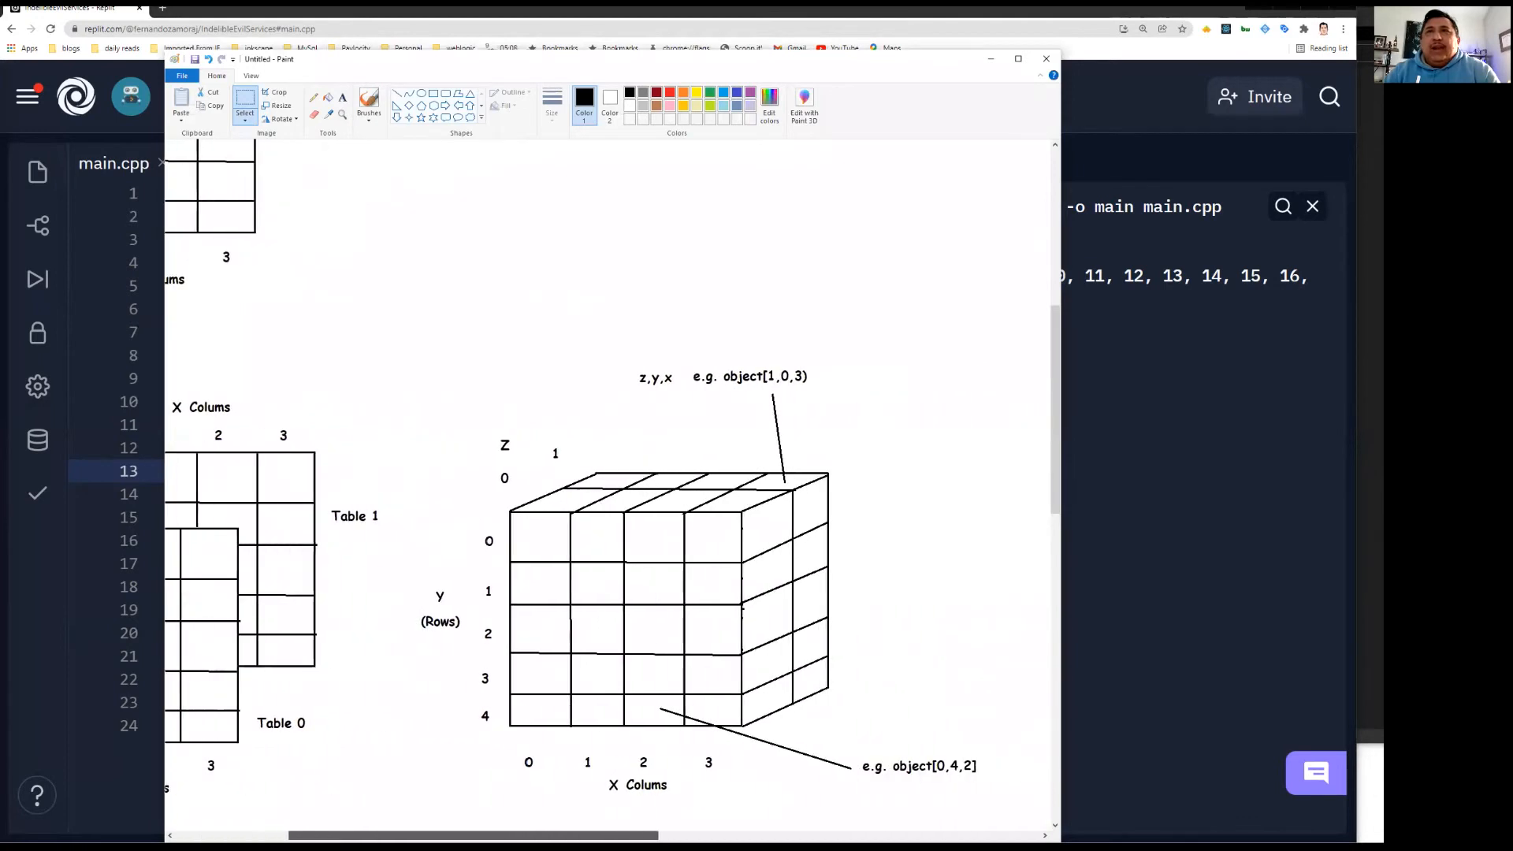
mouse_move(676, 568)
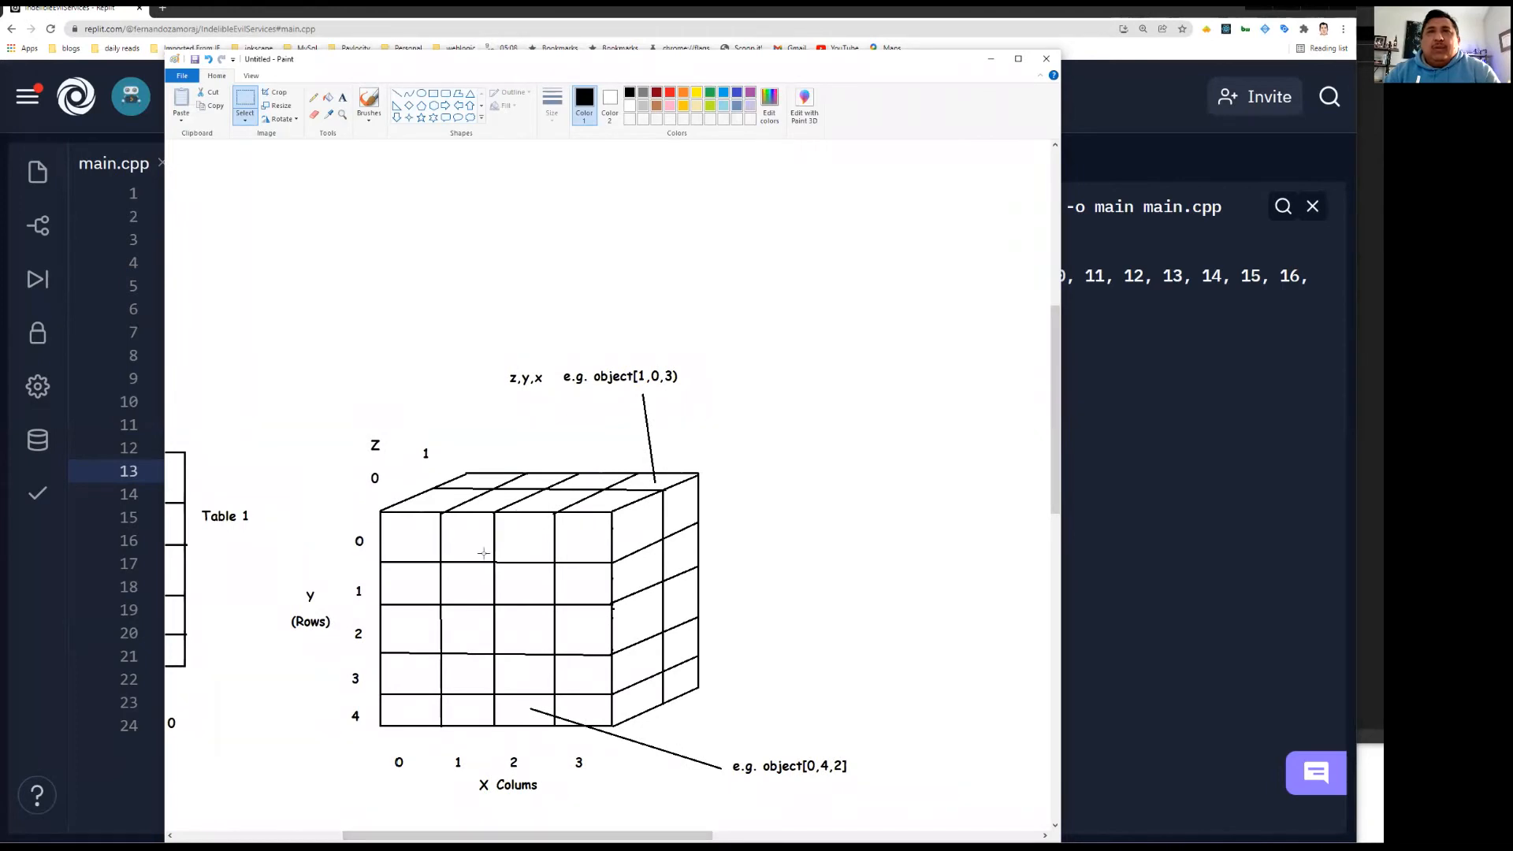
mouse_move(477, 674)
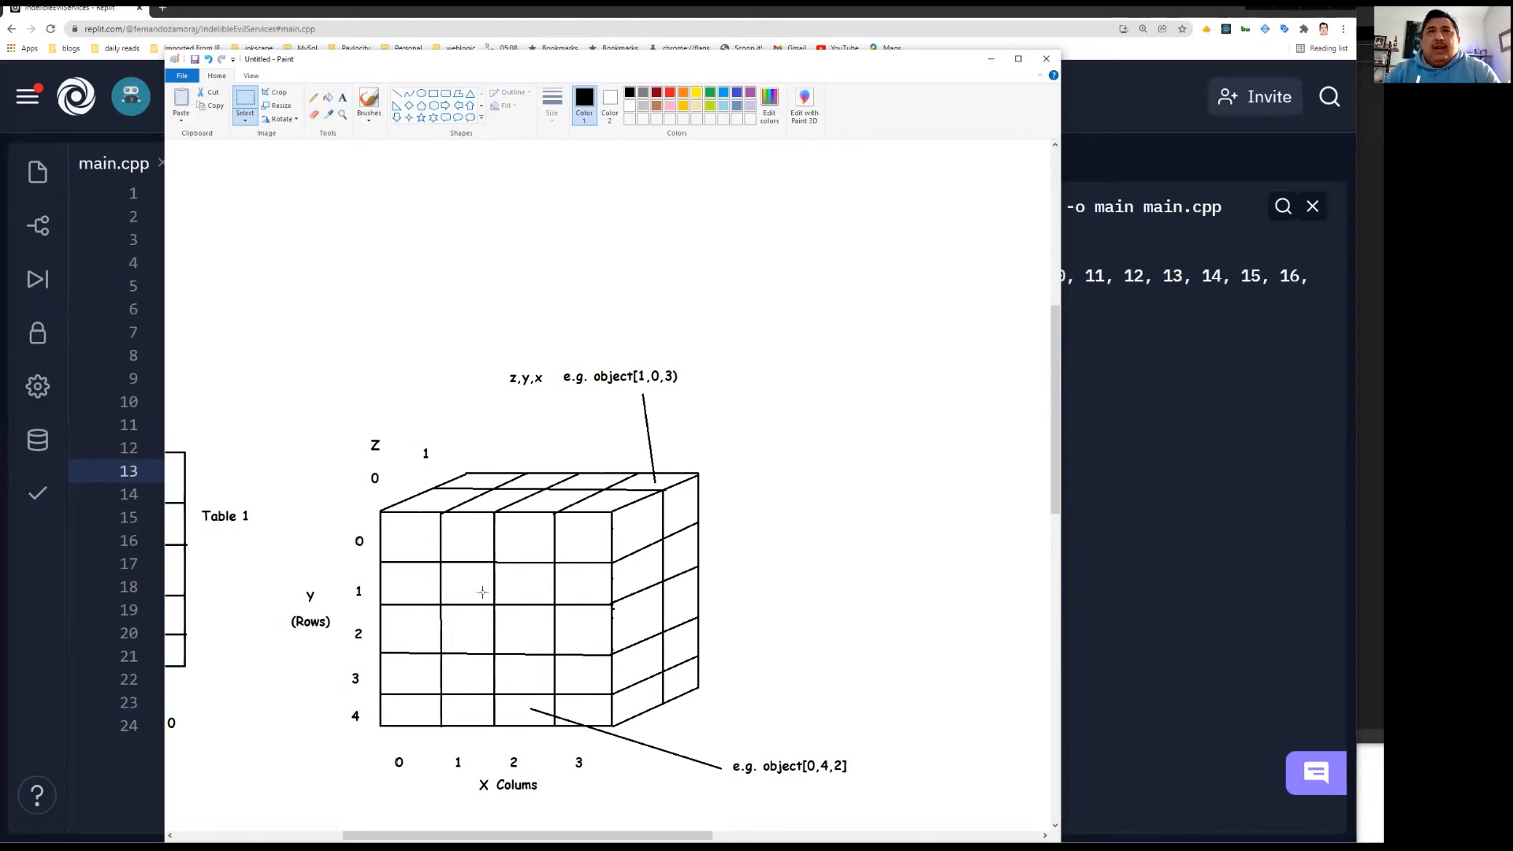
mouse_move(468, 586)
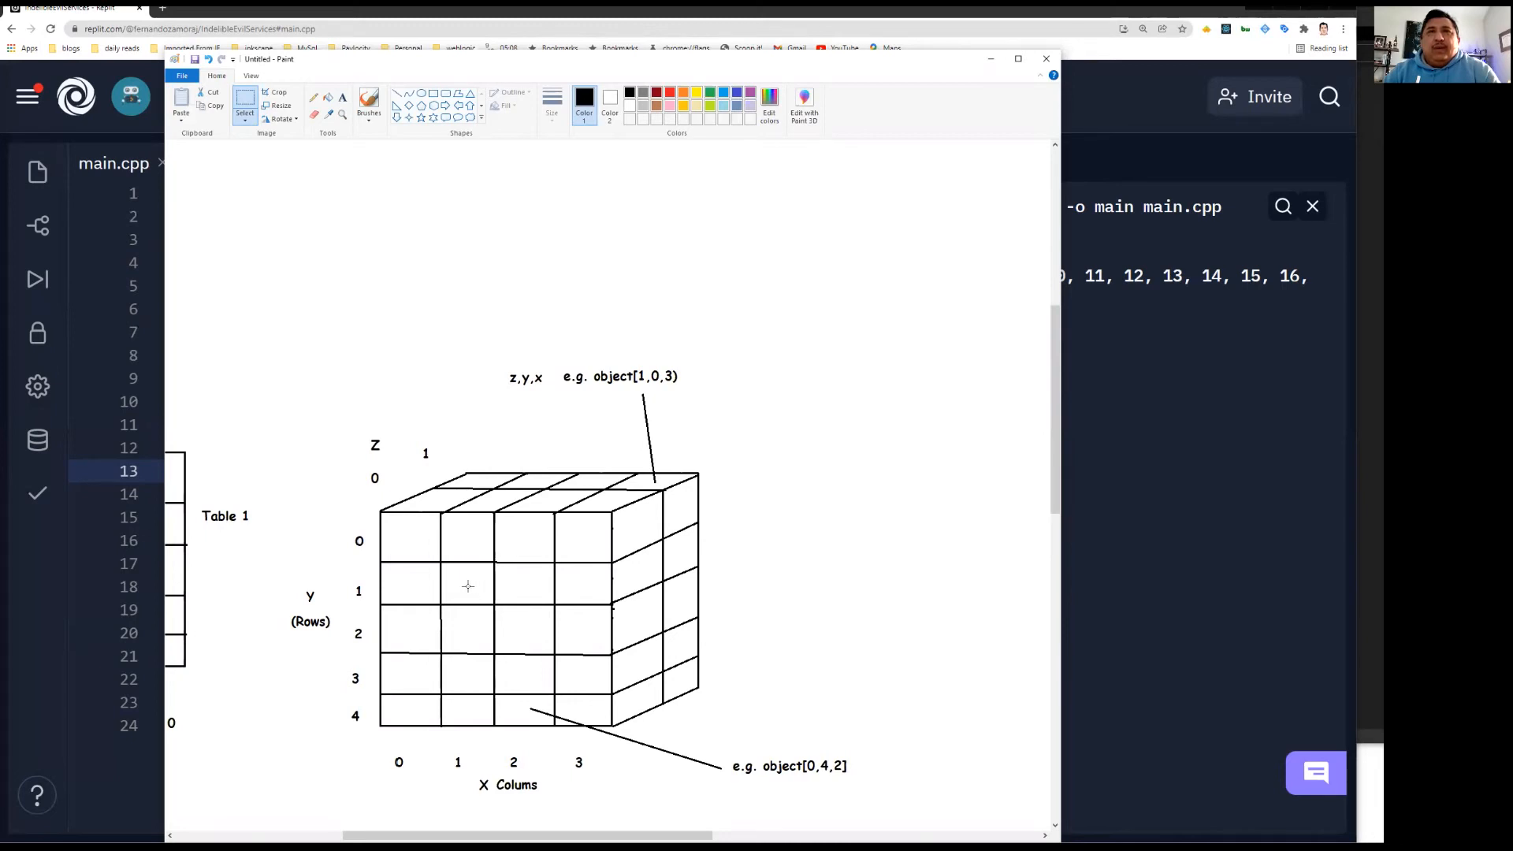
mouse_move(552, 590)
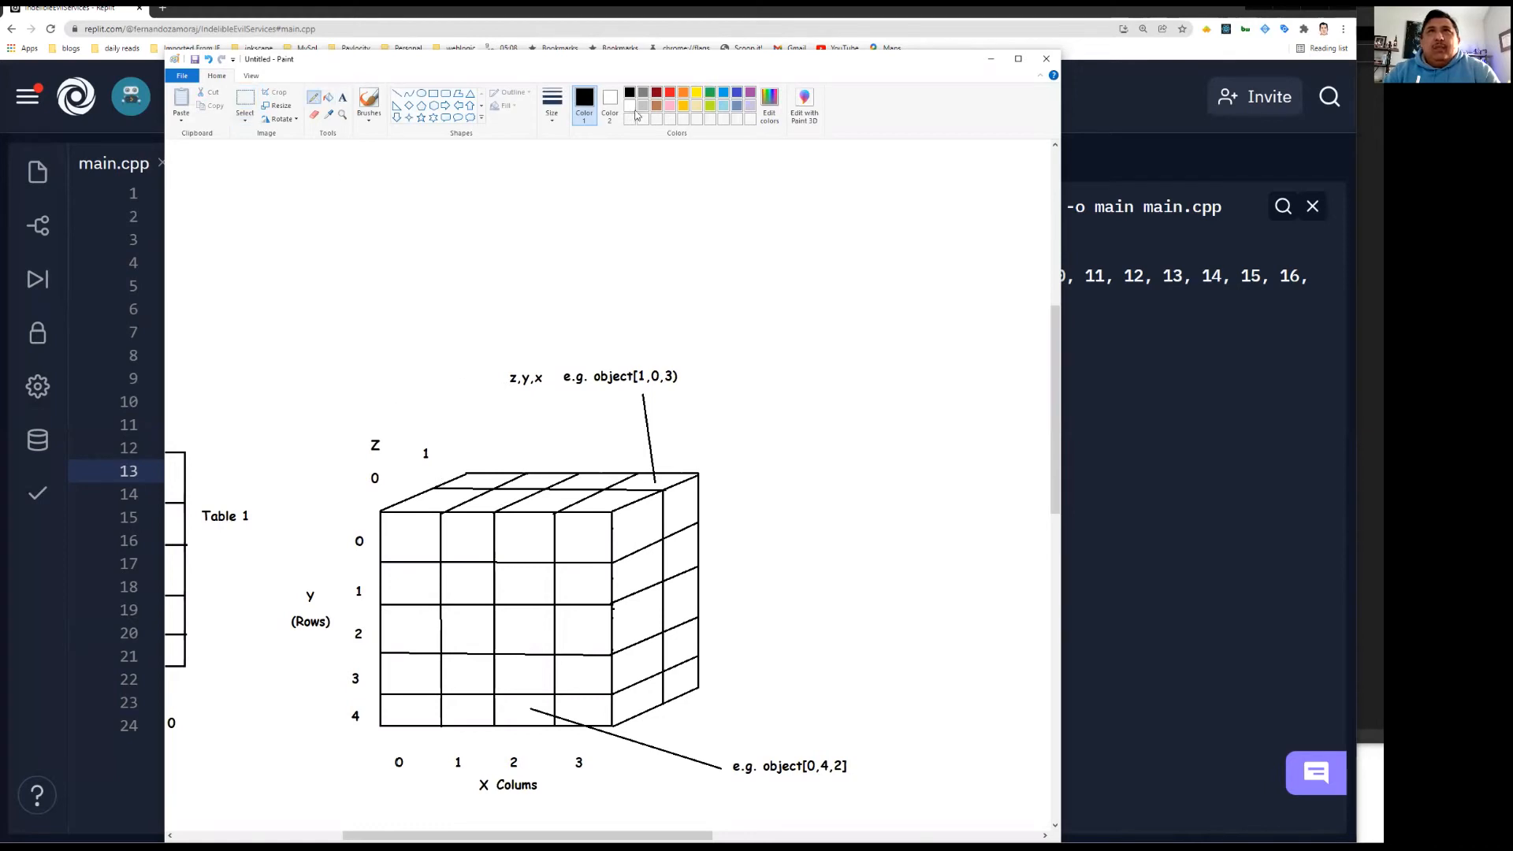
In red, trace a path across the cube's top face and down its side face
click(583, 97)
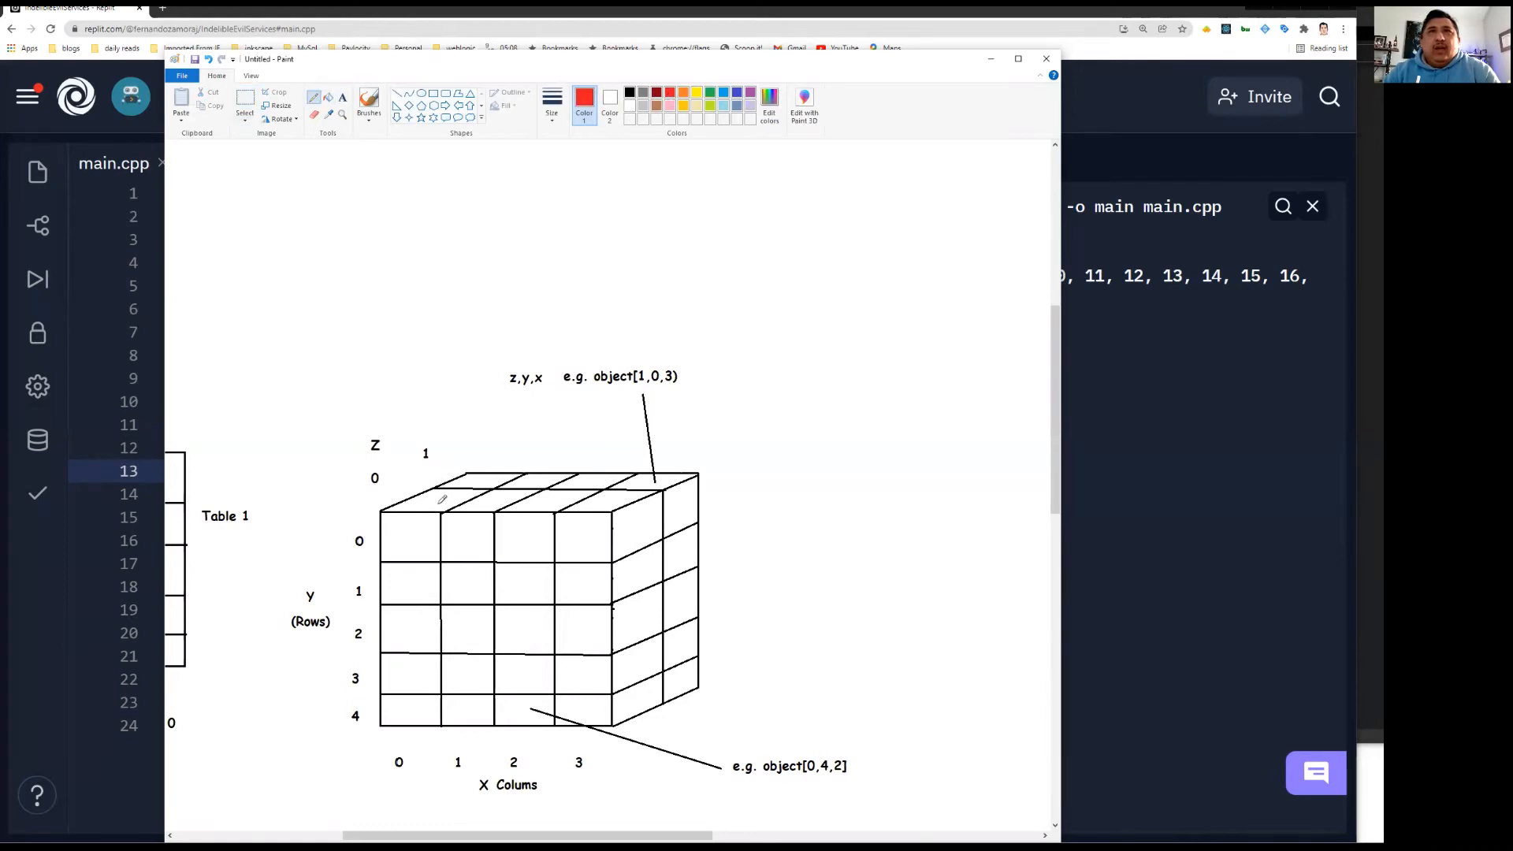
drag(439, 500, 651, 527)
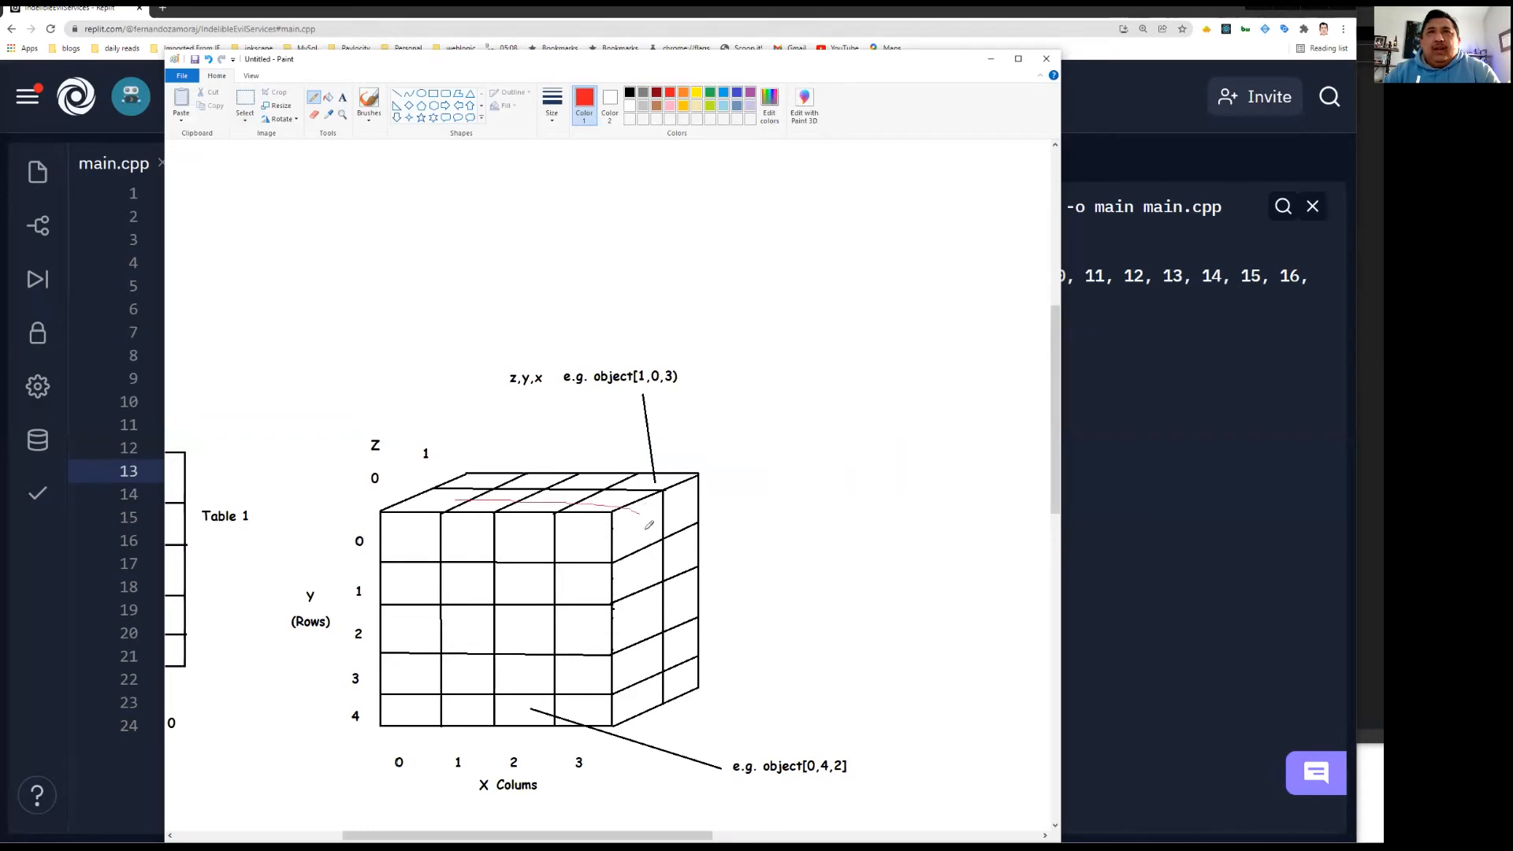
drag(646, 522, 647, 699)
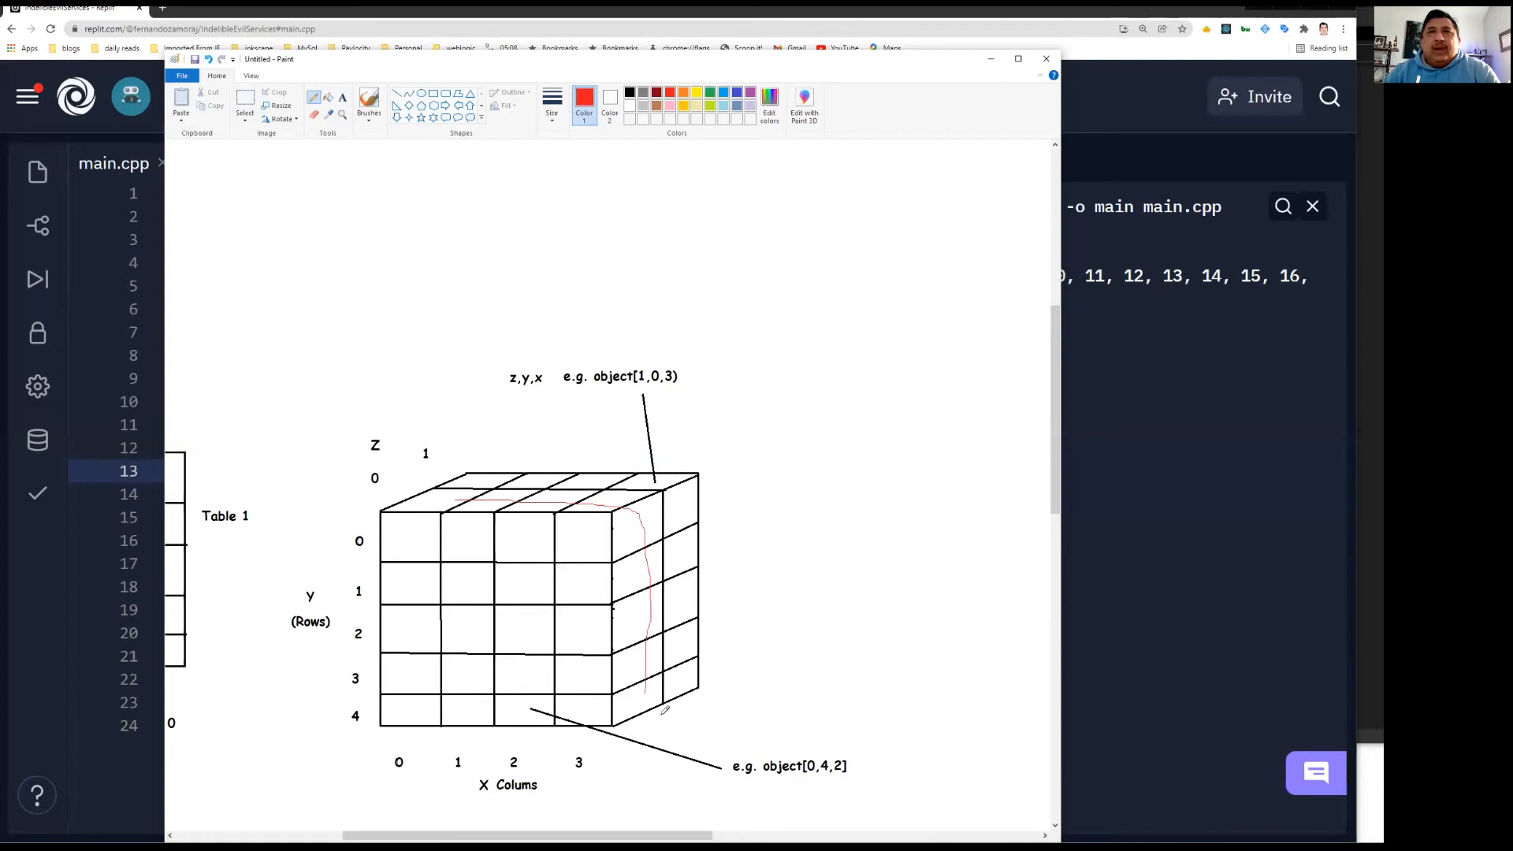
mouse_move(665, 569)
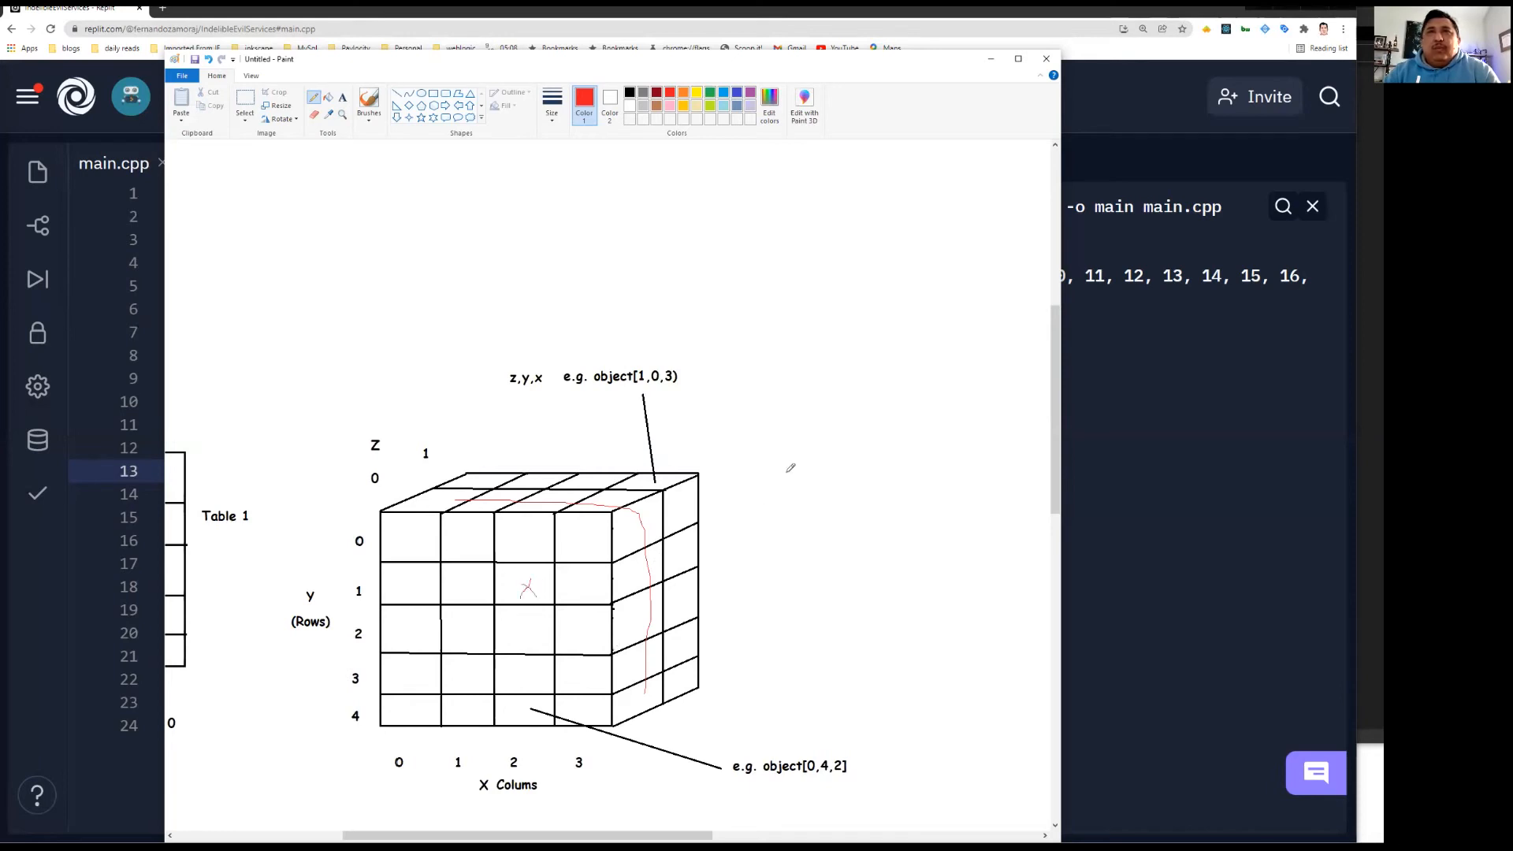
Write the red sequence 0, 1, 2 beside the cube and return to the C++ code
drag(781, 502, 795, 478)
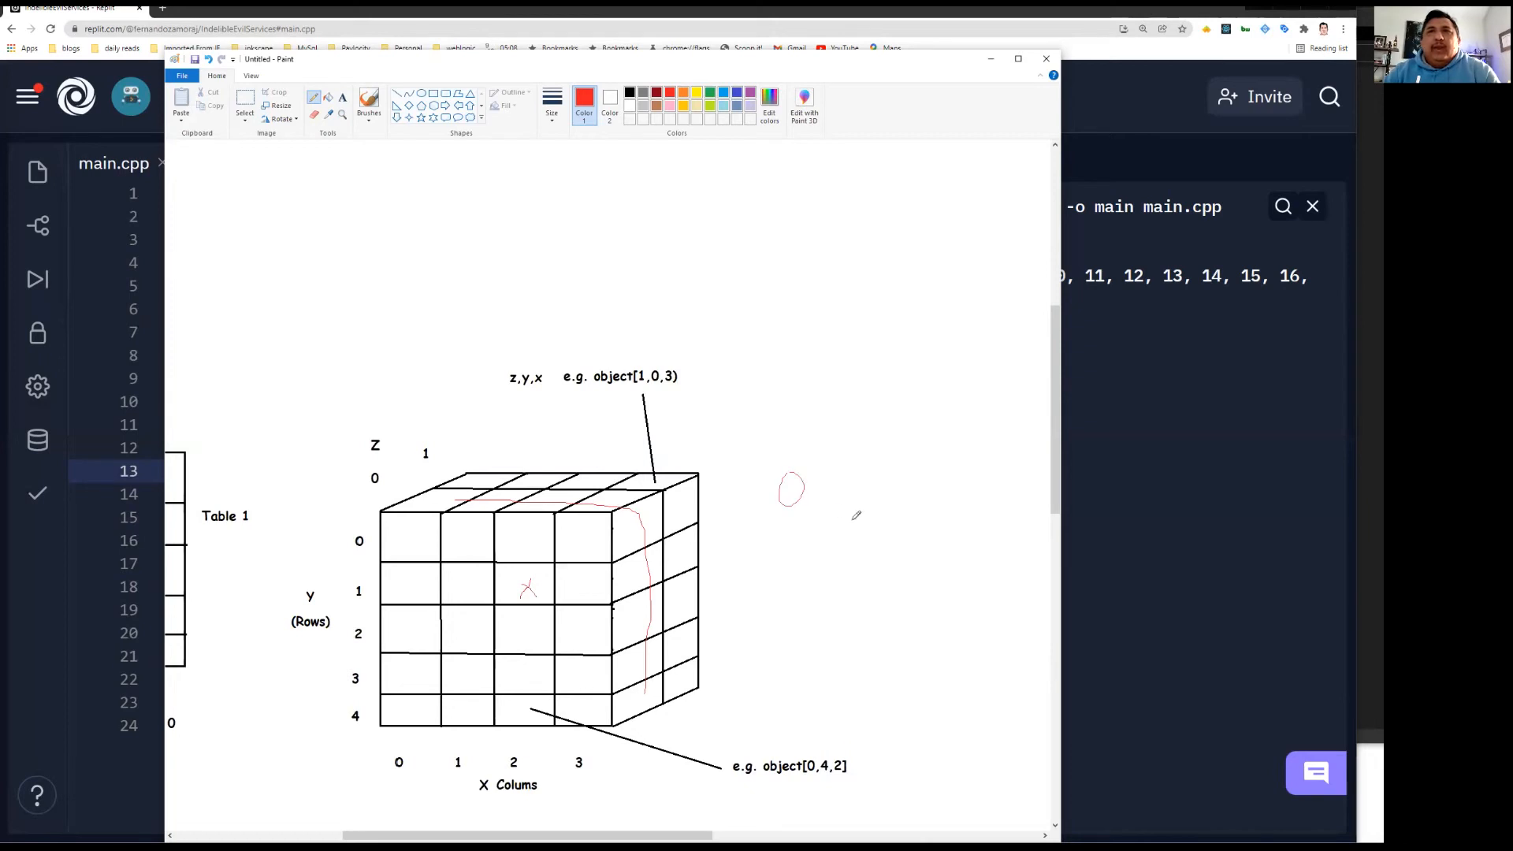
drag(814, 501, 868, 473)
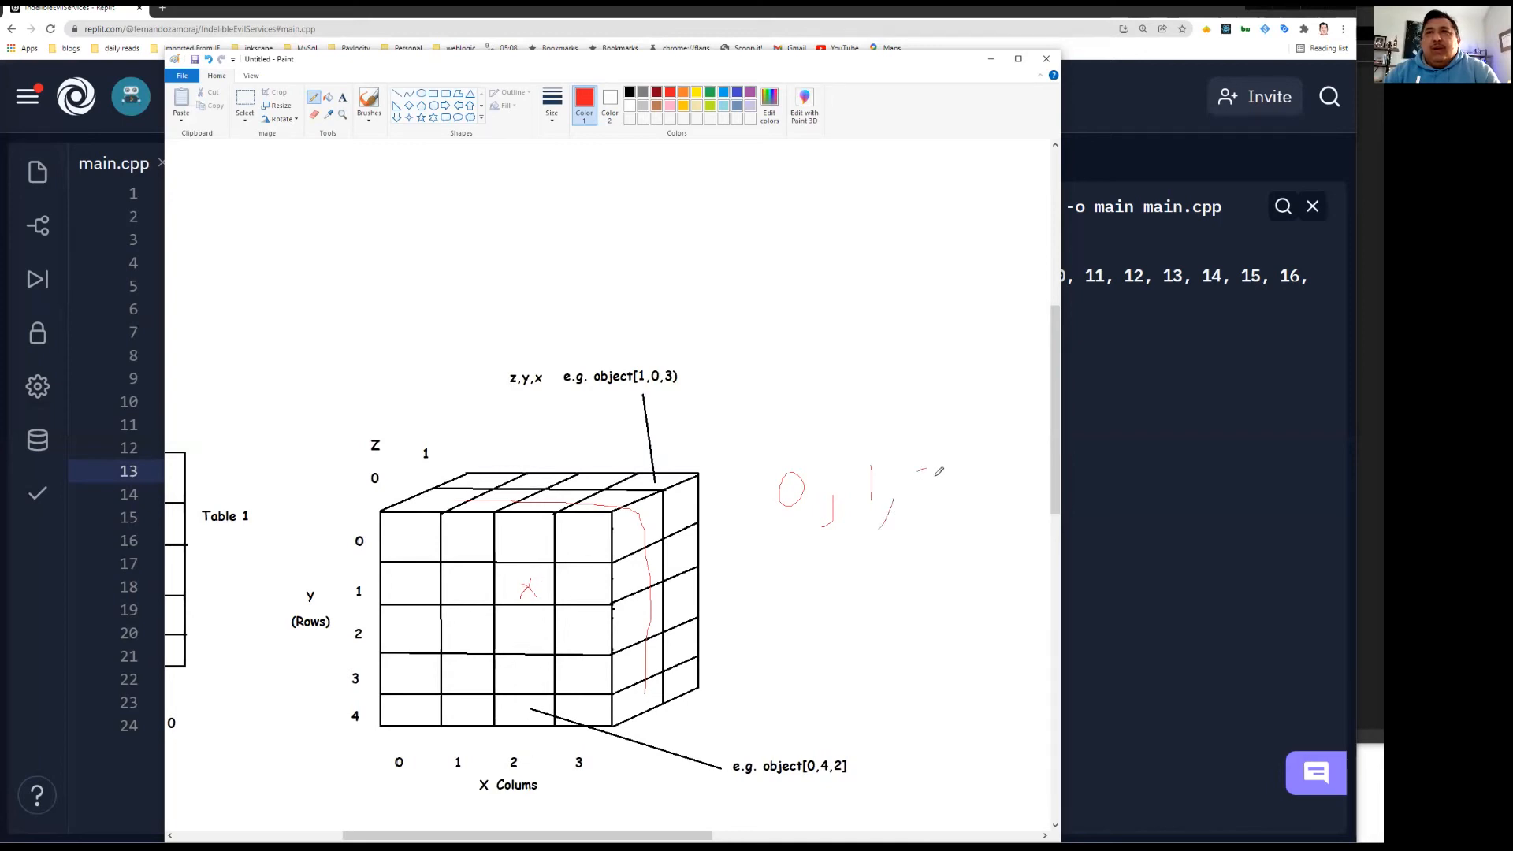
drag(927, 483, 950, 506)
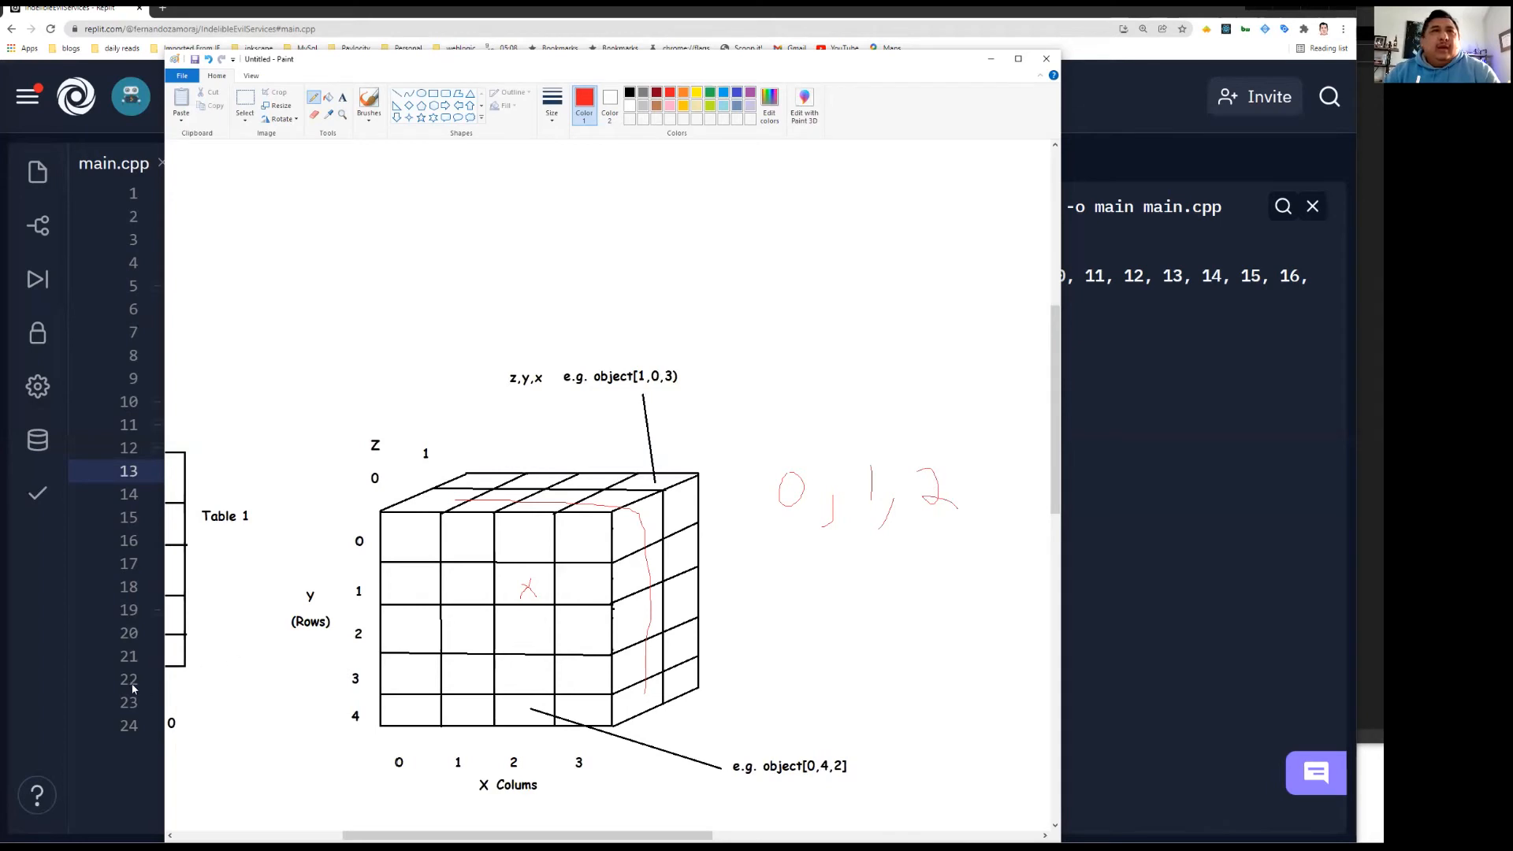
click(1045, 58)
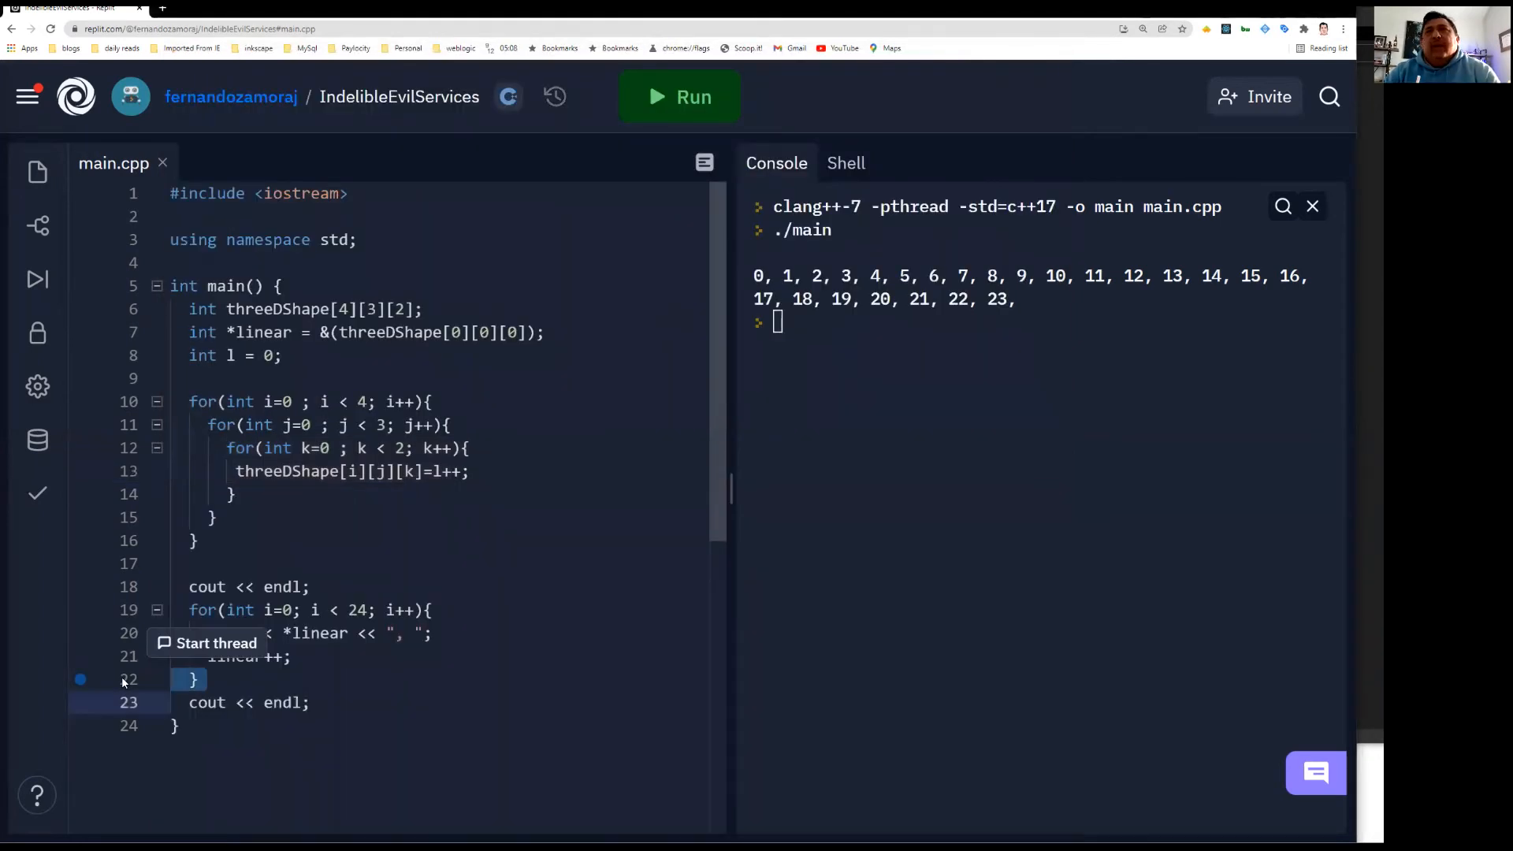
mouse_move(616, 577)
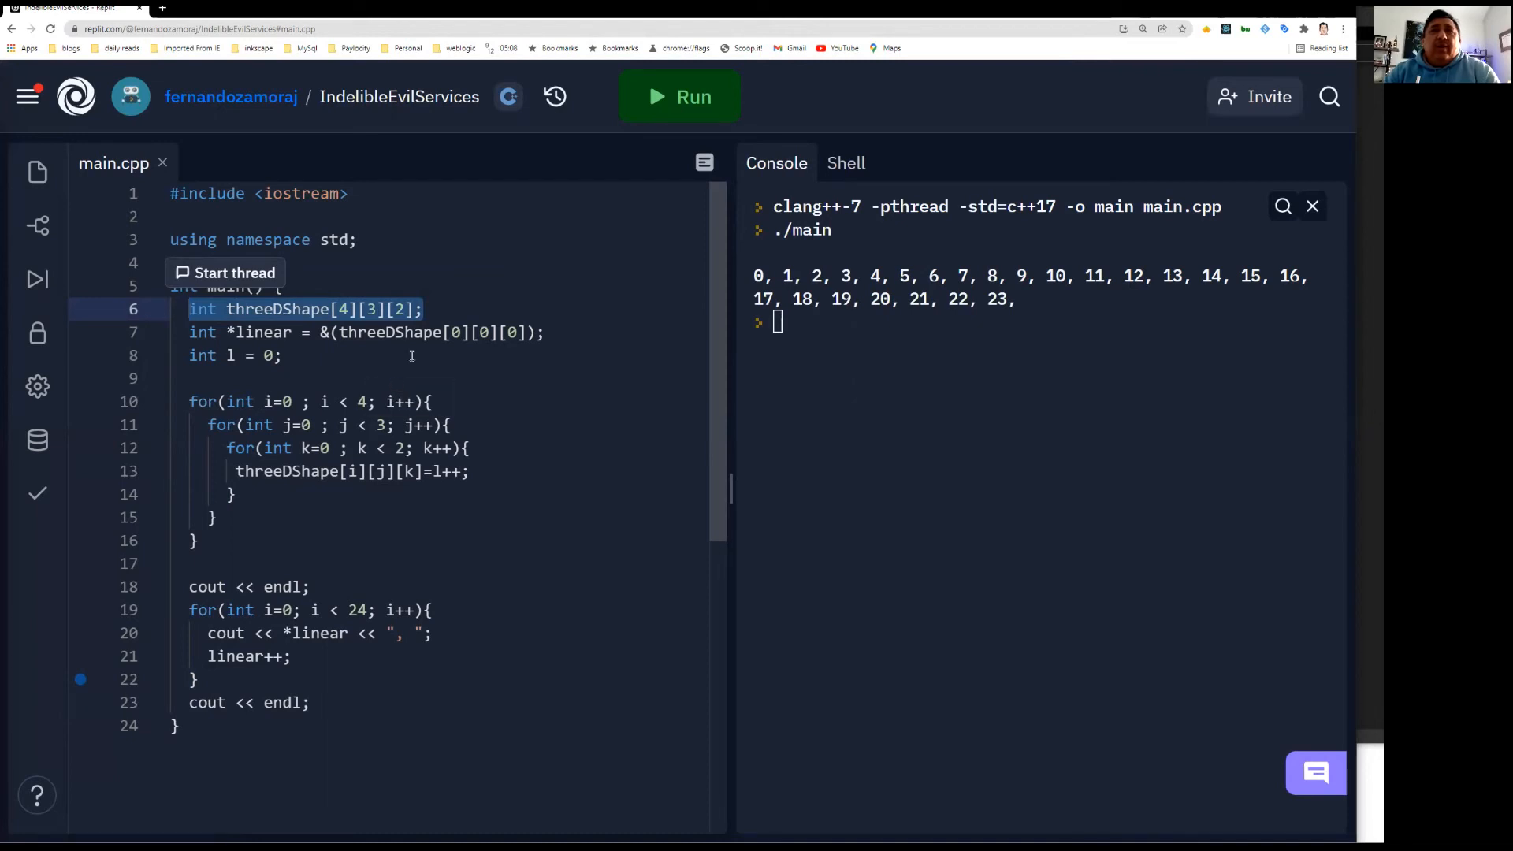
Place the cursor in main.cpp near the threeDShape declaration and loops
click(414, 333)
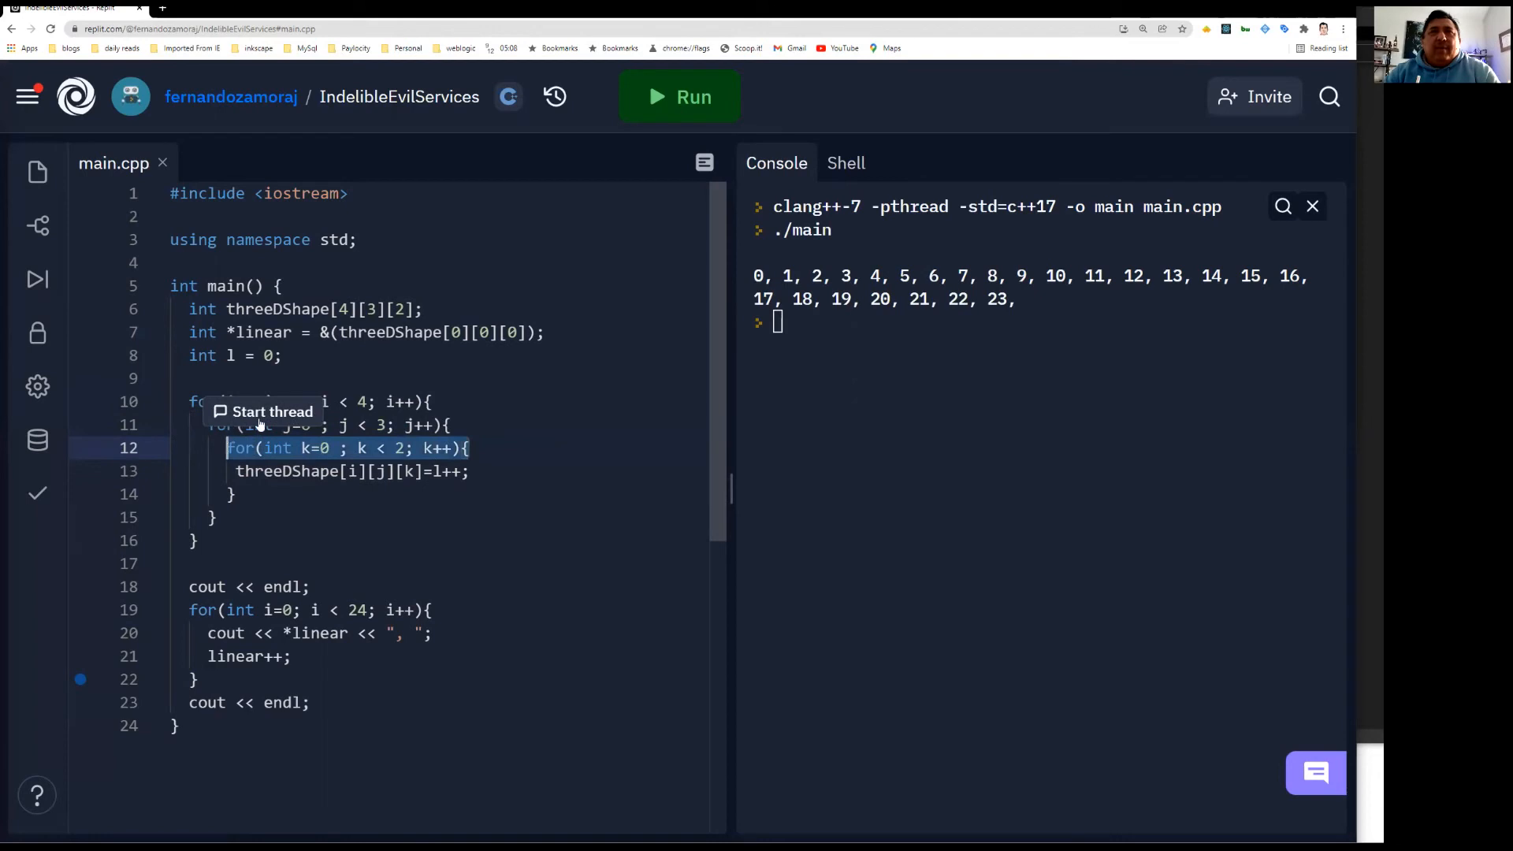
mouse_move(386, 519)
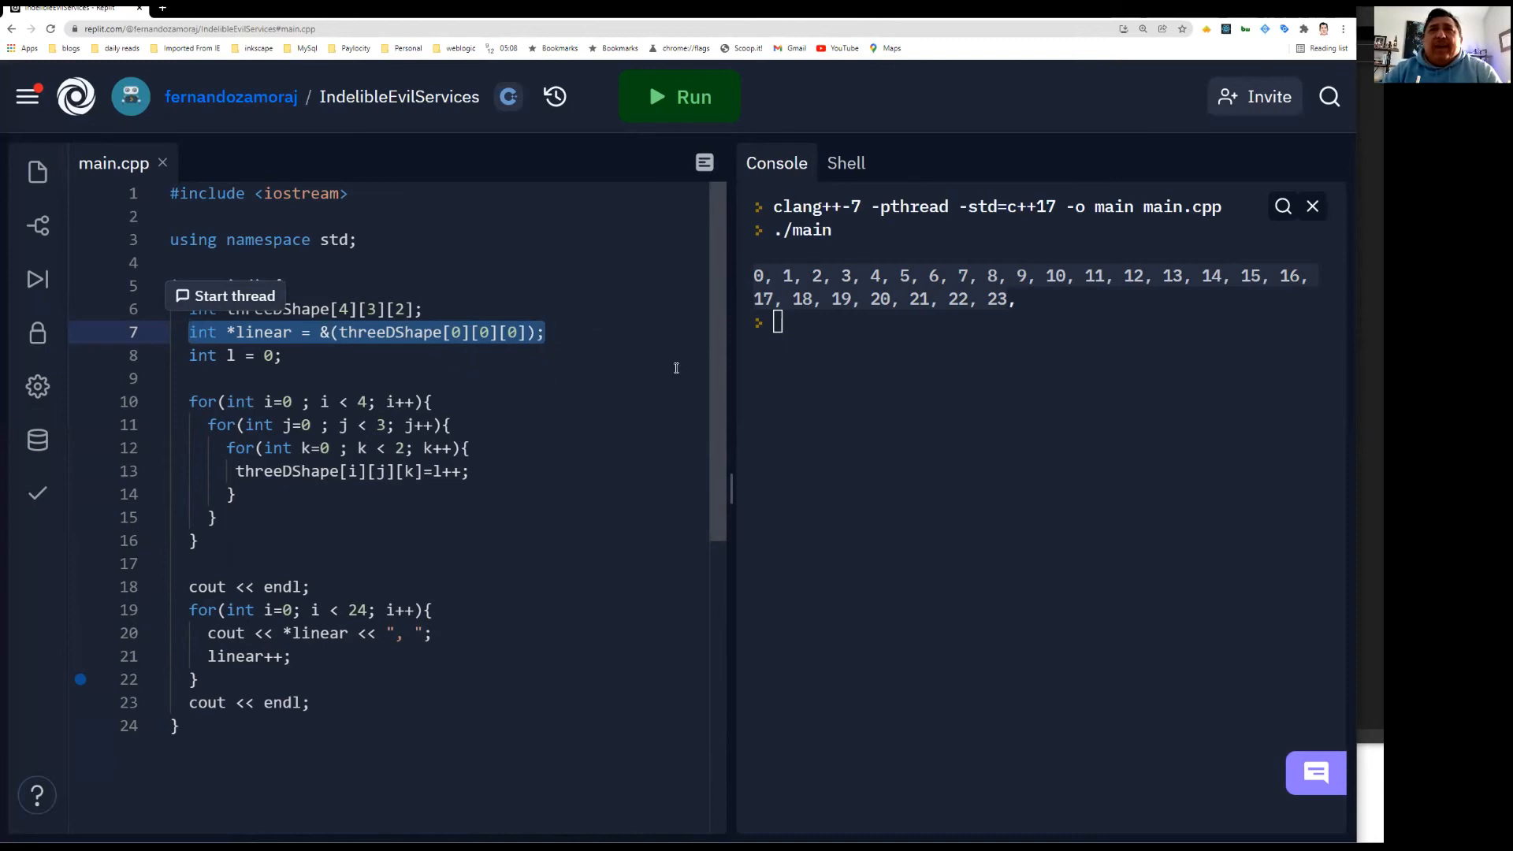
mouse_move(405, 579)
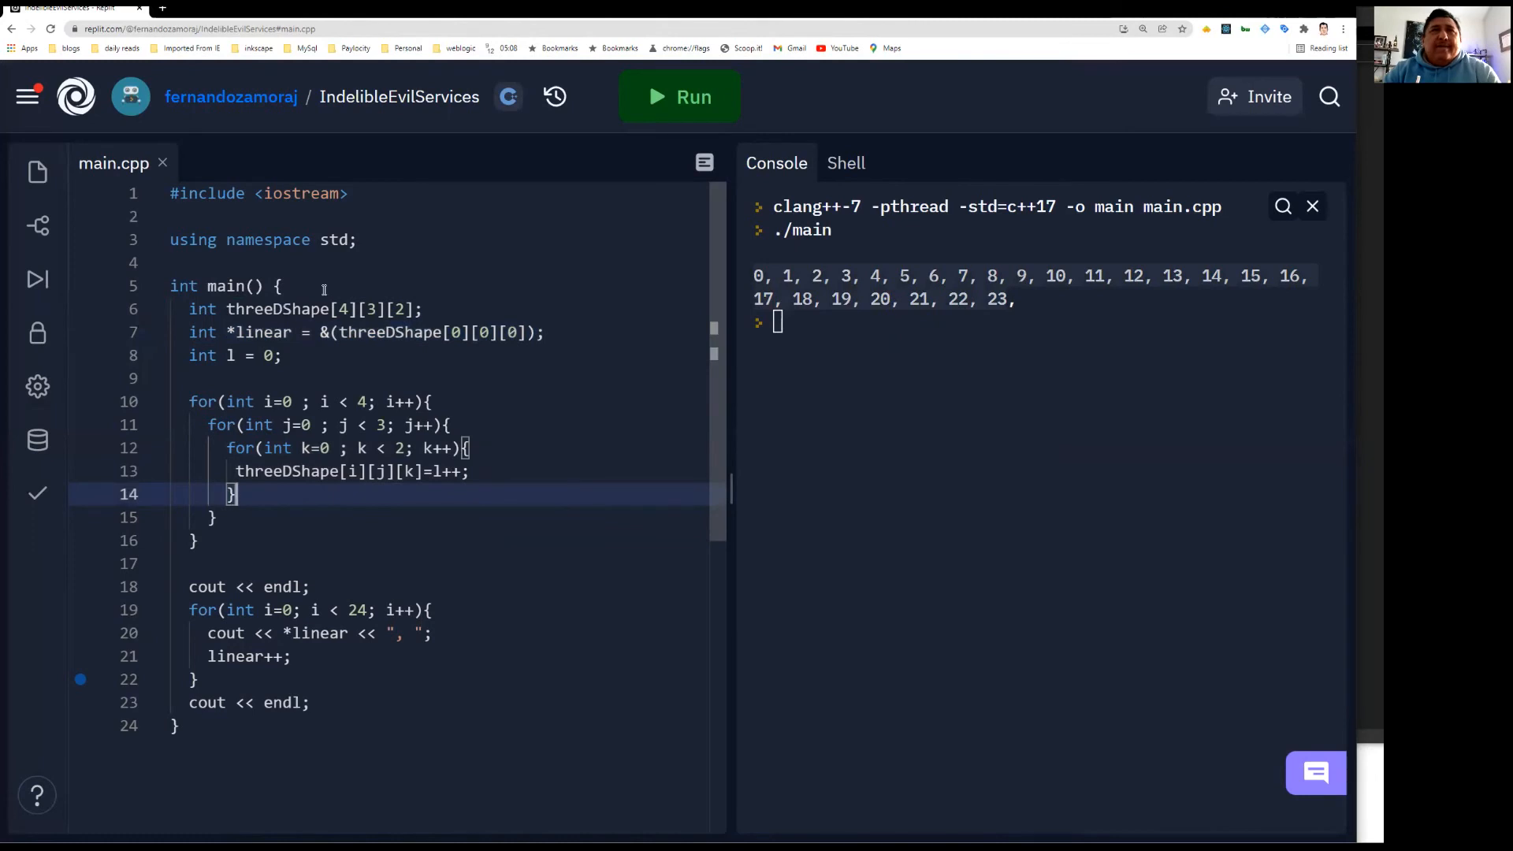
Declare int values[3] on a new line above threeDShape
key(Enter)
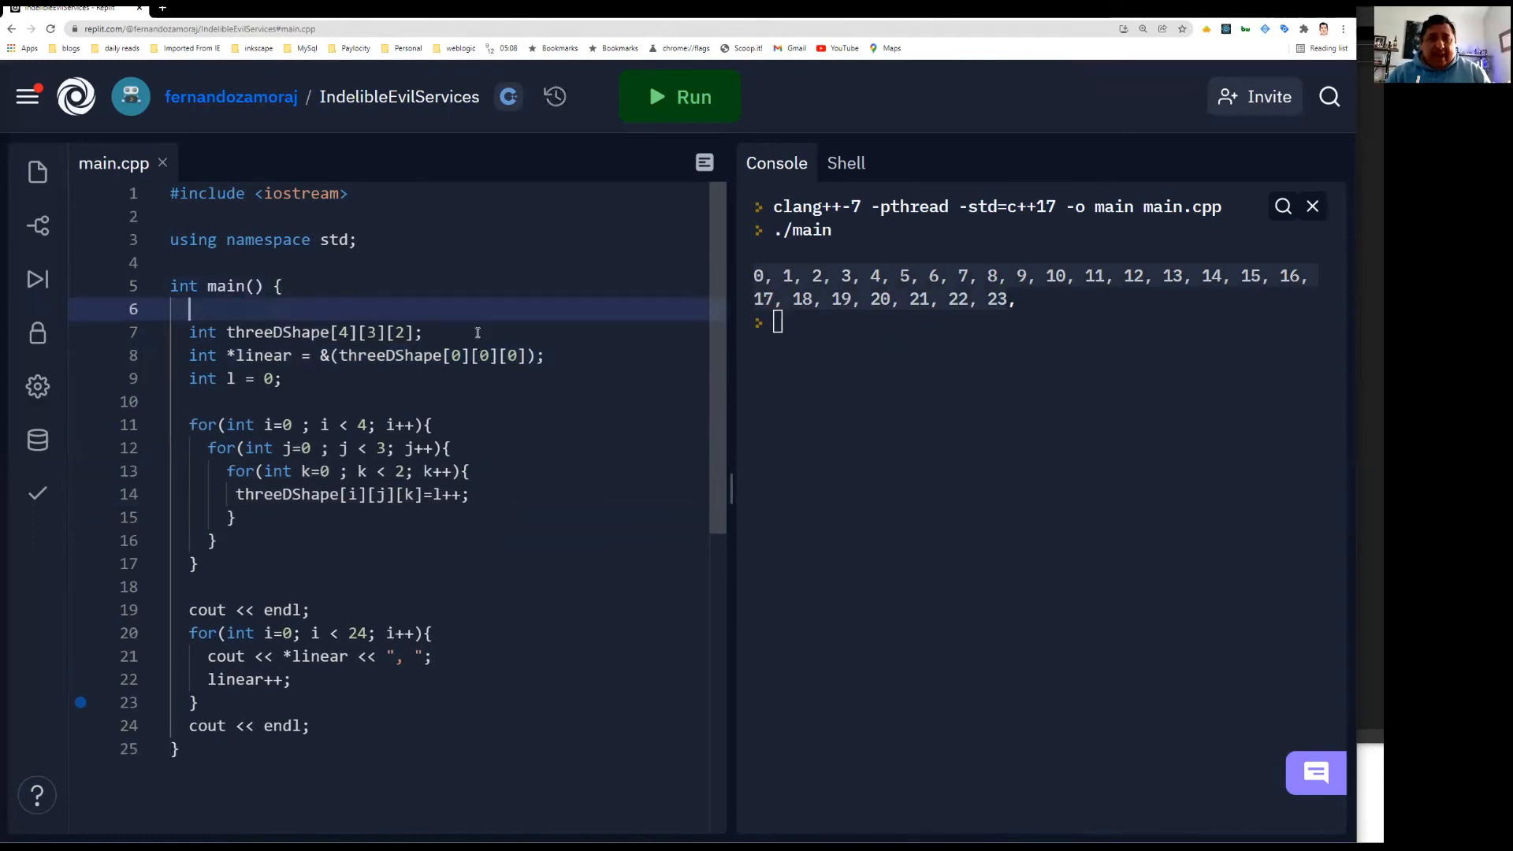
text(int)
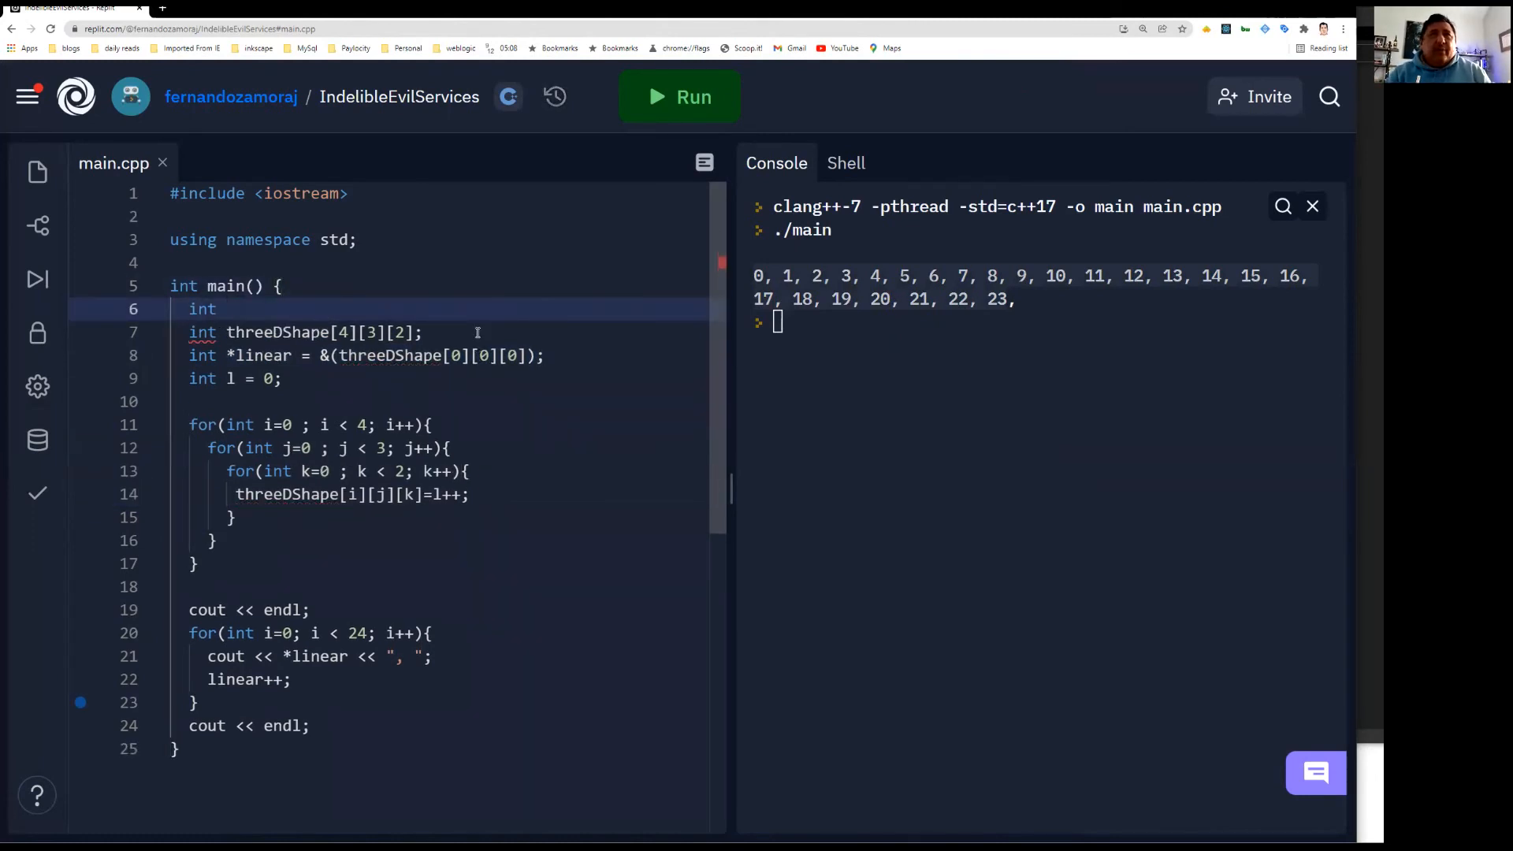
text(valu)
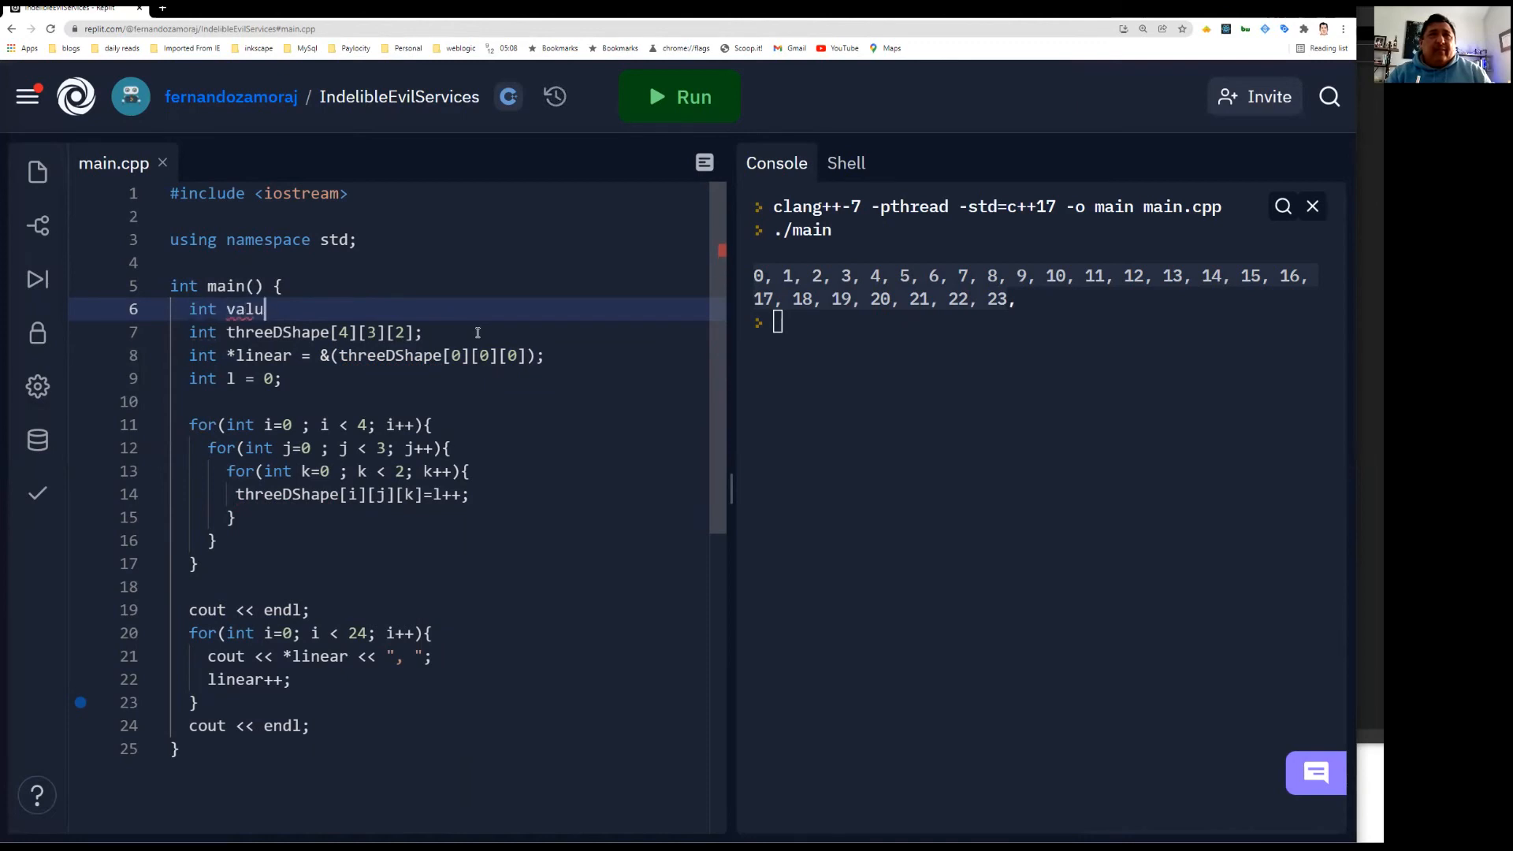
text(es[3];)
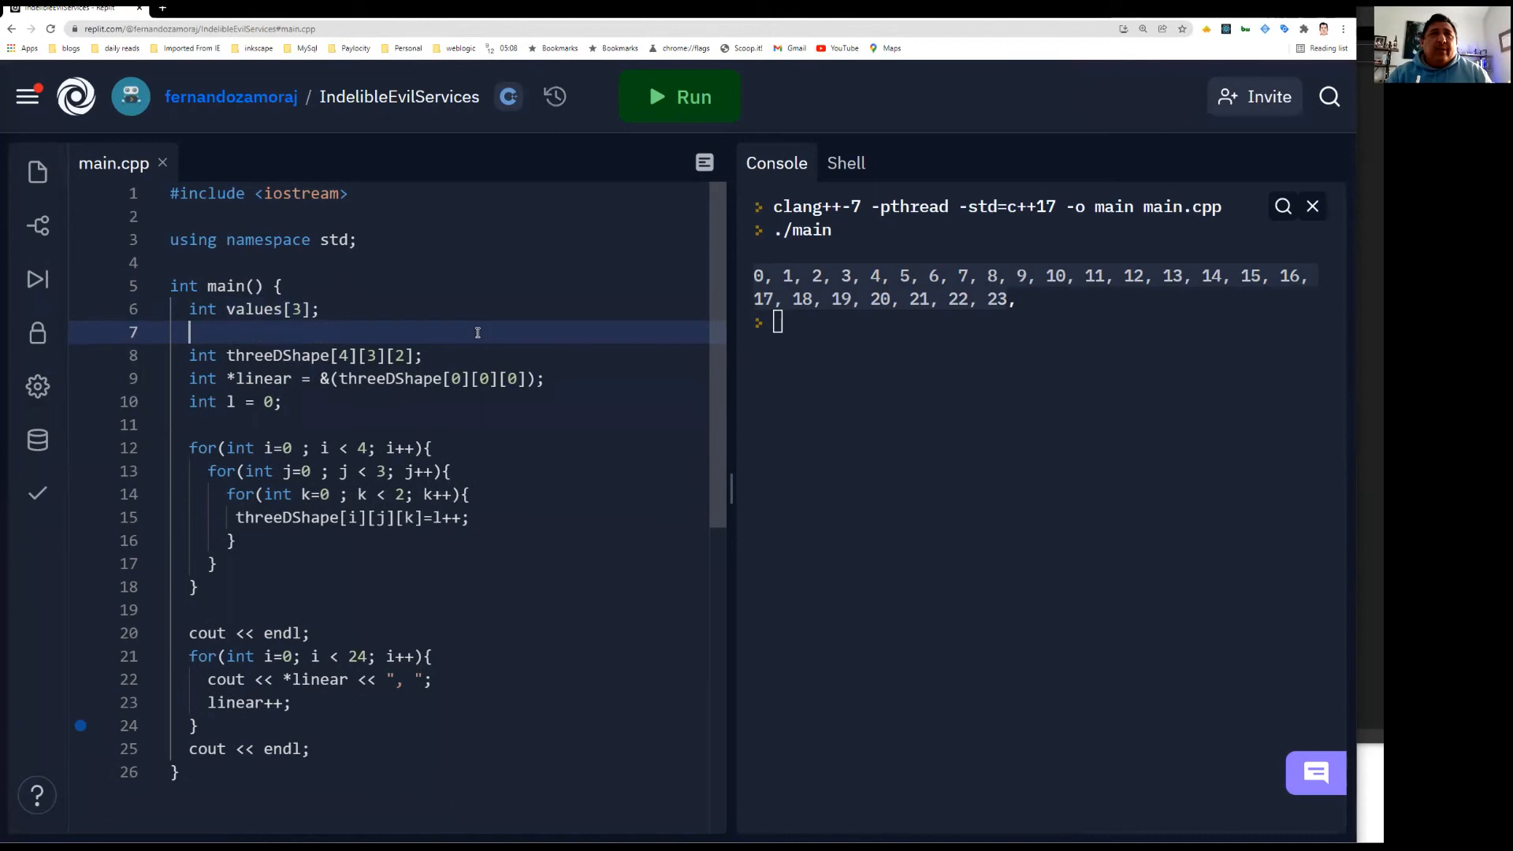
Declare the 3-by-2 array int values1[3][2]; below it
text(int valu)
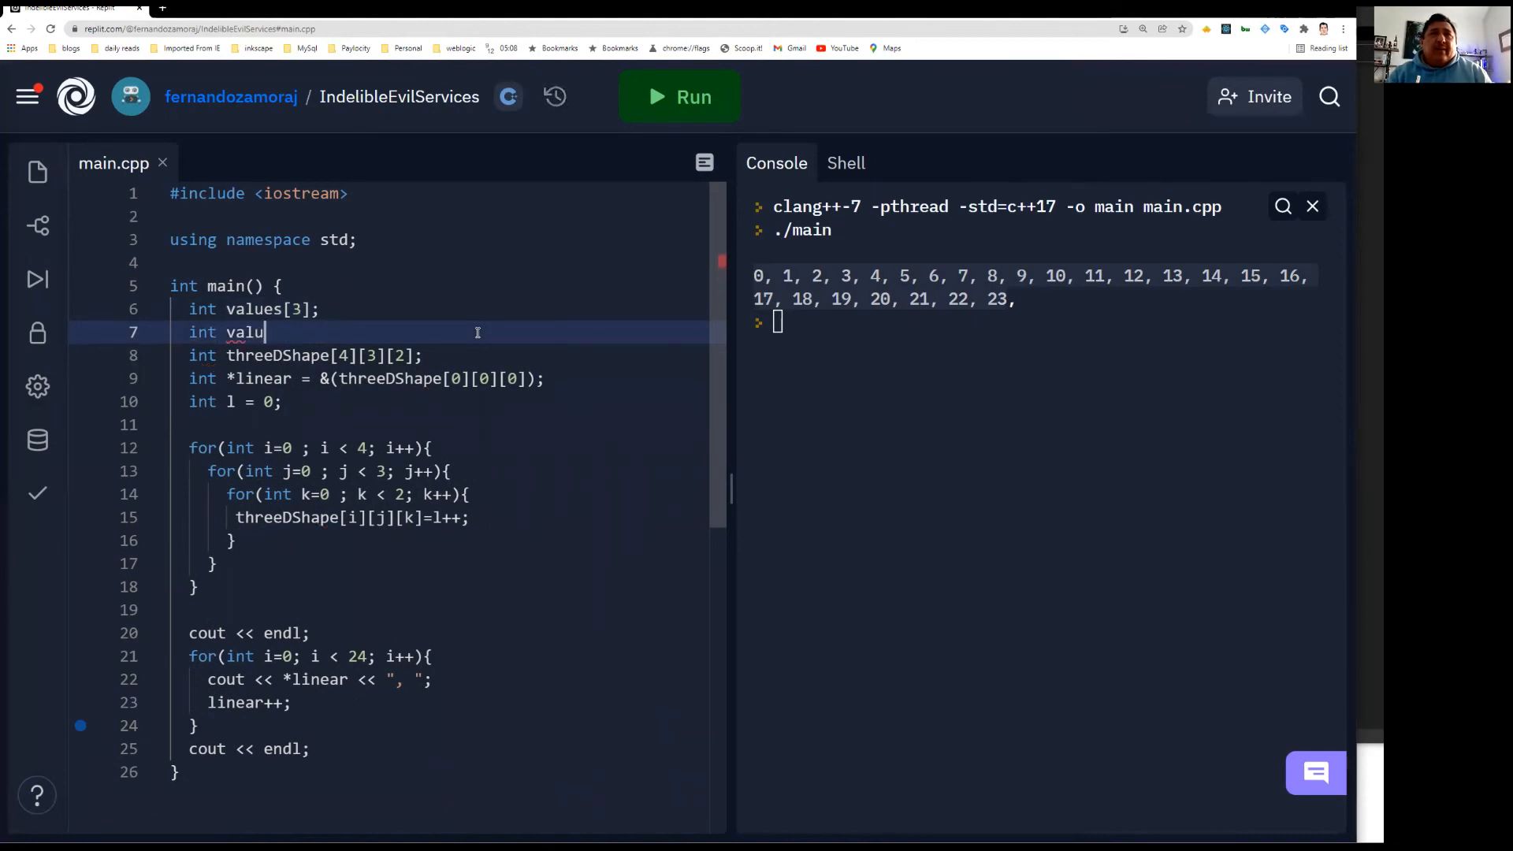
text(es[3])
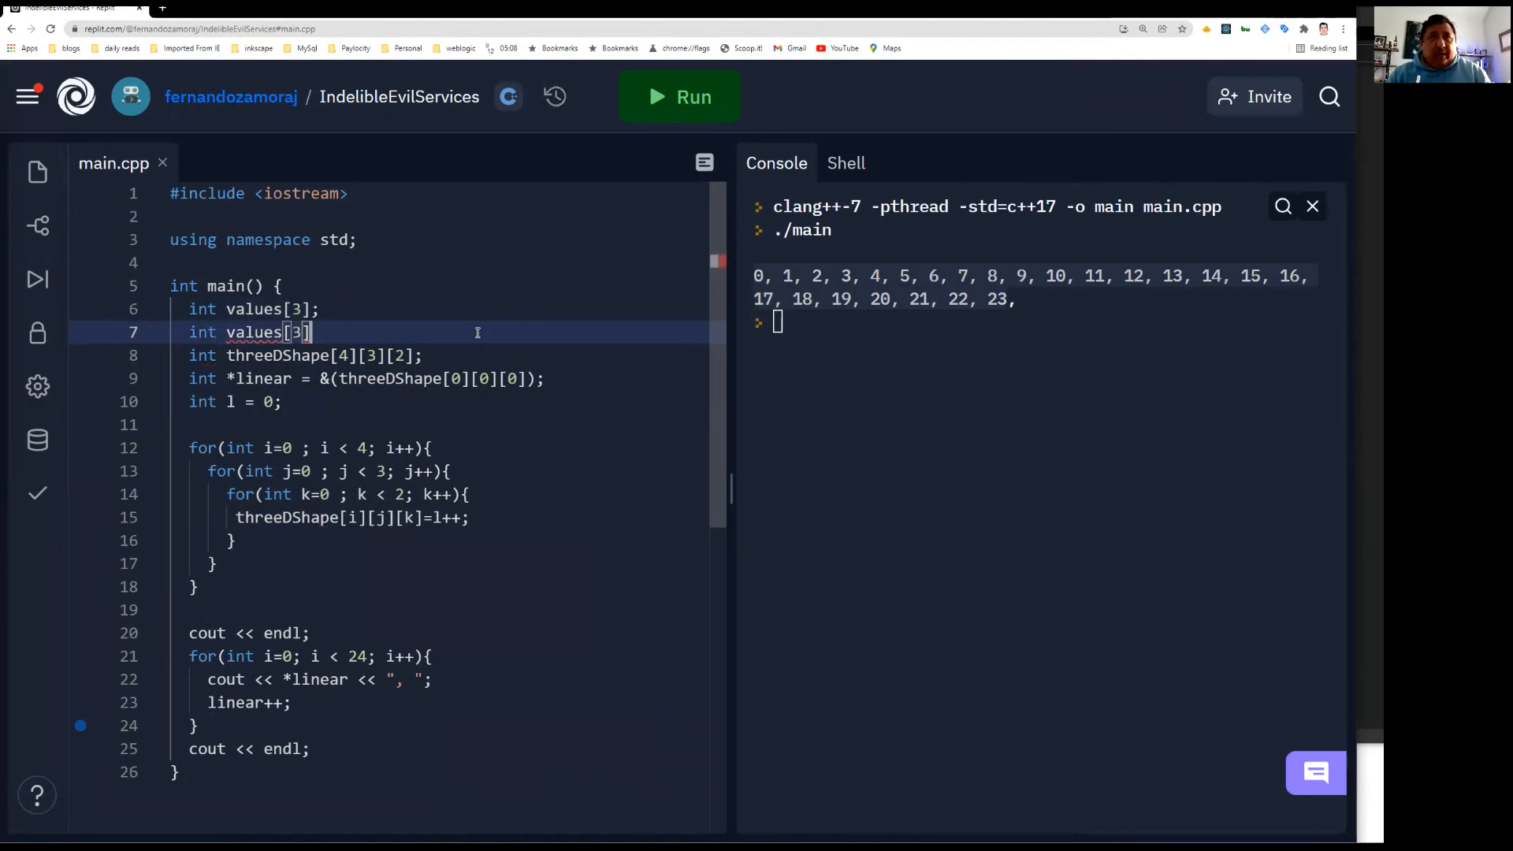
text([2])
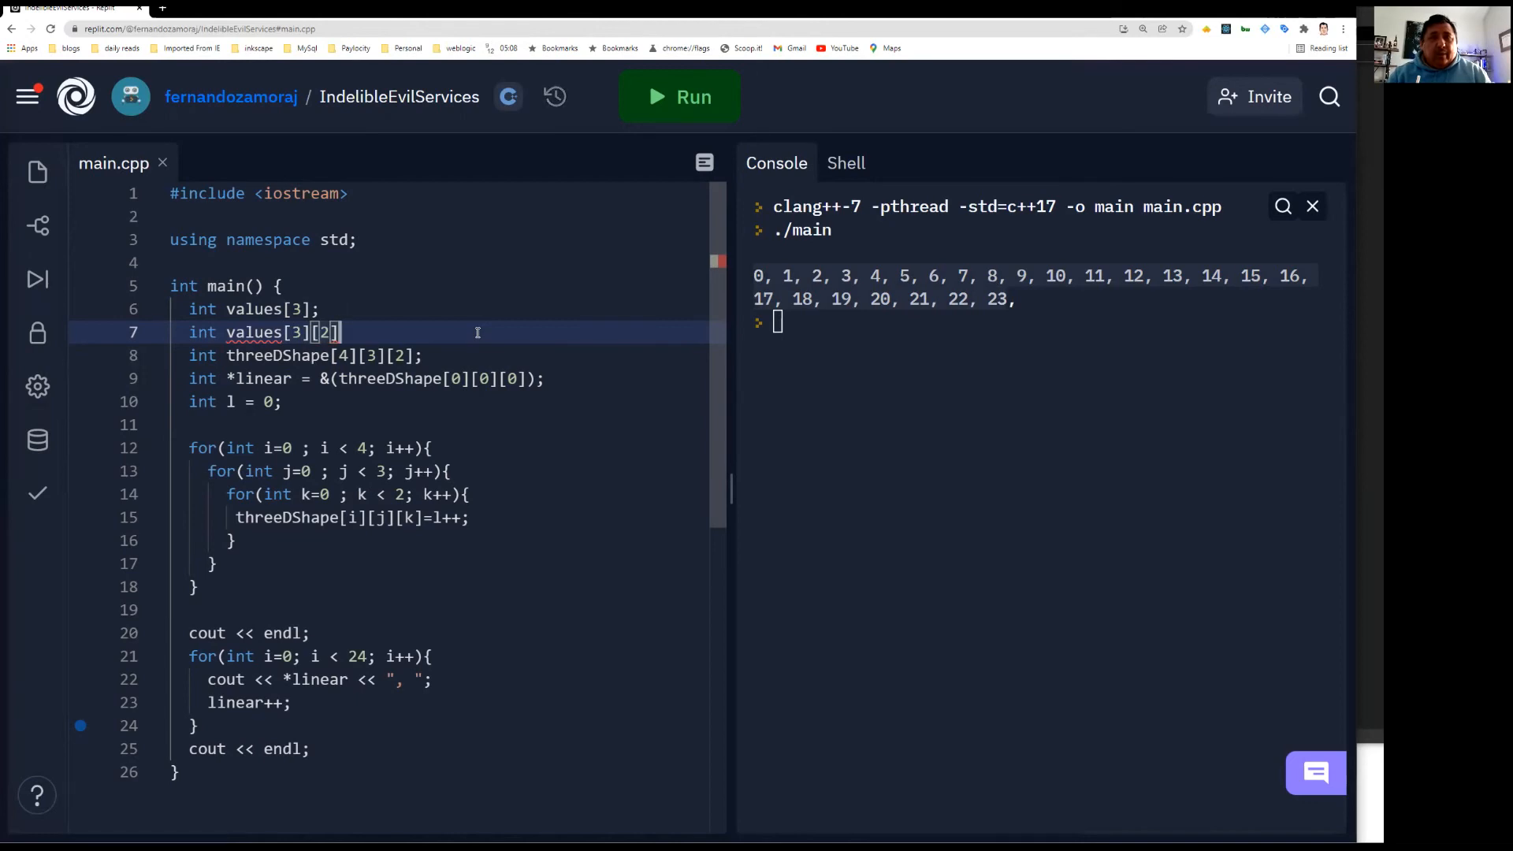
text(;)
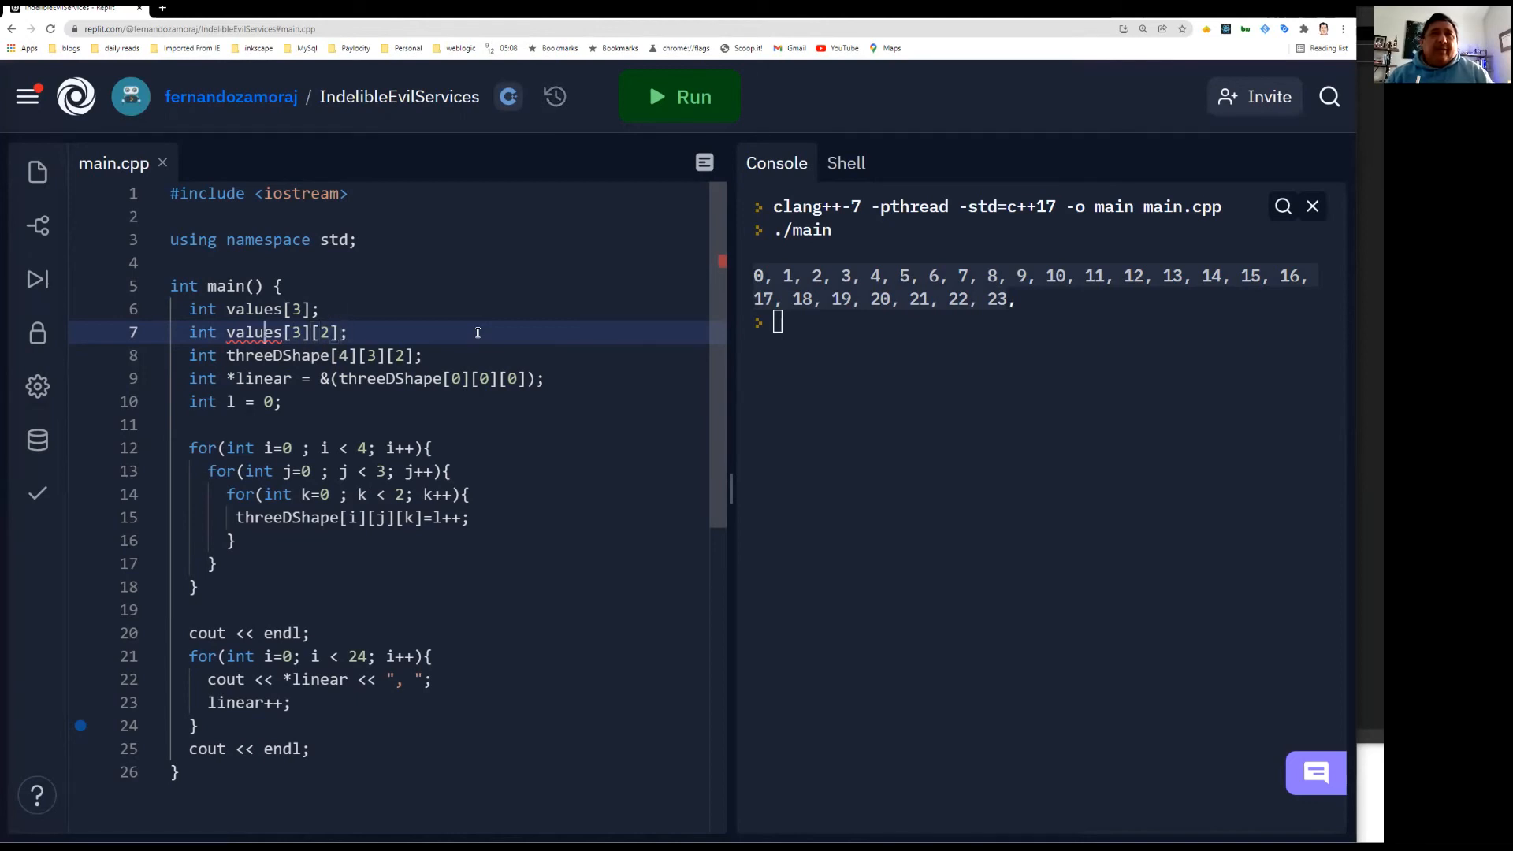
text(1)
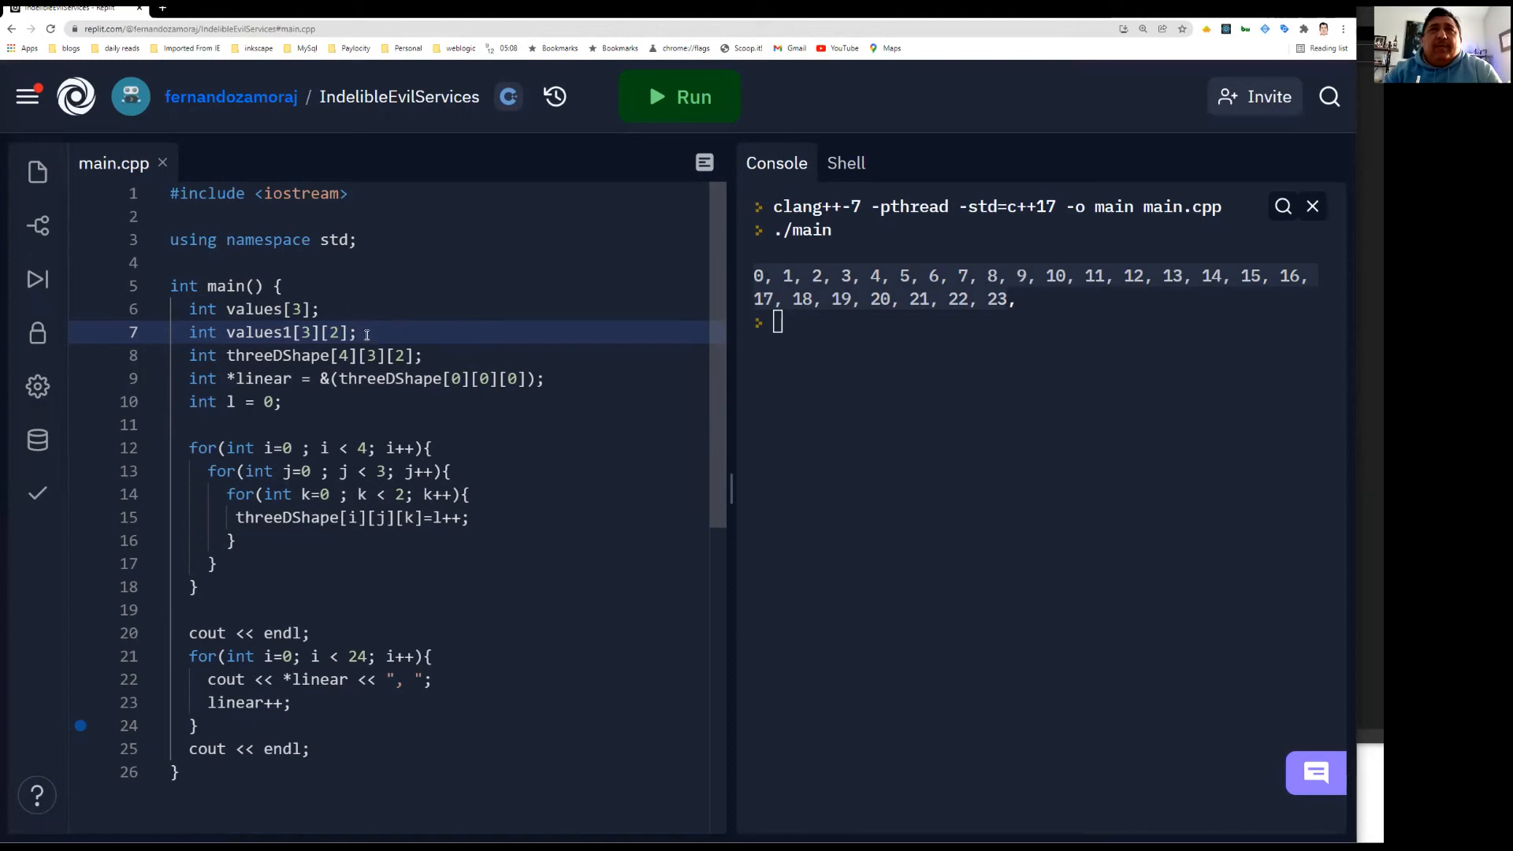
mouse_move(533, 234)
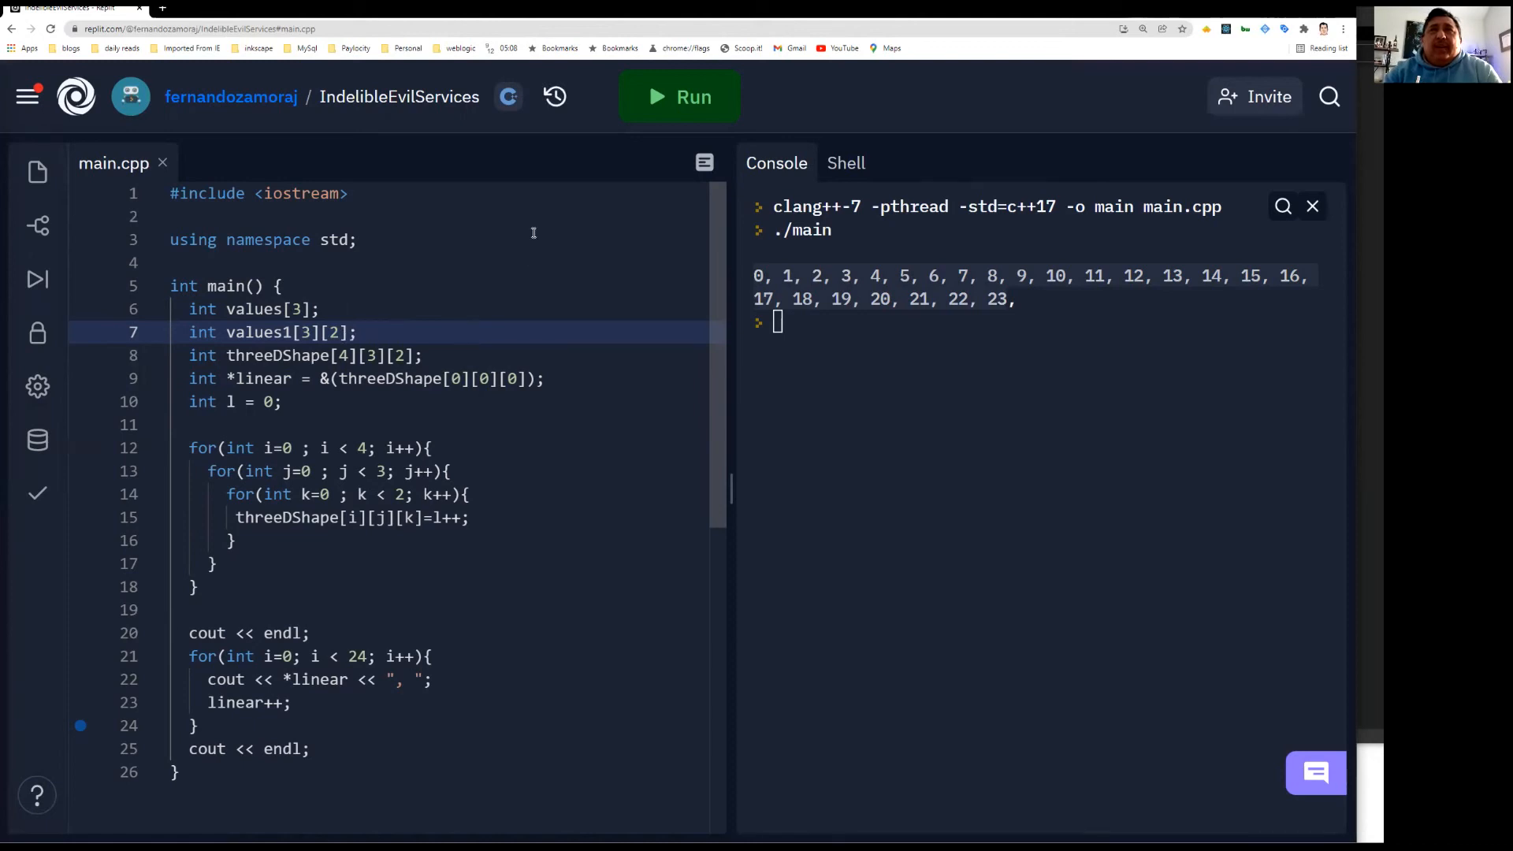
mouse_move(622, 461)
text(int)
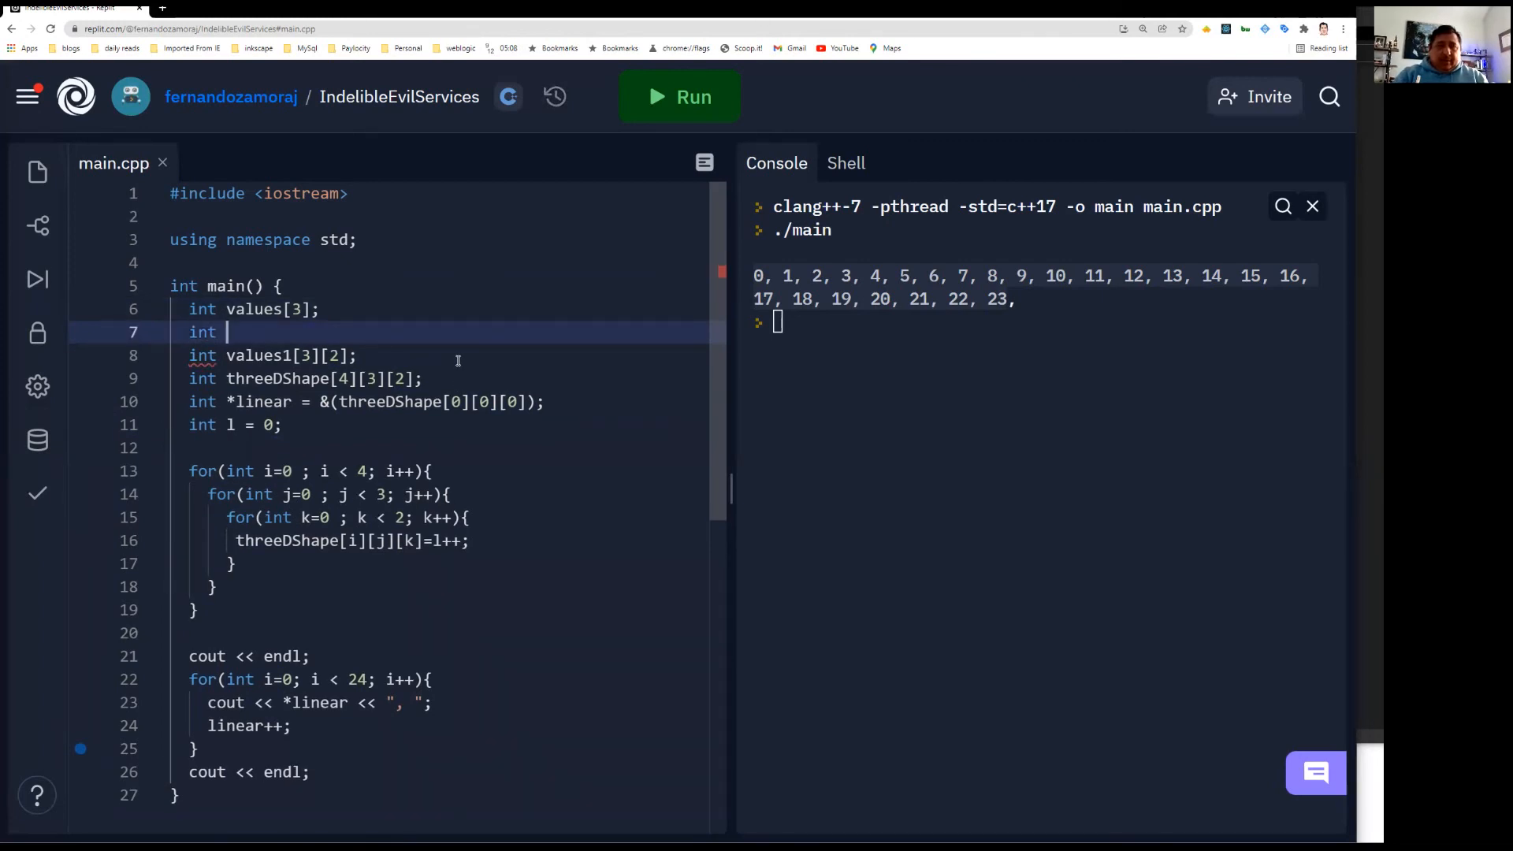
Declare int *valuesP = new int[3]; below the plain arrays
text(*values)
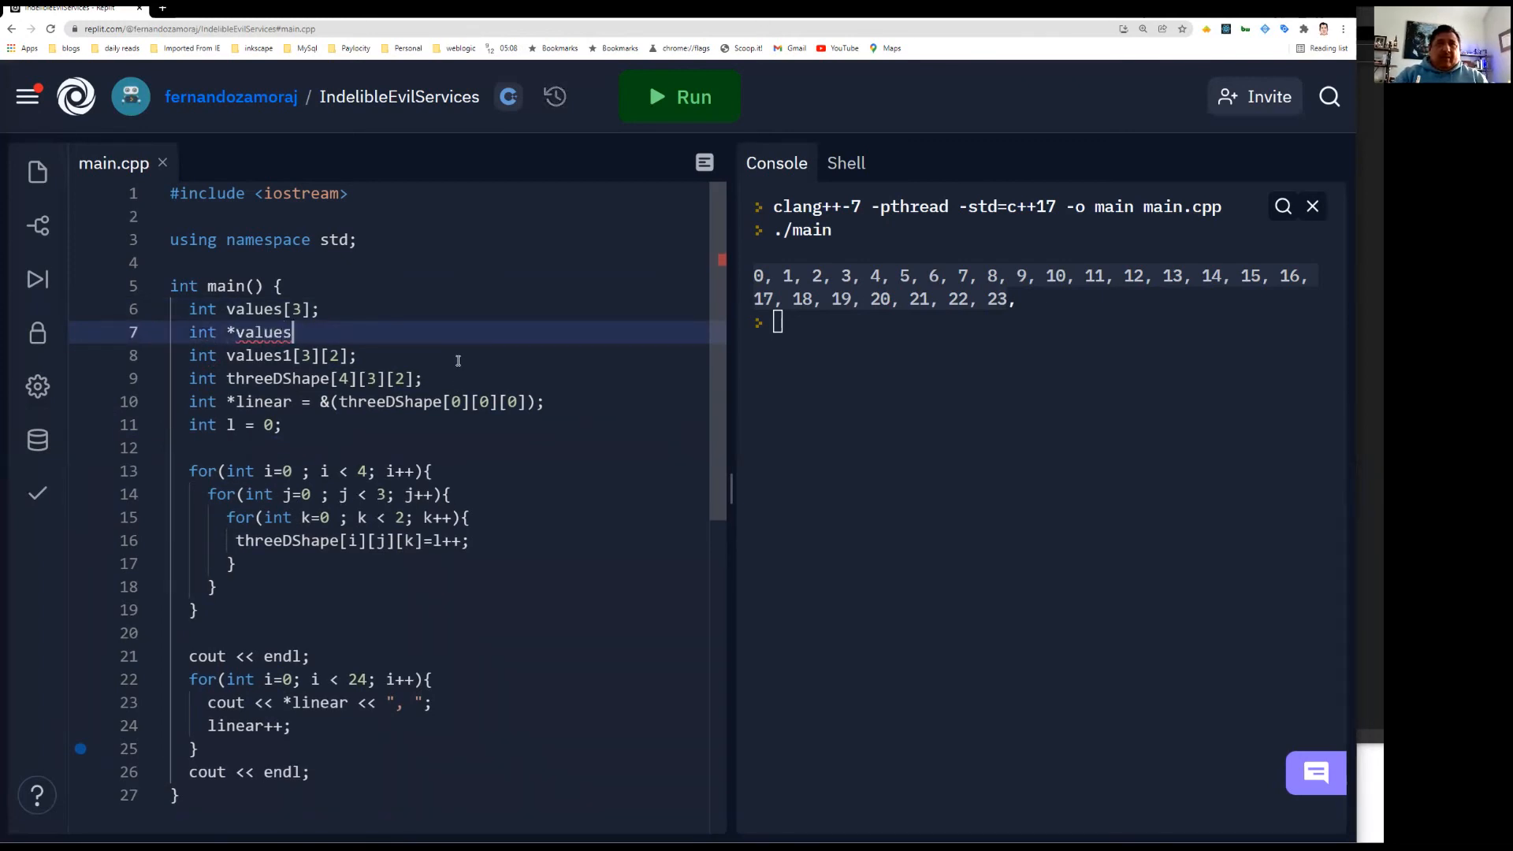
text(P;)
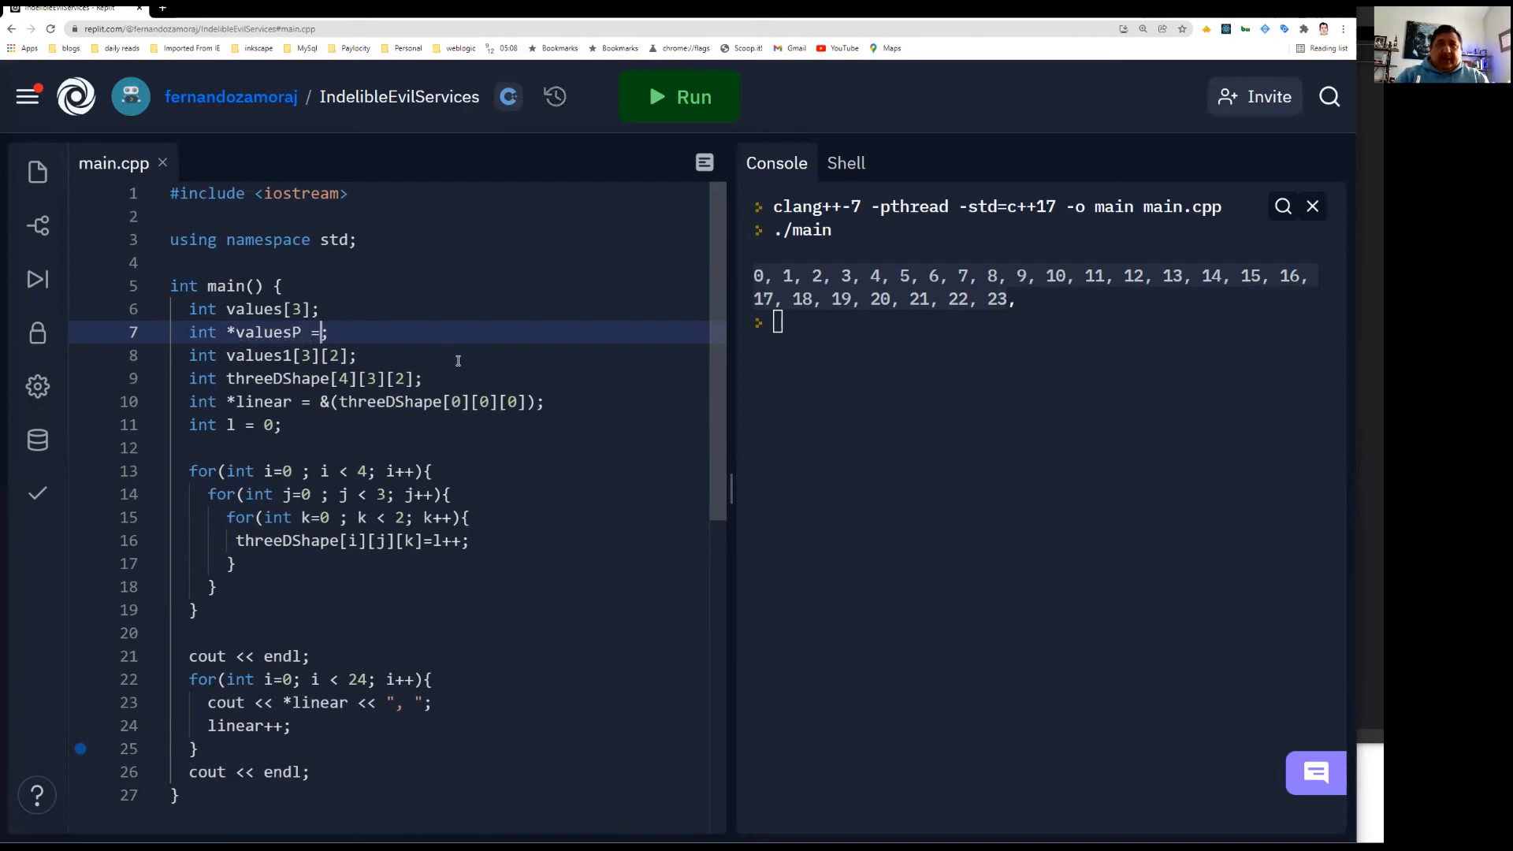
text(new)
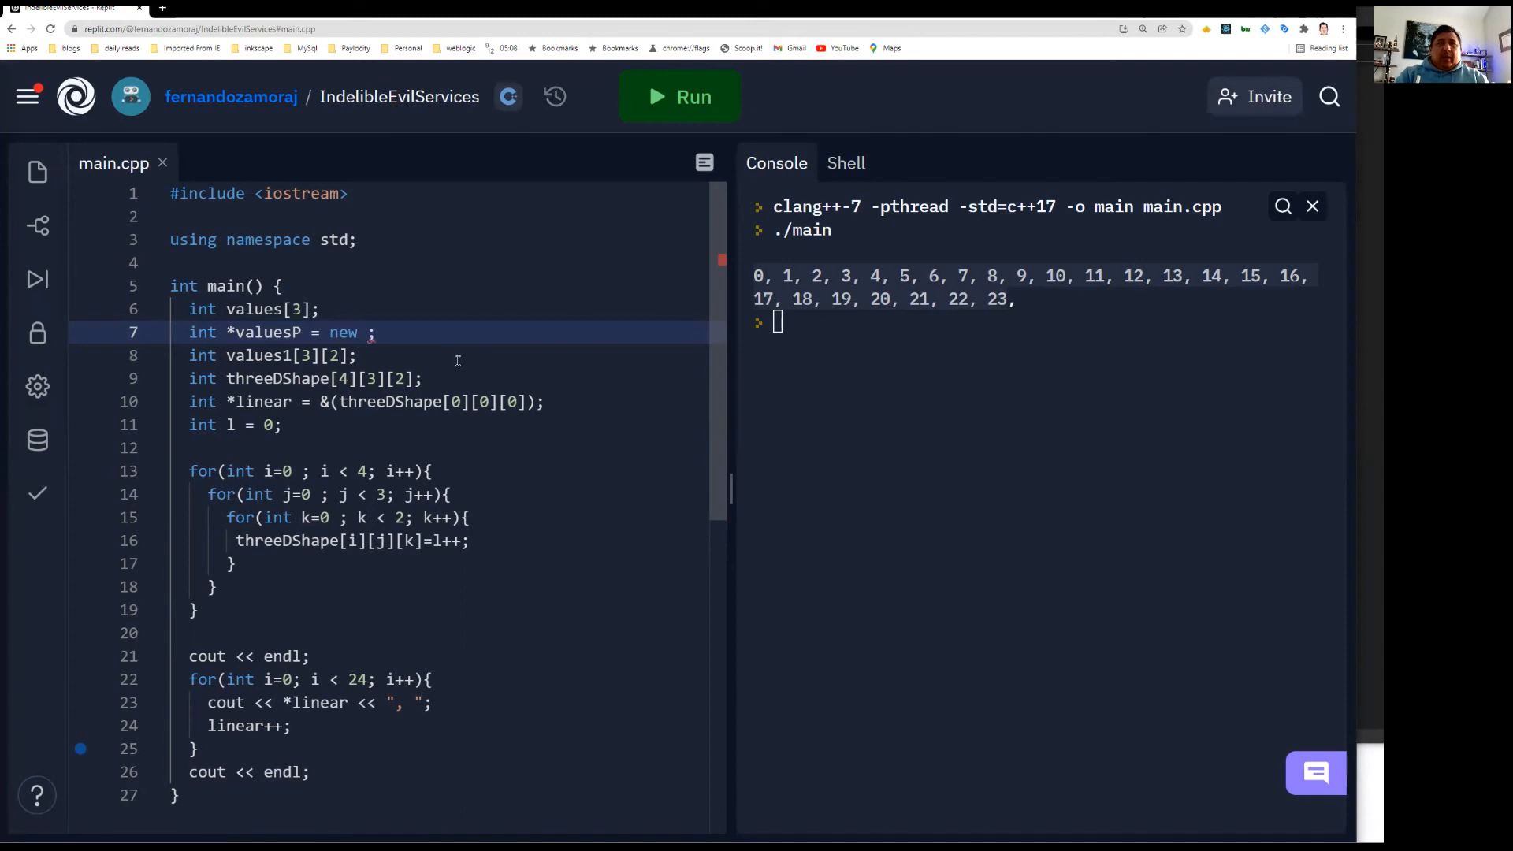
text(int[3])
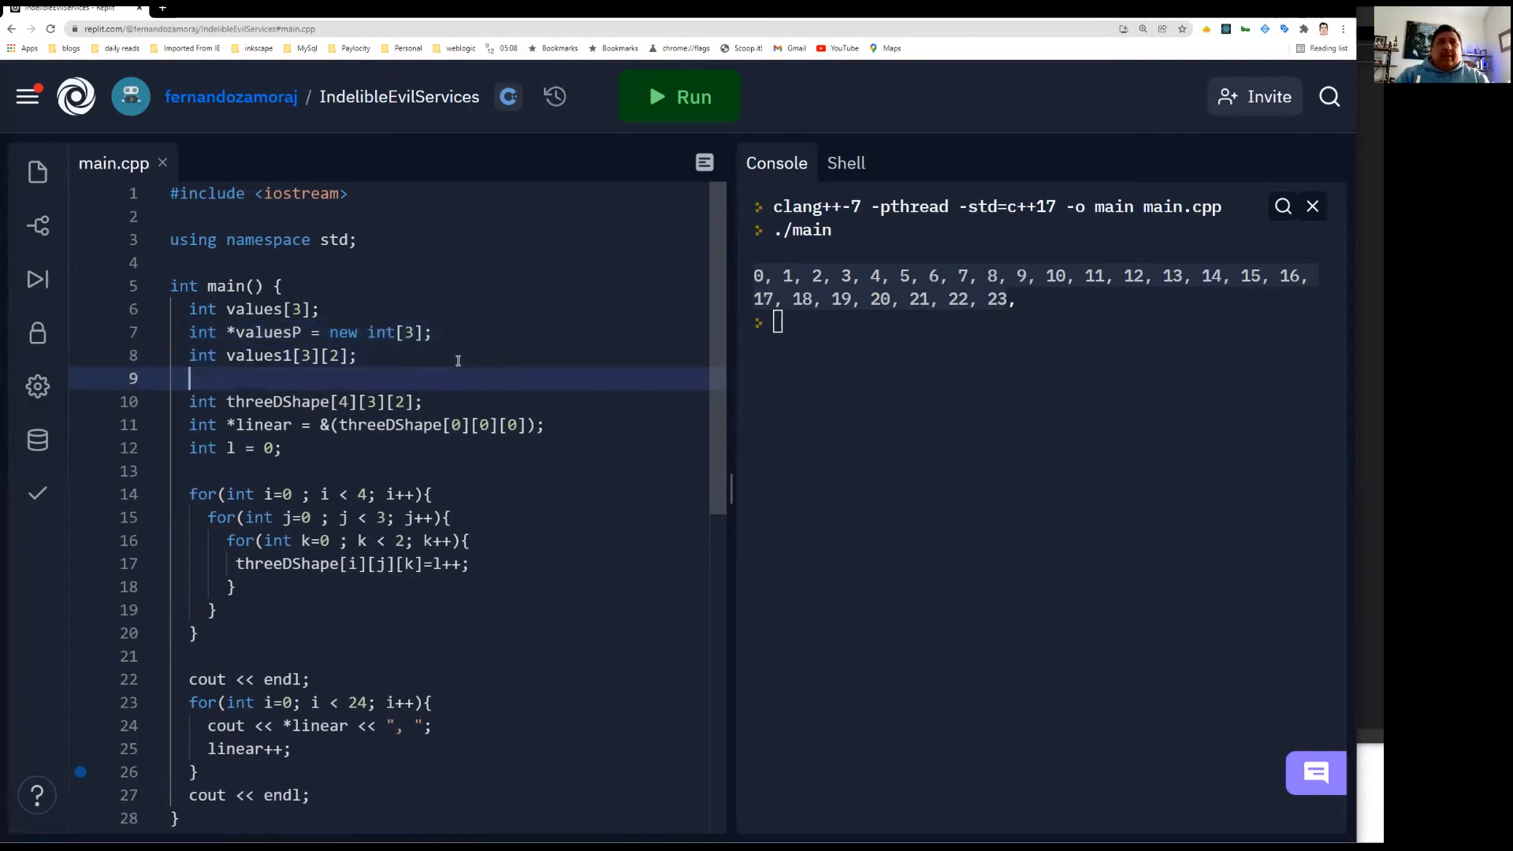
Declare the double pointer int **values1P;
text(int)
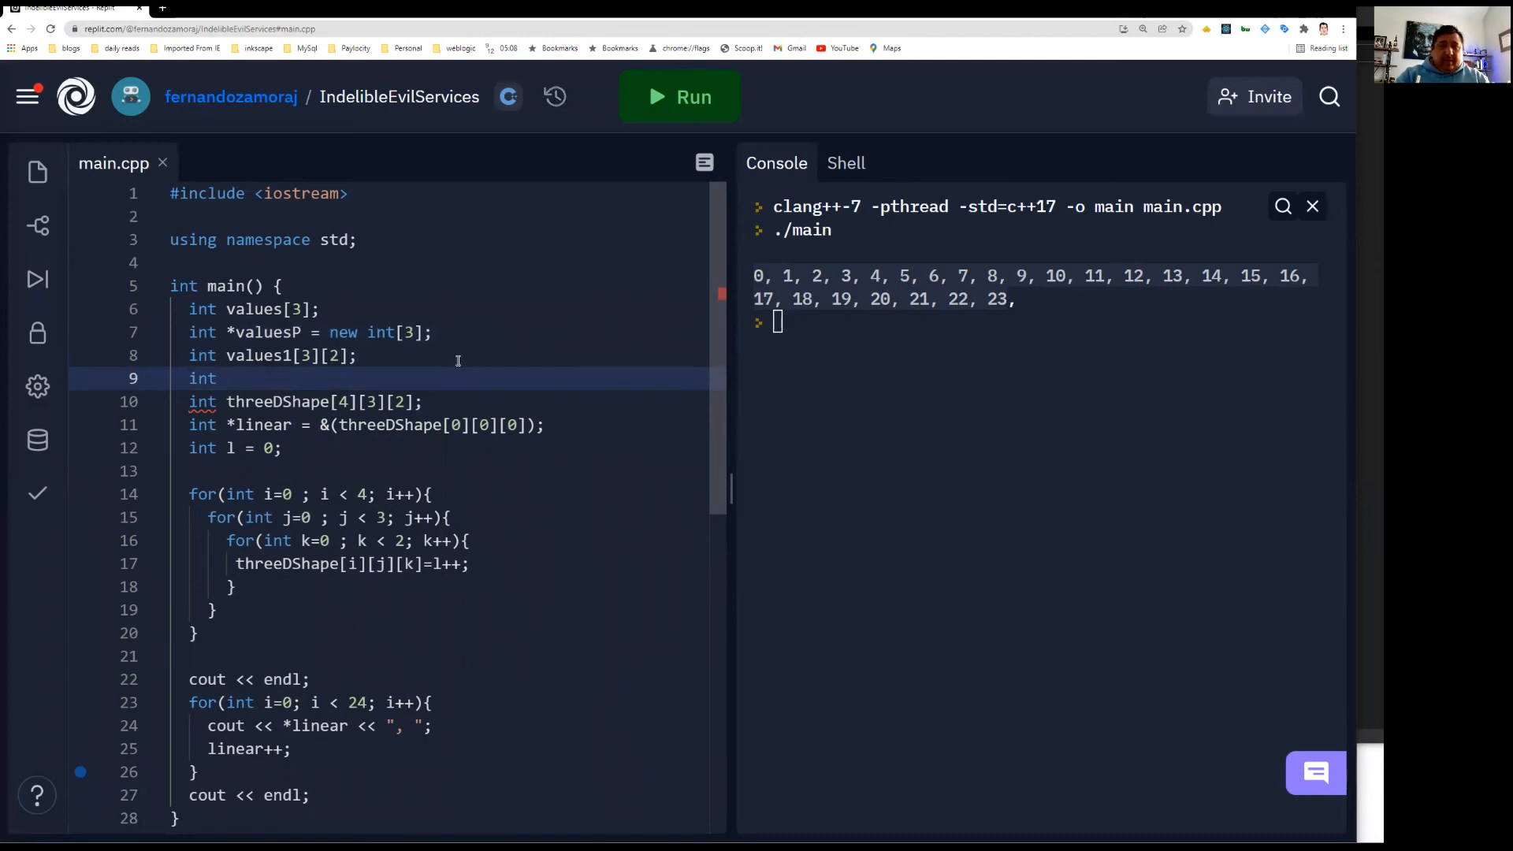
text(**values1)
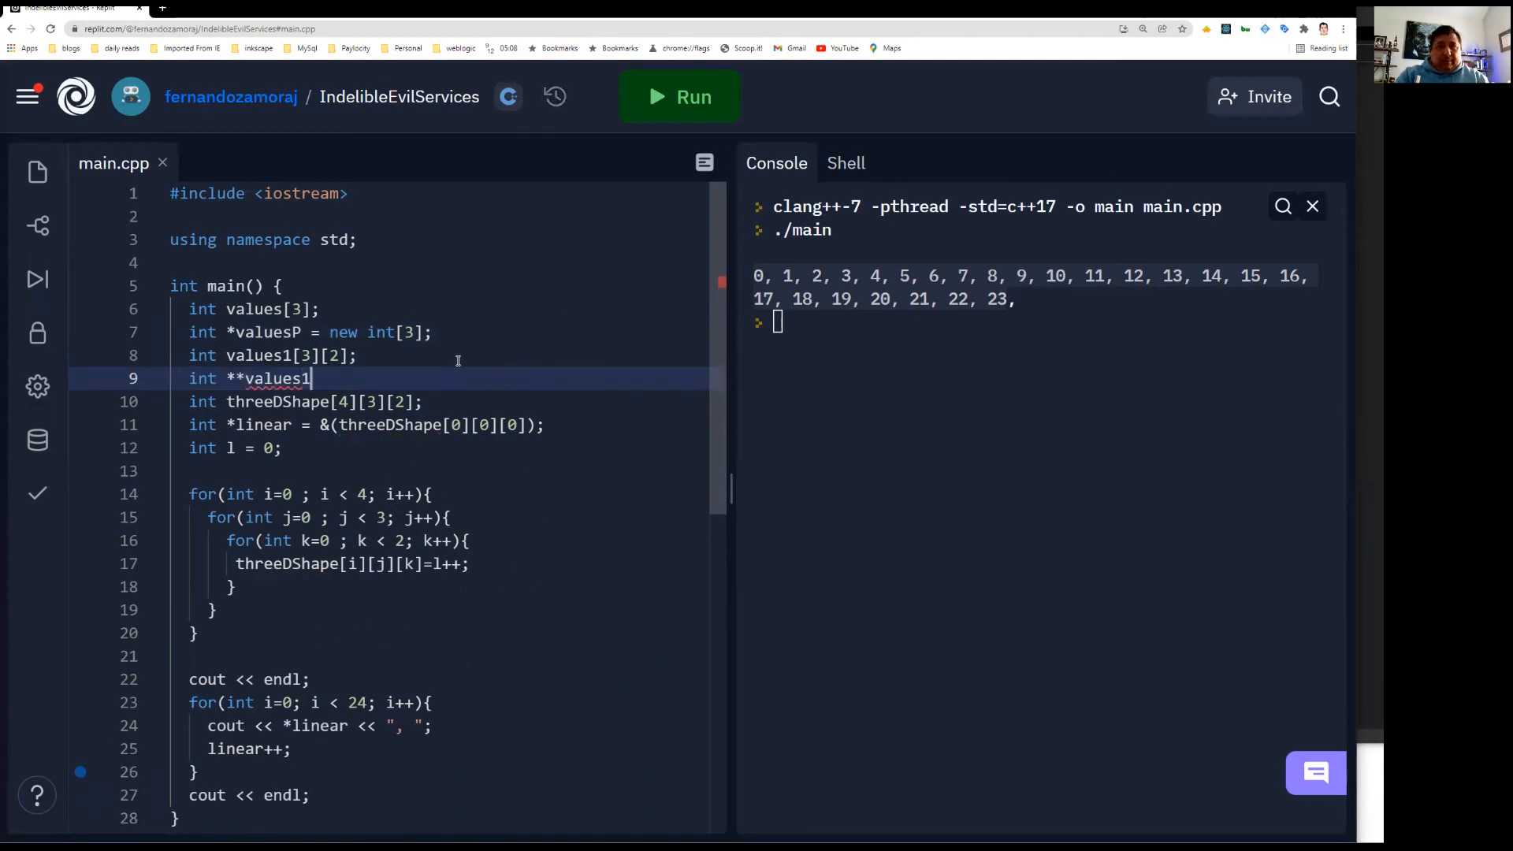
text(P;)
text(i)
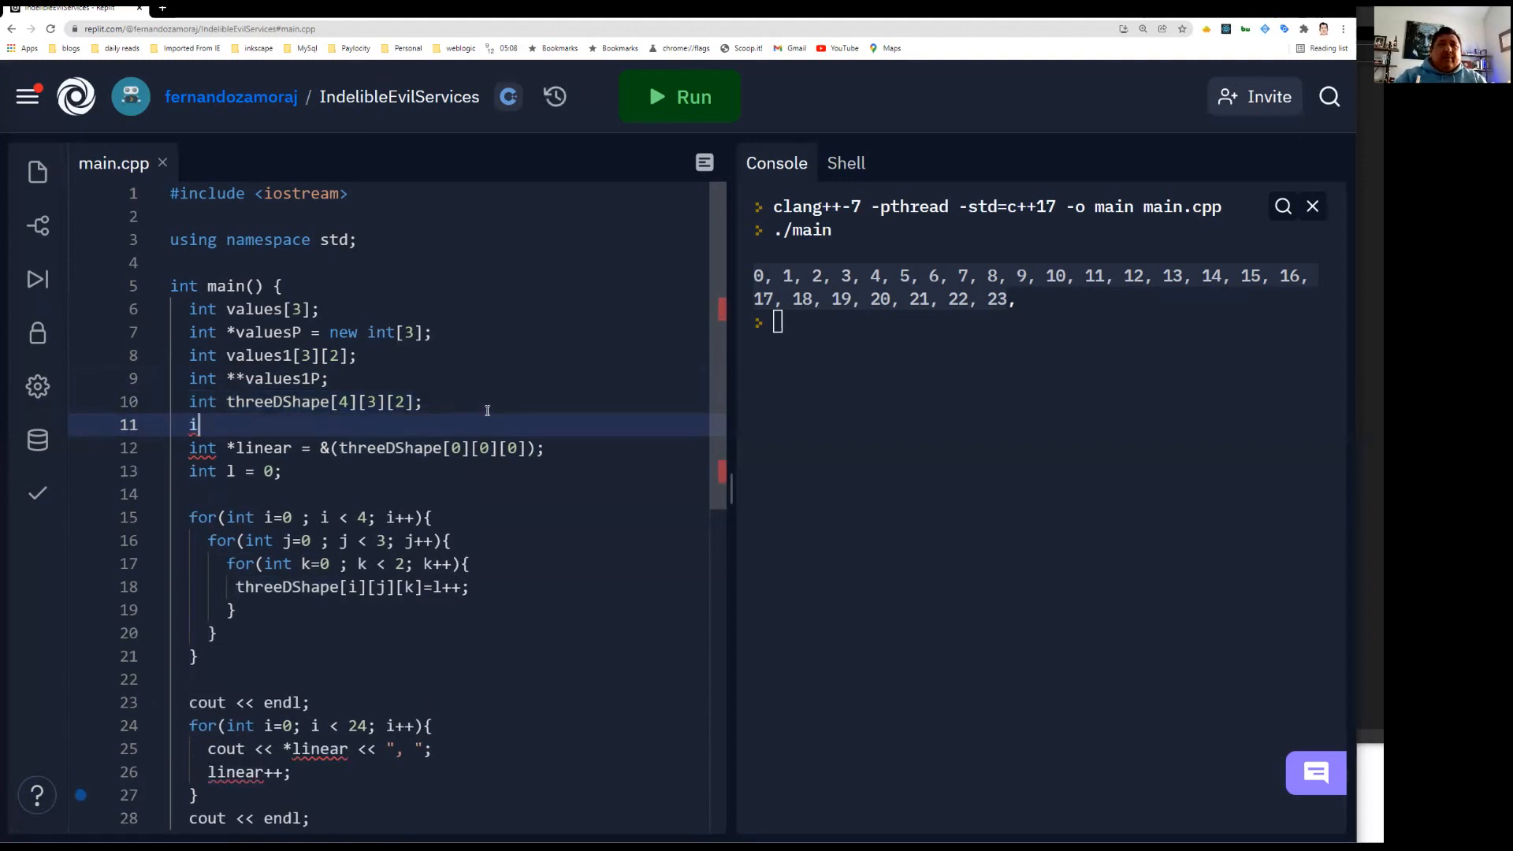
Begin declaring char *argv[3] after threeDShape
key(Backspace)
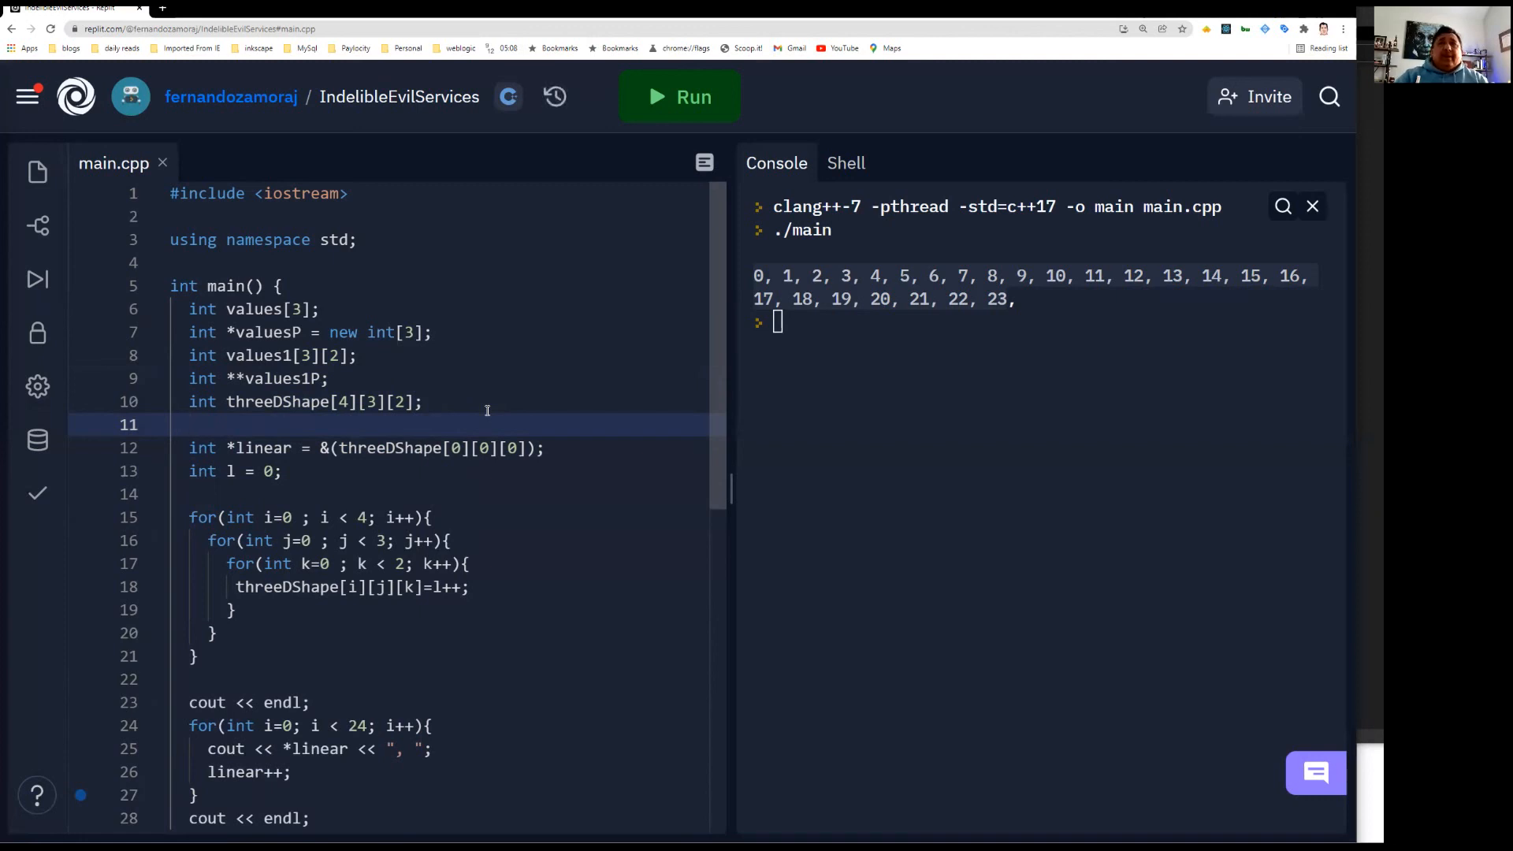
text(char)
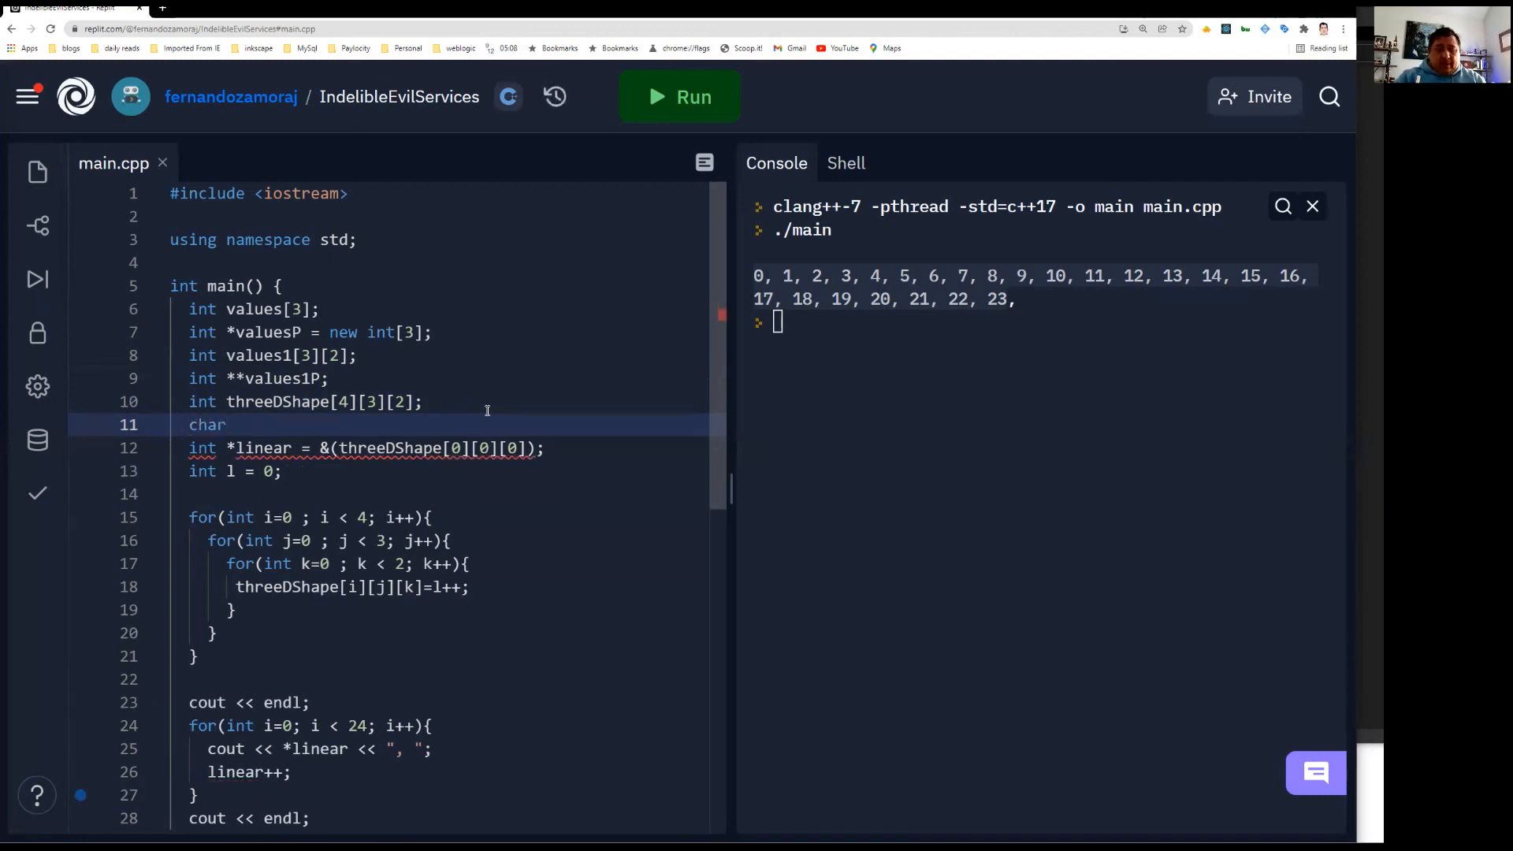
text(*ar)
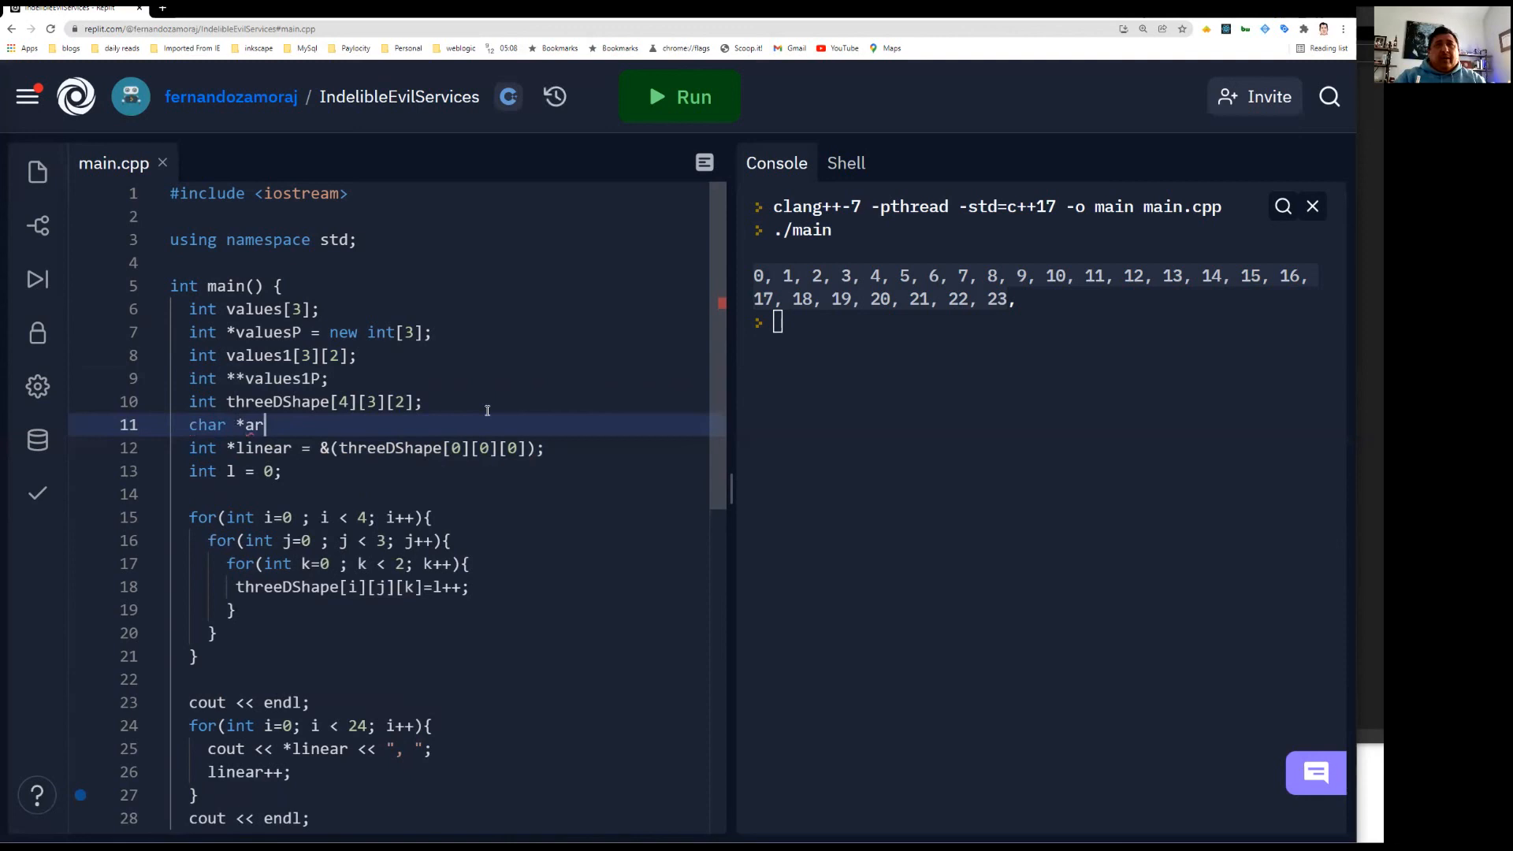
text(gv)
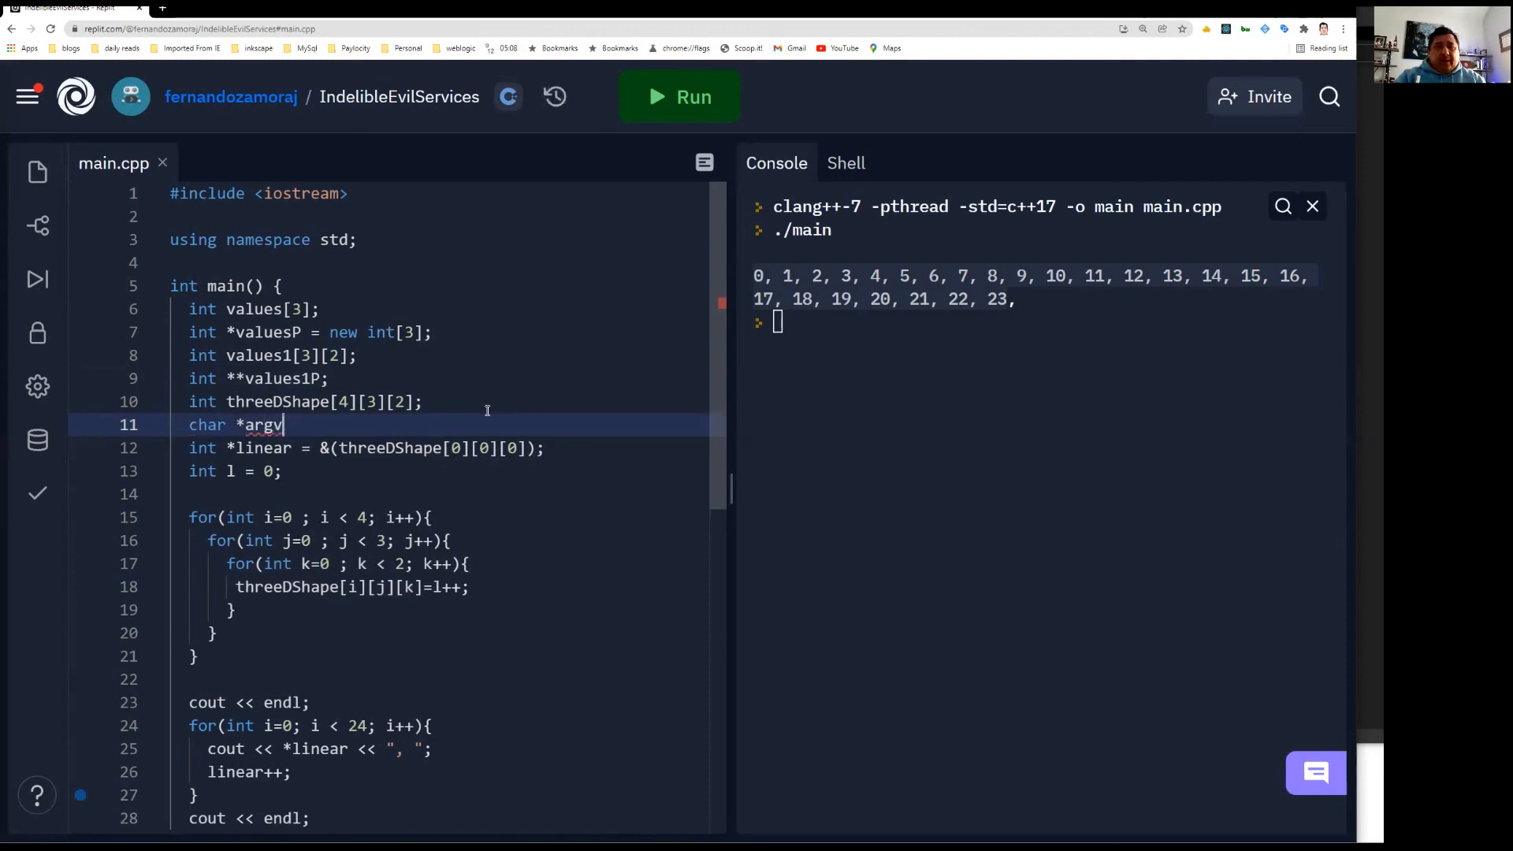
text([3])
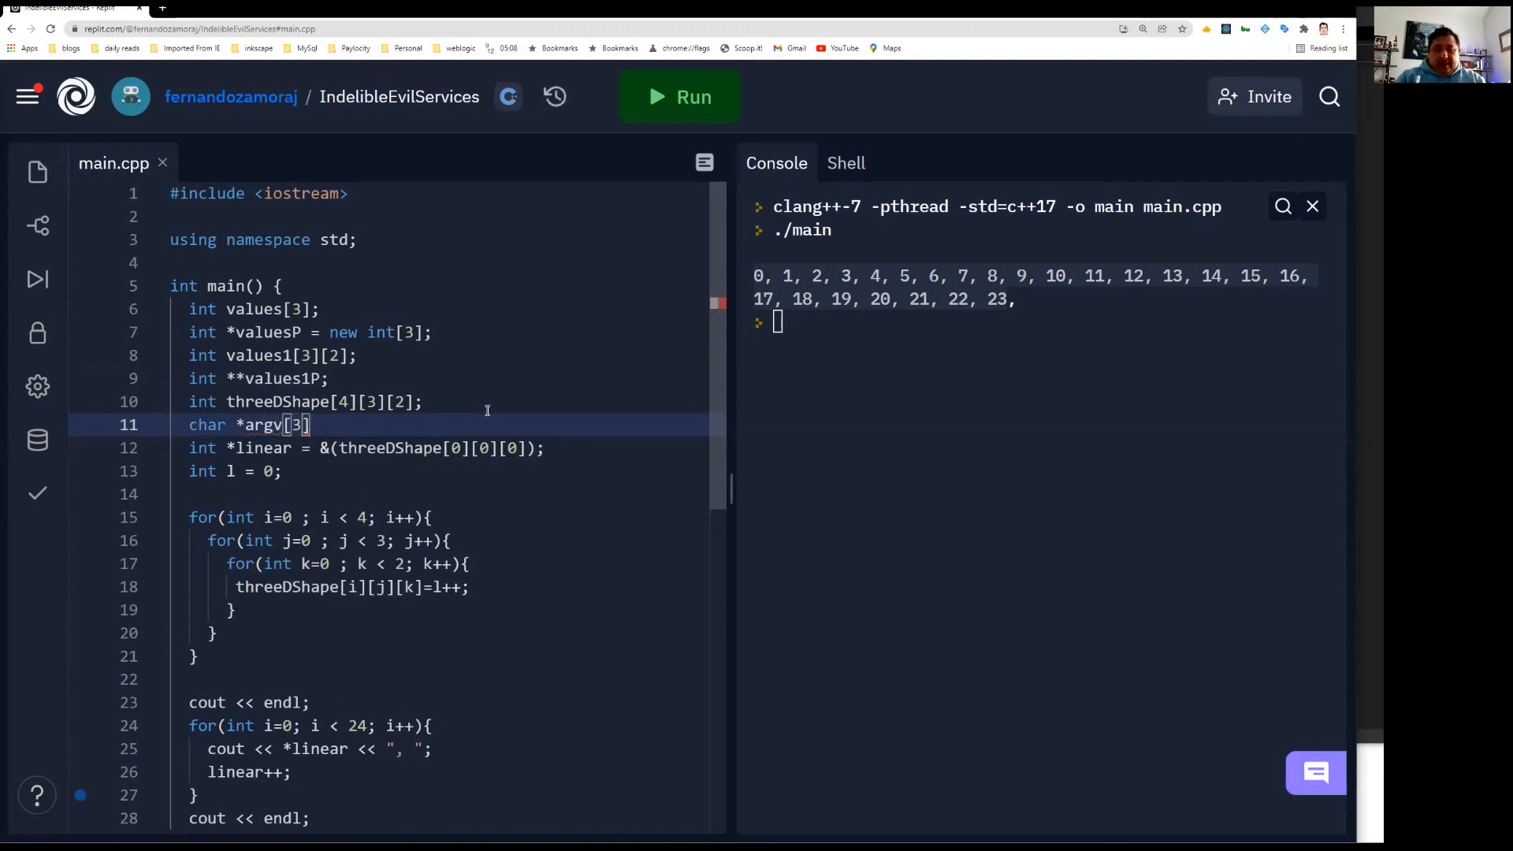